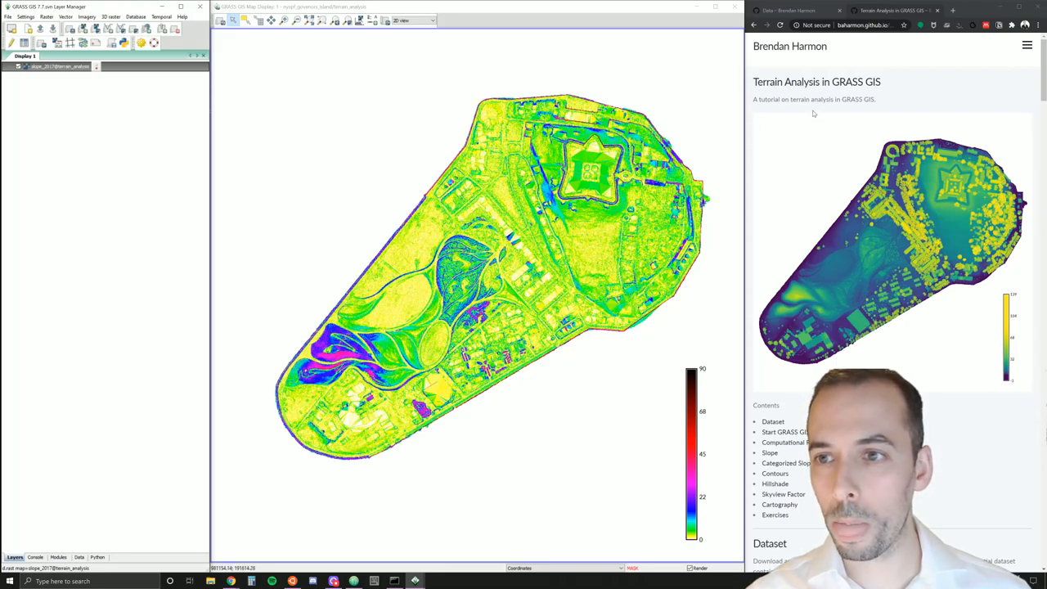
- Scroll the Terrain Analysis tutorial to the Dataset section and follow the Governor's Island dataset link
scroll(down, 3)
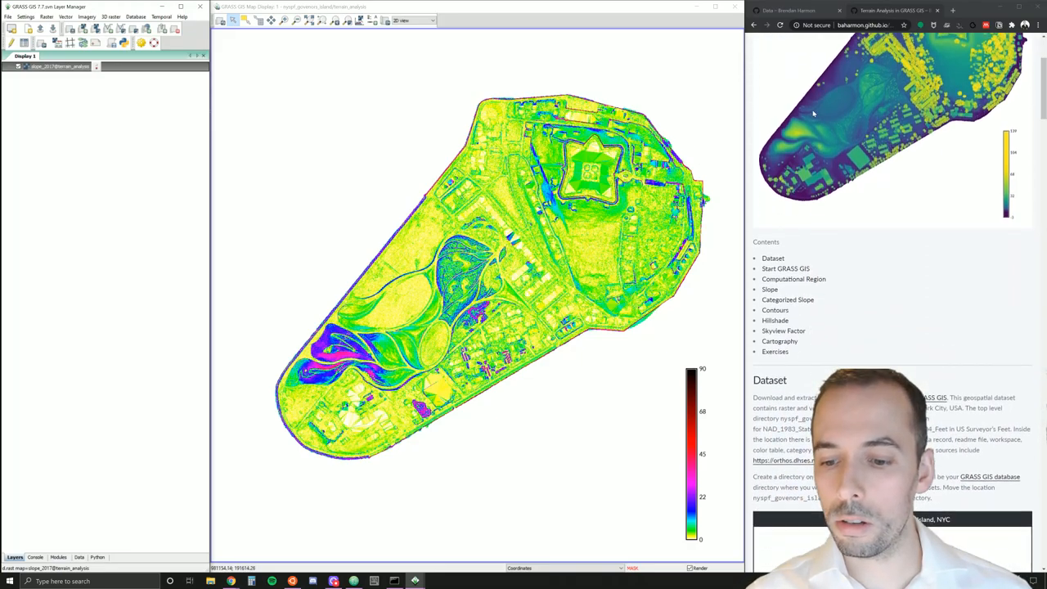
scroll(down, 3)
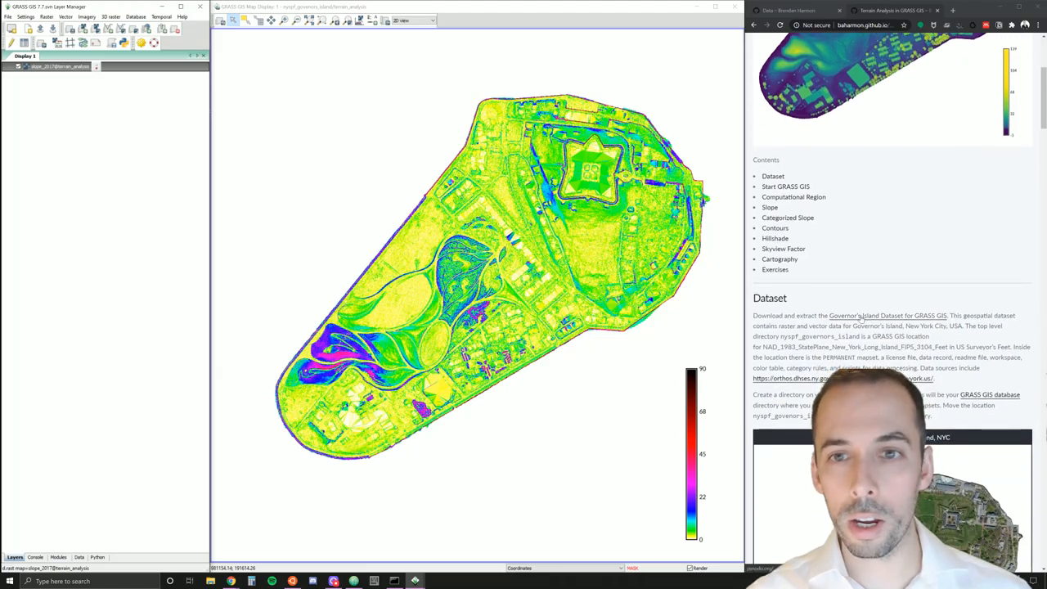
mouse_move(839, 278)
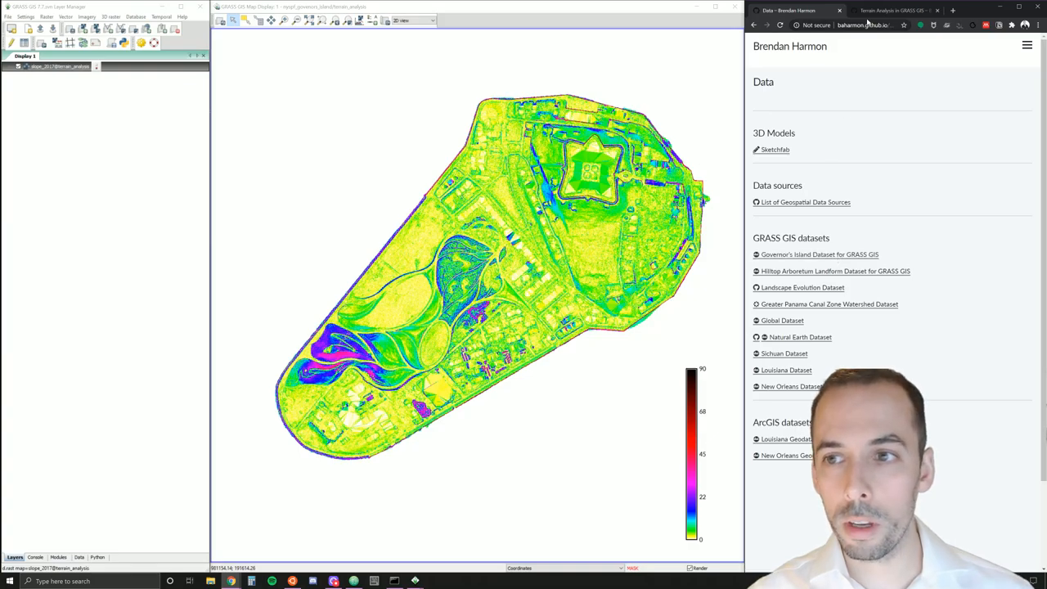
click(896, 10)
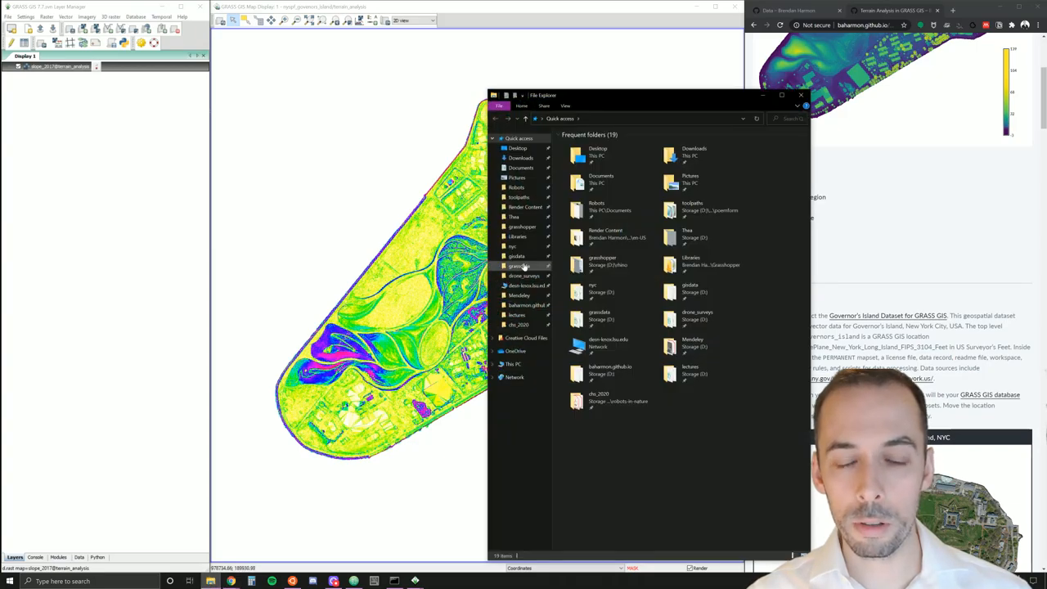
- Navigate into grassdata and the nyspf_governors_island location folder to see its mapsets
double_click(517, 265)
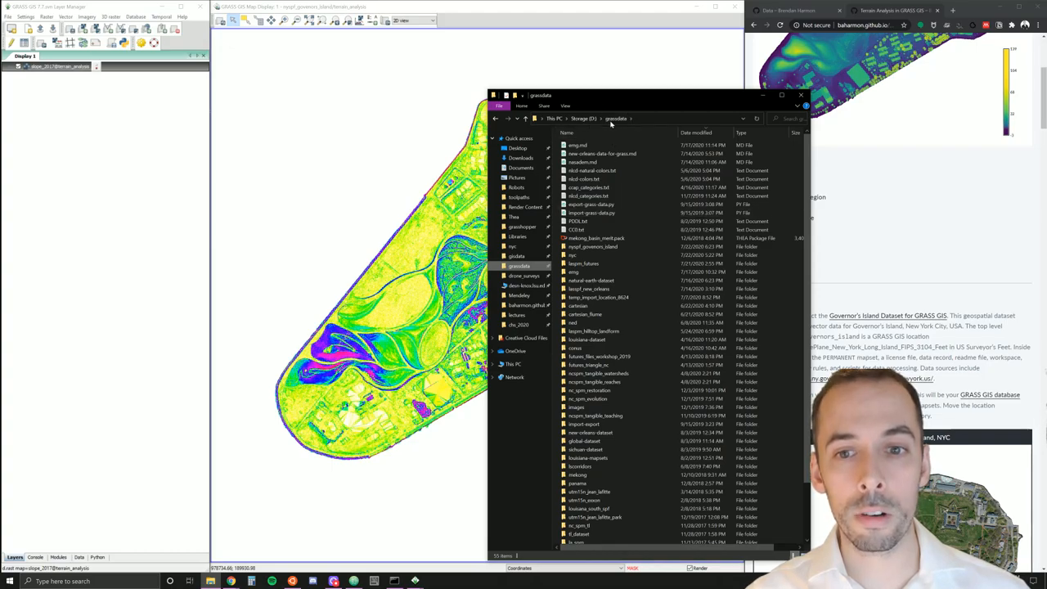
click(593, 245)
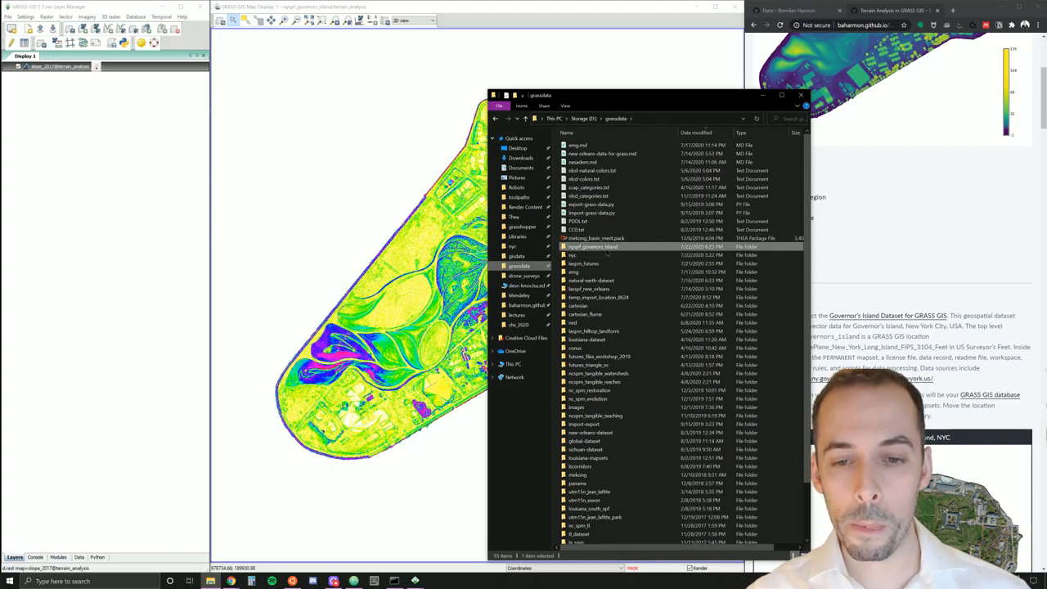
mouse_move(599, 245)
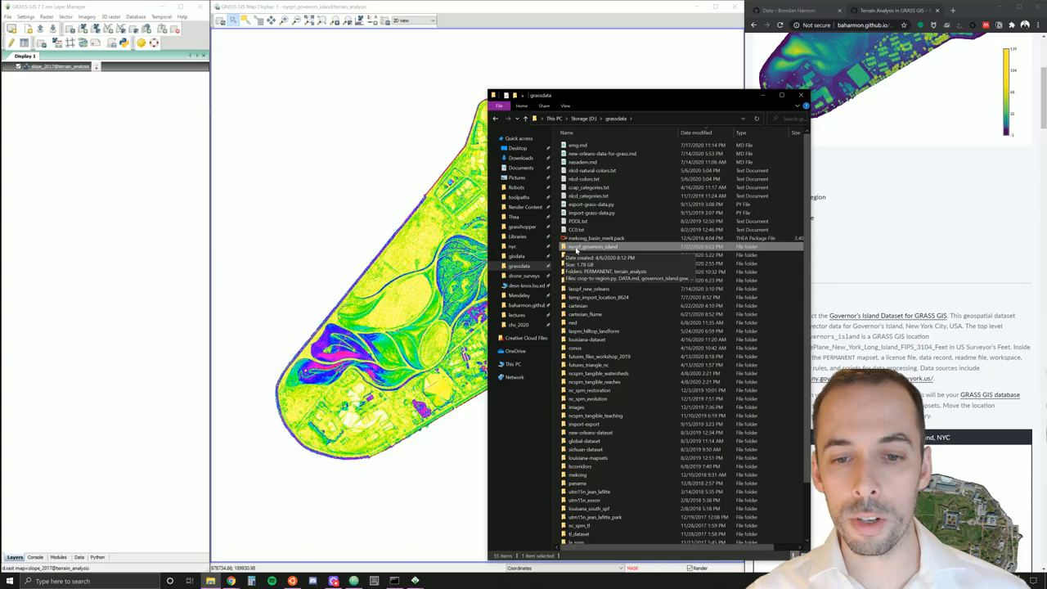
double_click(593, 245)
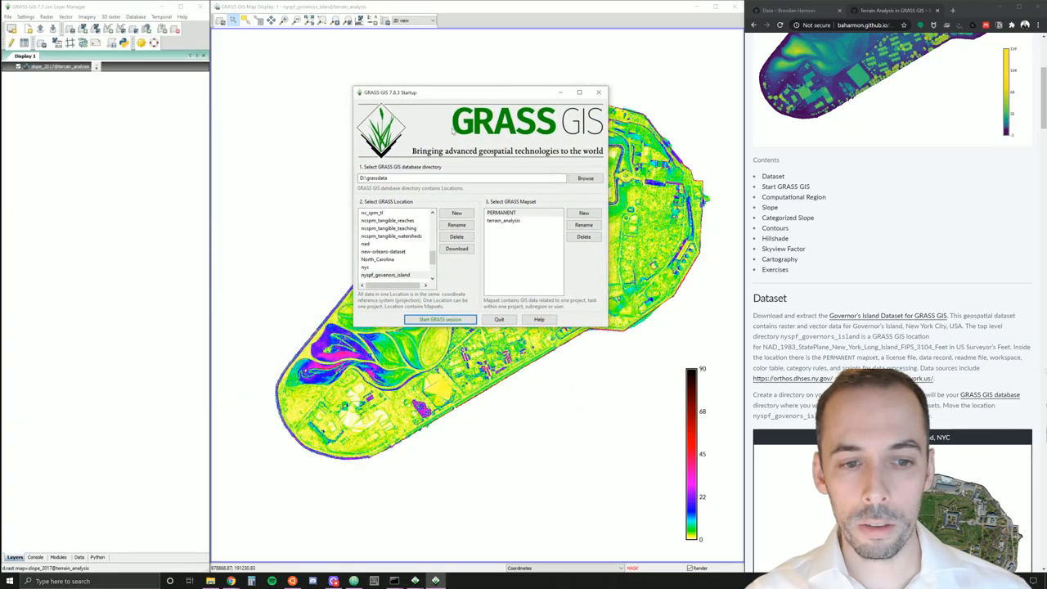
- Select the database directory, the Governor's Island location and browse its PERMANENT and terrain_analysis mapsets
double_click(375, 177)
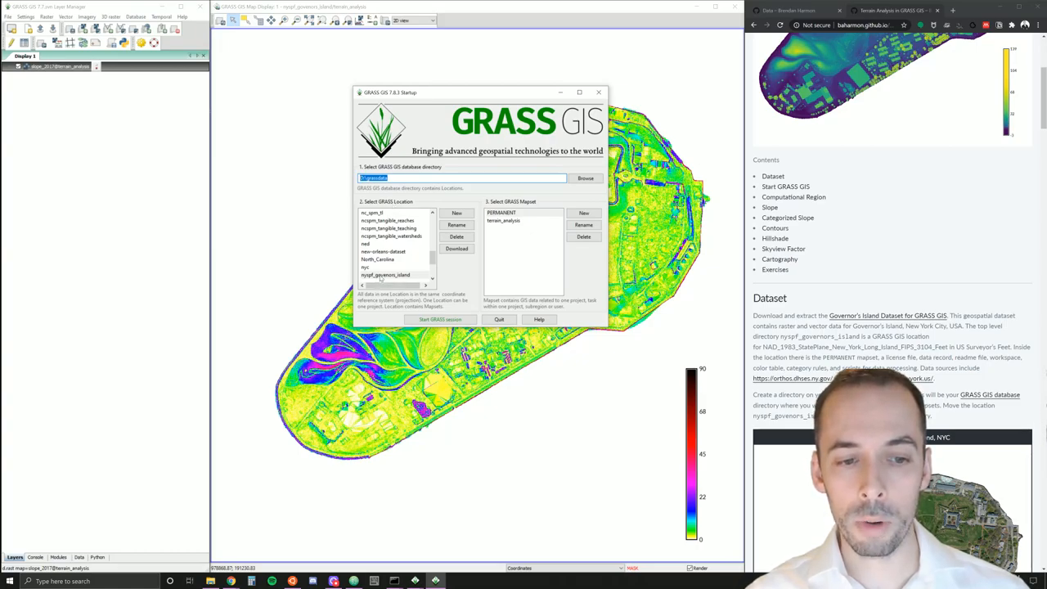
click(390, 275)
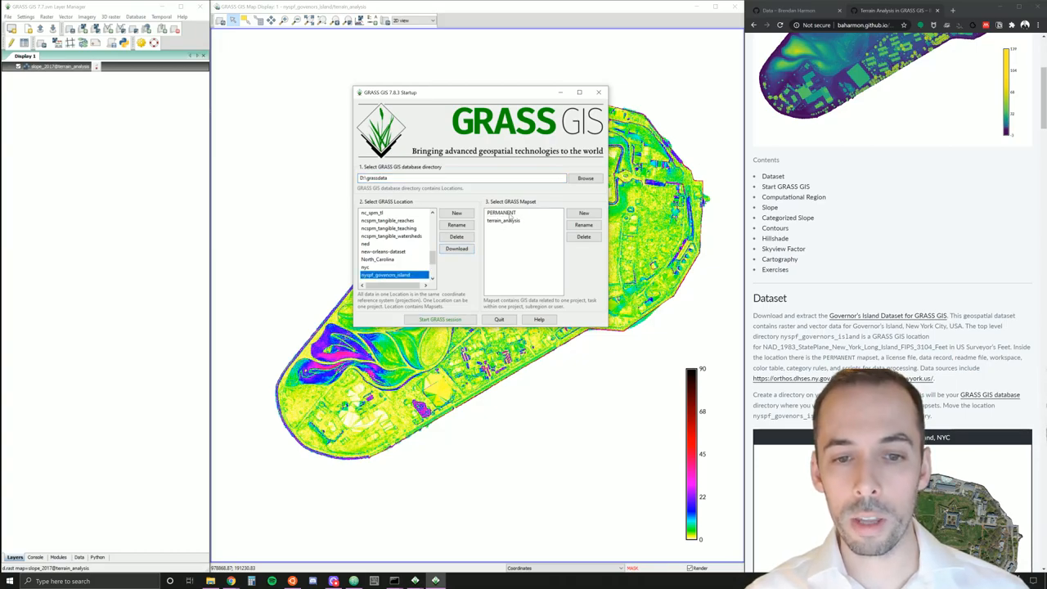
click(504, 213)
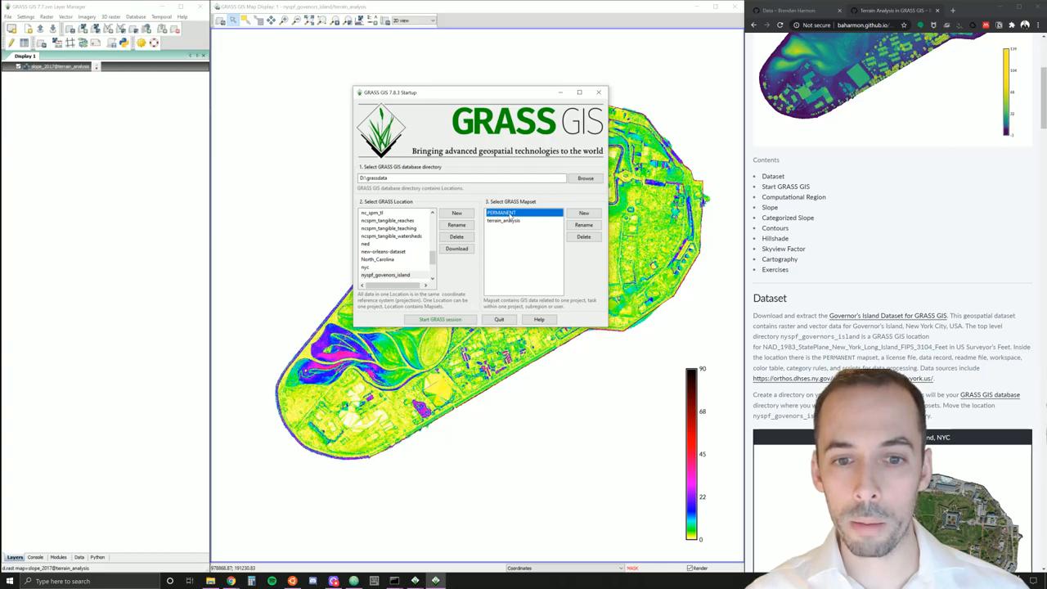
click(505, 221)
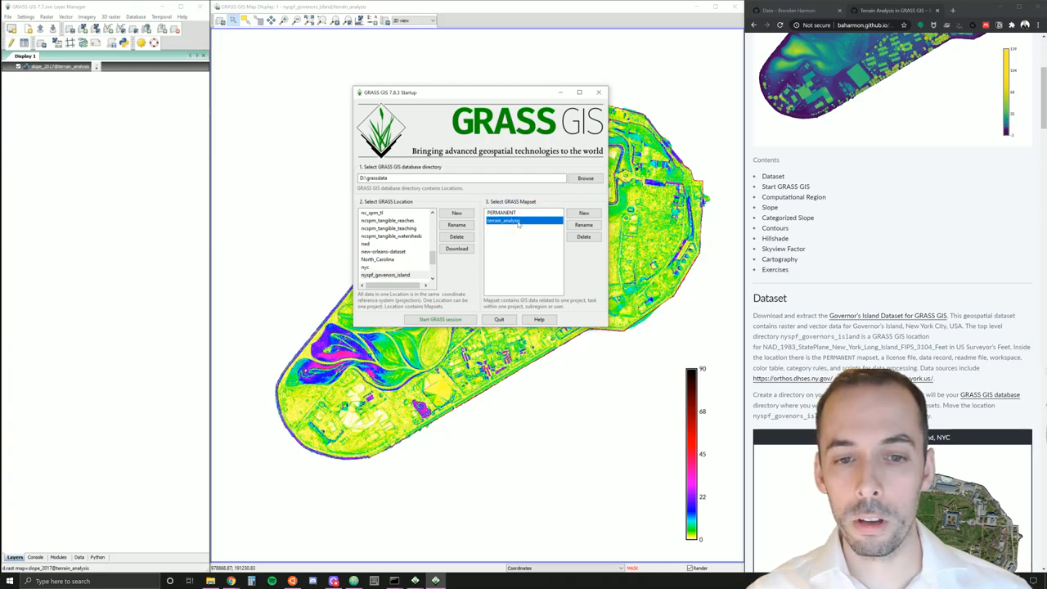
mouse_move(584, 212)
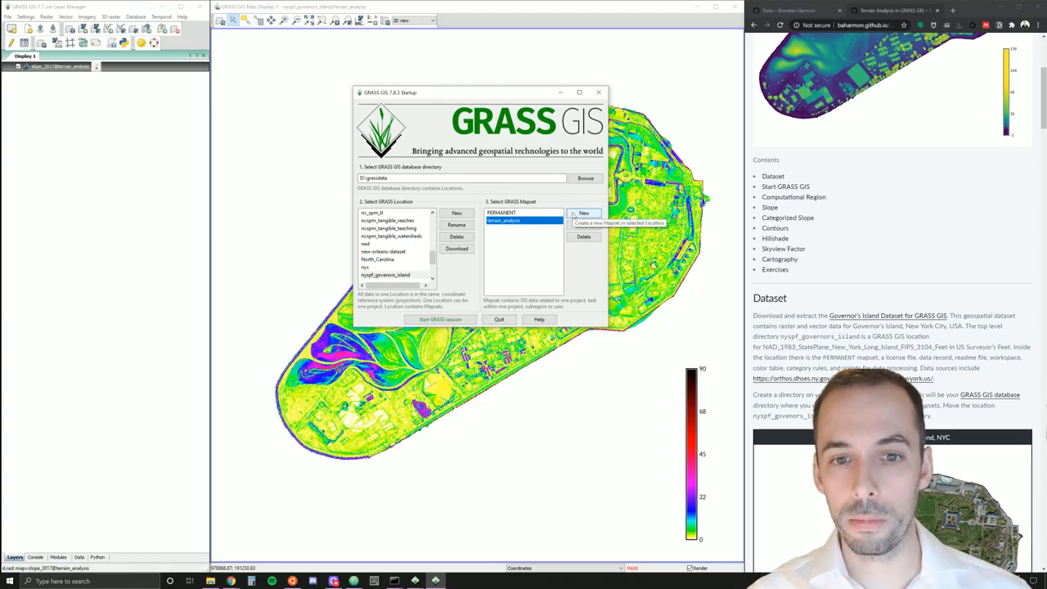
- Create a new mapset named demo, select it and start the GRASS session in it
click(582, 213)
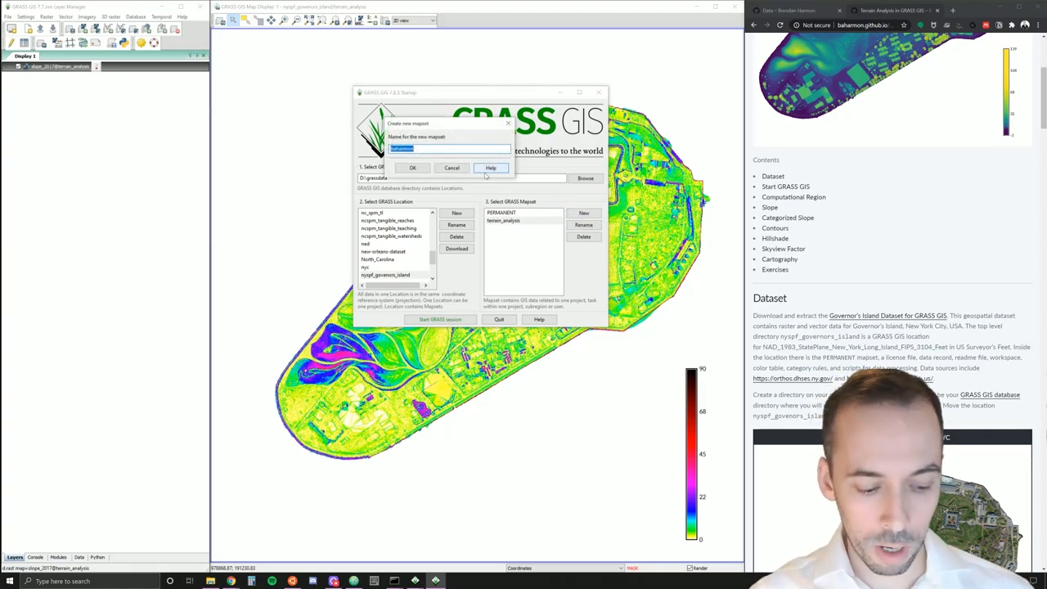
text(demo)
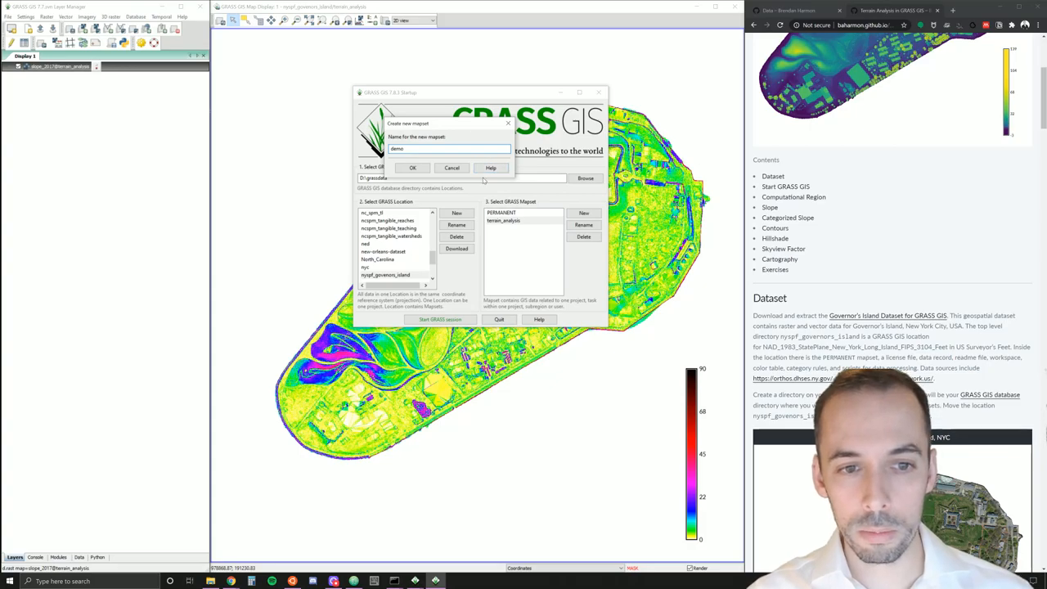
click(413, 167)
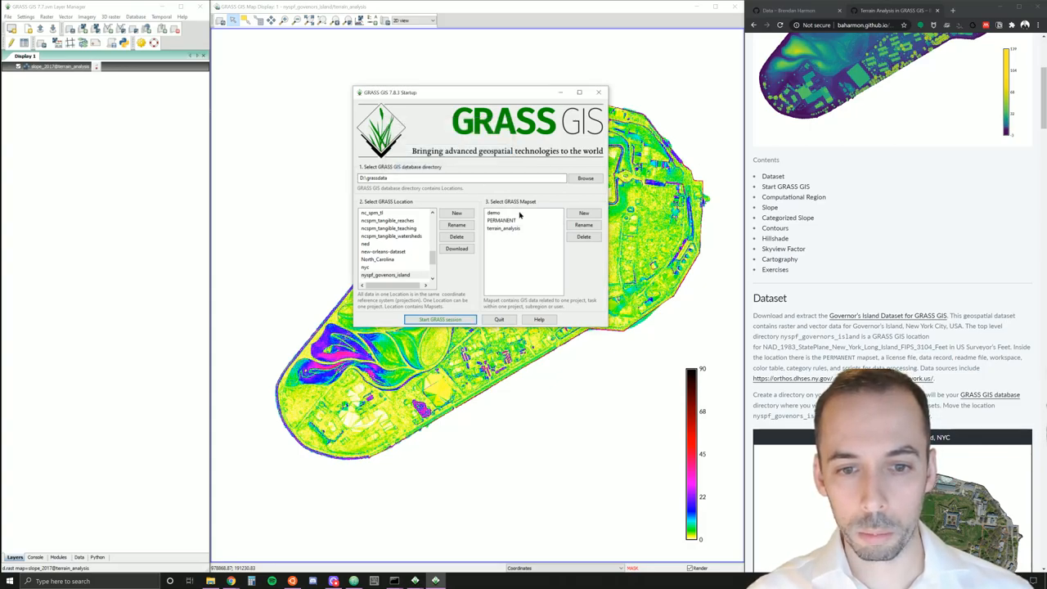
click(494, 212)
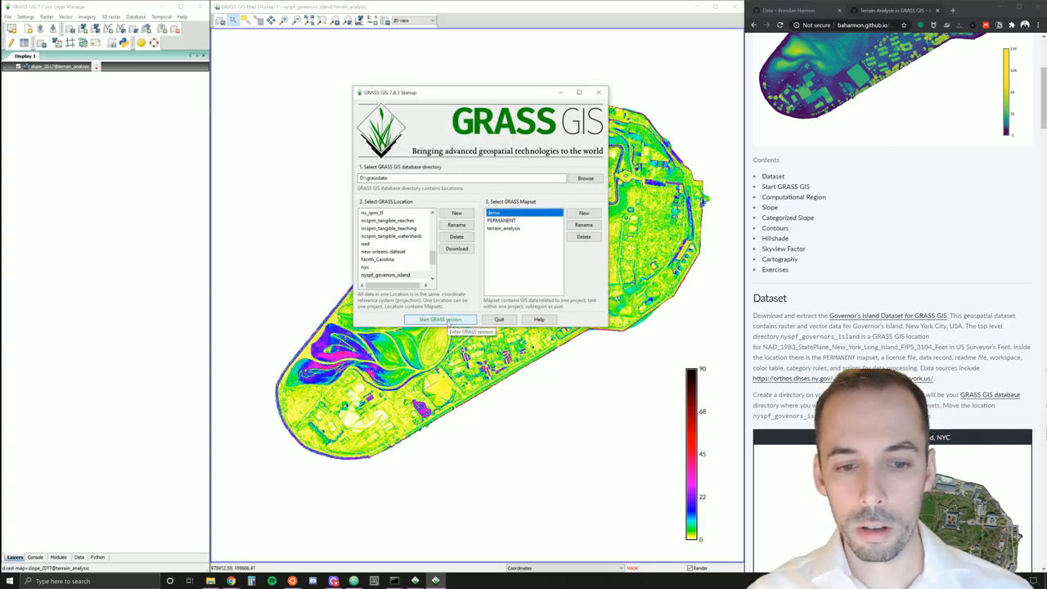
click(439, 319)
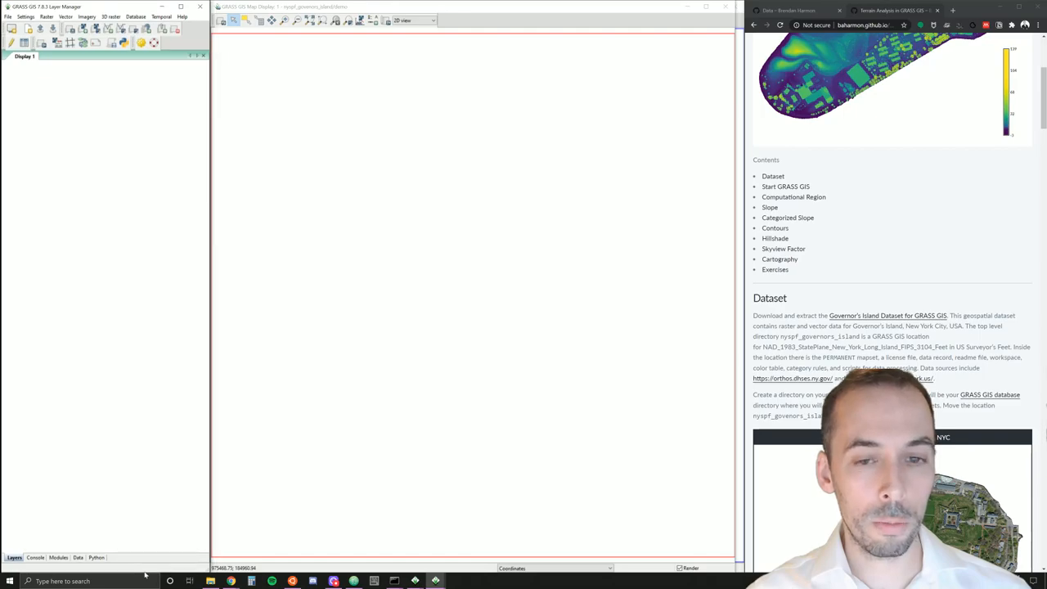
- Add elevation_2017@PERMANENT as a raster layer on the map display
click(36, 559)
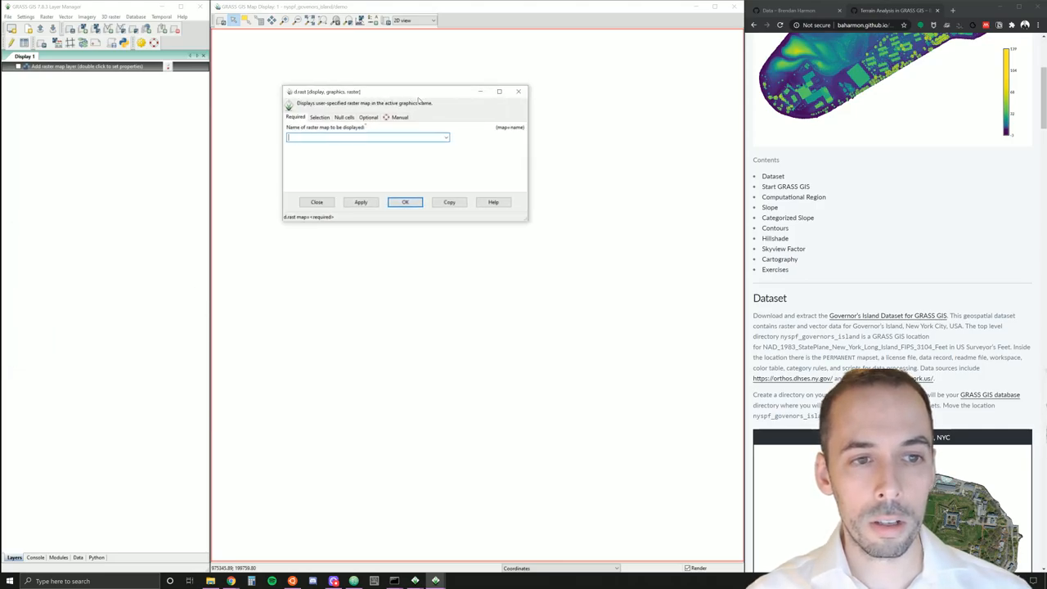
click(442, 137)
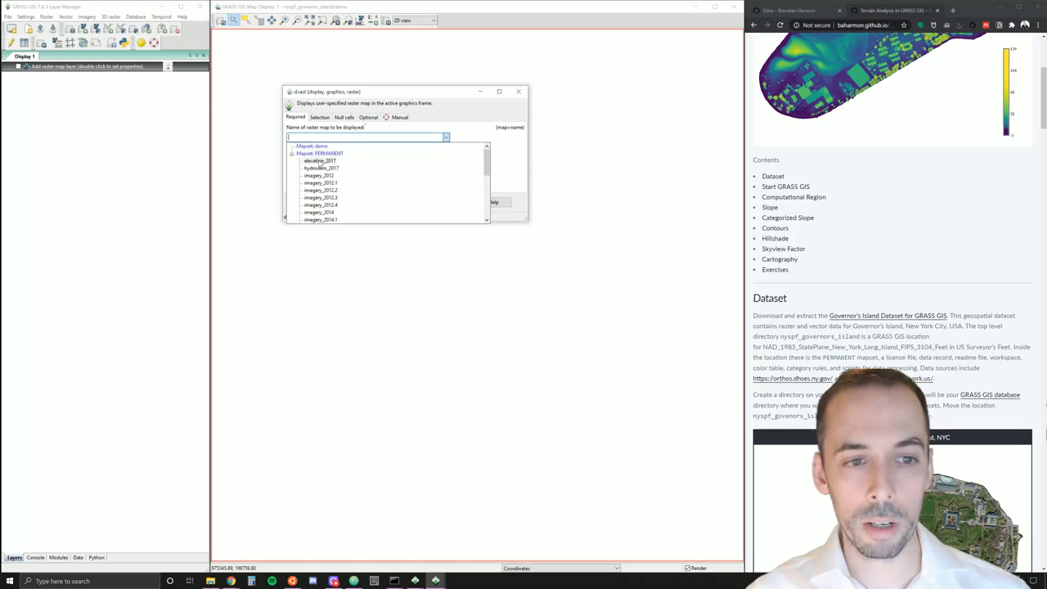
click(314, 161)
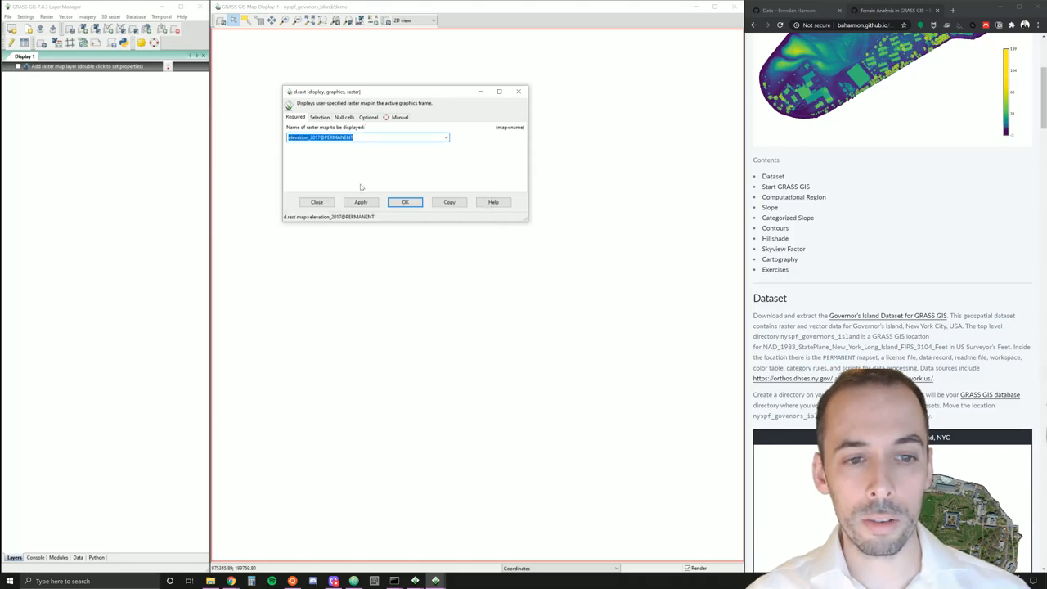
click(406, 203)
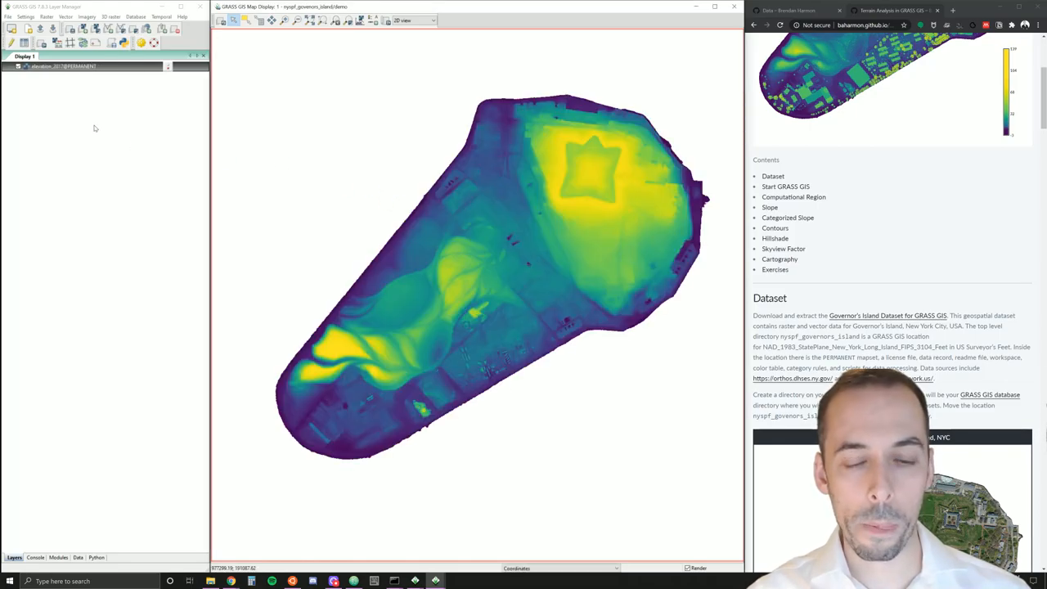
mouse_move(373, 194)
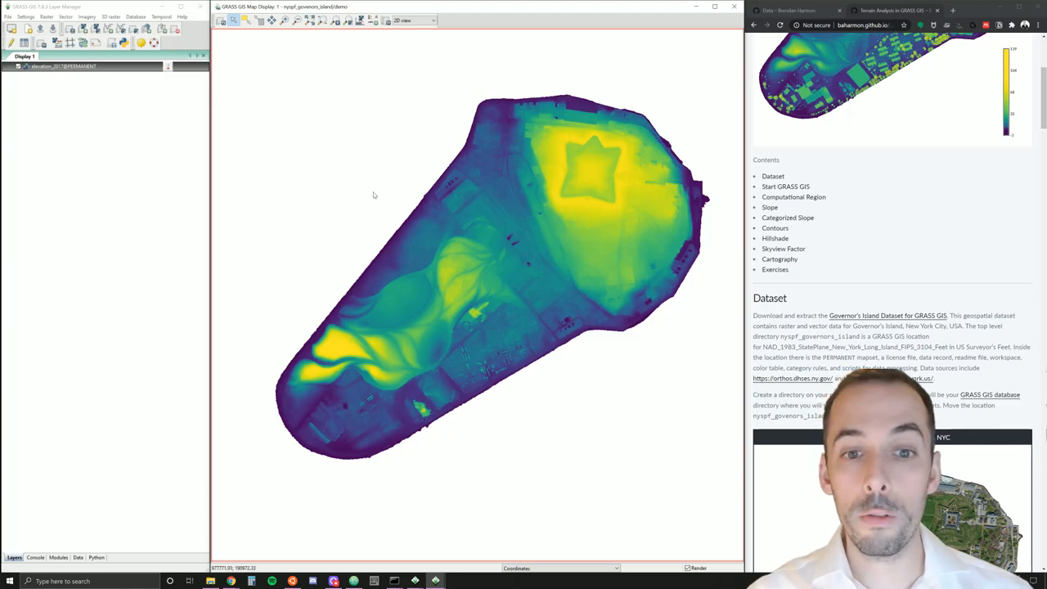
mouse_move(383, 193)
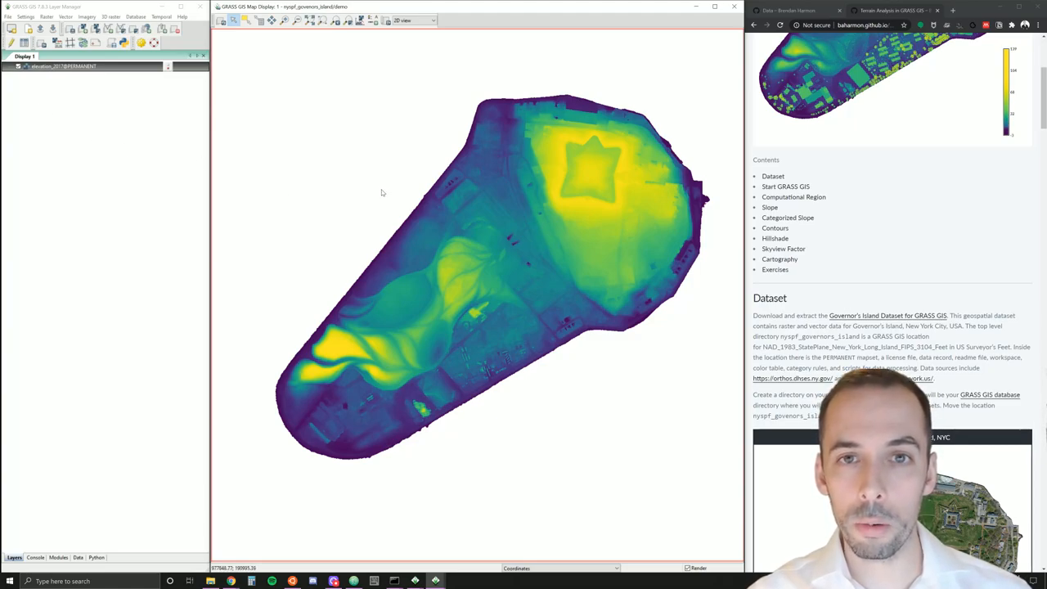
mouse_move(377, 191)
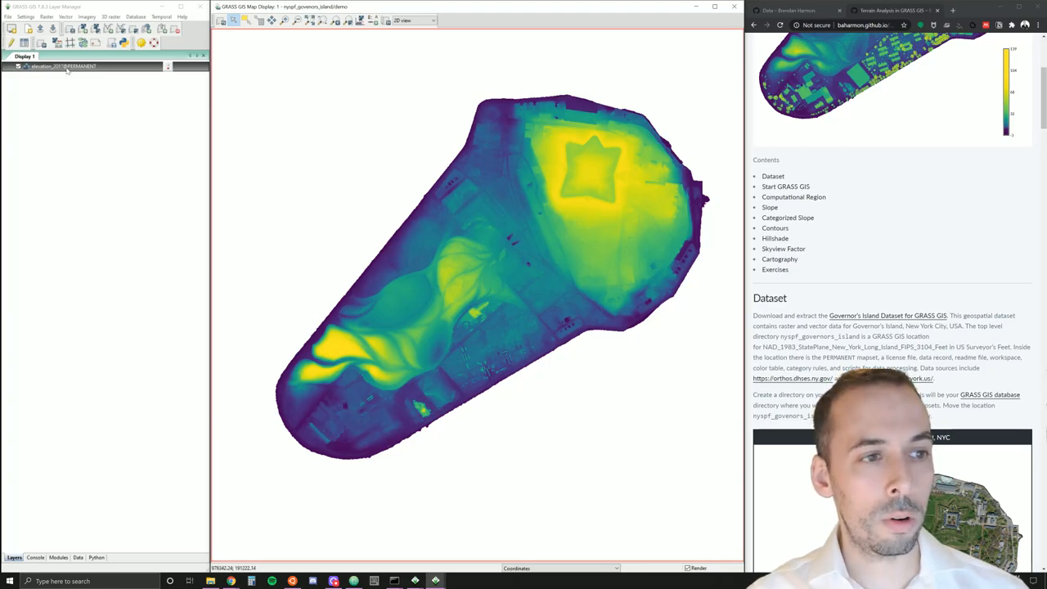
- Set the computational region from the selected elevation layer via its context menu
right_click(66, 67)
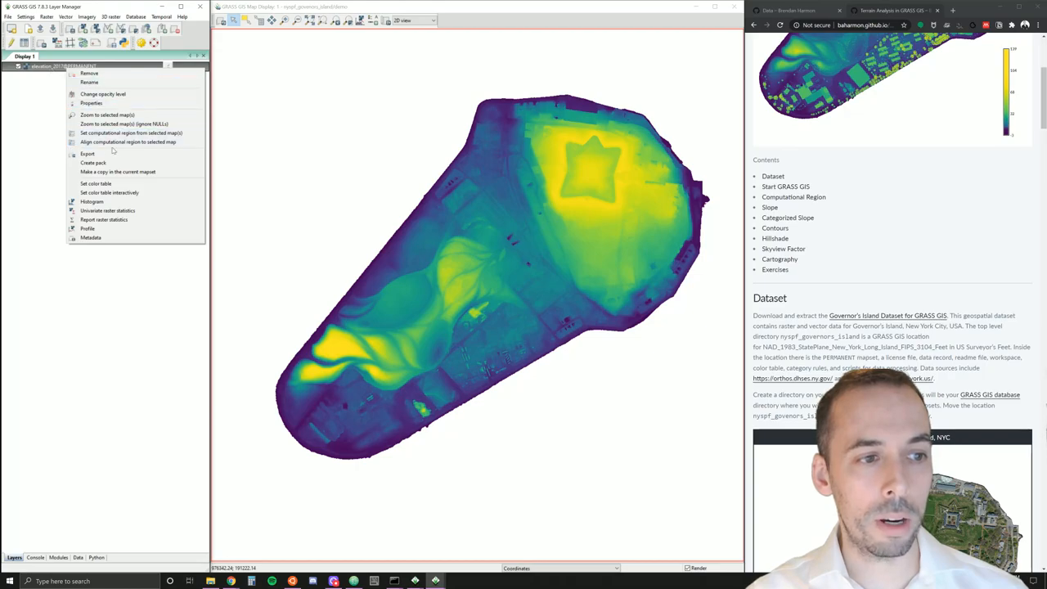
mouse_move(131, 132)
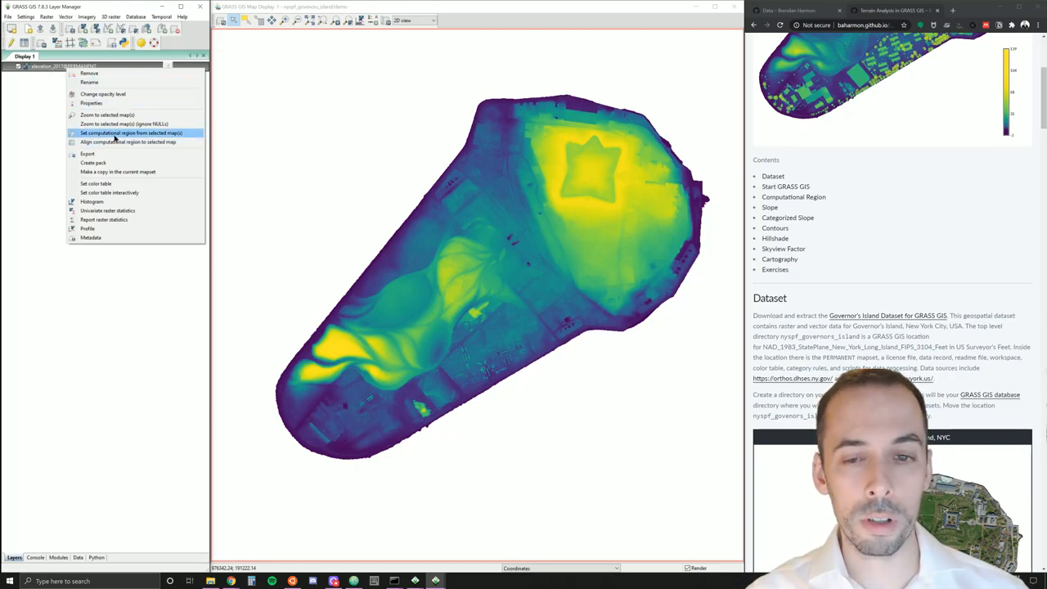
click(131, 132)
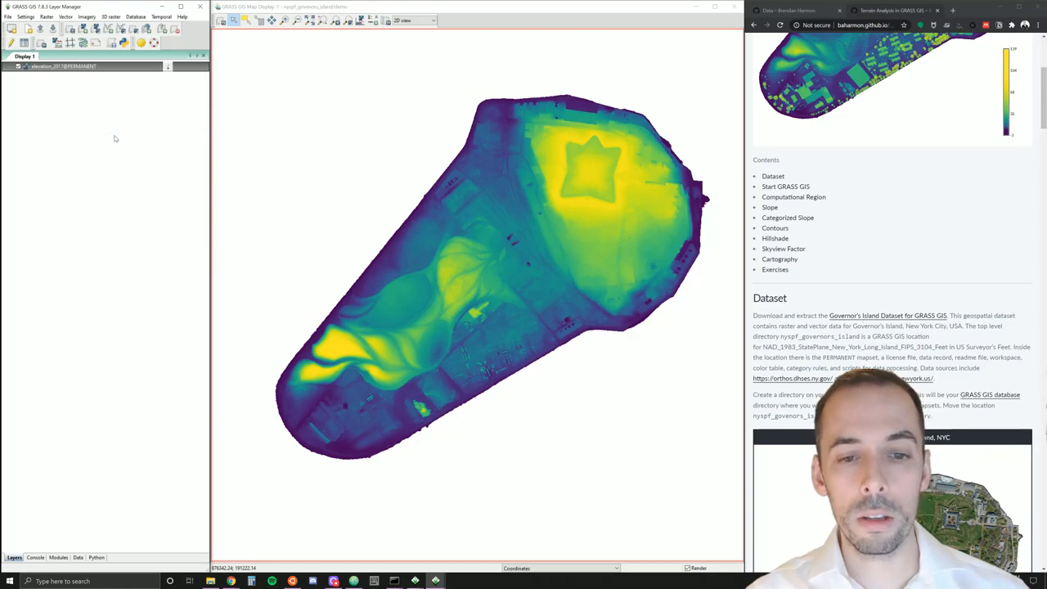
mouse_move(105, 98)
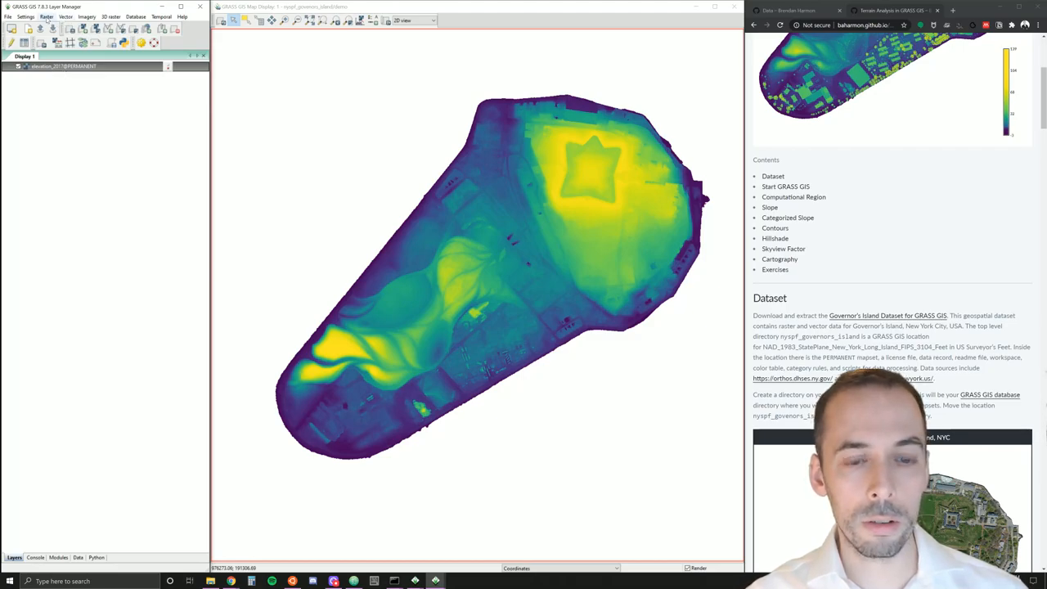
- Run r.mask with the 'shoreline' vector map to mask rasters to the island's land area
click(50, 17)
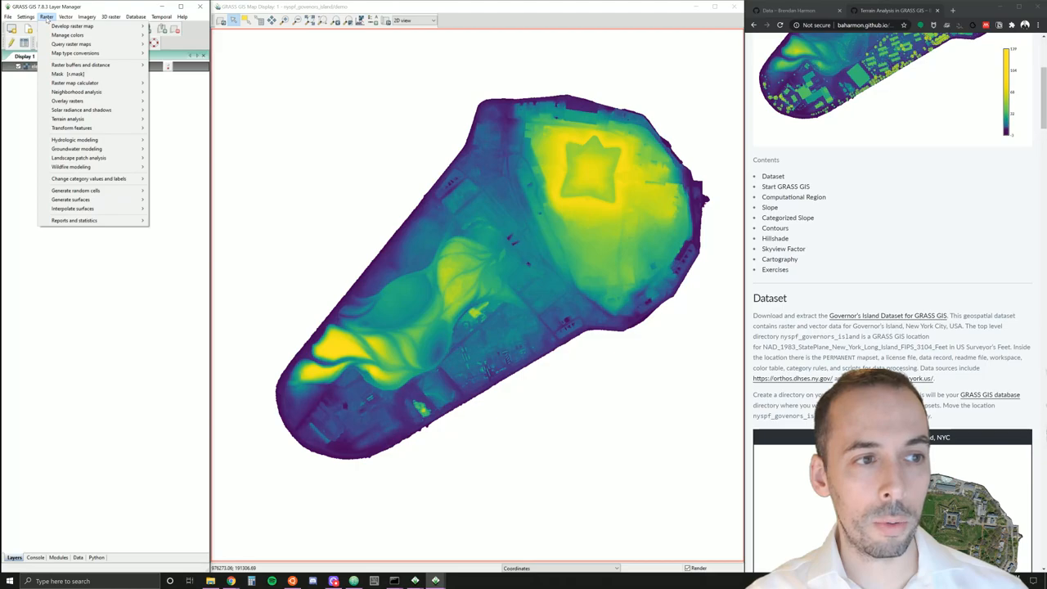
click(59, 74)
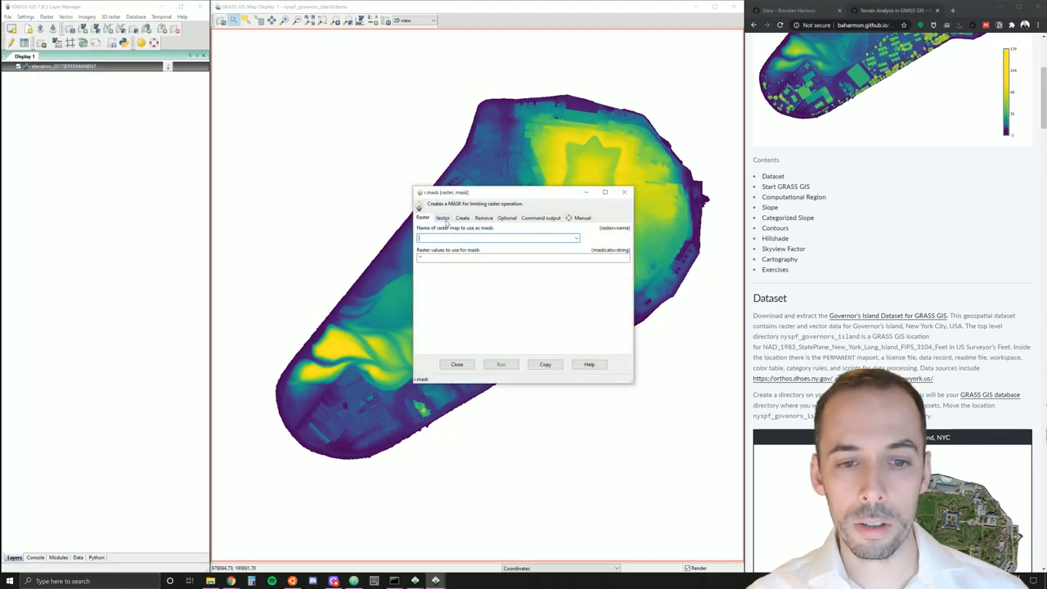
click(441, 217)
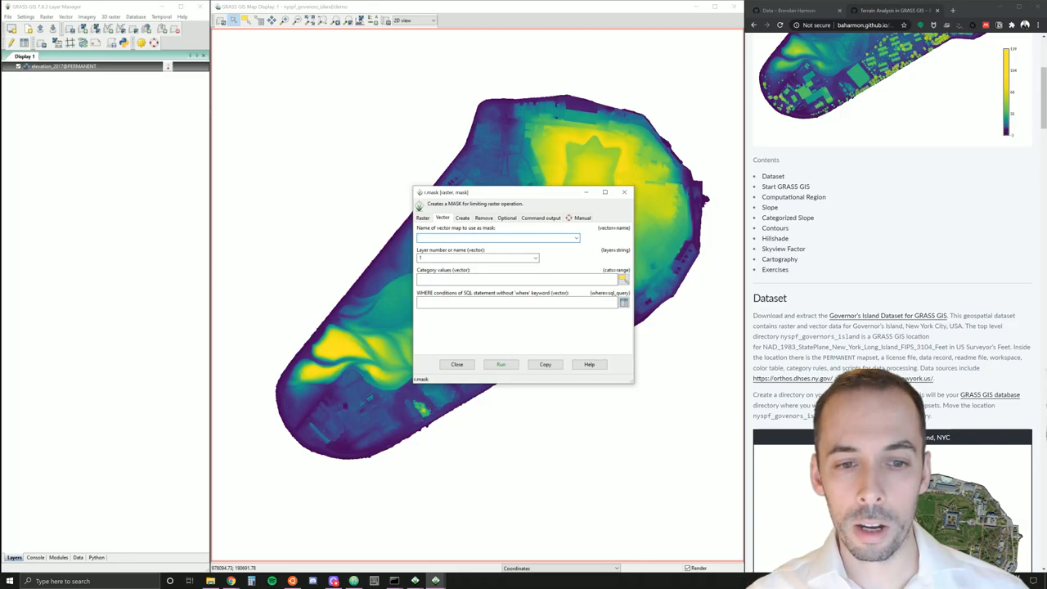
text(shoreline)
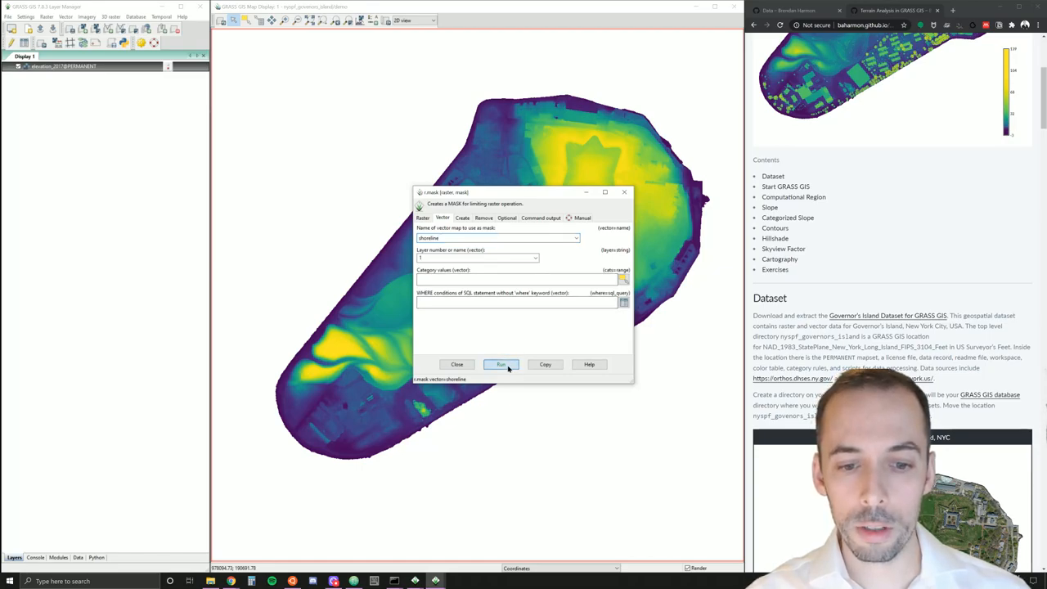
click(501, 363)
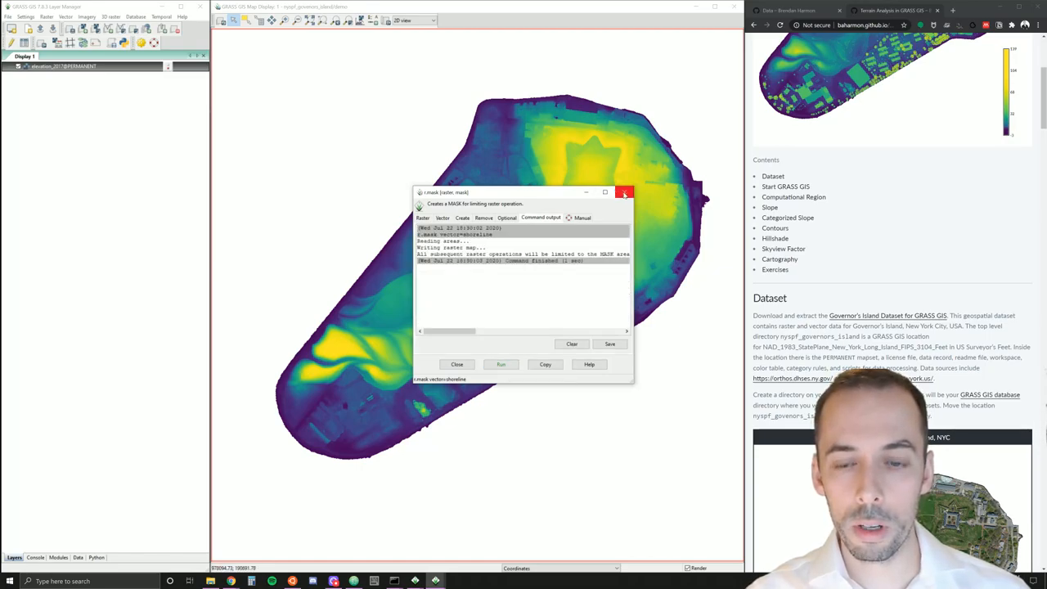
click(625, 193)
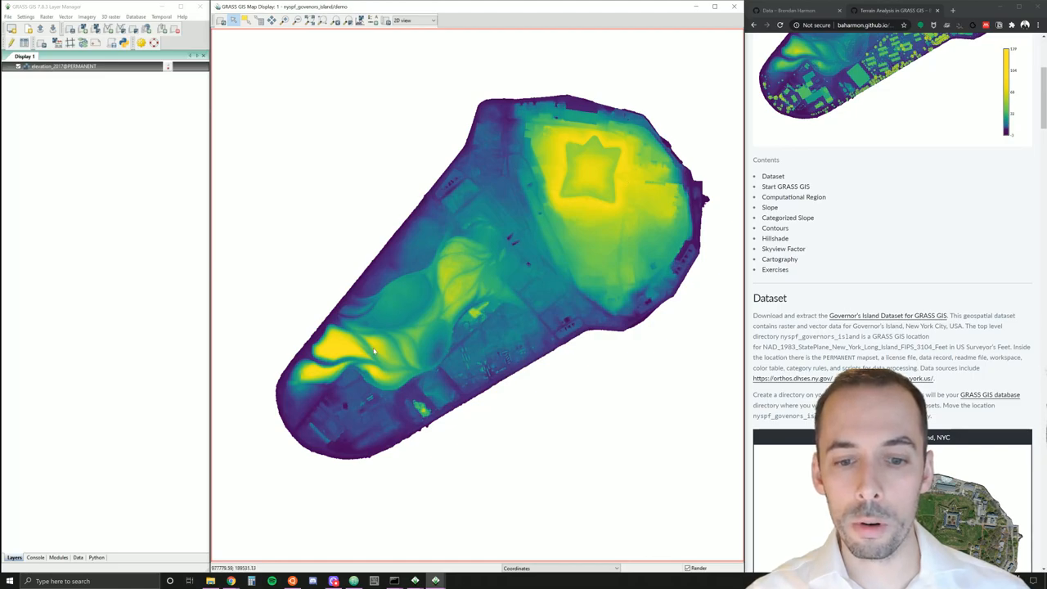
mouse_move(485, 133)
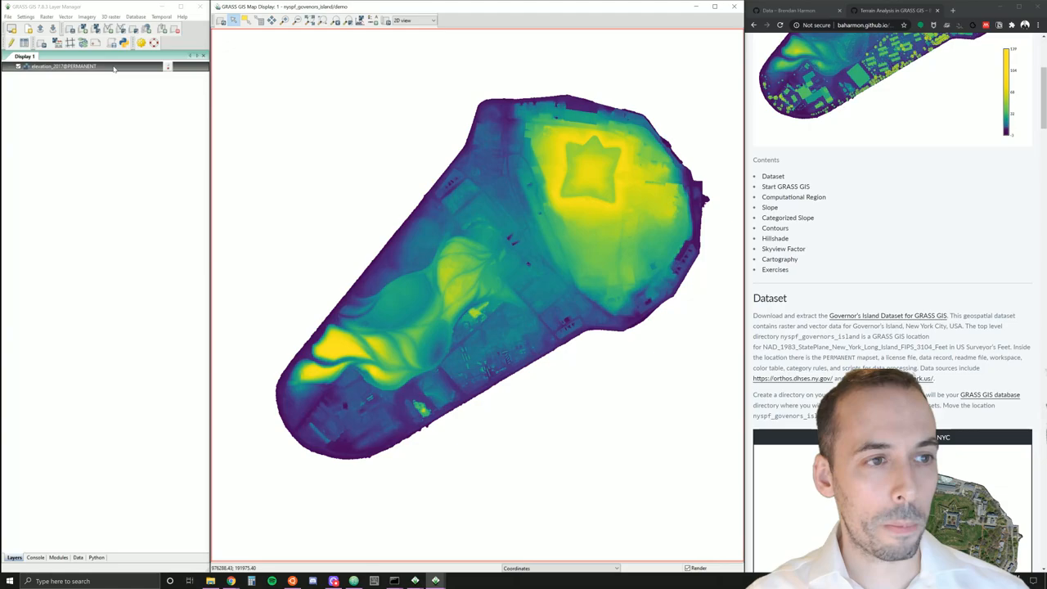
mouse_move(111, 85)
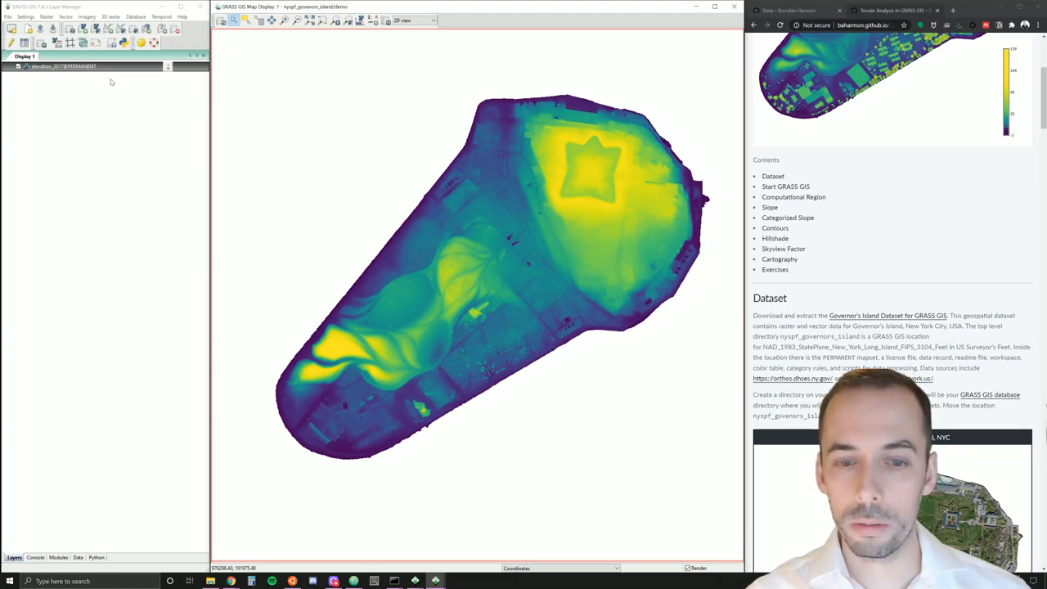
- In r.slope.aspect set input elevation_2017 and name the slope output slope_2017
click(38, 17)
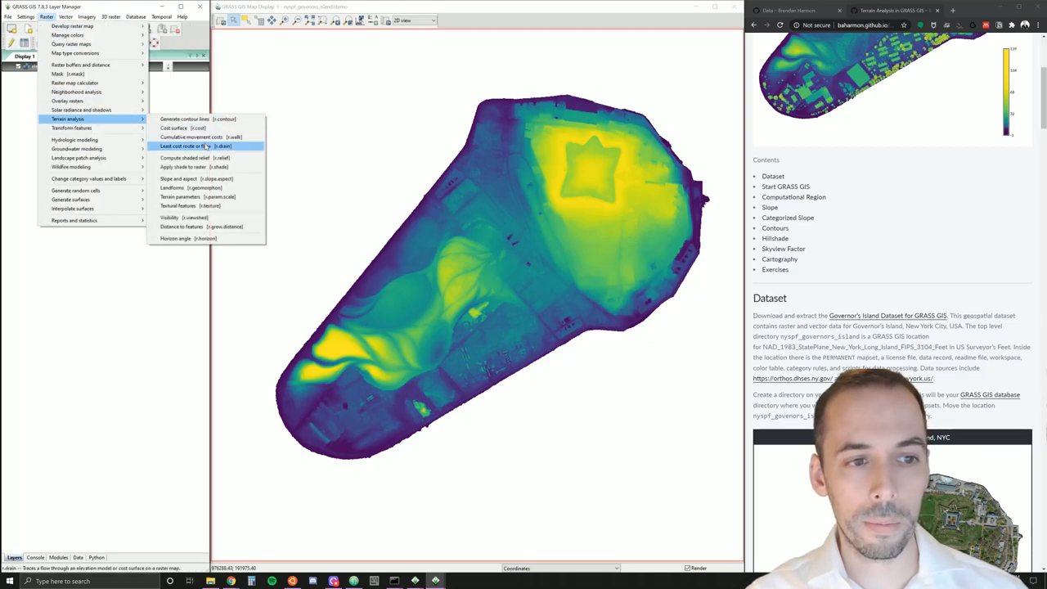
mouse_move(199, 196)
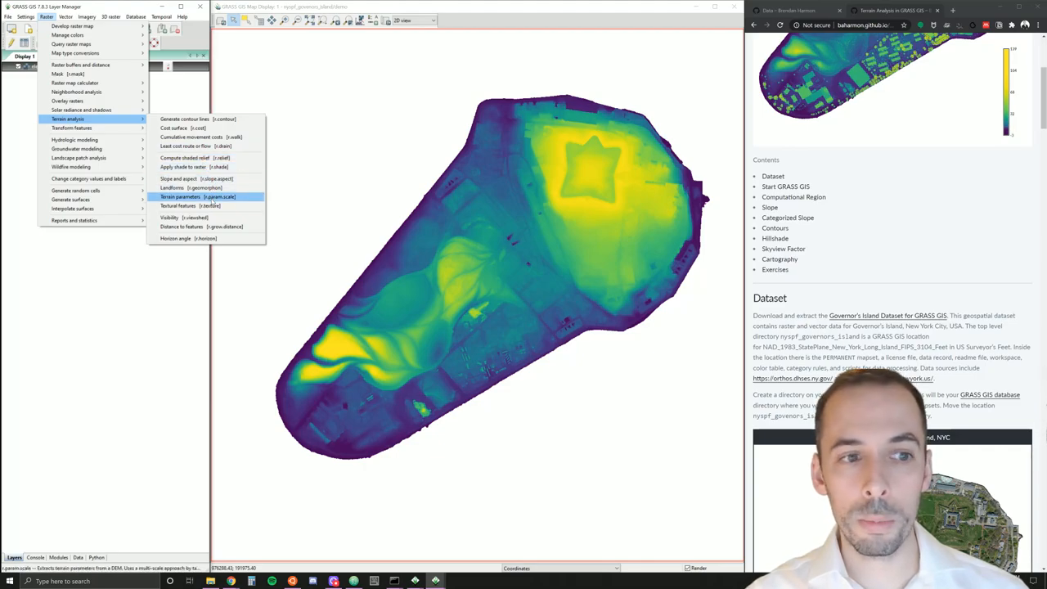
mouse_move(197, 179)
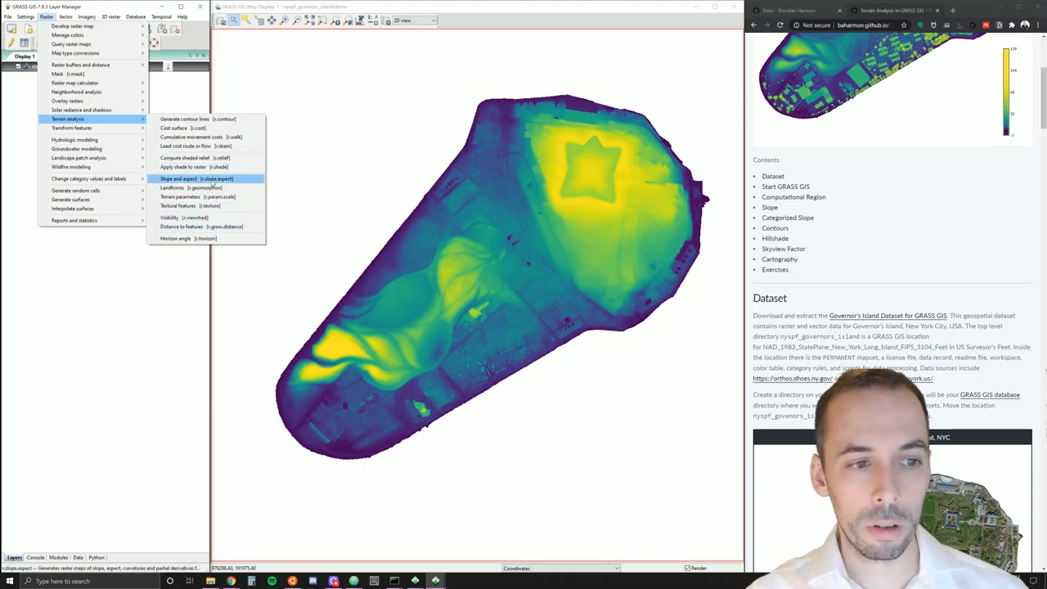
click(177, 179)
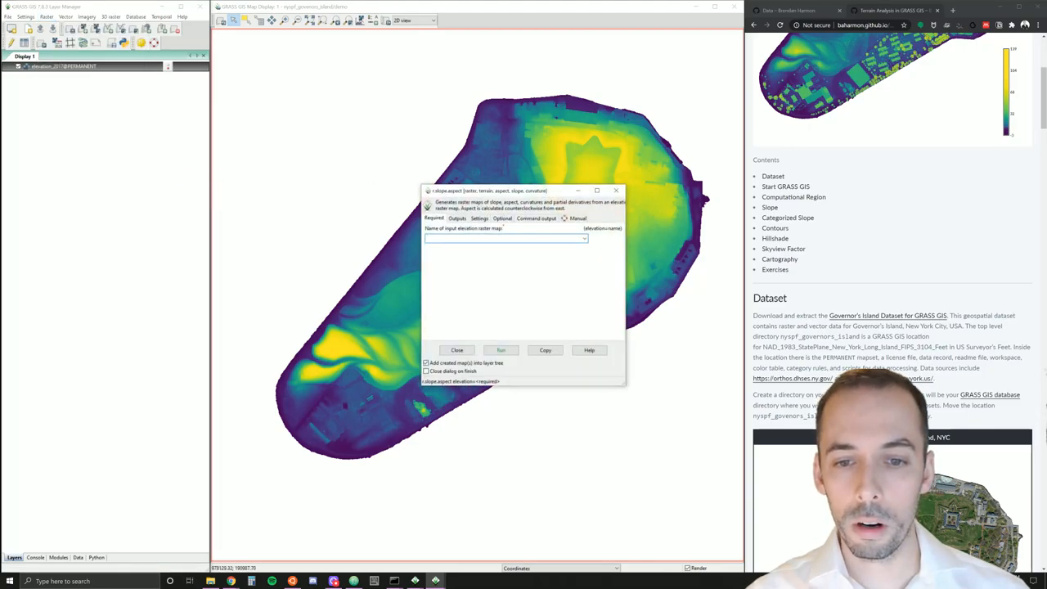
click(582, 239)
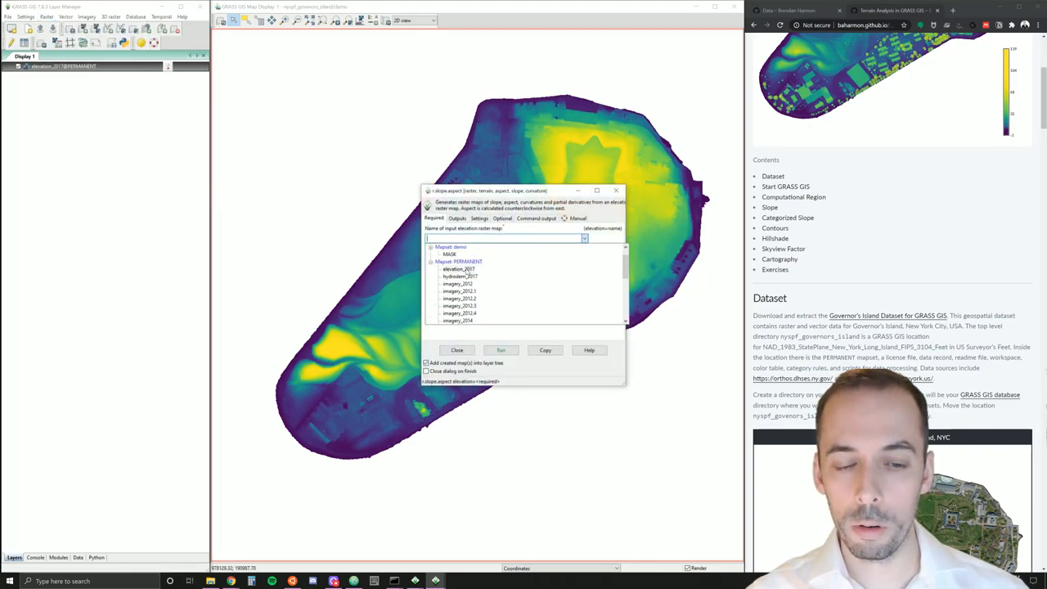
click(452, 268)
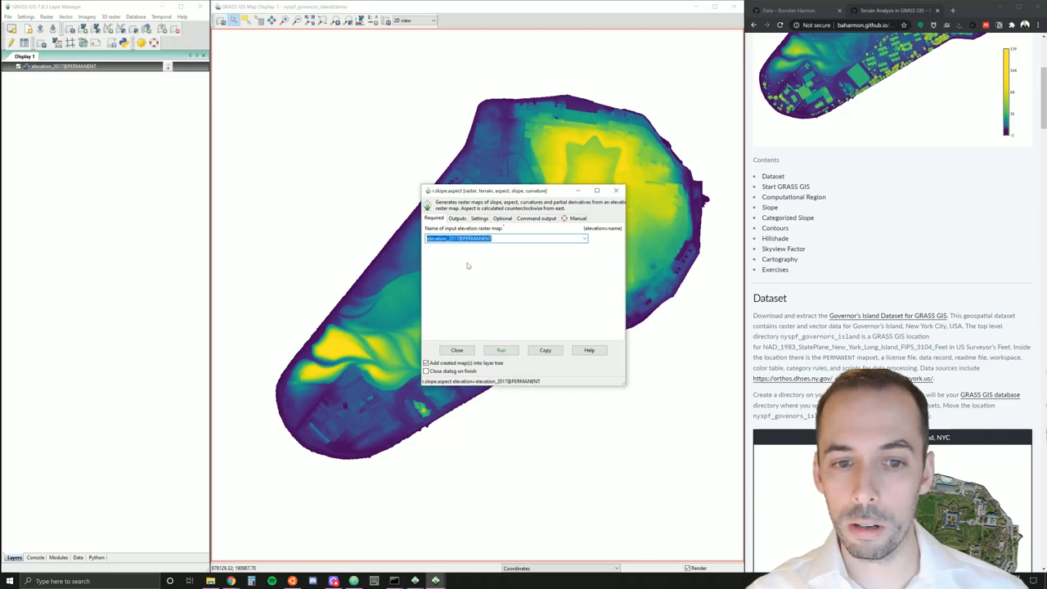
click(458, 219)
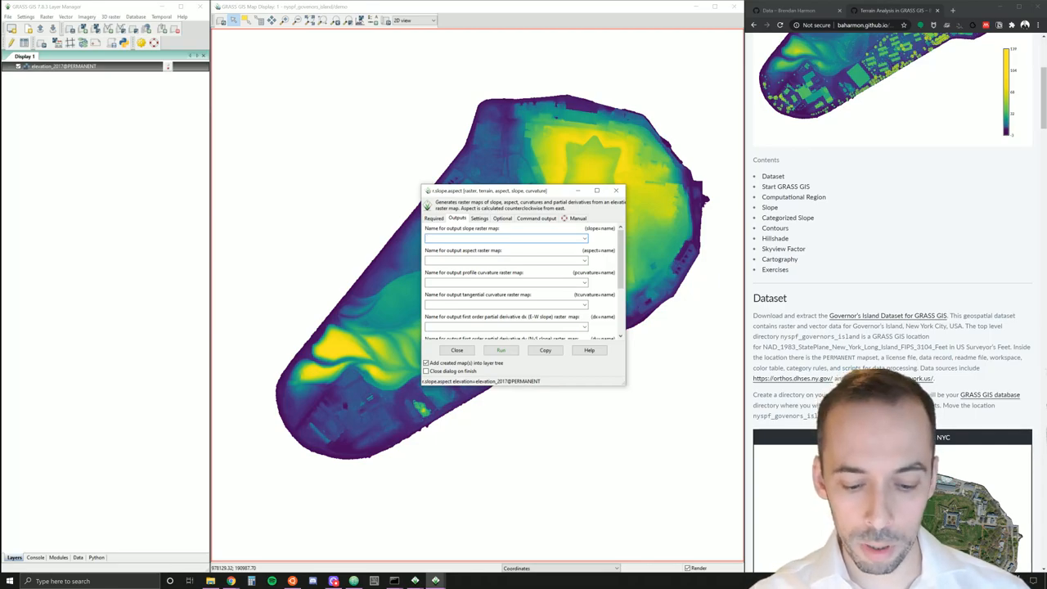
text(slope_2017)
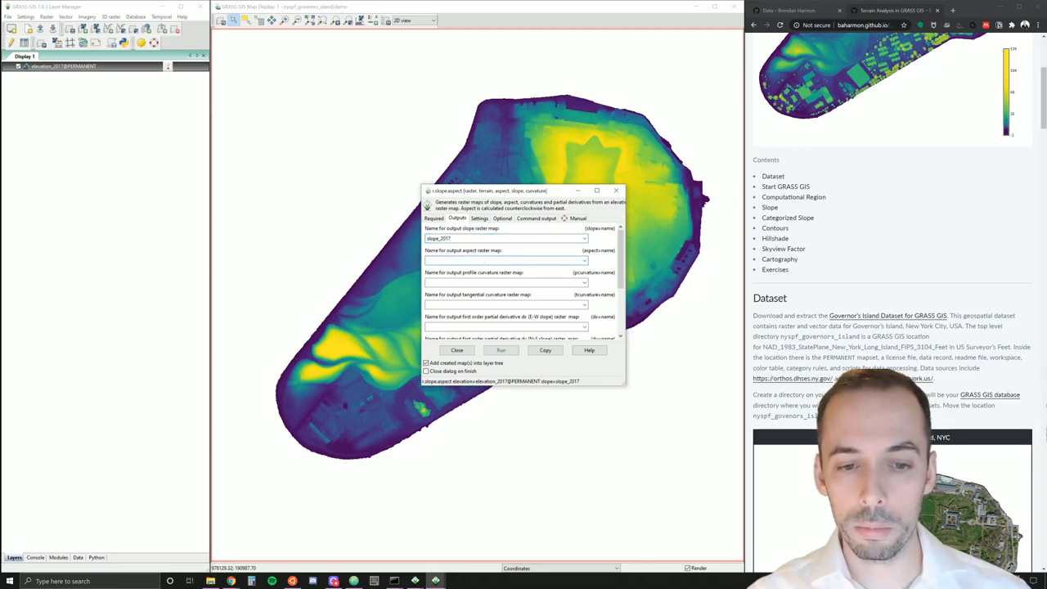
click(504, 304)
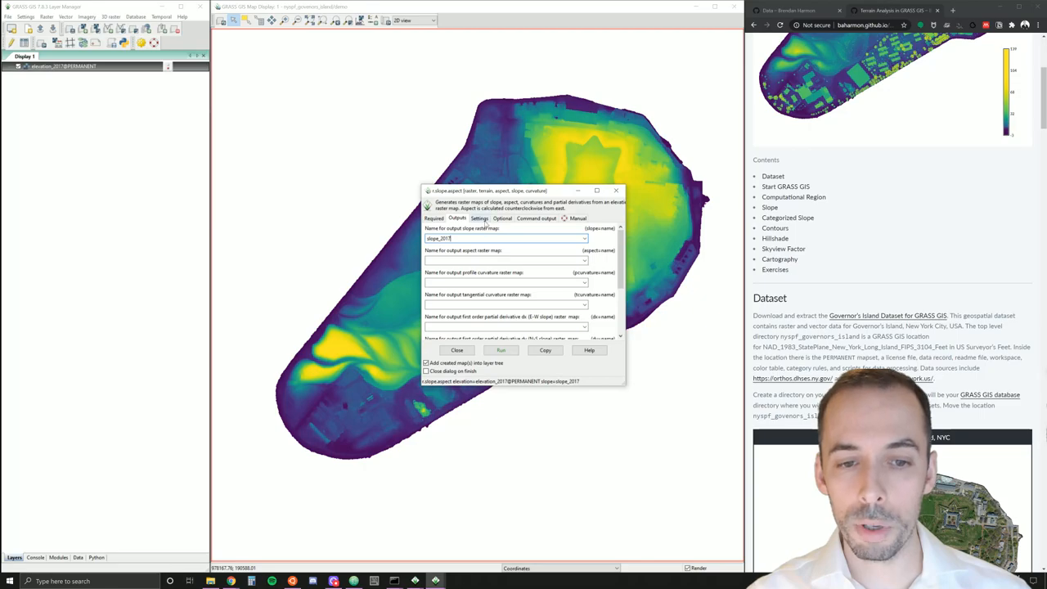
- Review the Settings tab for slope in degrees and run the slope calculation
click(481, 219)
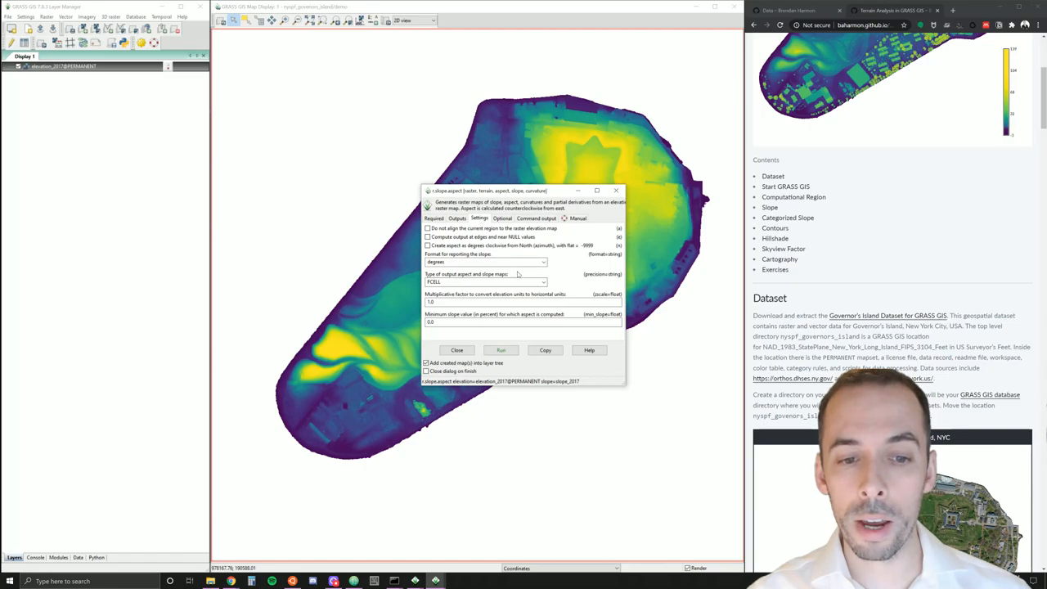
mouse_move(462, 261)
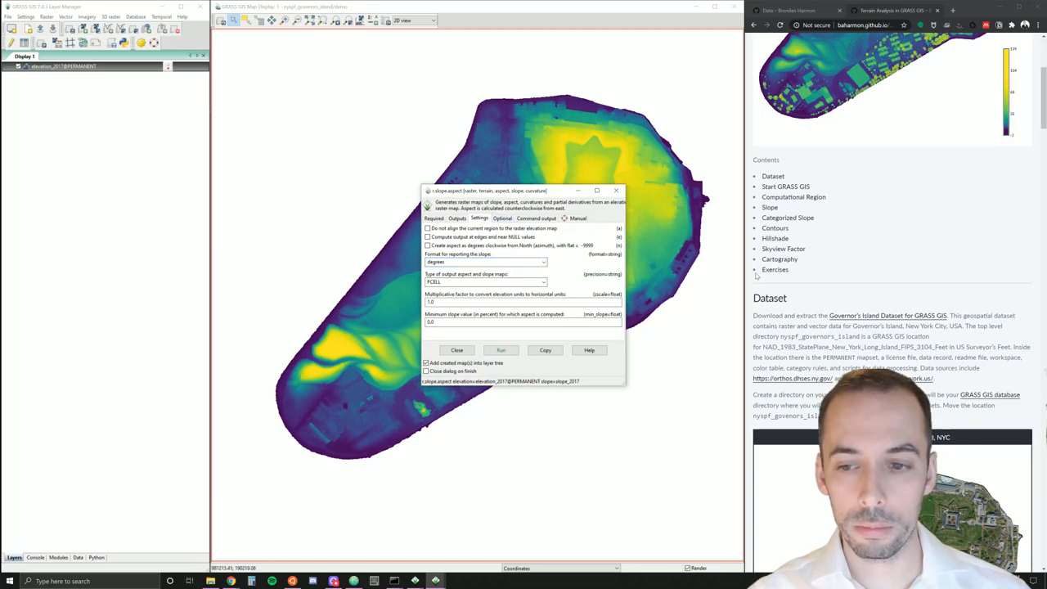
scroll(down, 3)
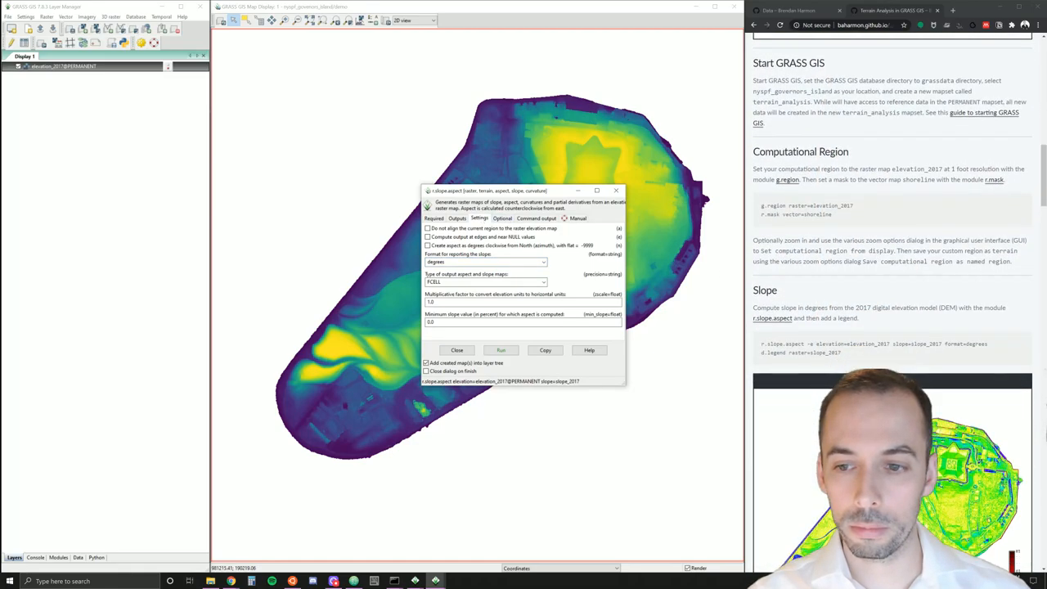
scroll(down, 3)
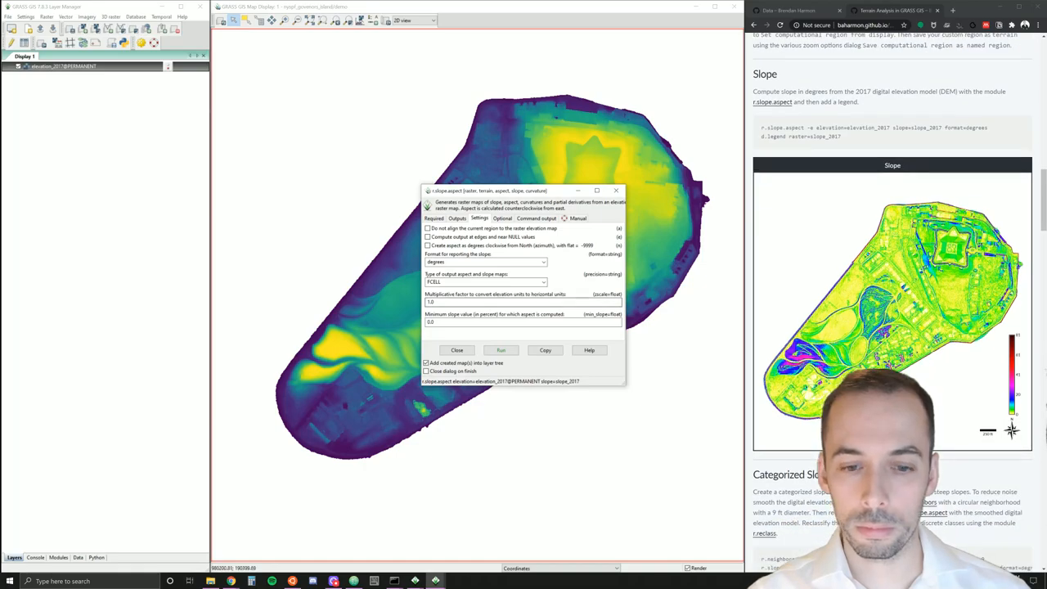
click(500, 350)
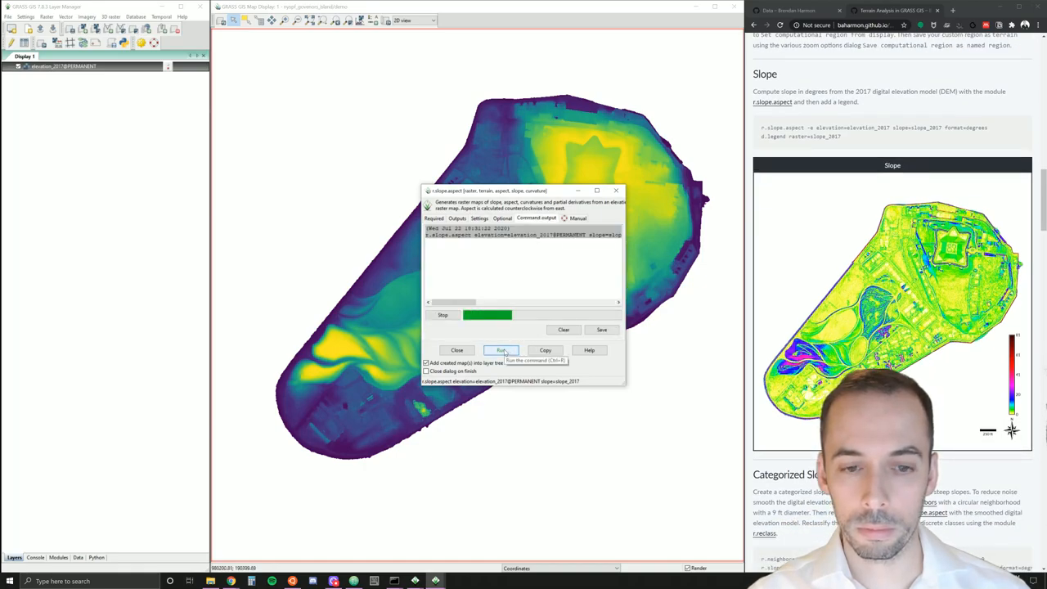
- Close r.slope.aspect and zoom in twice on the steep hills at the island's southwestern end
click(500, 350)
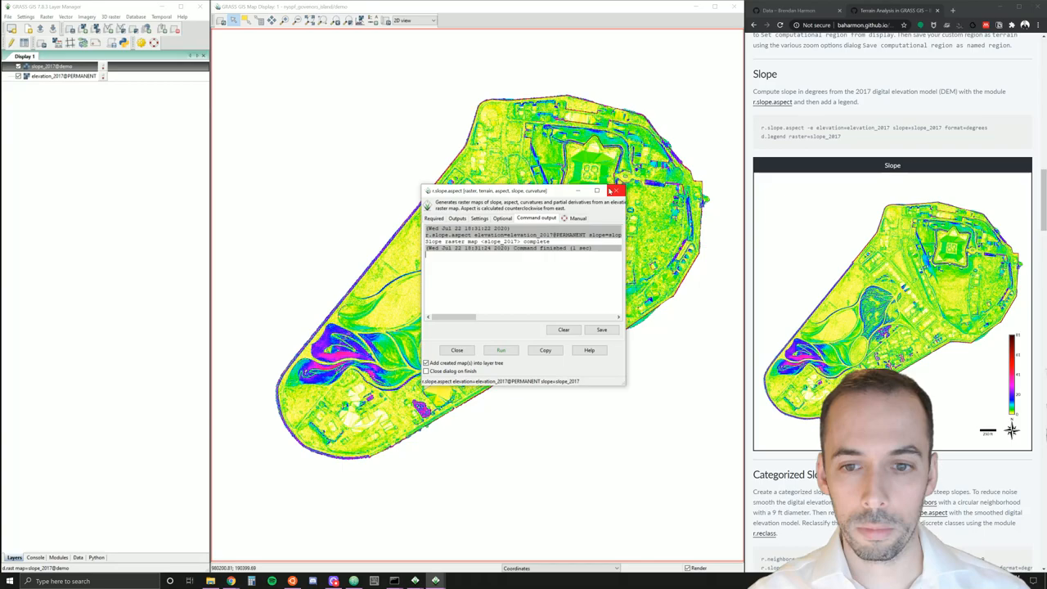
click(457, 350)
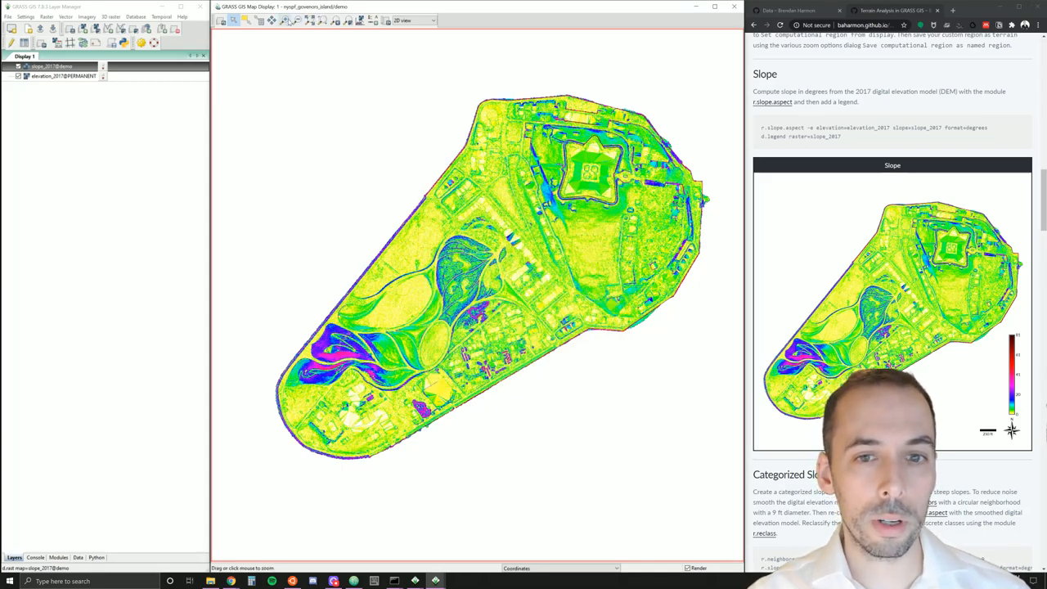
drag(276, 288, 314, 327)
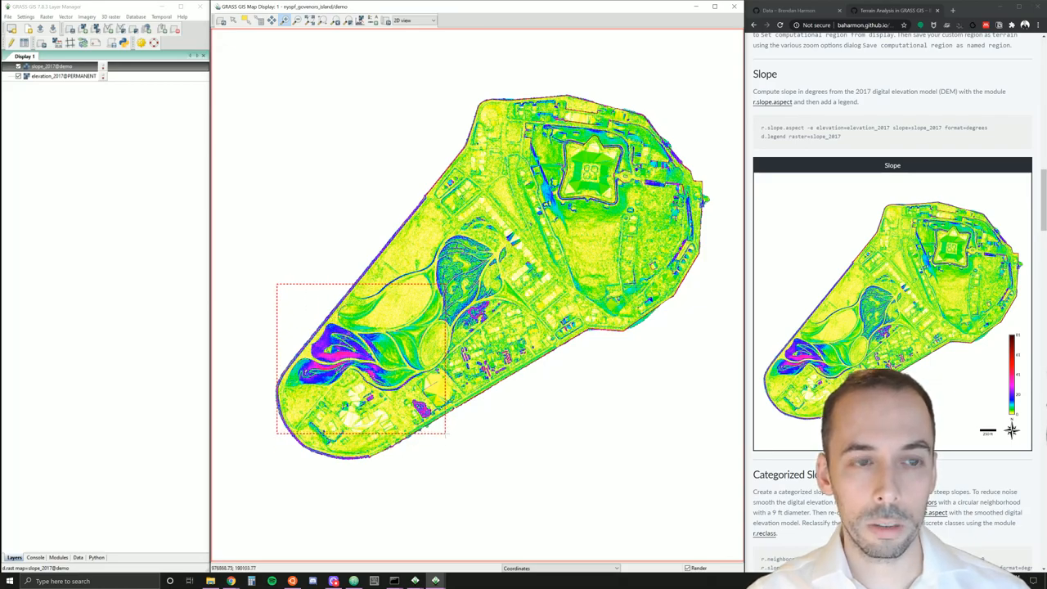
drag(275, 285, 448, 435)
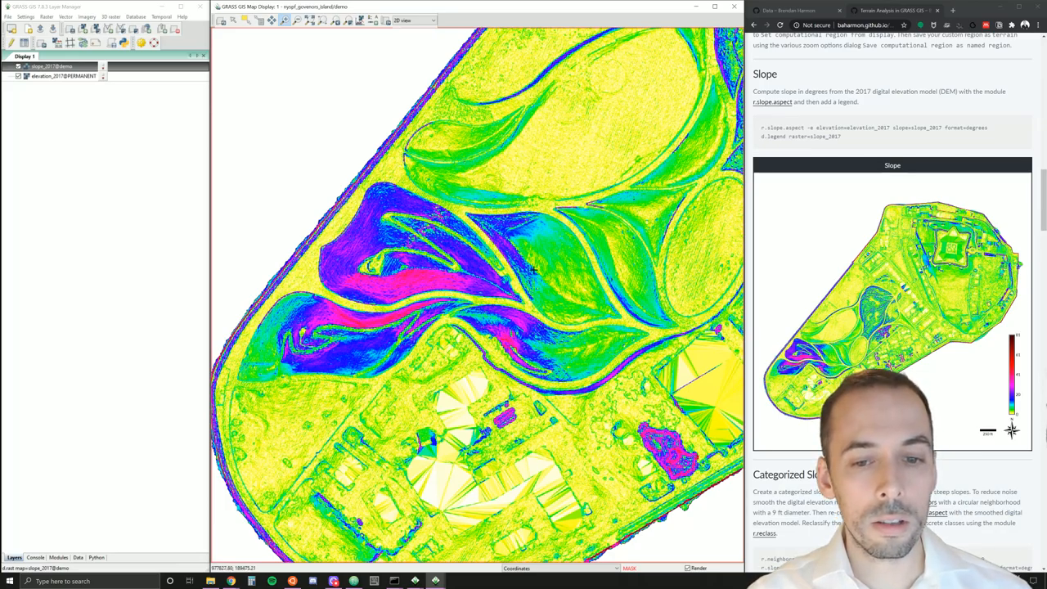
mouse_move(546, 314)
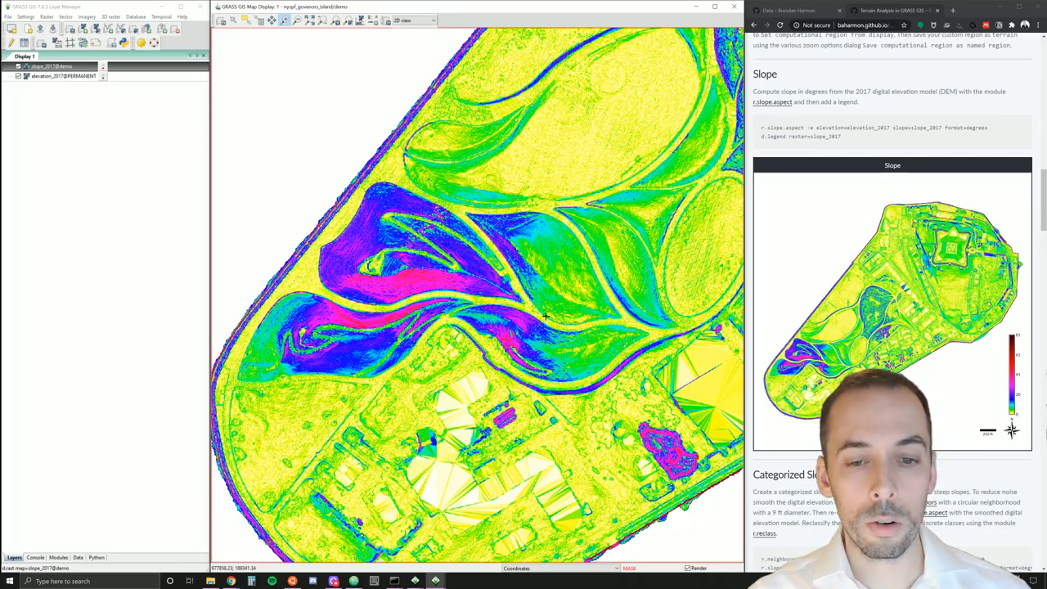
mouse_move(556, 268)
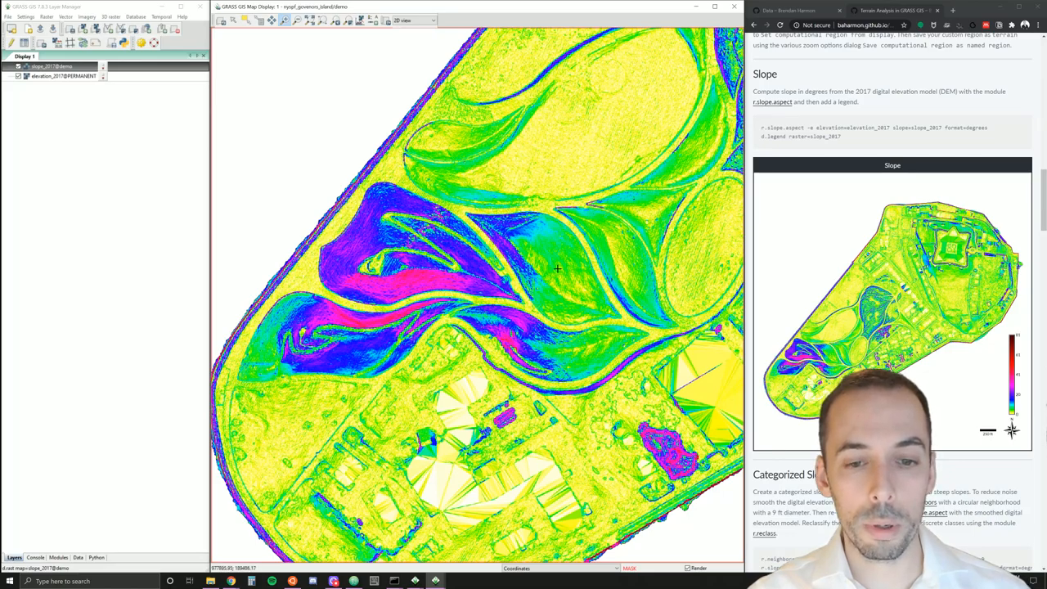
mouse_move(563, 278)
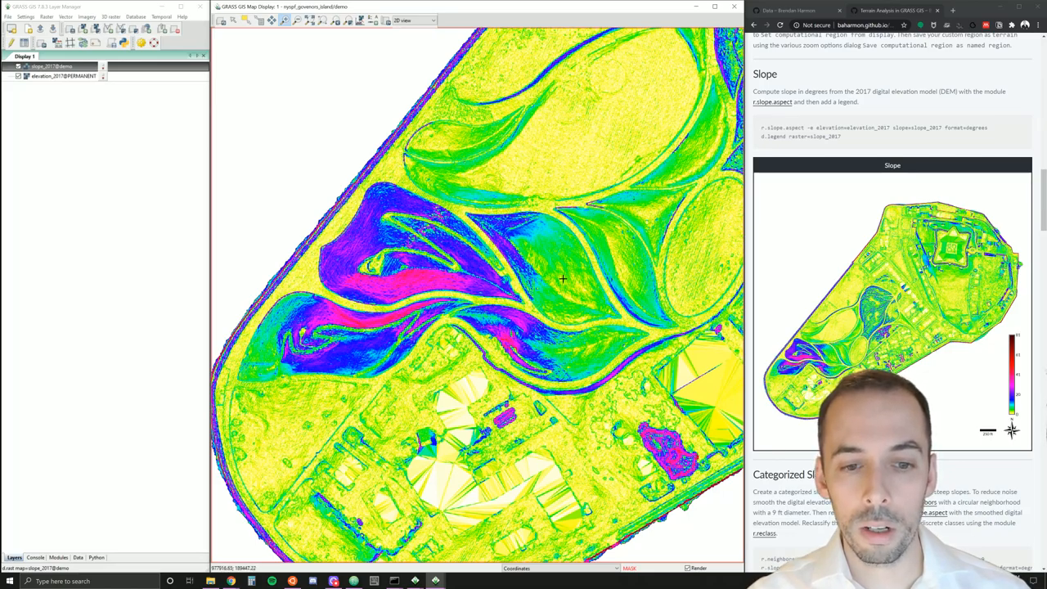
mouse_move(549, 270)
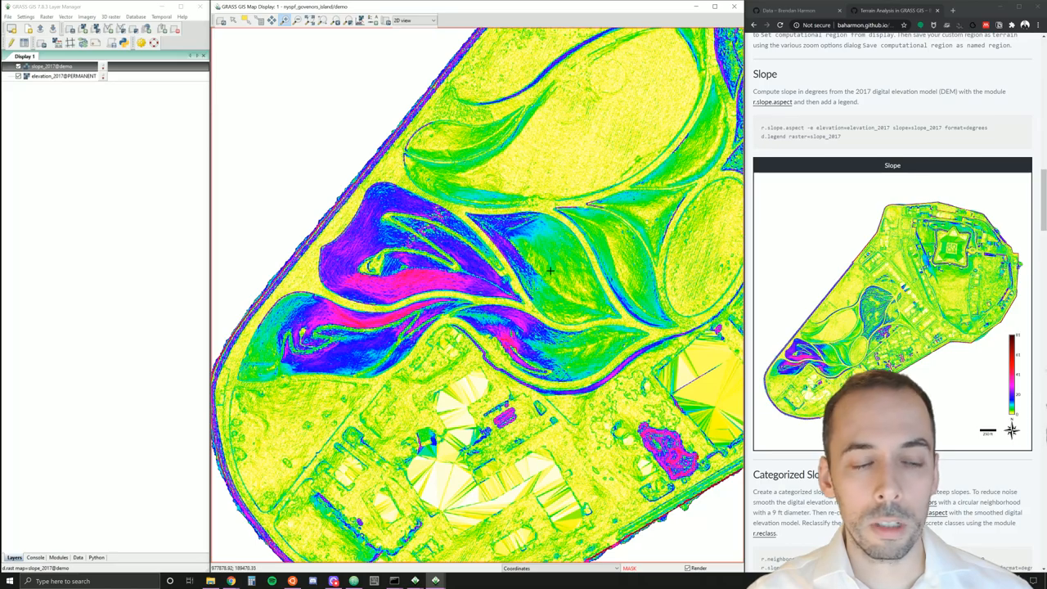
mouse_move(378, 179)
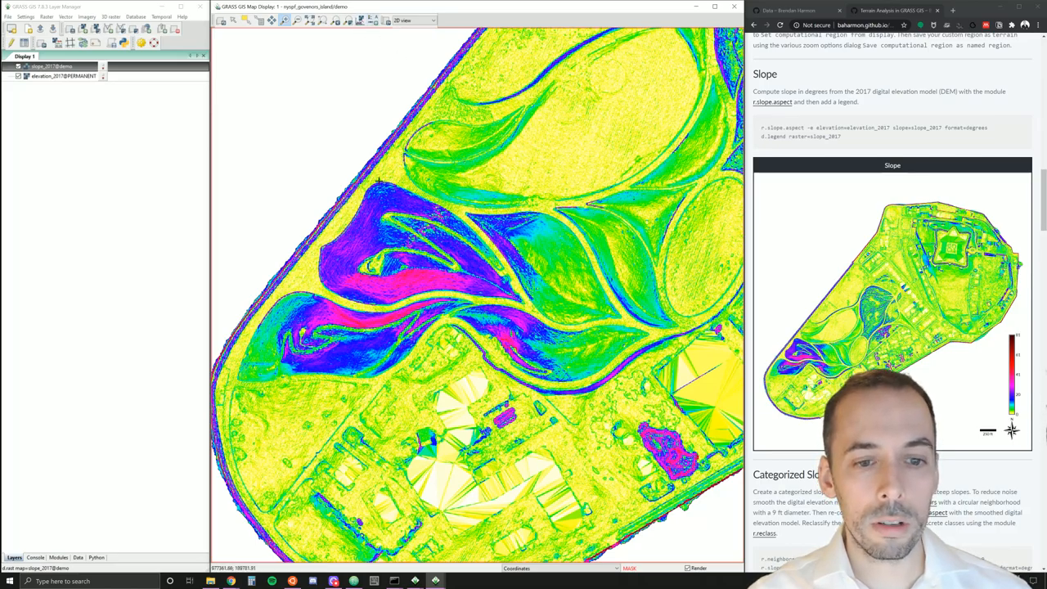
mouse_move(376, 45)
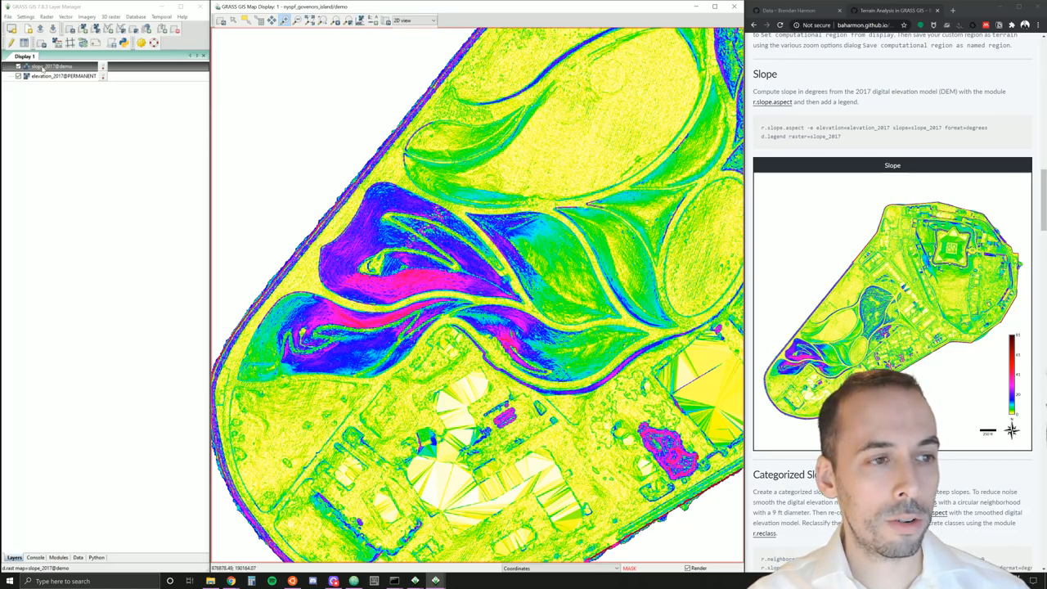
- Query slope_2017 values at spots on the steep hillside, then close the query results
click(255, 26)
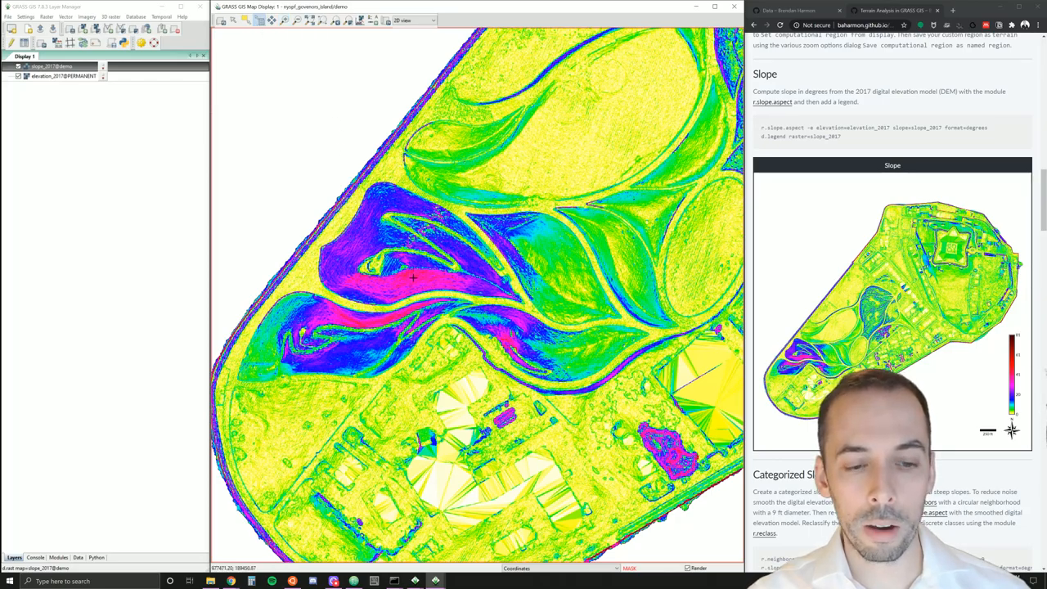
click(410, 278)
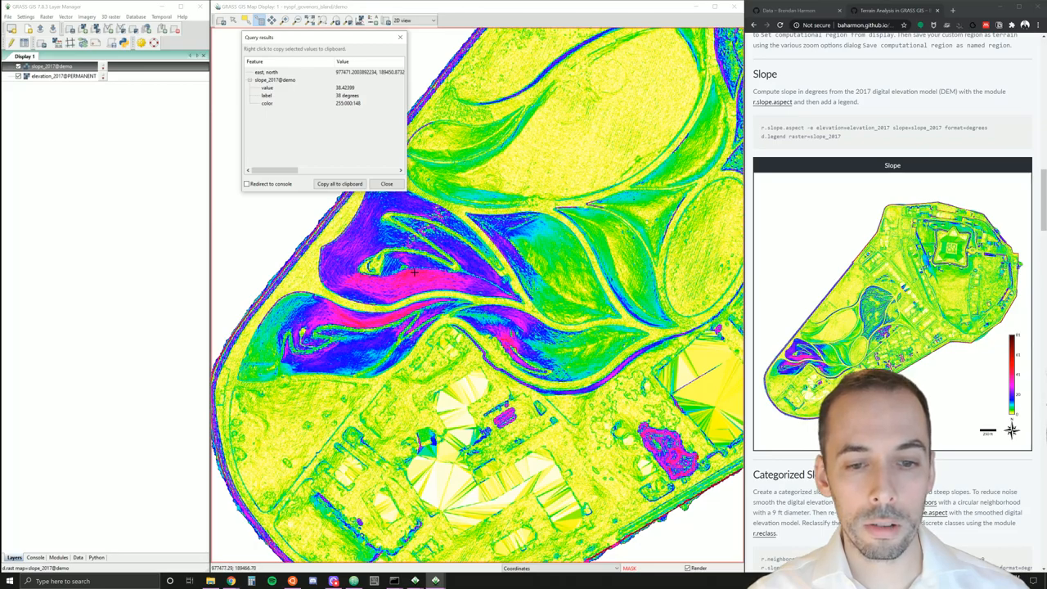
click(427, 294)
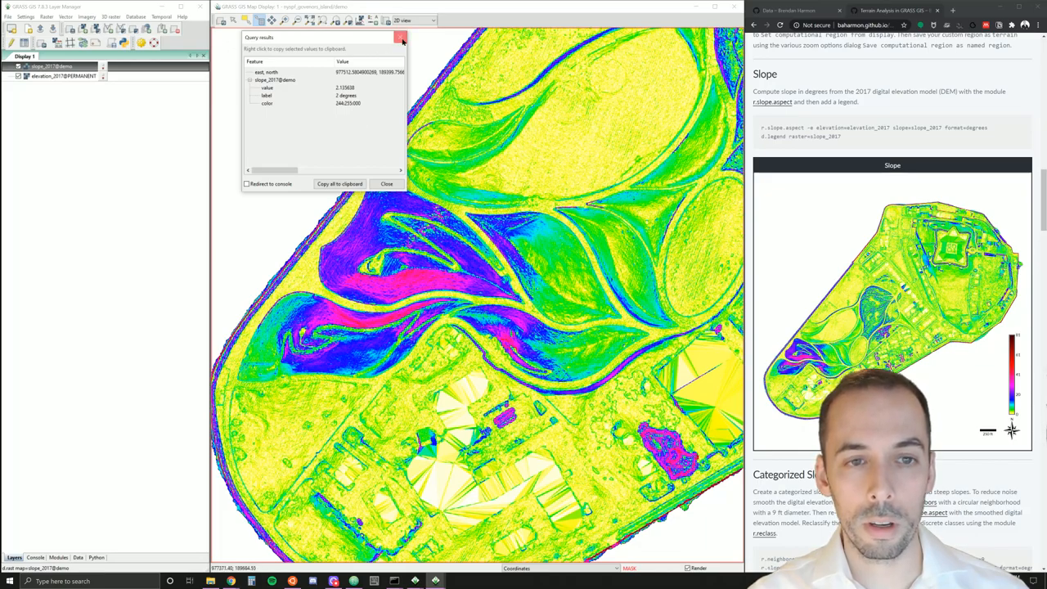
click(399, 39)
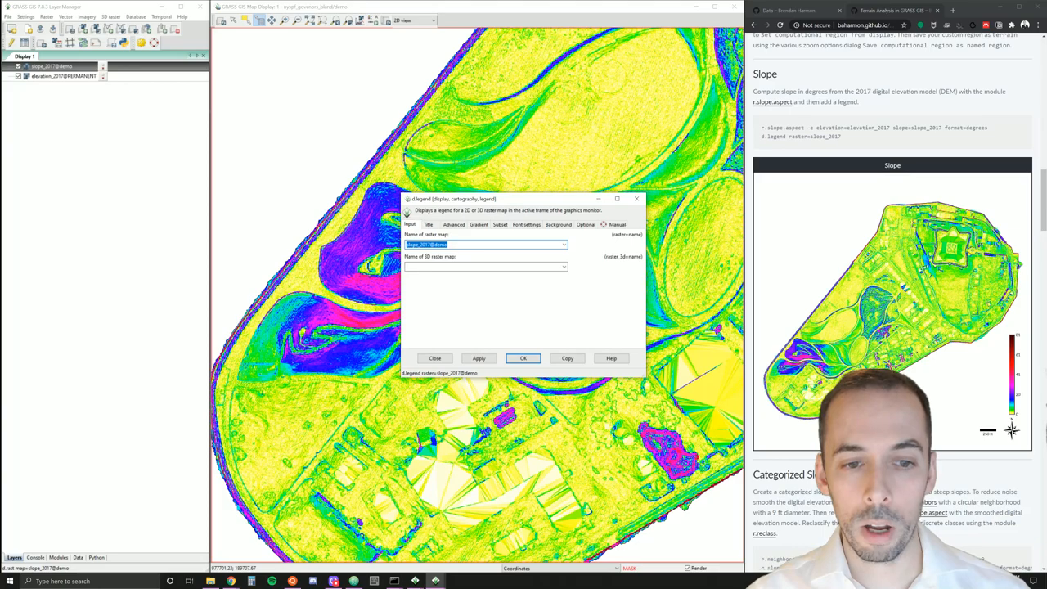
mouse_move(517, 231)
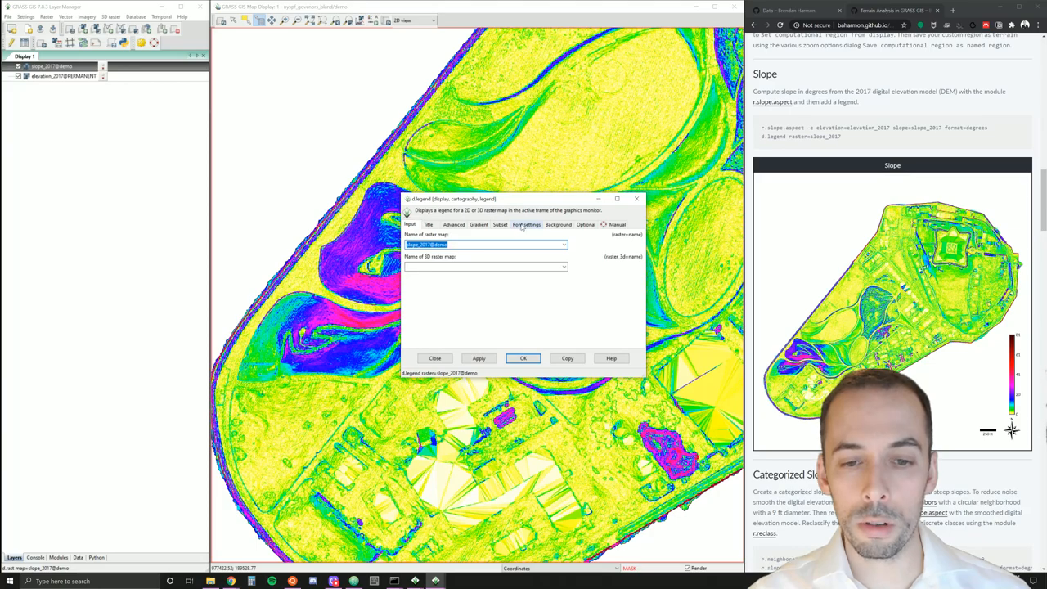
- Set the legend font to Lato-Reg at size 10 and draw the slope_2017 legend
click(526, 224)
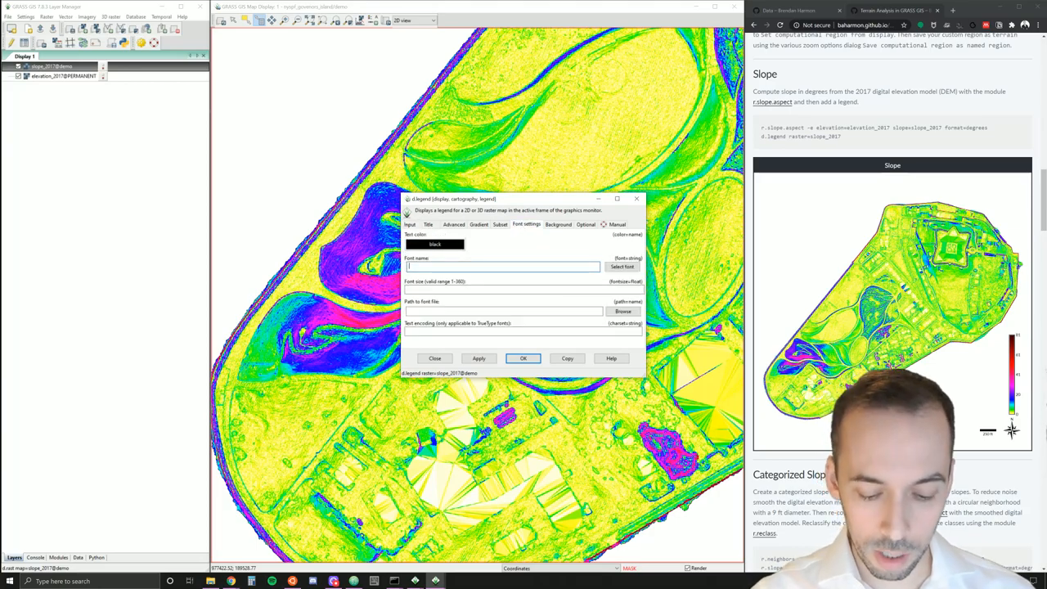
text(Lato-Regular)
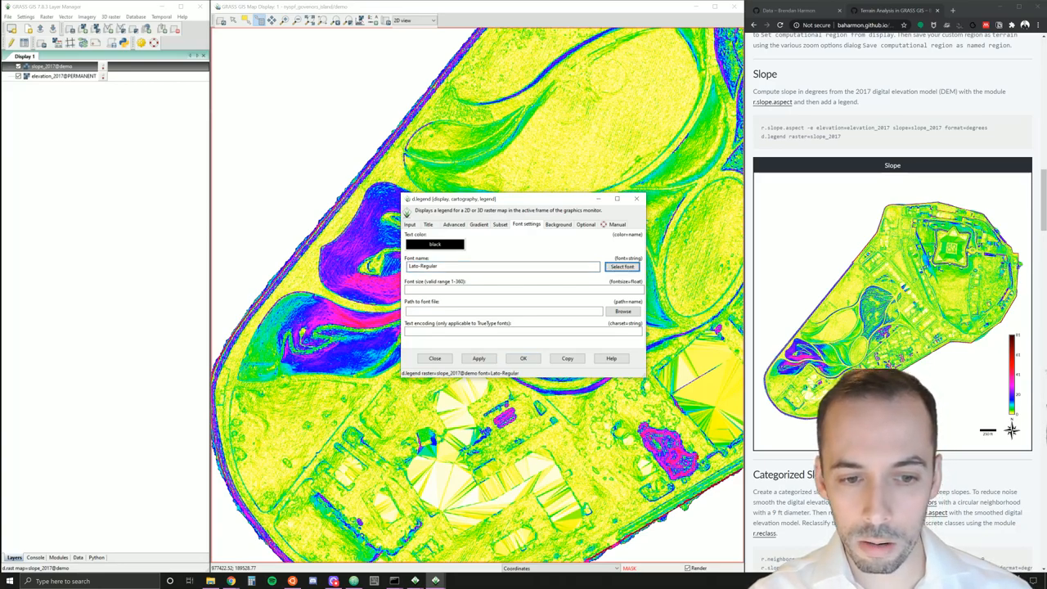
text(10)
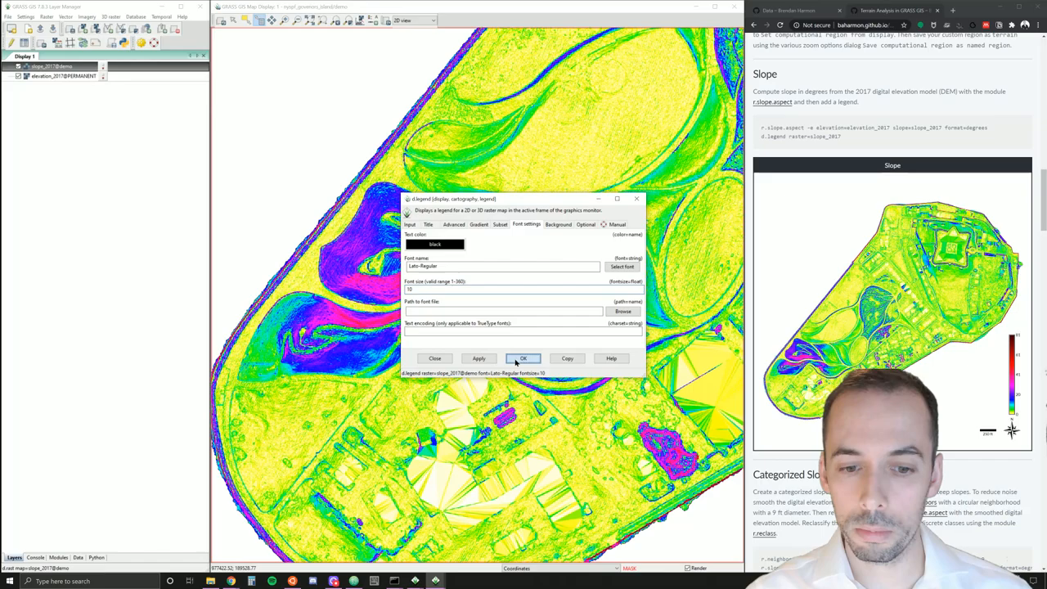
click(524, 359)
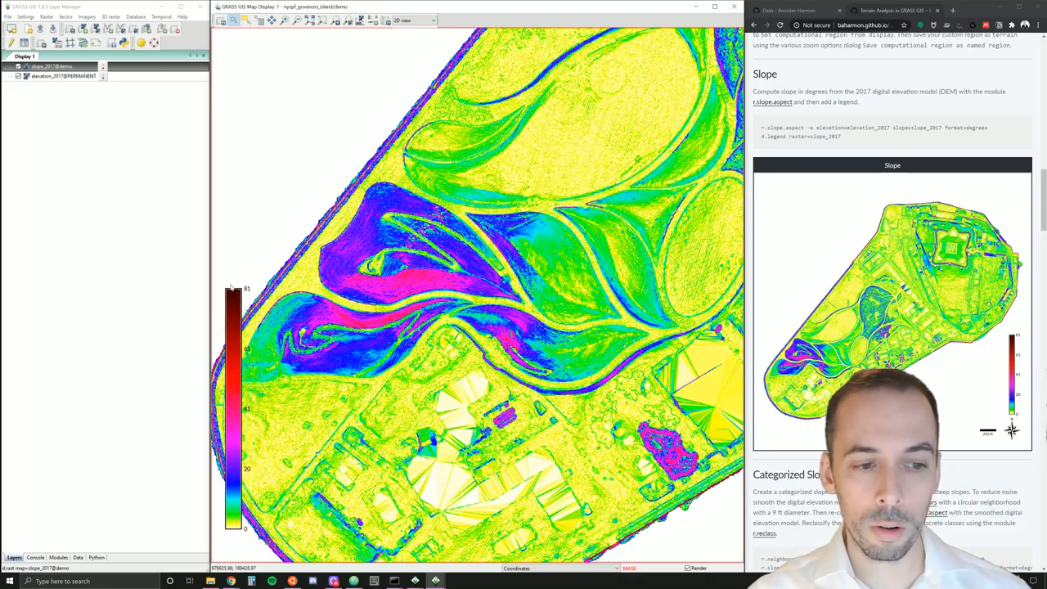
mouse_move(239, 295)
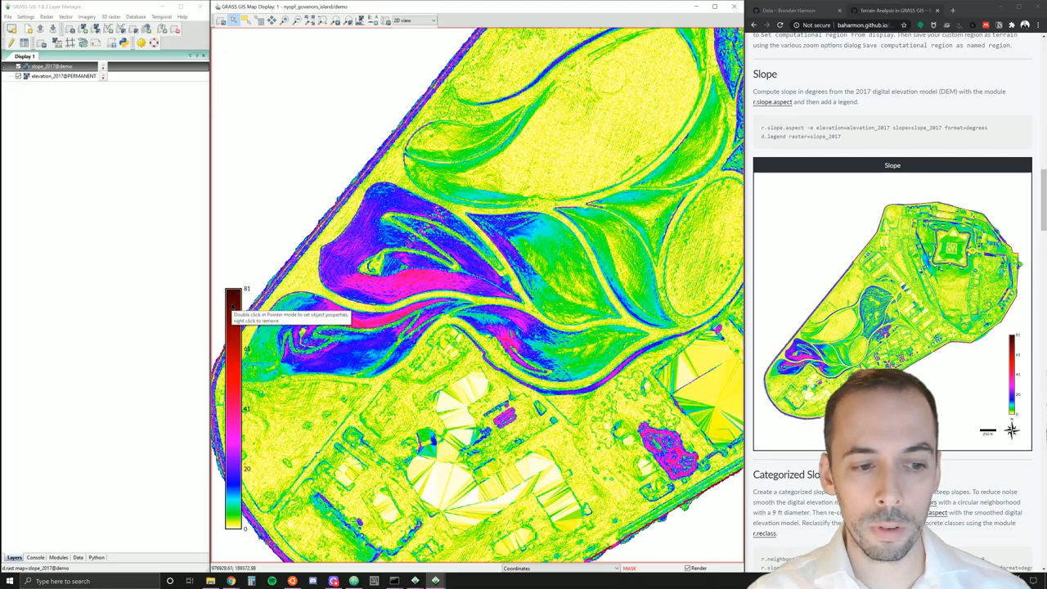
- Set the slope legend's subset range to start at 0 so it reads 0 to 90
right_click(232, 297)
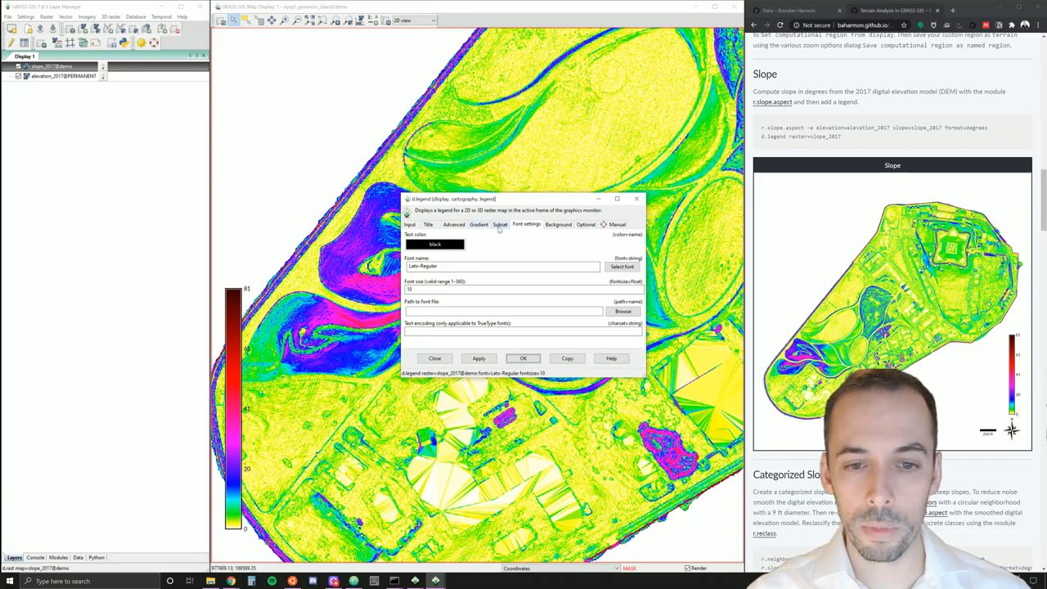
click(499, 224)
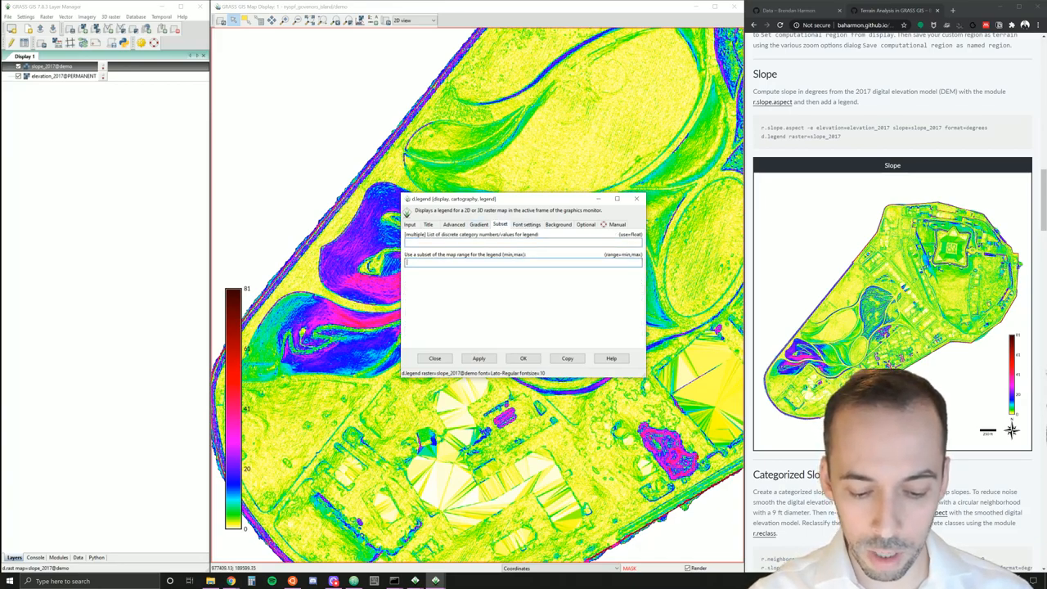
text(0)
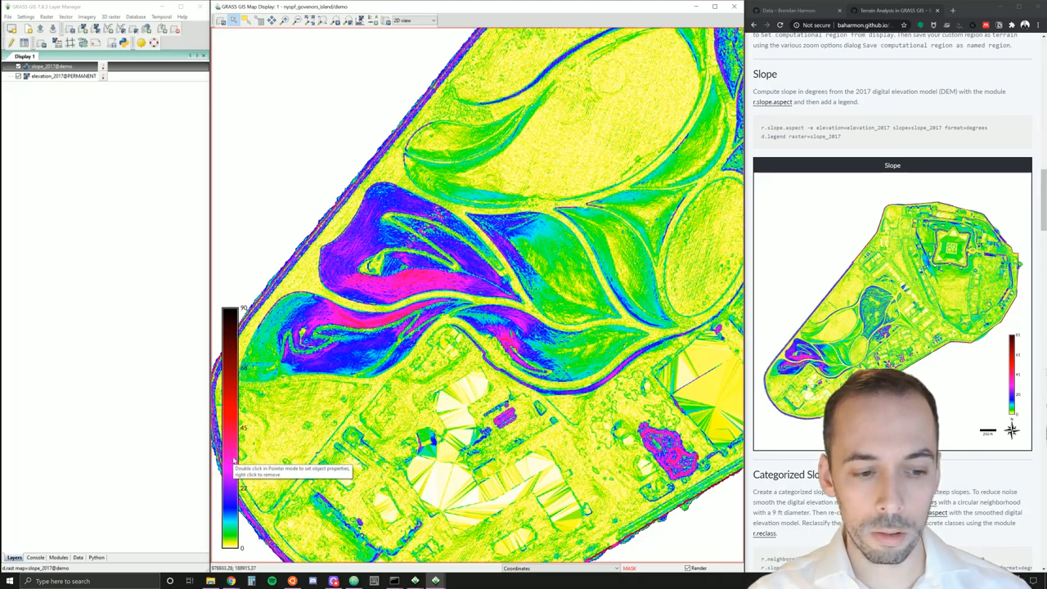
mouse_move(399, 284)
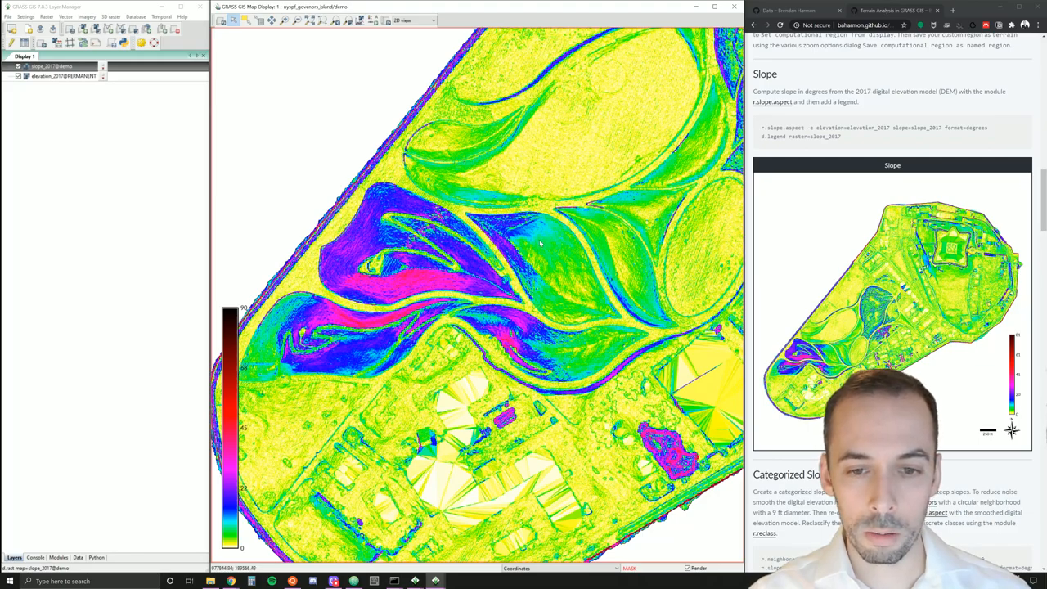
mouse_move(502, 202)
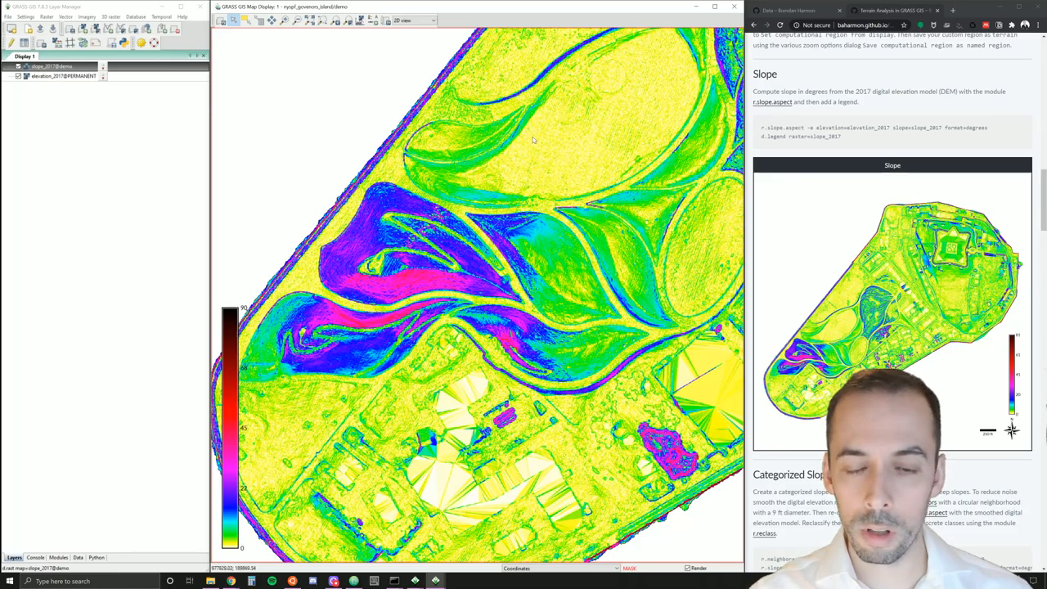
mouse_move(560, 128)
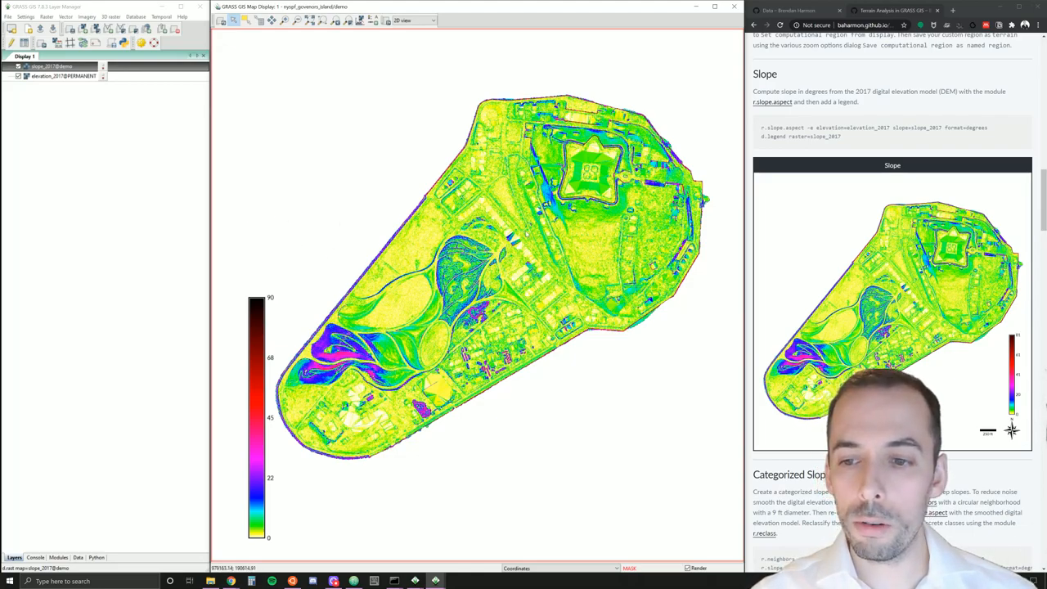
scroll(down, 3)
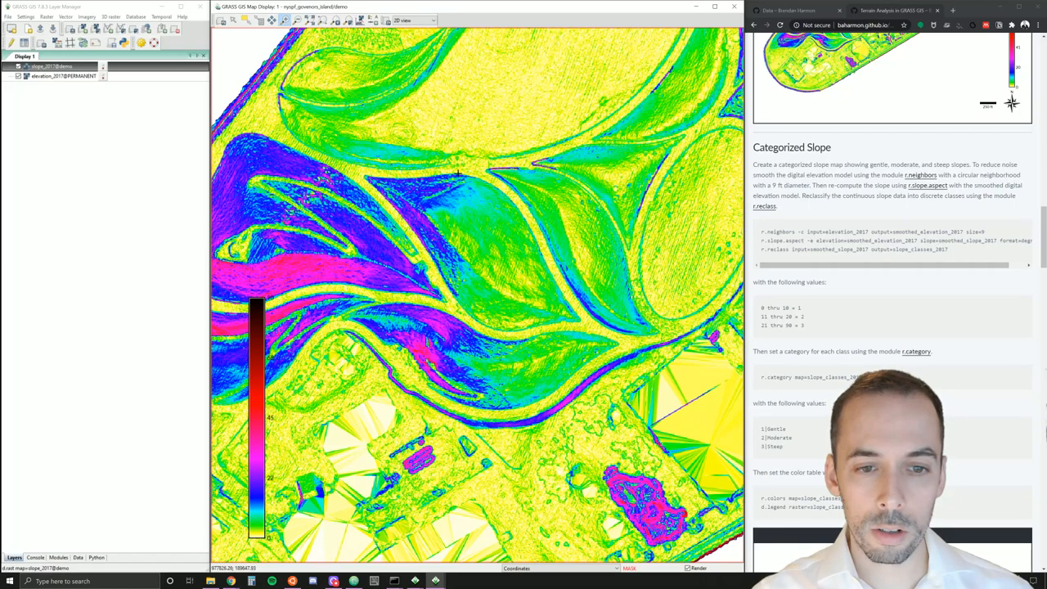
mouse_move(465, 216)
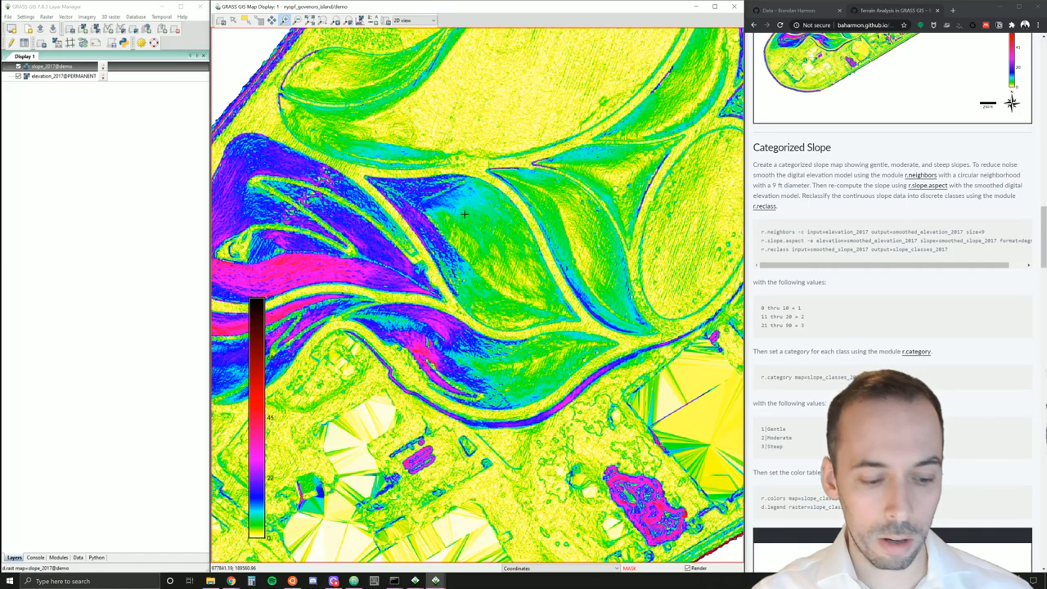
mouse_move(292, 85)
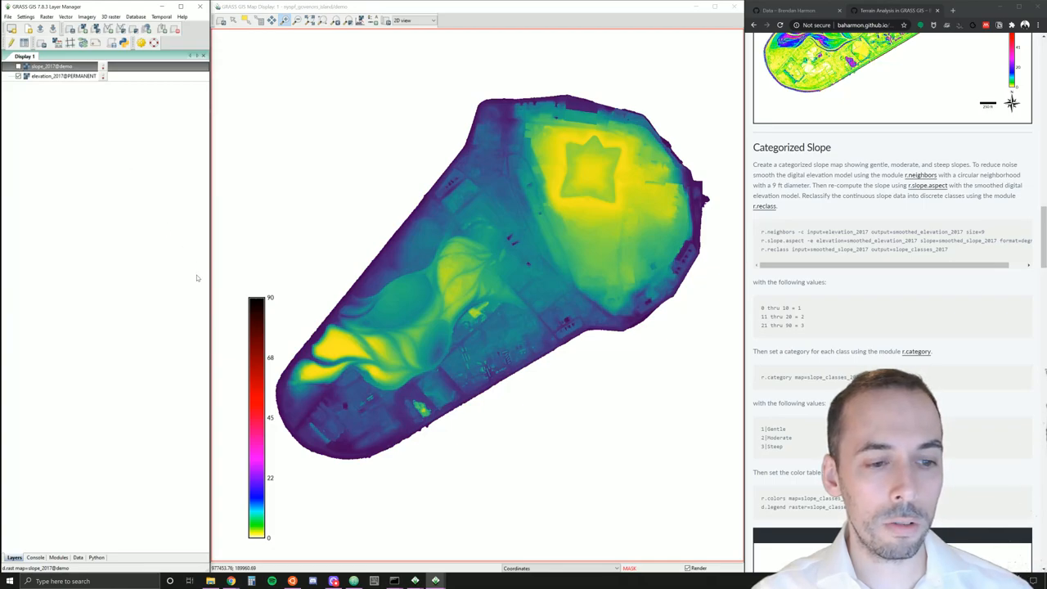
mouse_move(268, 275)
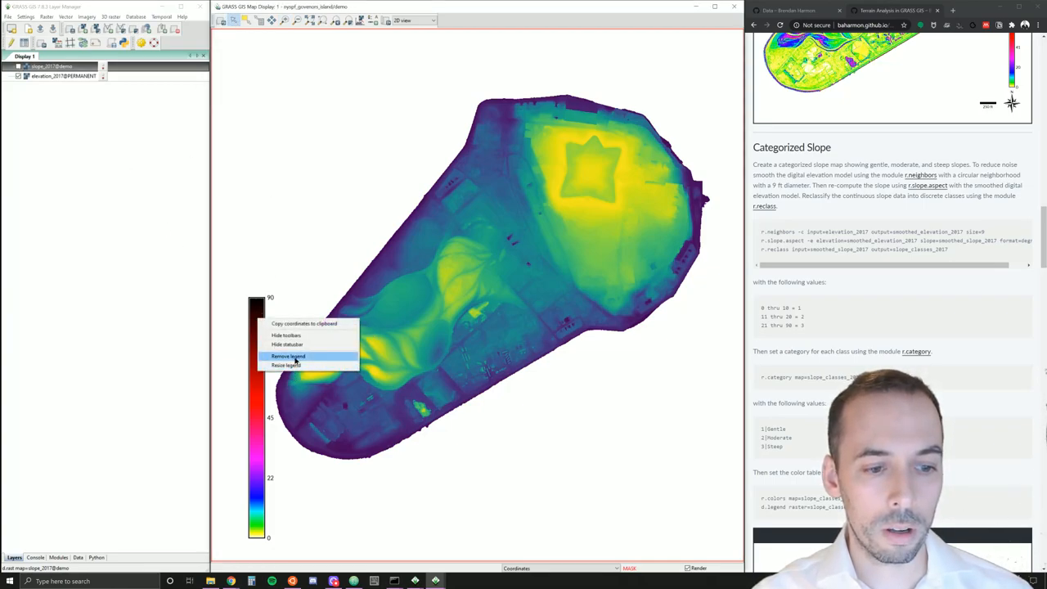
- Remove the slope legend and set up r.neighbors with elevation_2017 in, smoothed_elevation_2017 out
click(284, 355)
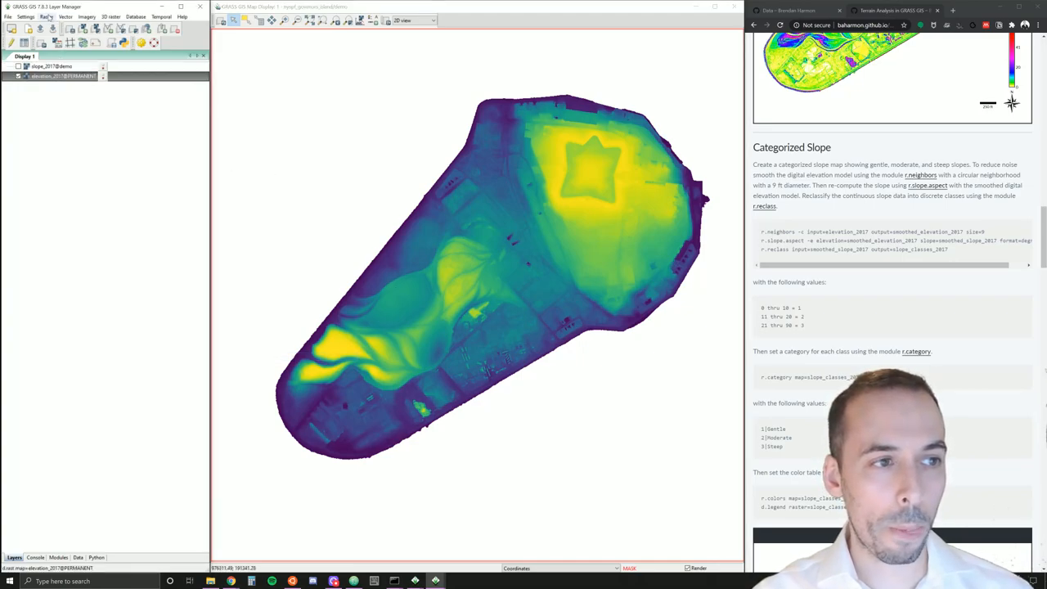
click(50, 16)
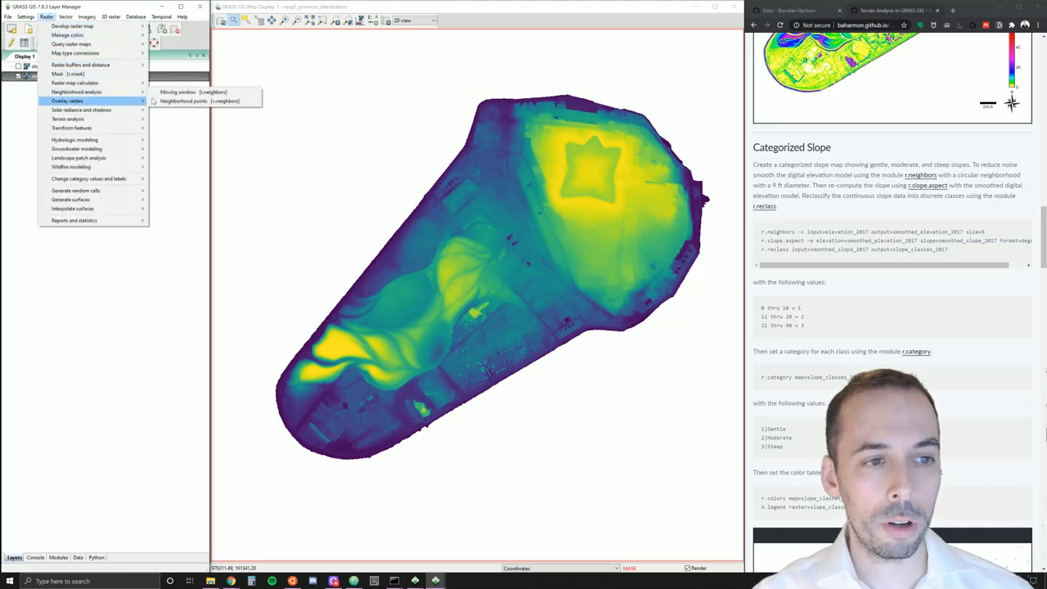
mouse_move(82, 82)
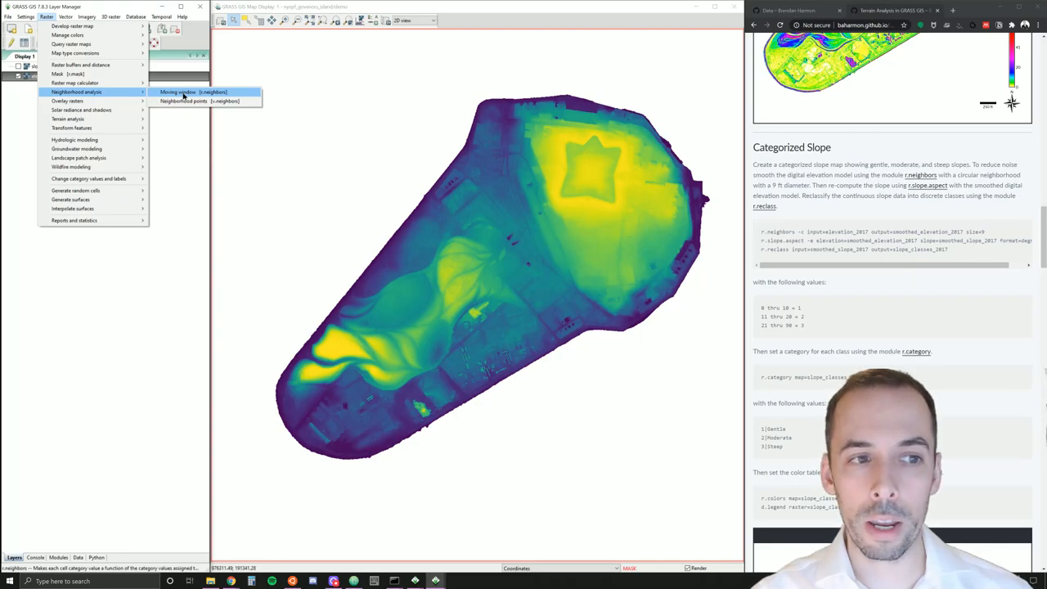
click(193, 92)
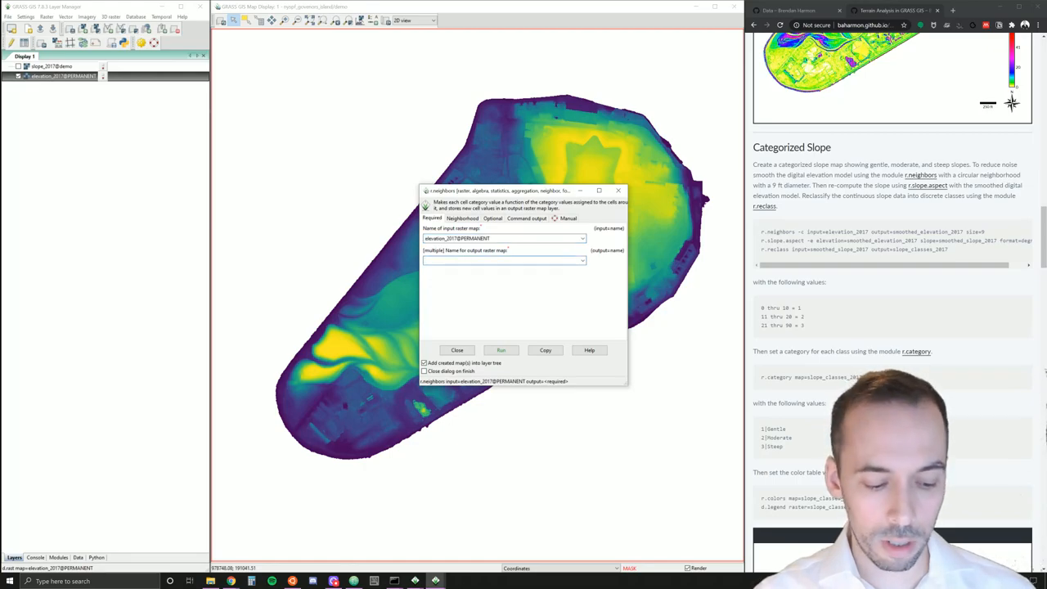
text(smoothed_elevation_2017)
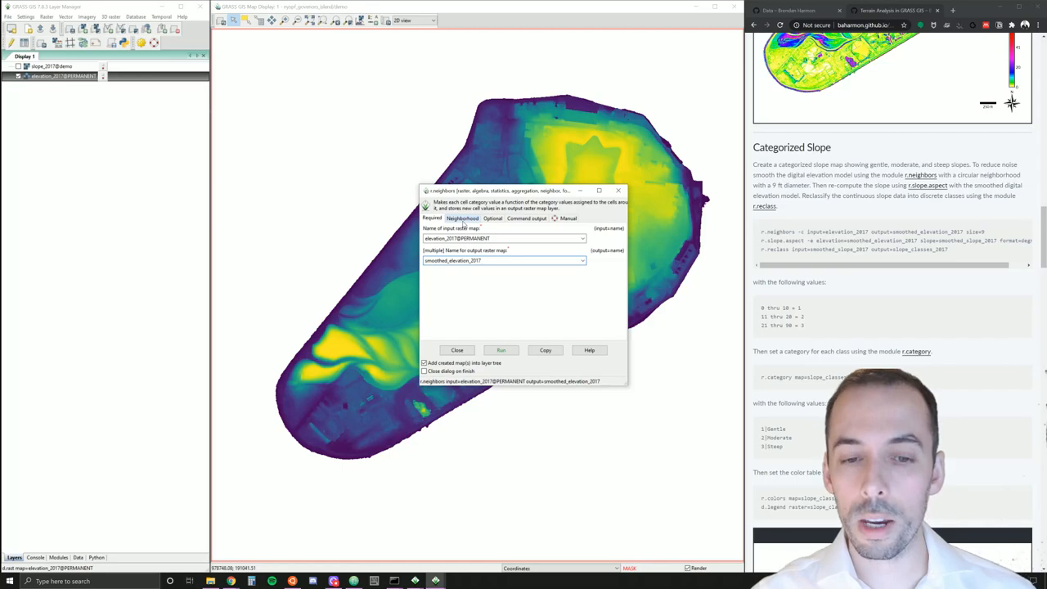
click(460, 219)
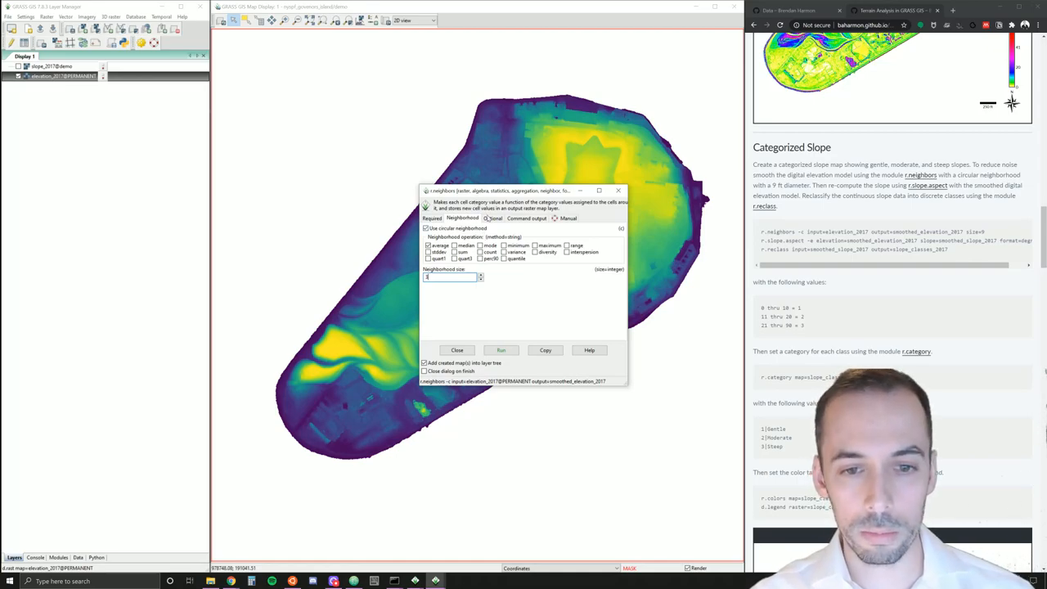
- Run the moving-window smoothing to create smoothed_elevation_2017 and dismiss the tool
click(492, 219)
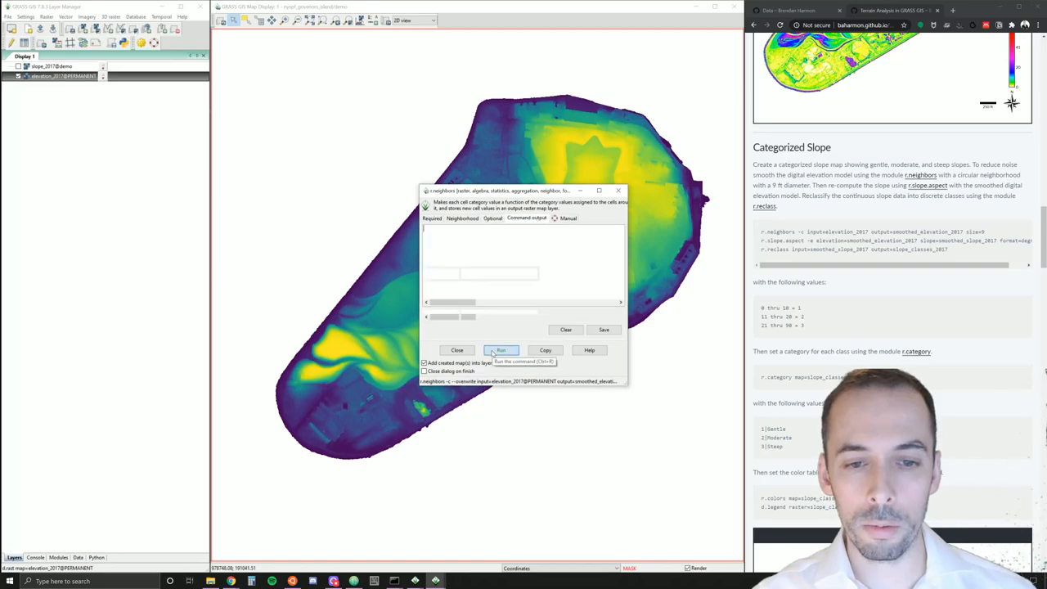
click(501, 350)
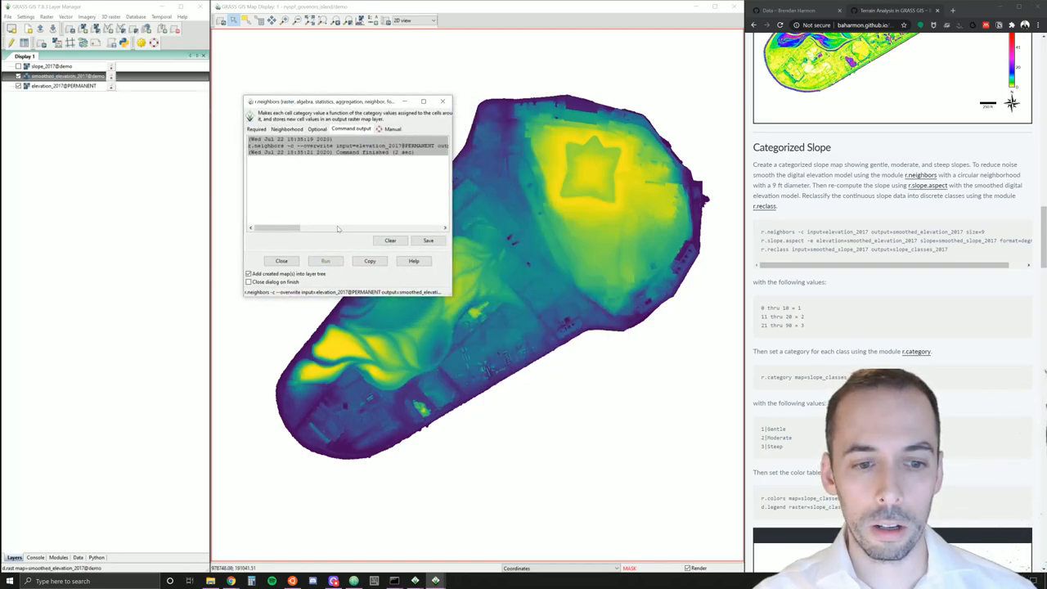
click(257, 129)
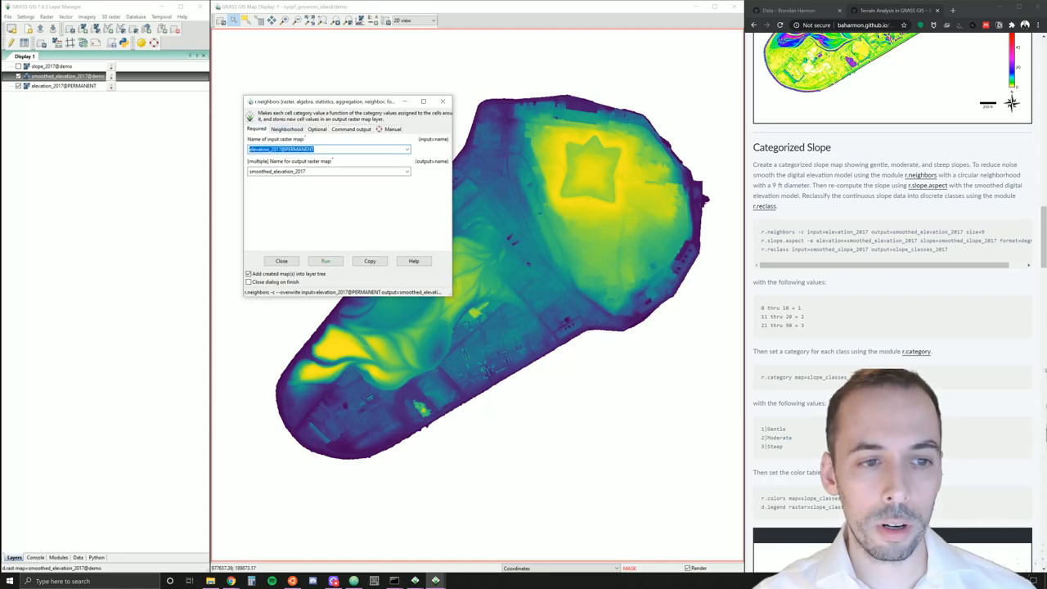
click(288, 129)
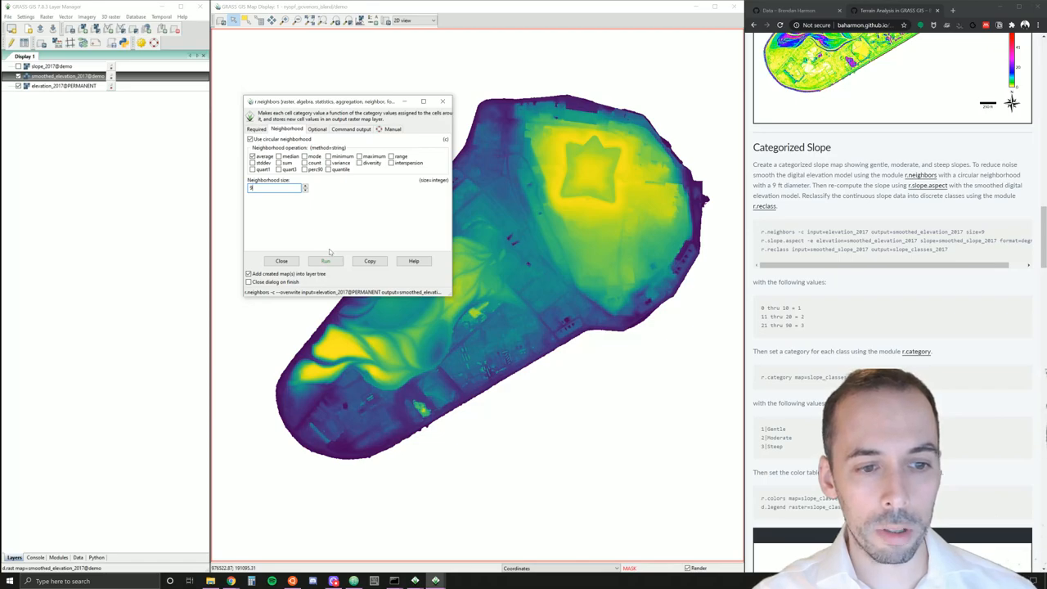
click(257, 128)
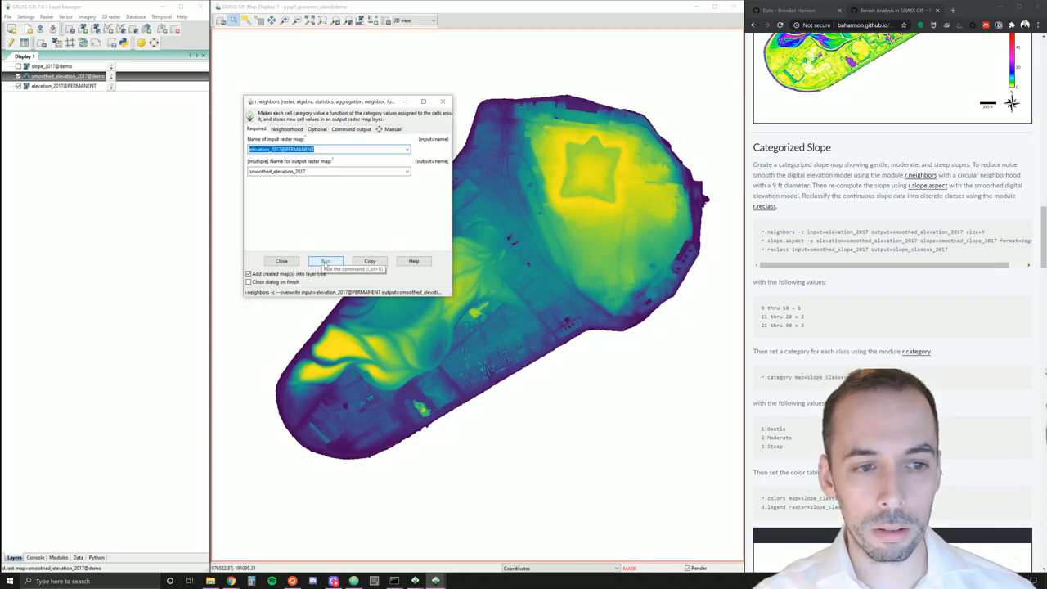
click(324, 260)
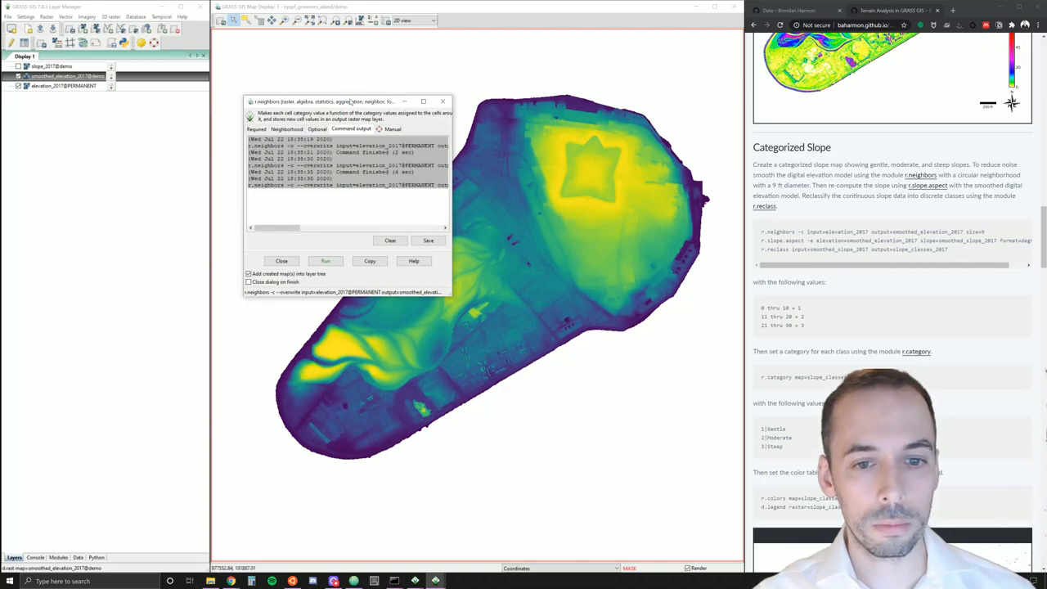
drag(350, 101, 272, 102)
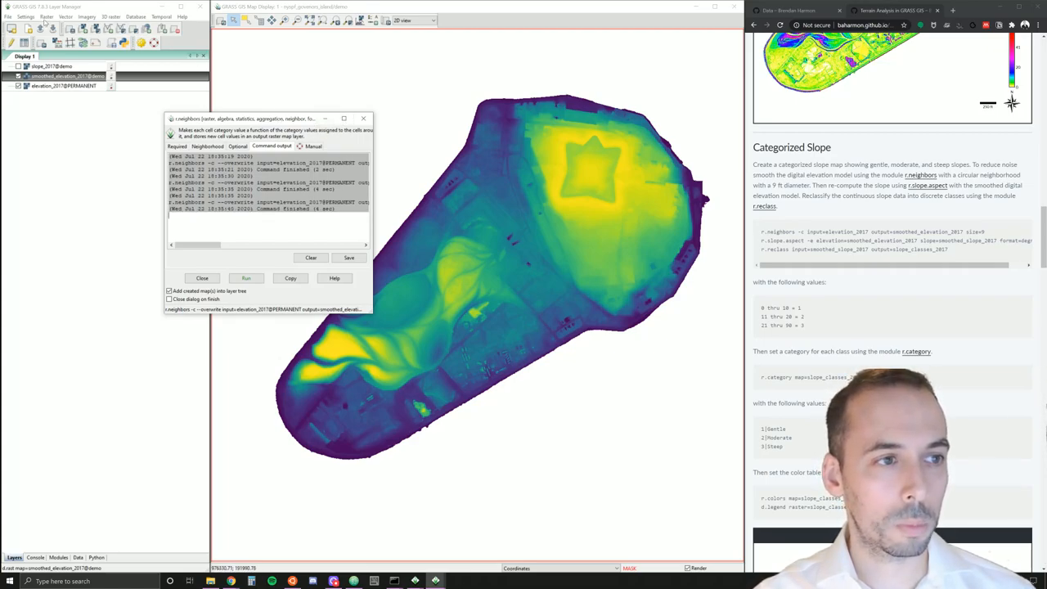
click(39, 16)
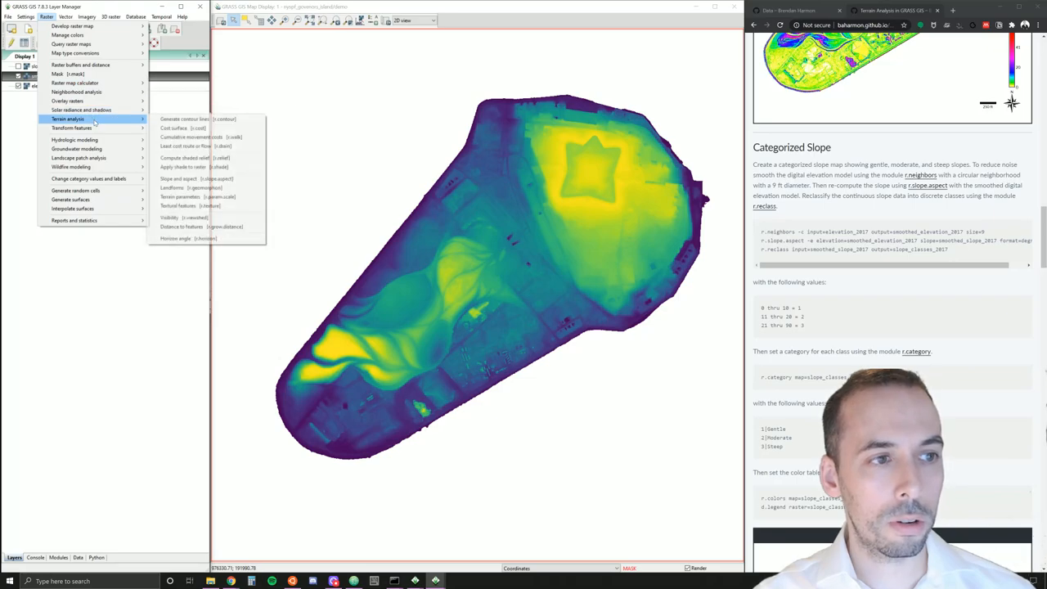
mouse_move(196, 158)
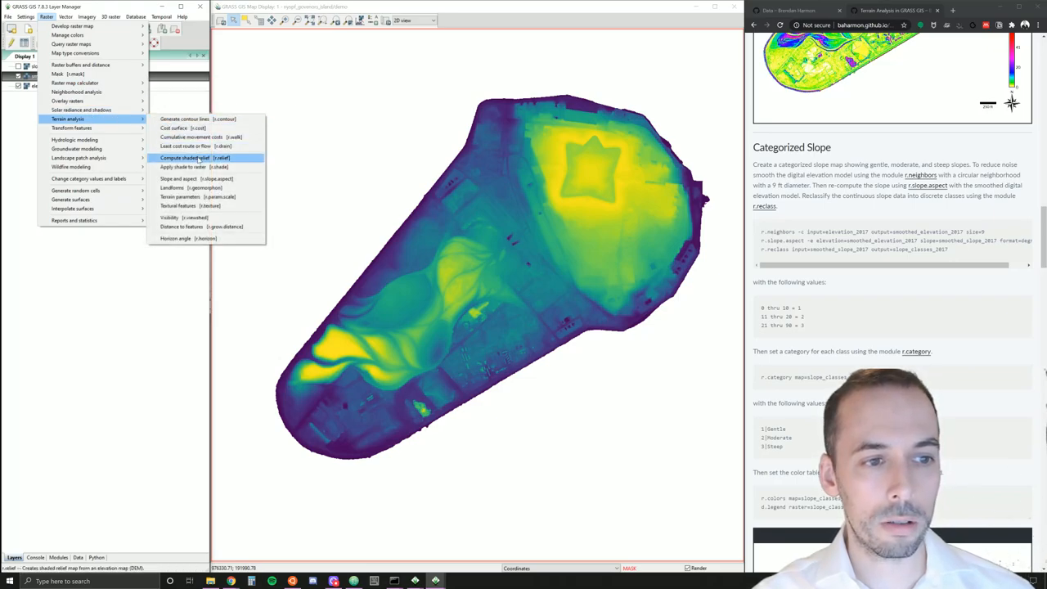
mouse_move(196, 179)
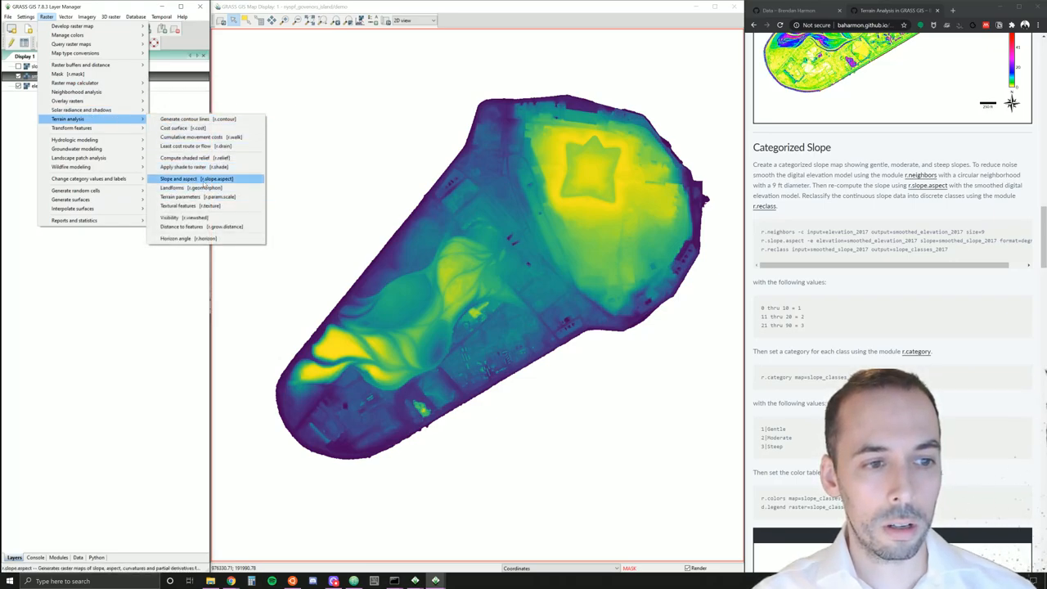
- Start r.slope.aspect with smoothed_elevation_2017 as the input elevation
click(187, 177)
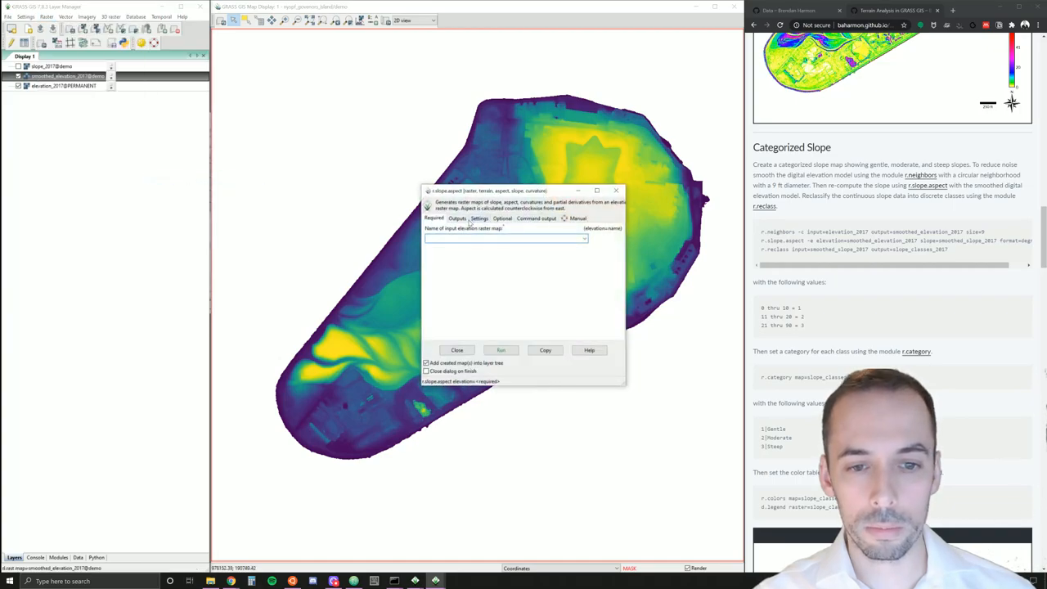
click(584, 239)
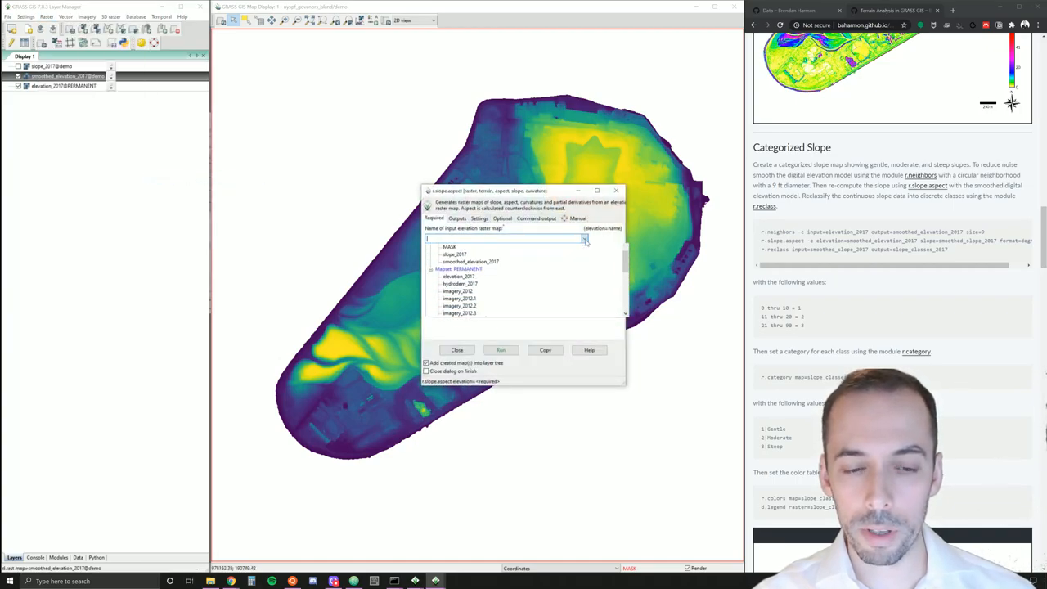
click(471, 260)
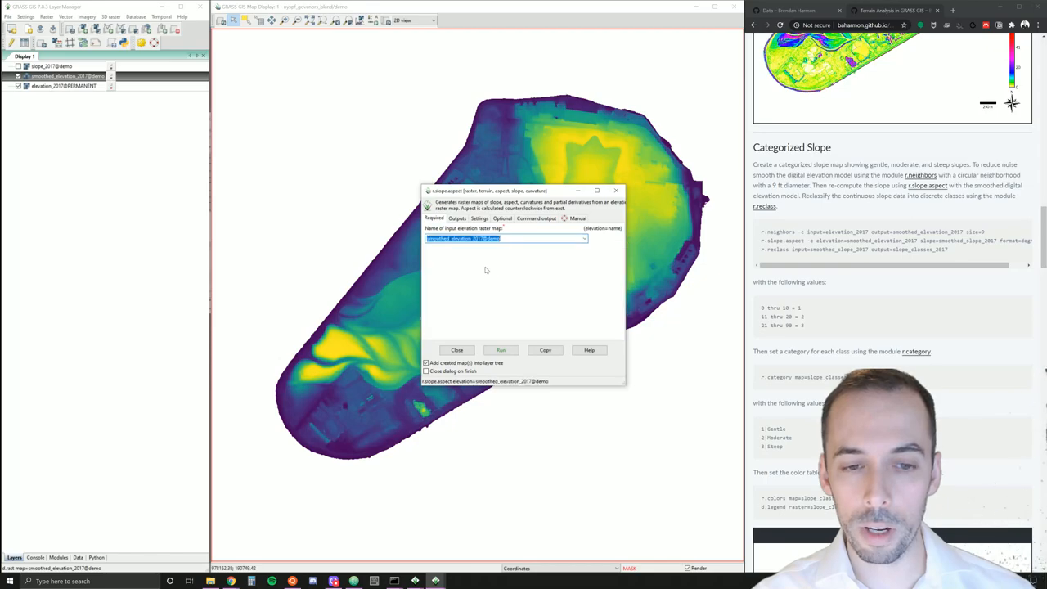
click(451, 219)
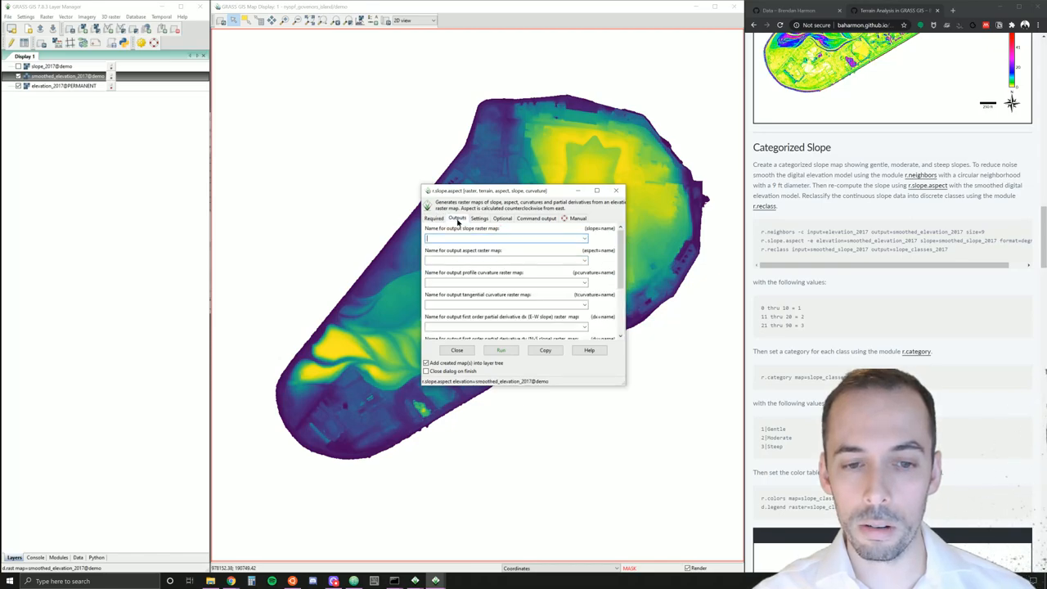
- Name the slope output smoothed_slope_2017 and run the computation
text(smoothed_slope_)
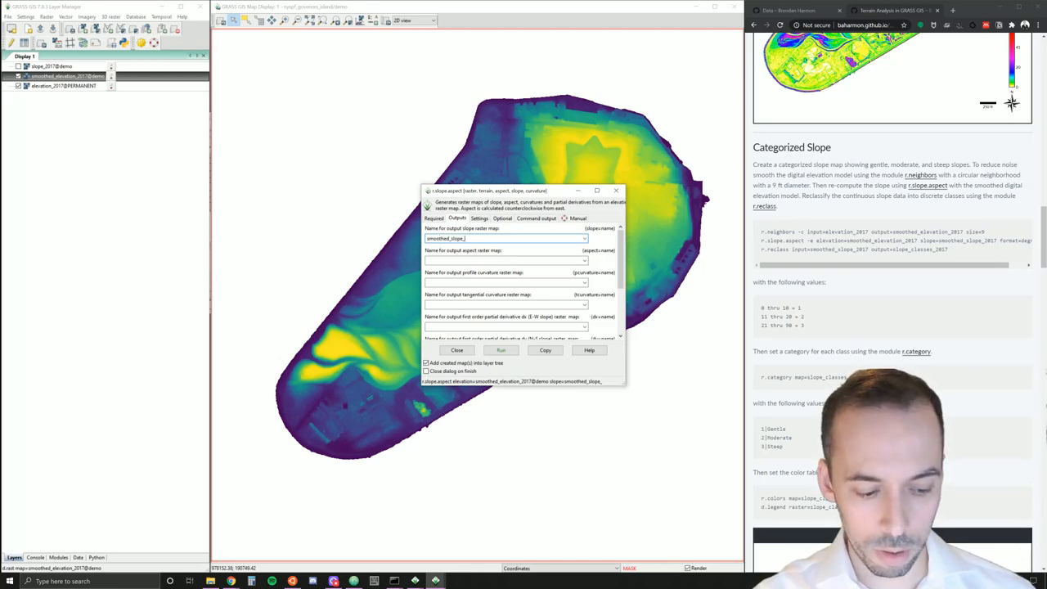
text(2017)
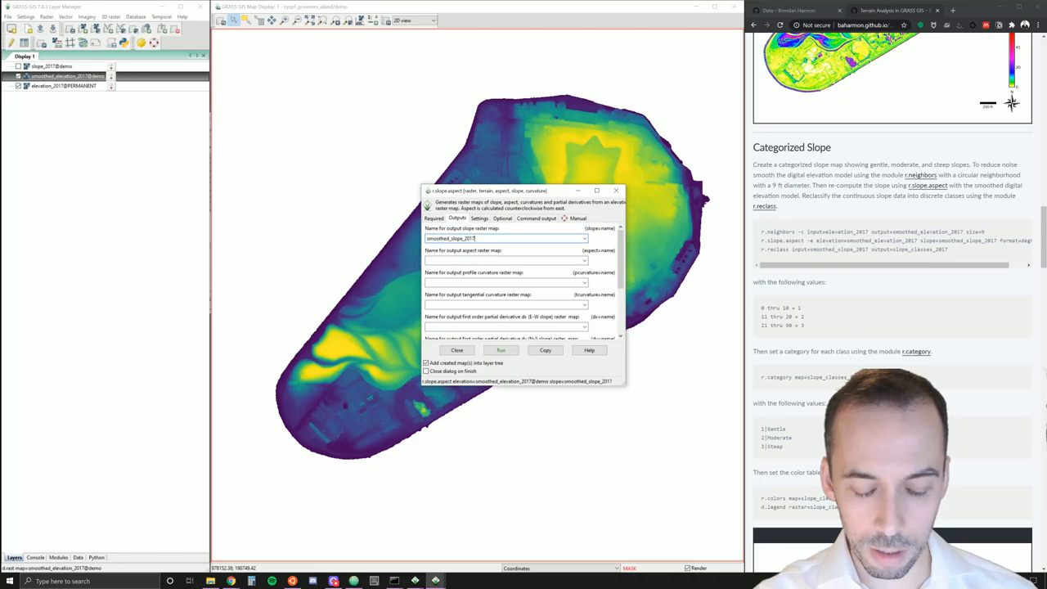
click(479, 219)
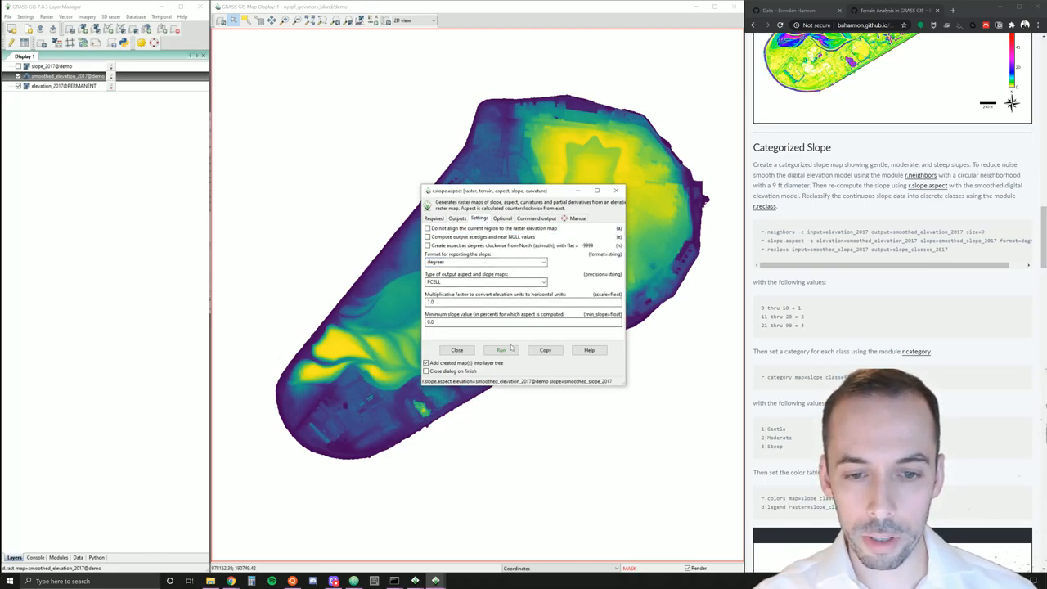
click(501, 351)
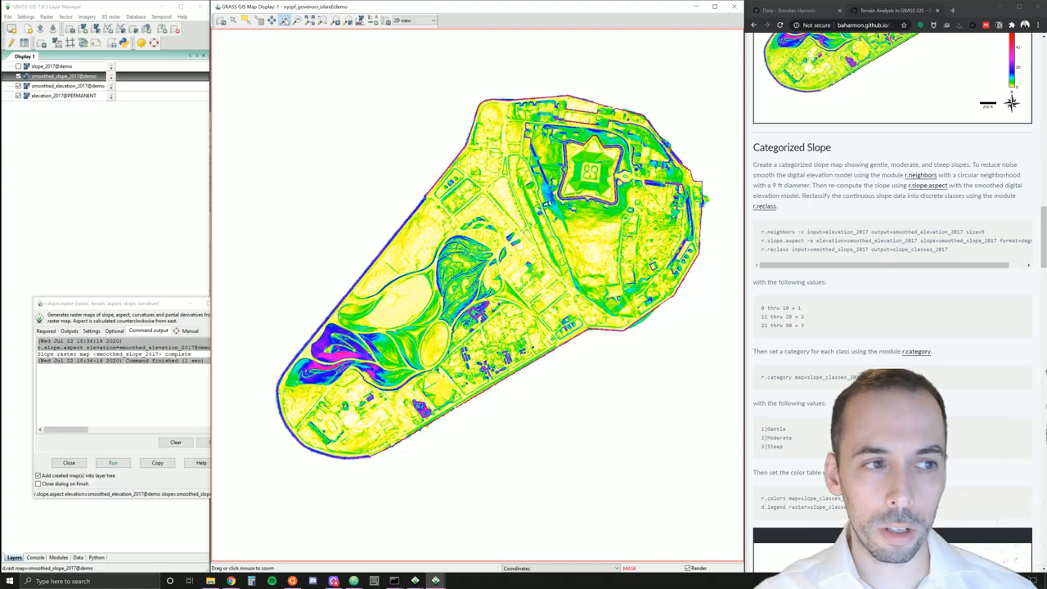
- Zoom in with a box over the island's southwestern half
drag(288, 268, 471, 441)
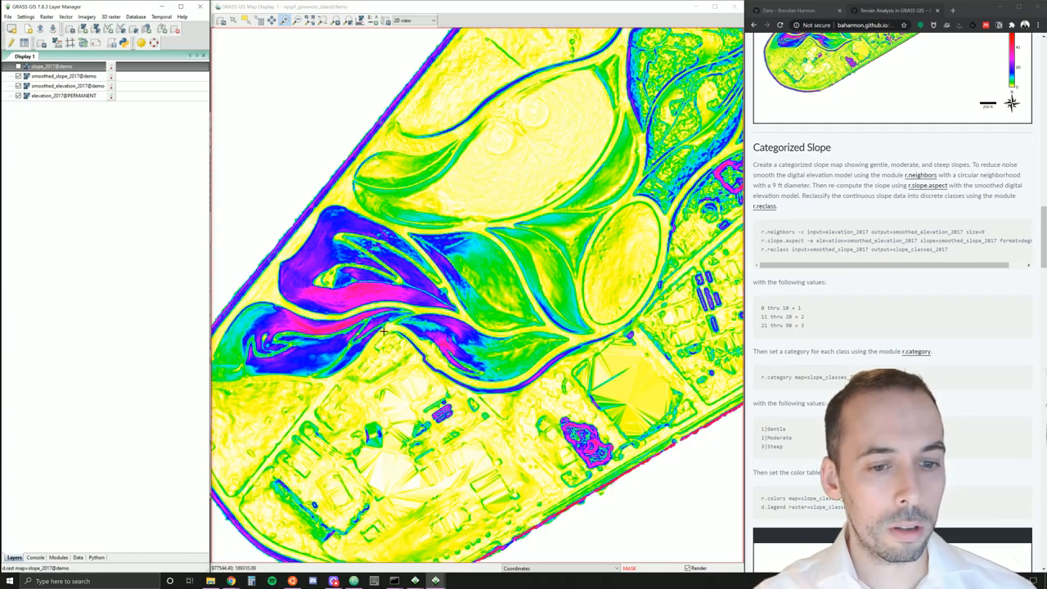
mouse_move(378, 304)
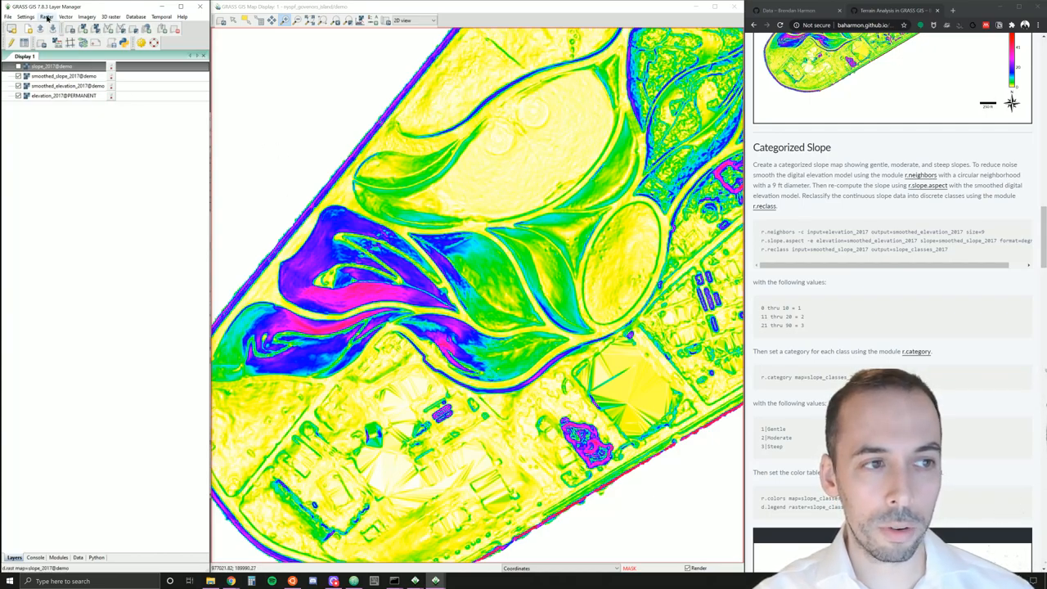
- Start r.reclass on smoothed_slope_2017 with output slope_classes_2017
click(57, 16)
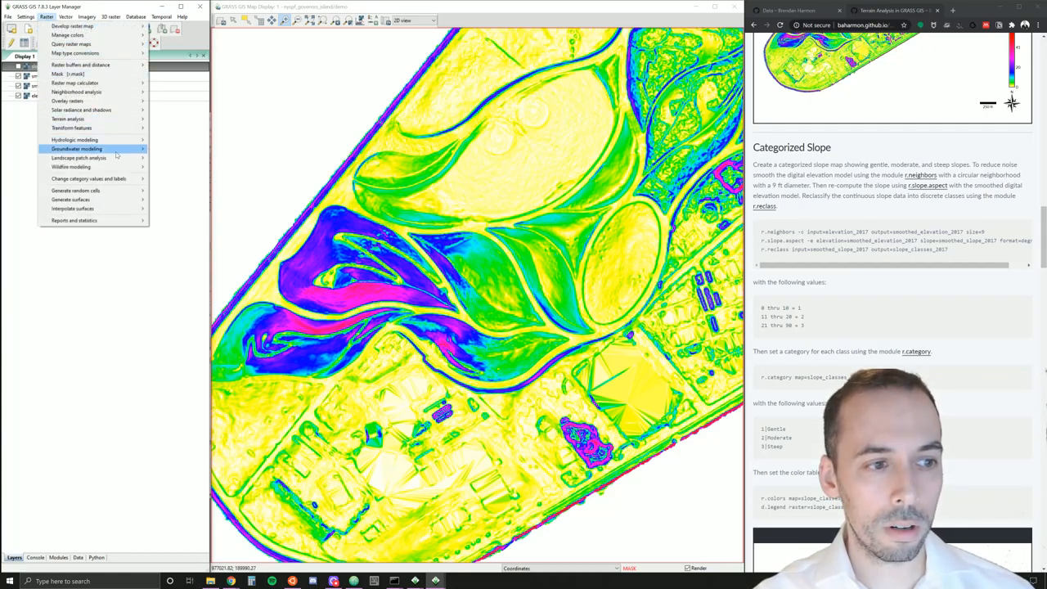
mouse_move(118, 167)
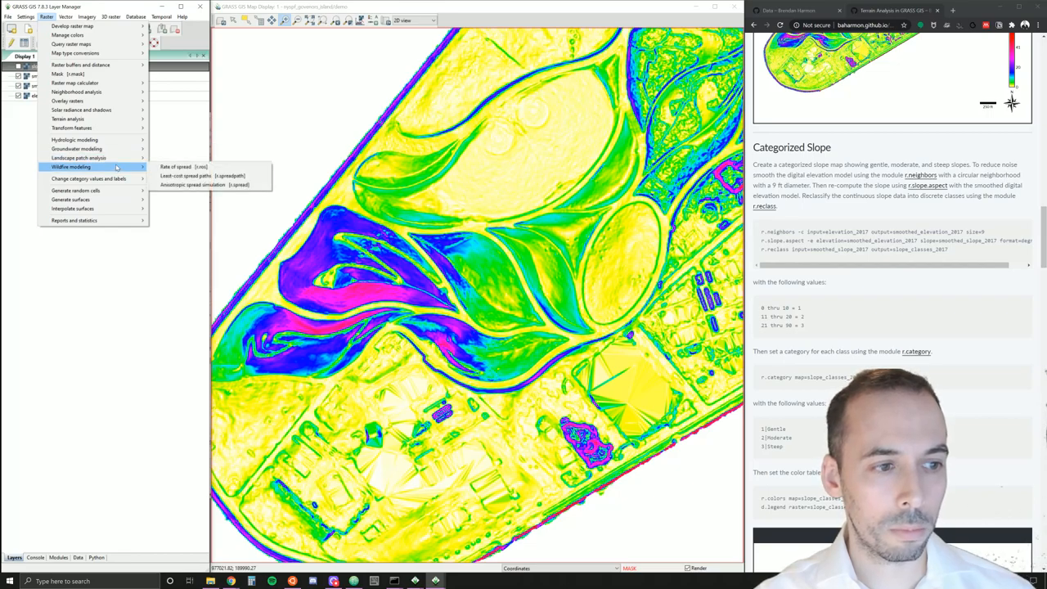
mouse_move(118, 183)
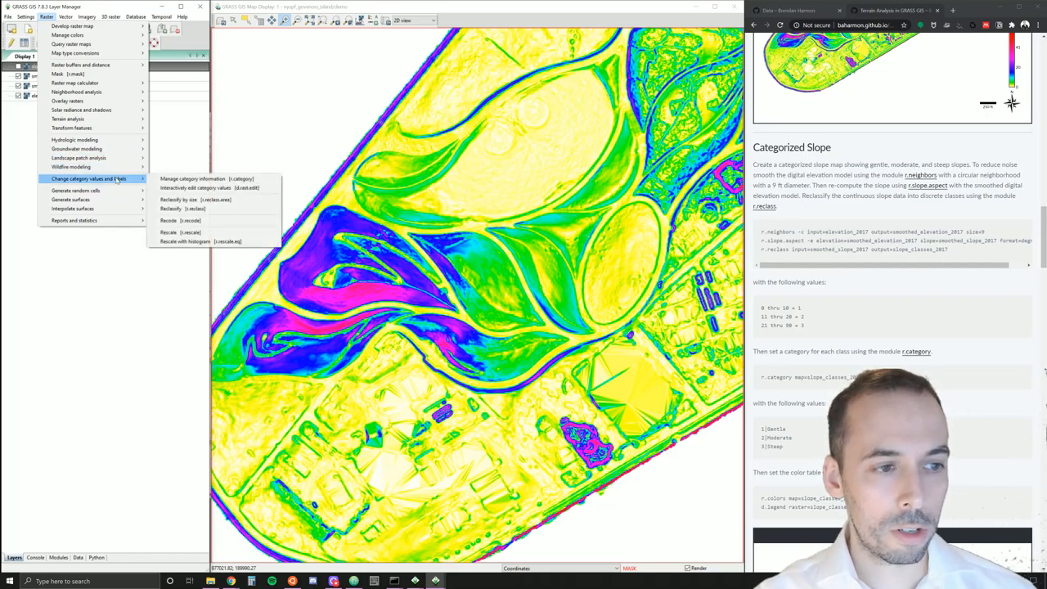
mouse_move(188, 207)
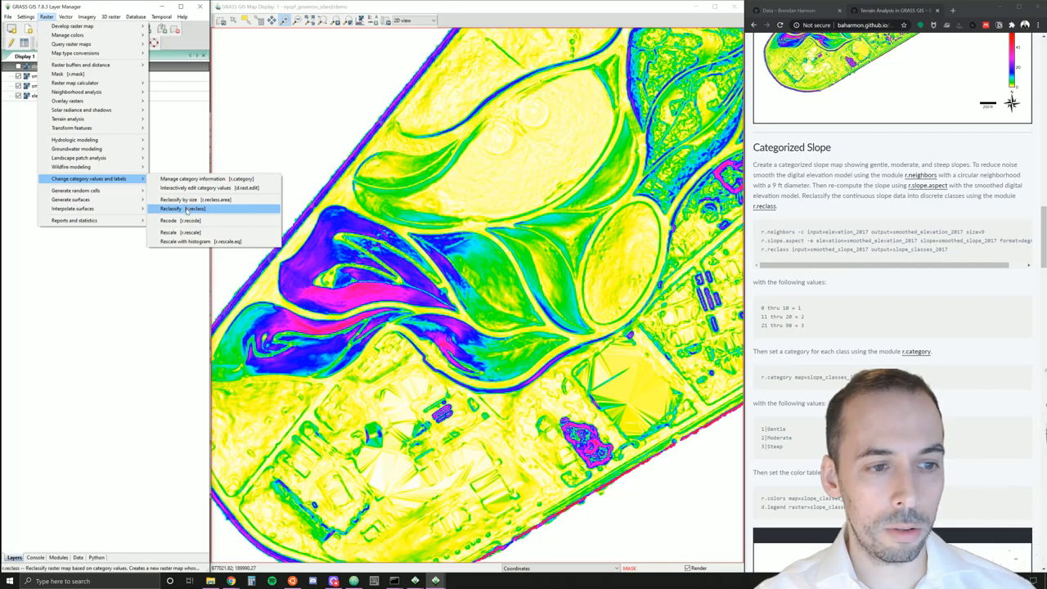
click(170, 208)
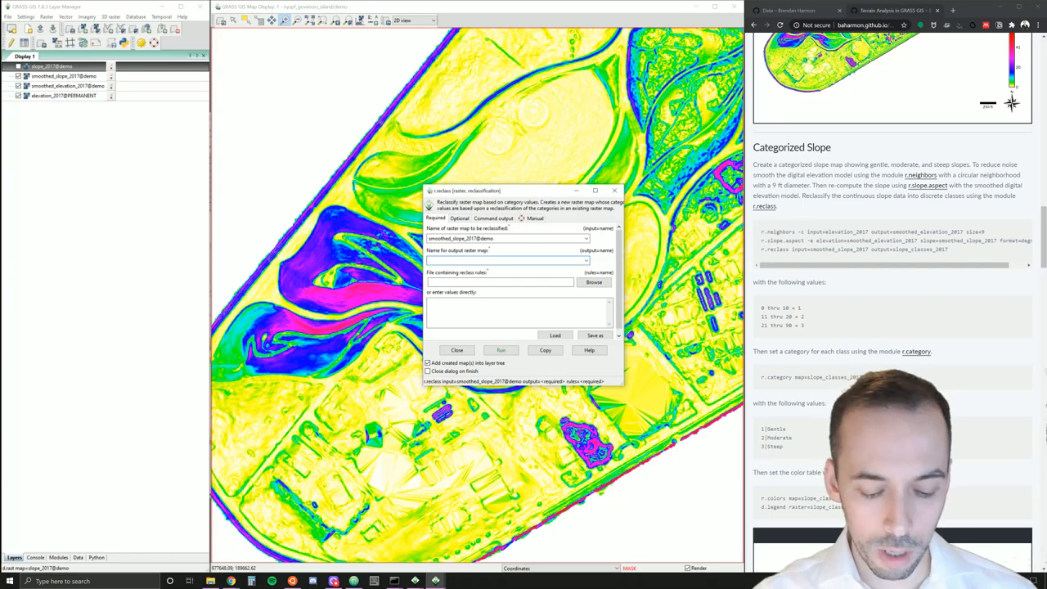
text(slope_classes_2017)
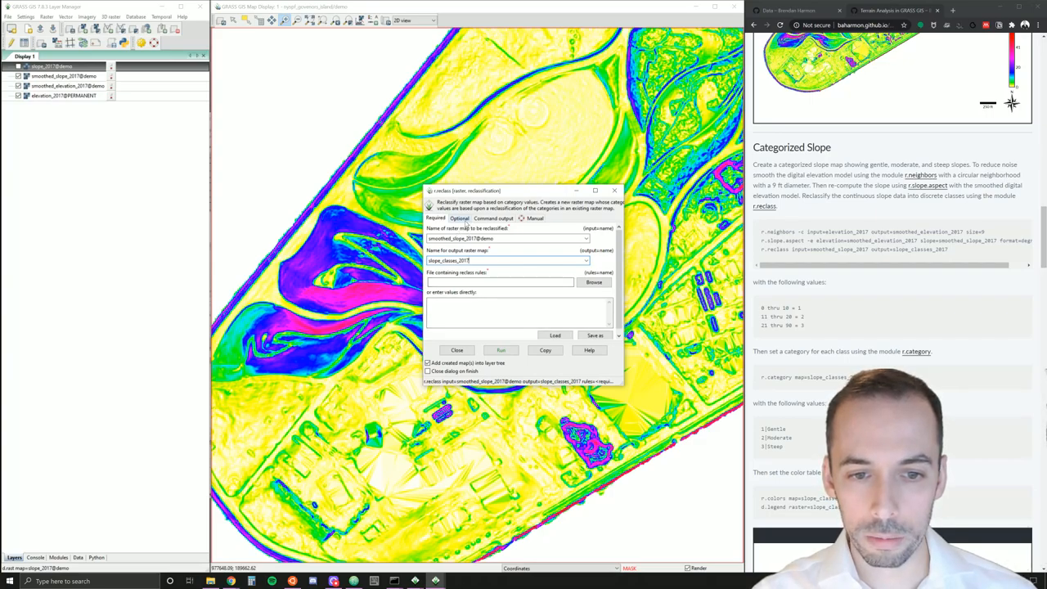
click(494, 219)
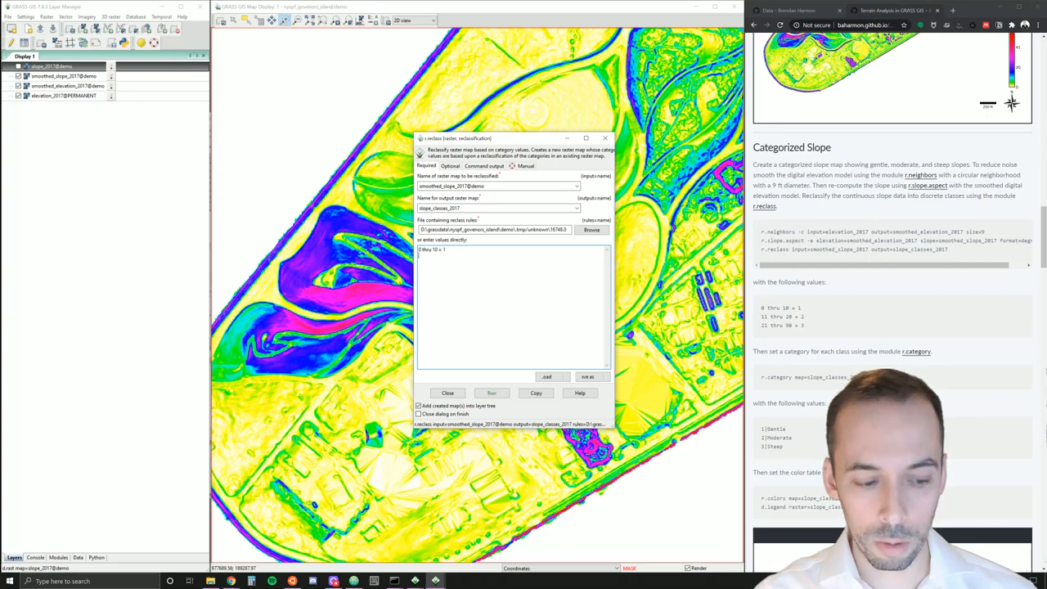
- Enter rules 0 thru 10 = 1, 11 thru 20 = 2, 21 thru 90 = 3 and run the reclassification
text(11)
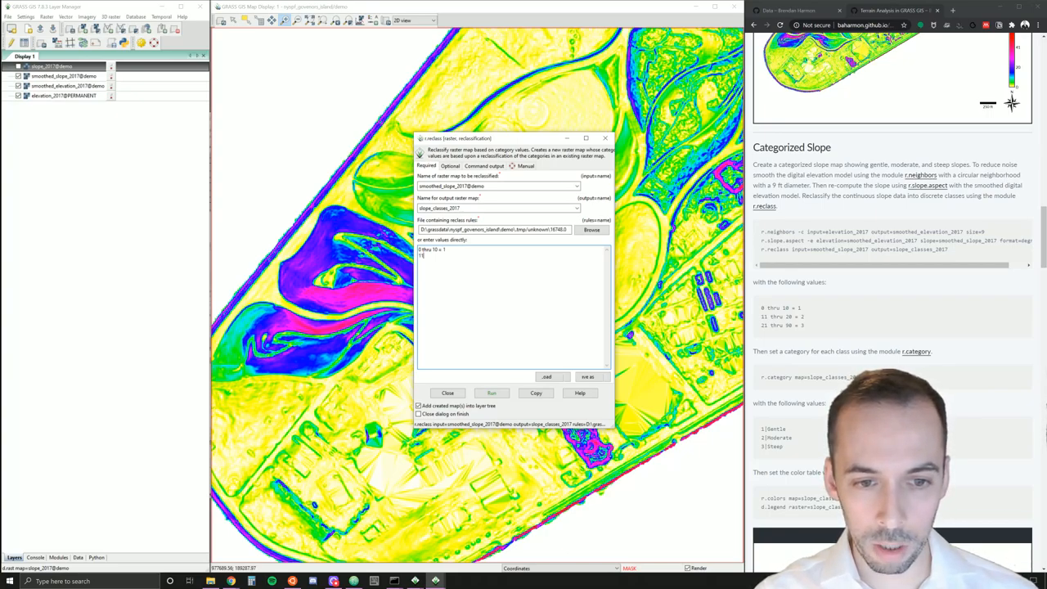
text(11 thru 20 = 2)
text(21 thru 90 = 3)
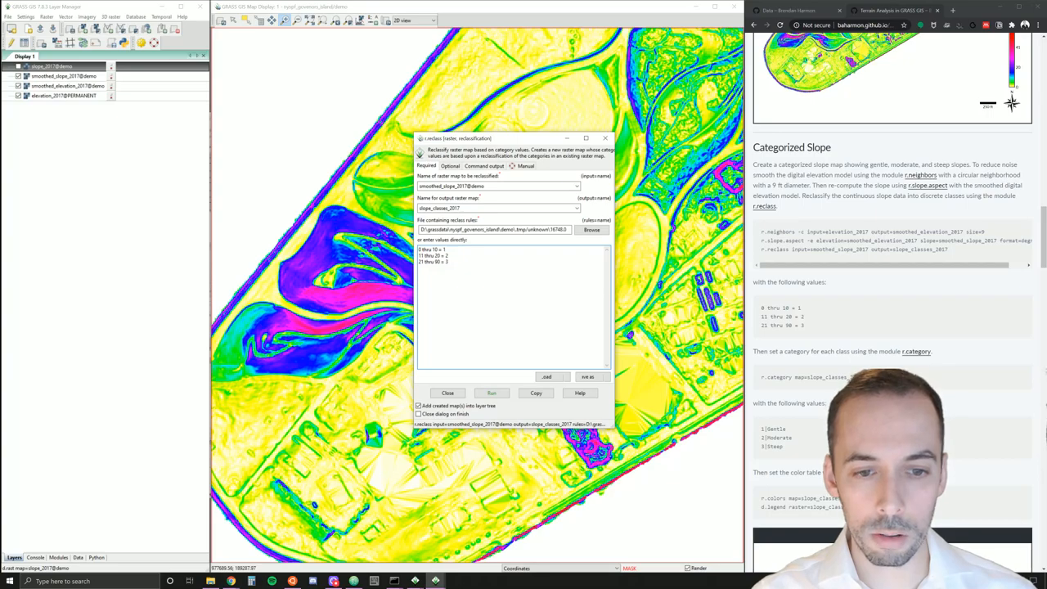
click(491, 393)
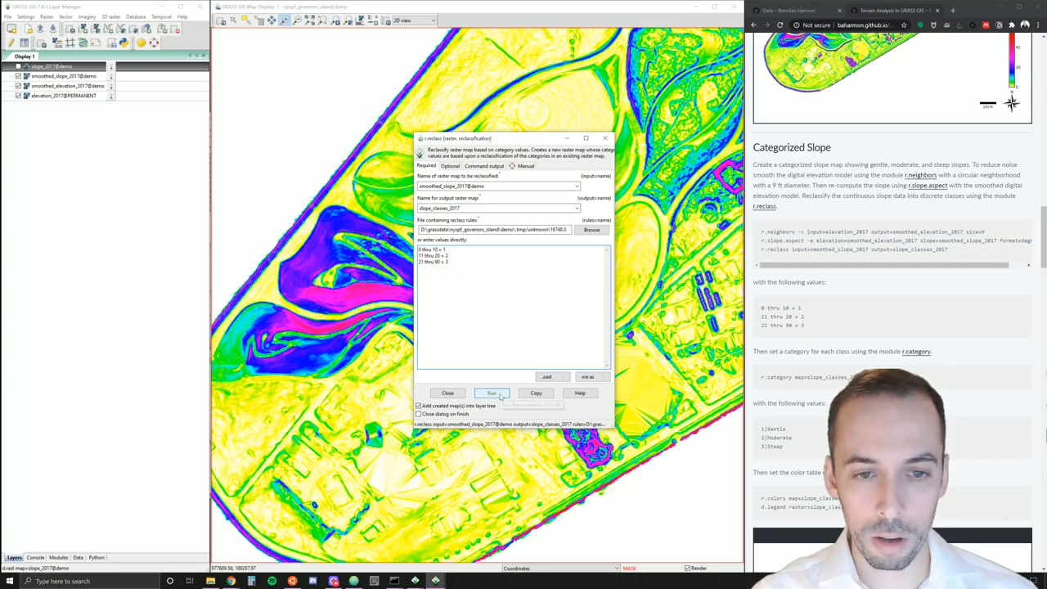
click(490, 393)
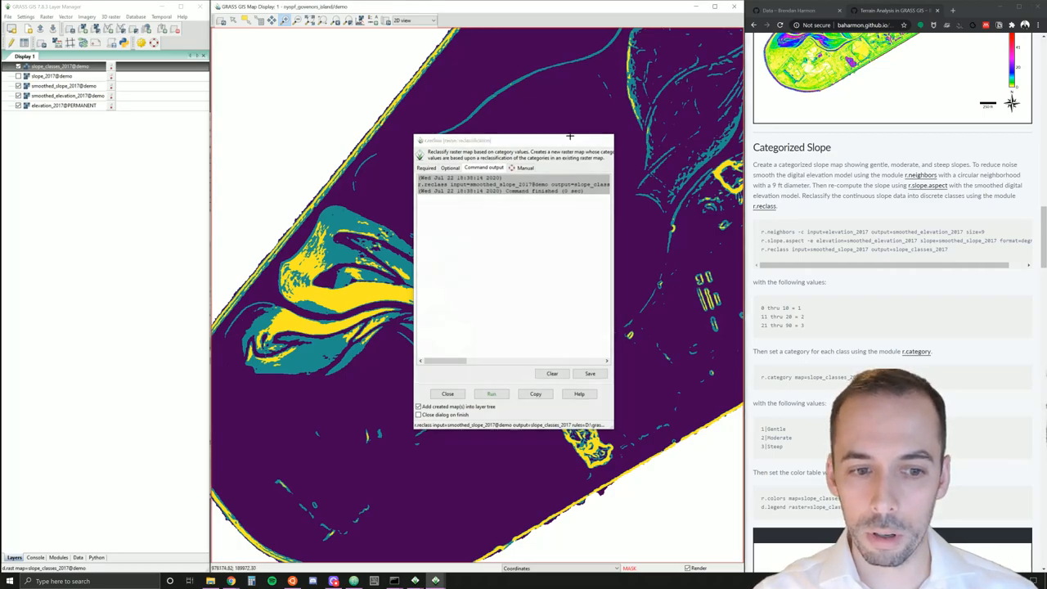
- Close r.reclass and head to the r.category tool for slope_classes_2017
click(447, 392)
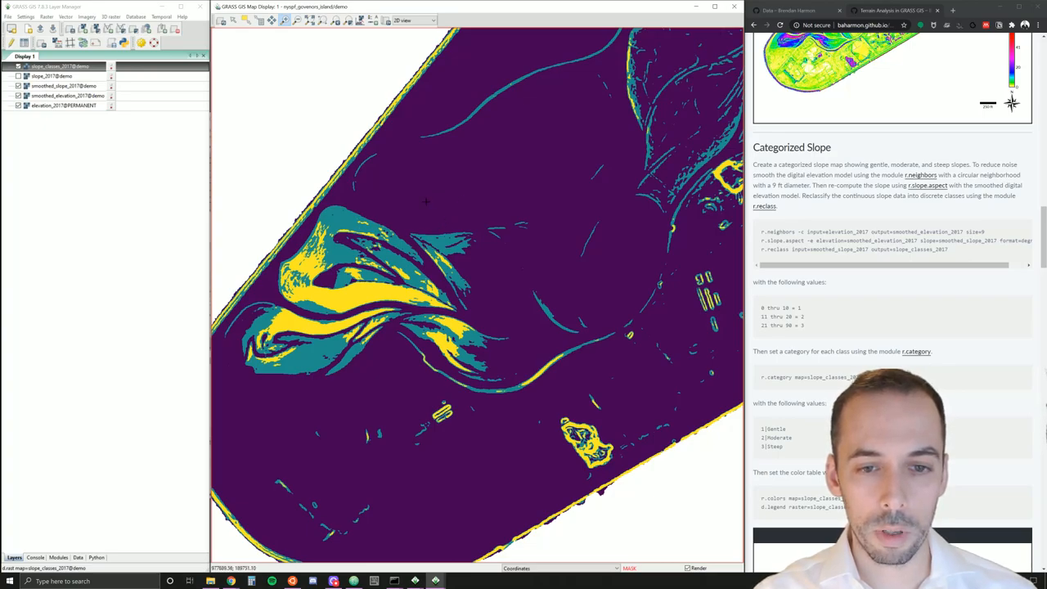
mouse_move(357, 287)
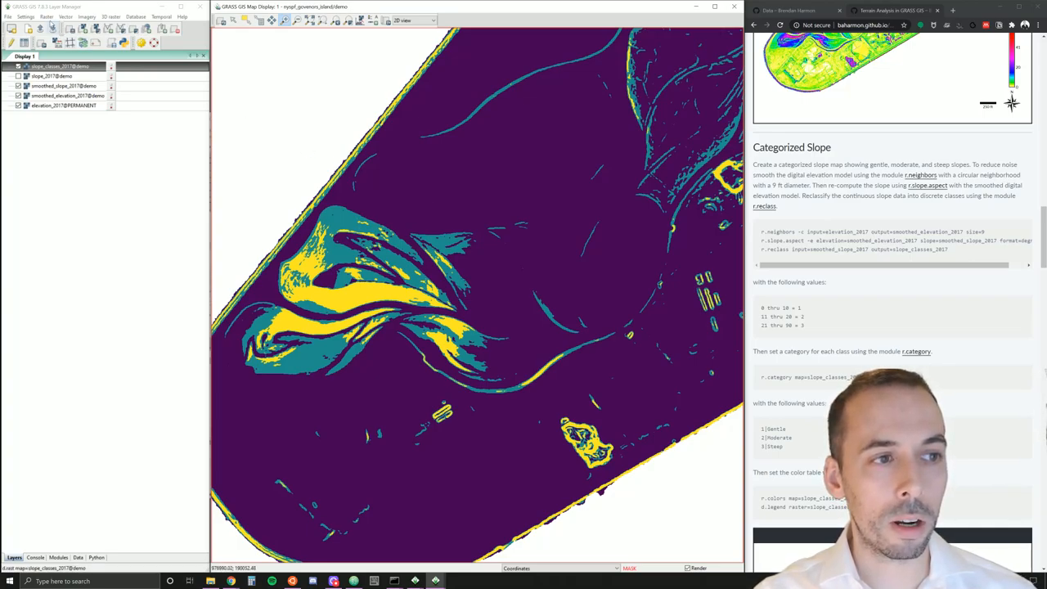
click(51, 17)
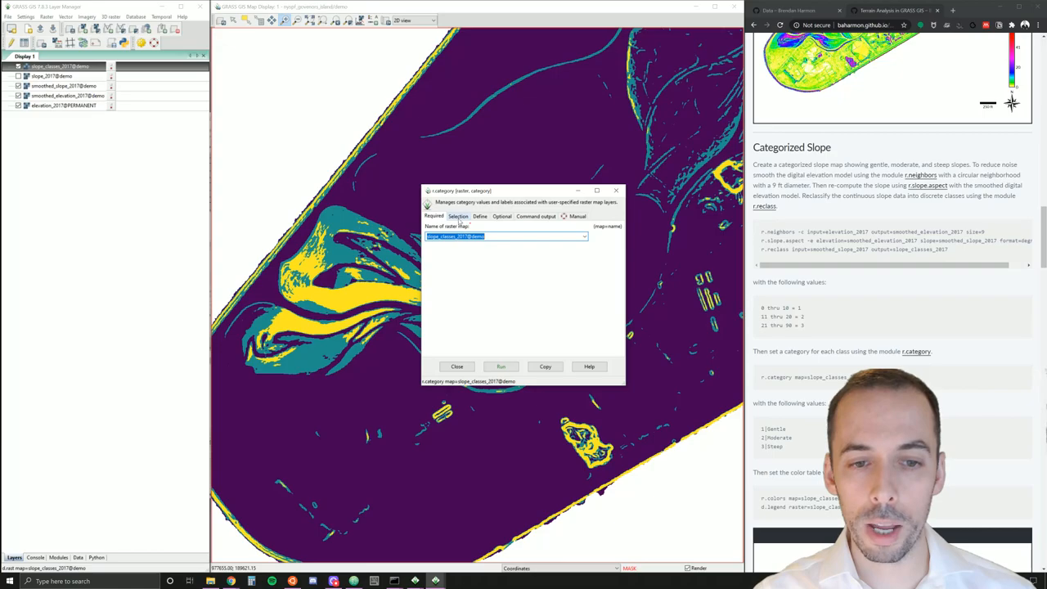
- Review r.category's selection and separator settings and reach the label entry area
click(479, 216)
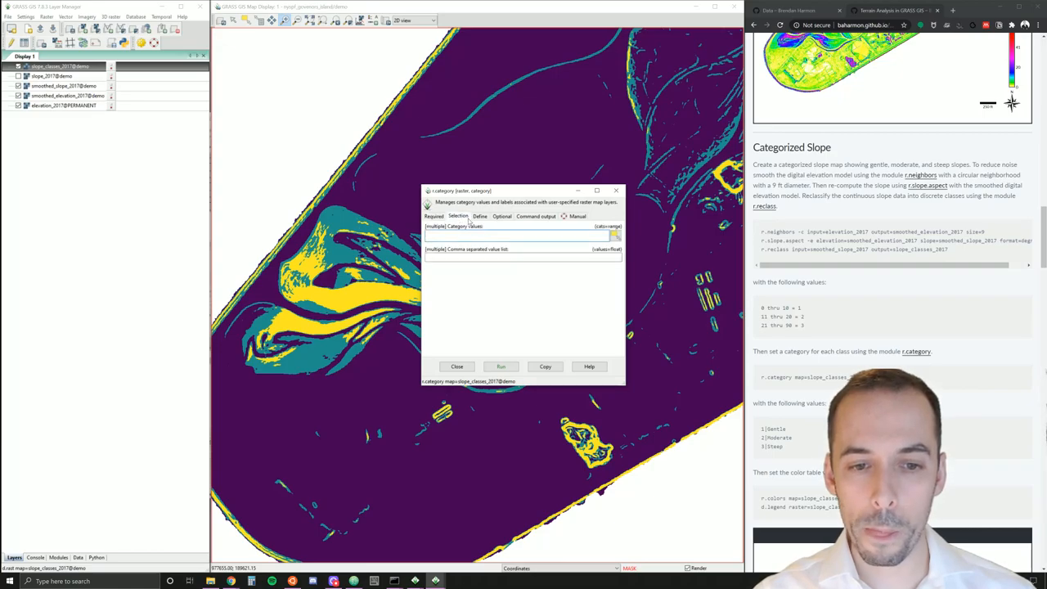
click(504, 216)
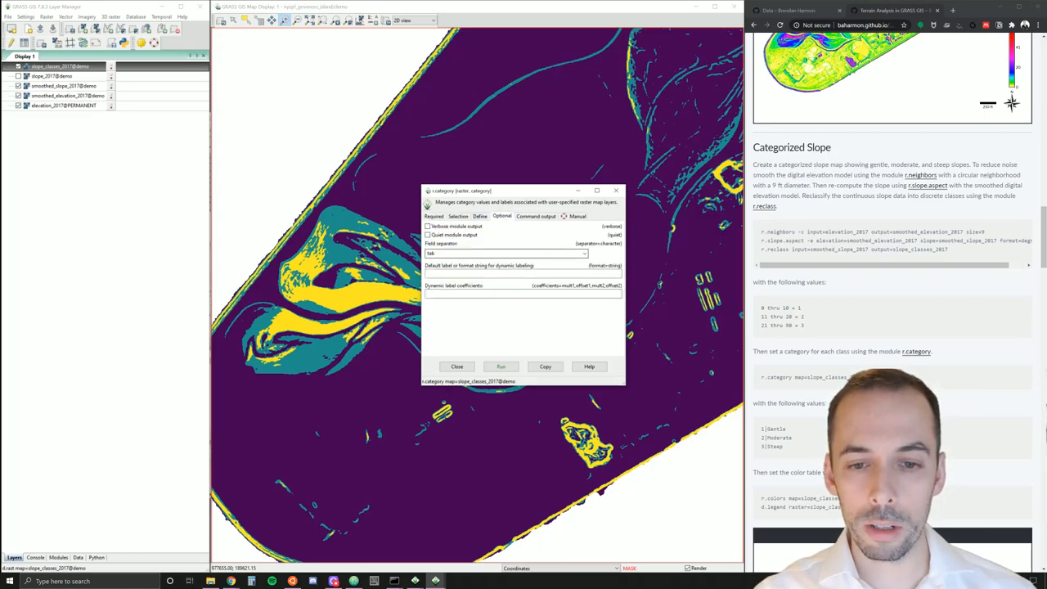
click(583, 254)
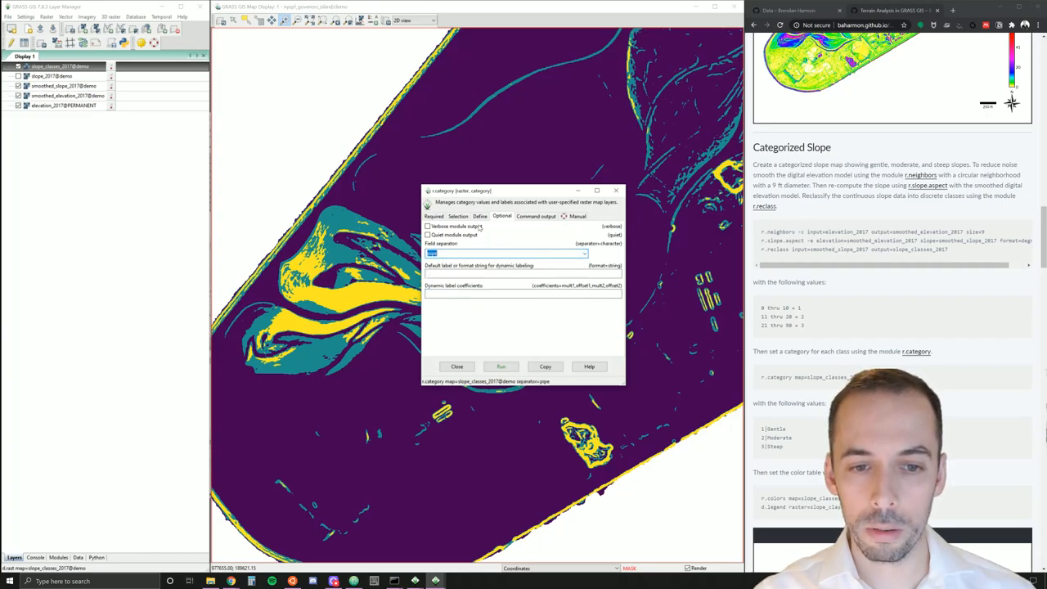
click(479, 216)
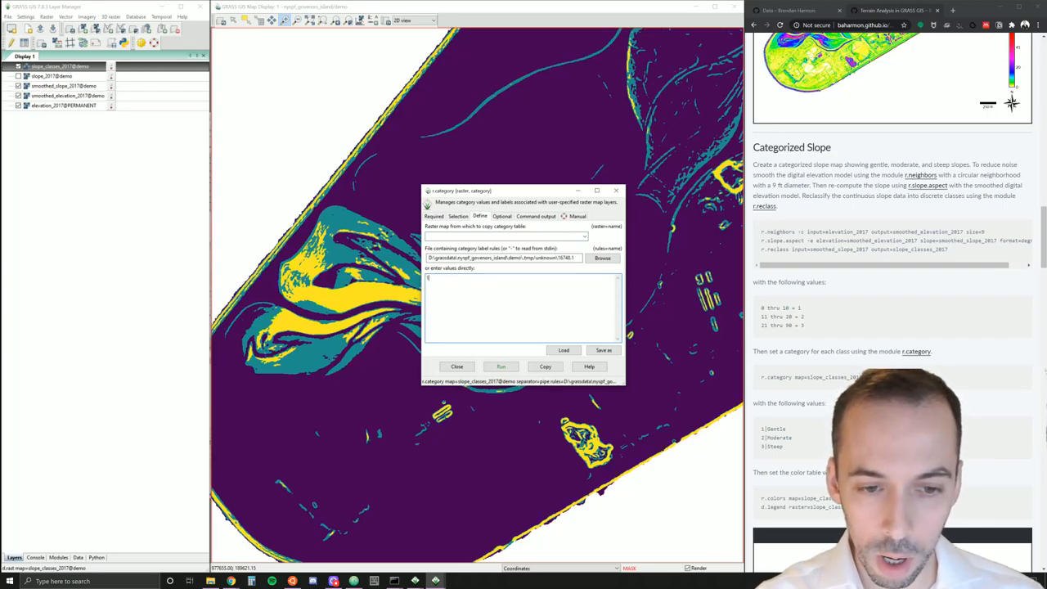
- Label classes 1, 2, 3 as Gentle, Moderate, Steep and apply
text(1|Gentle)
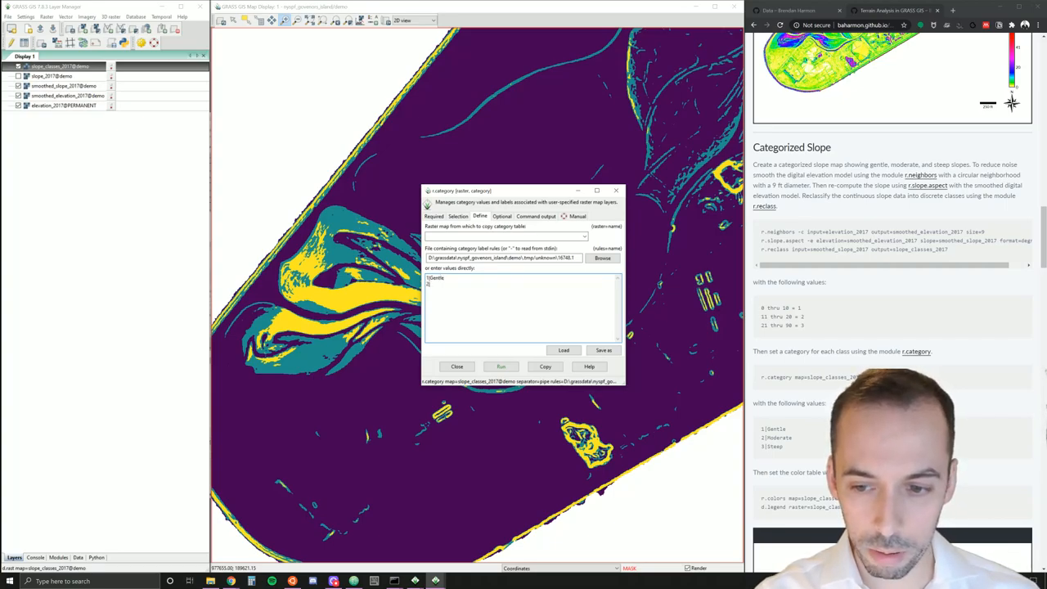
text(2|Moderate)
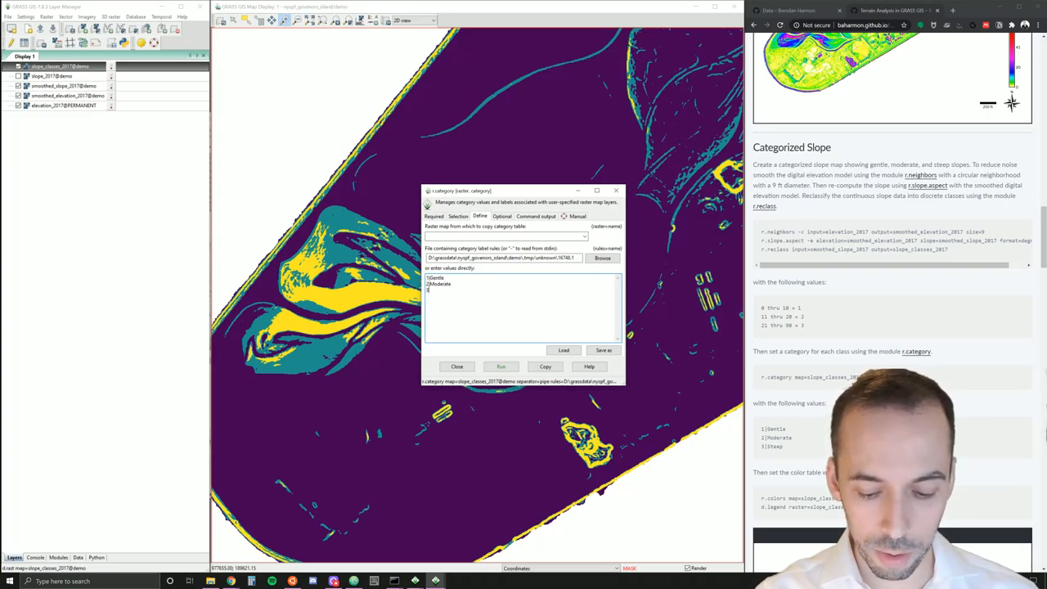
text(3|Steep)
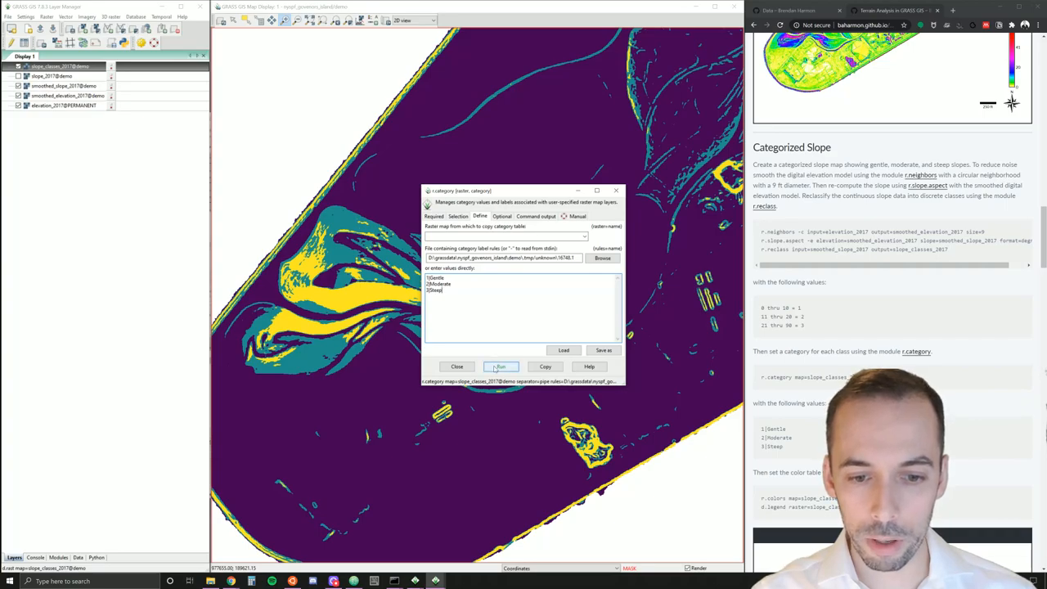
click(501, 367)
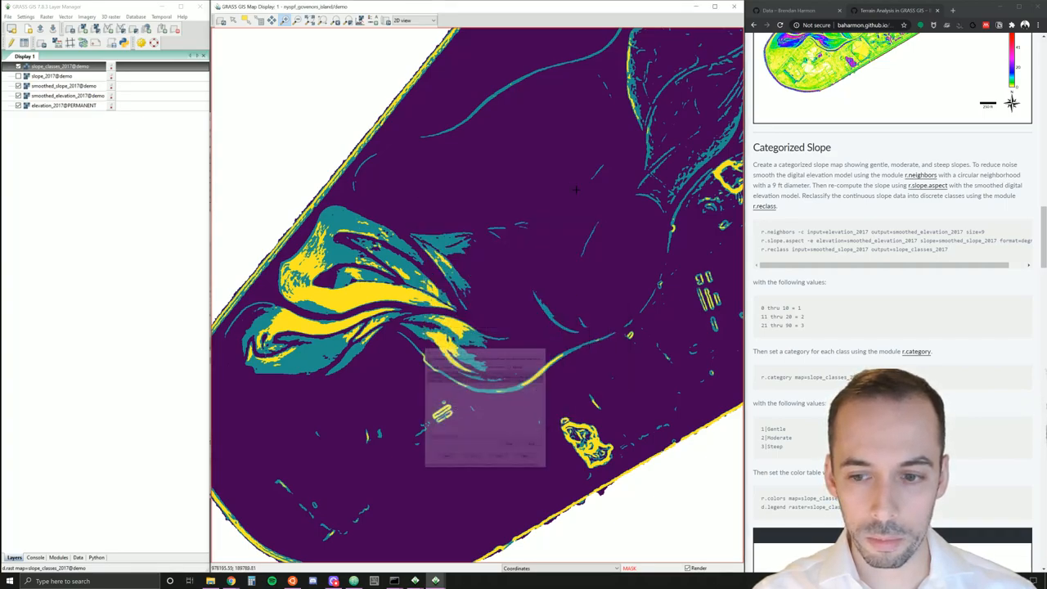
- Scroll the tutorial page down to the color table and legend step
scroll(down, 3)
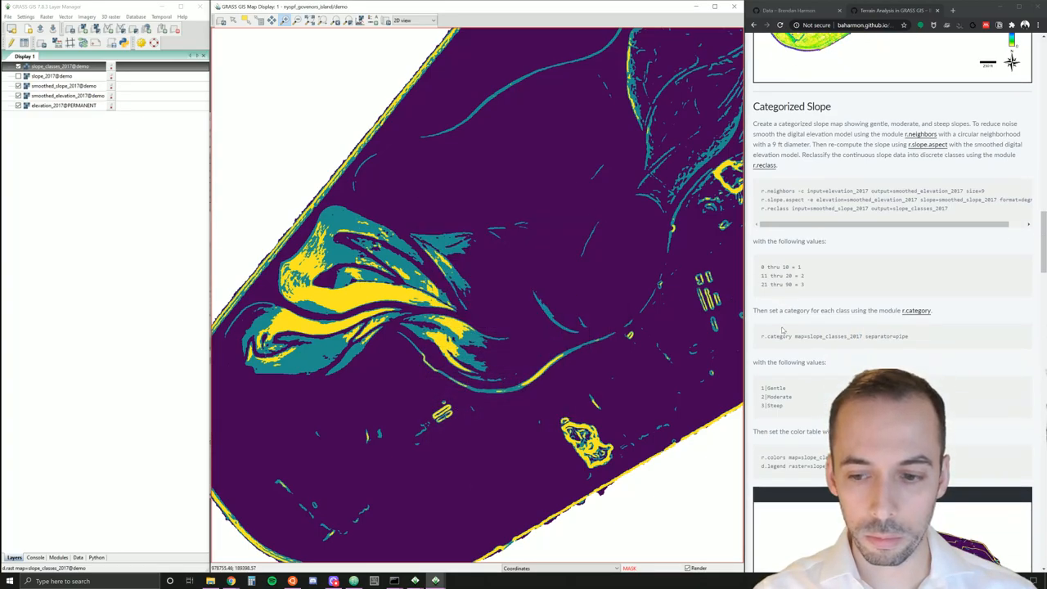
scroll(down, 3)
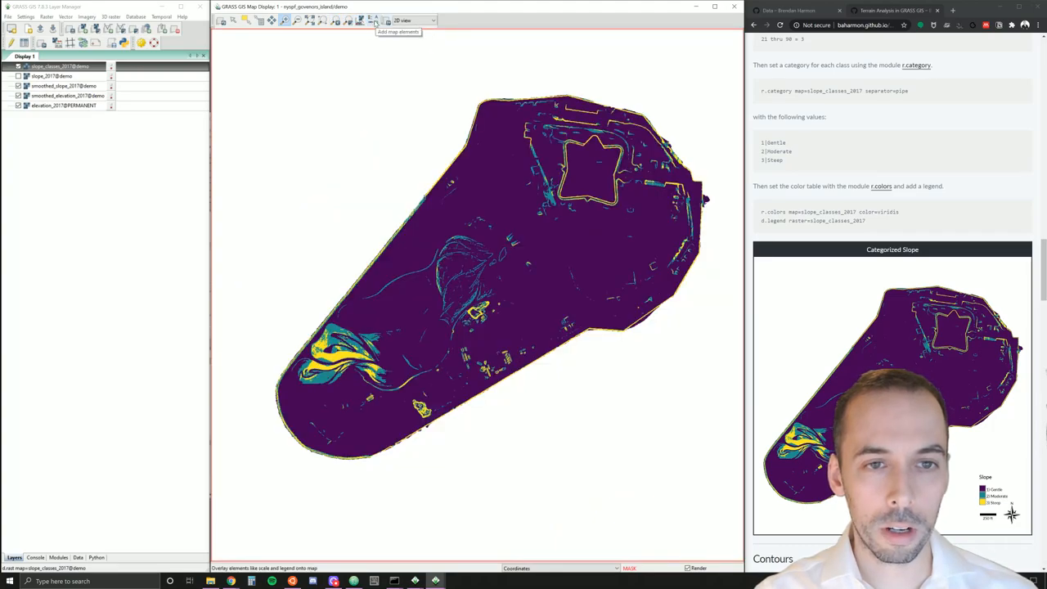
- Add a raster legend for the slope classes with its font set to Lato
click(375, 20)
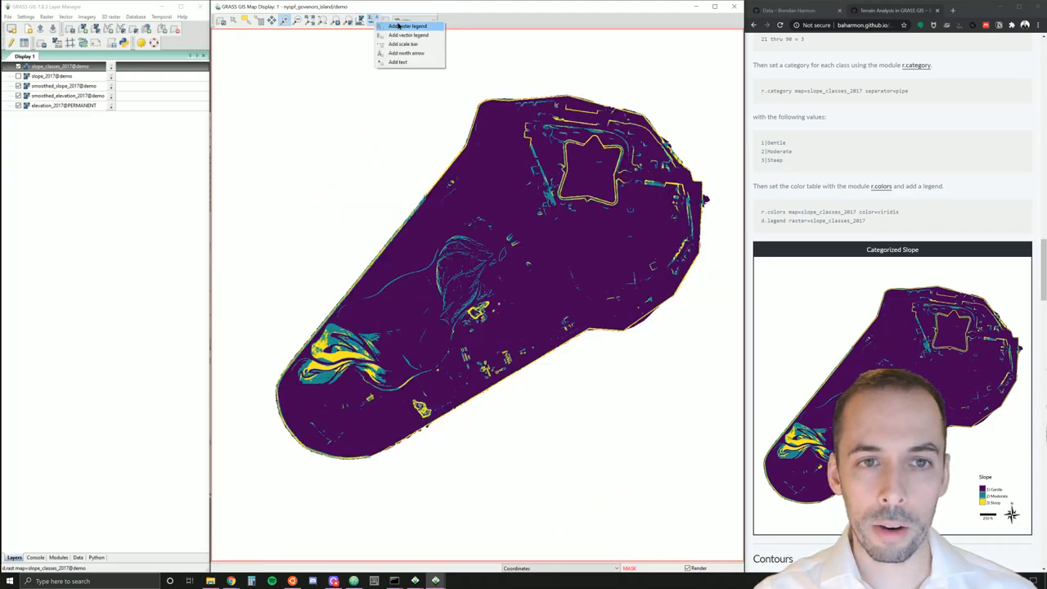
click(406, 26)
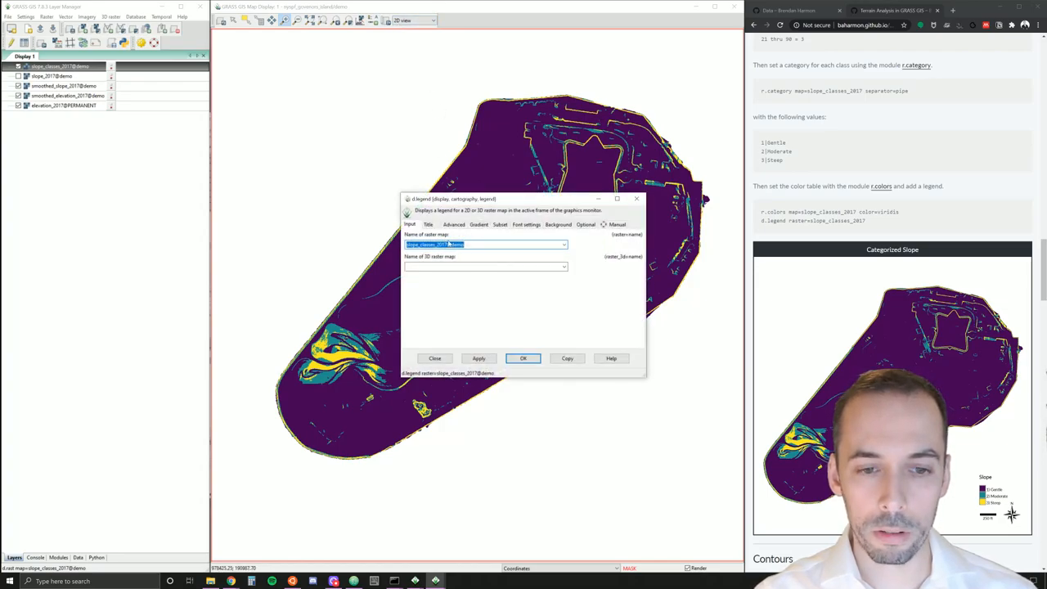
click(529, 224)
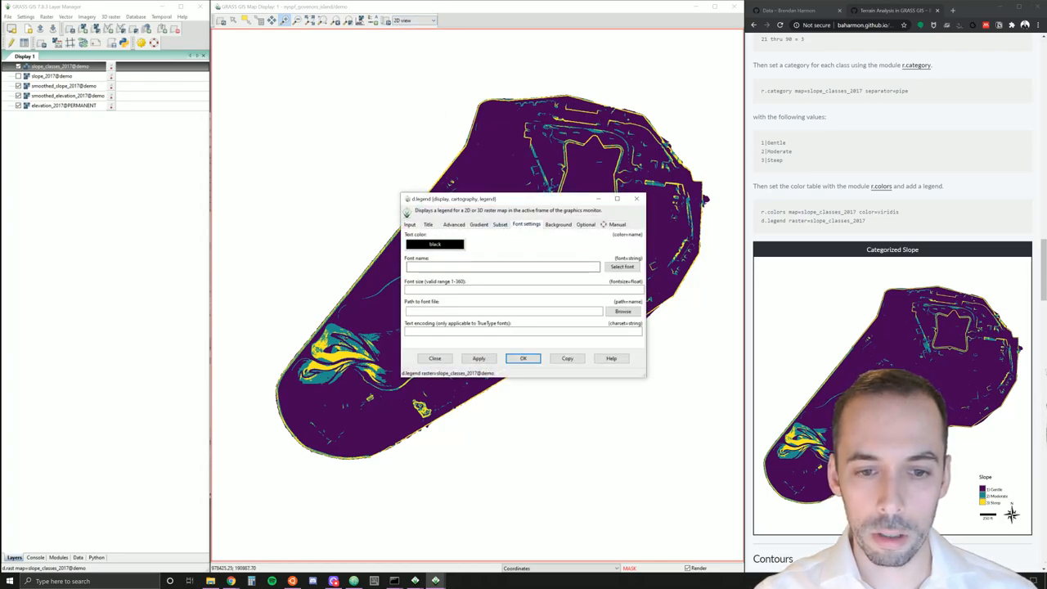
text(Lato-Re)
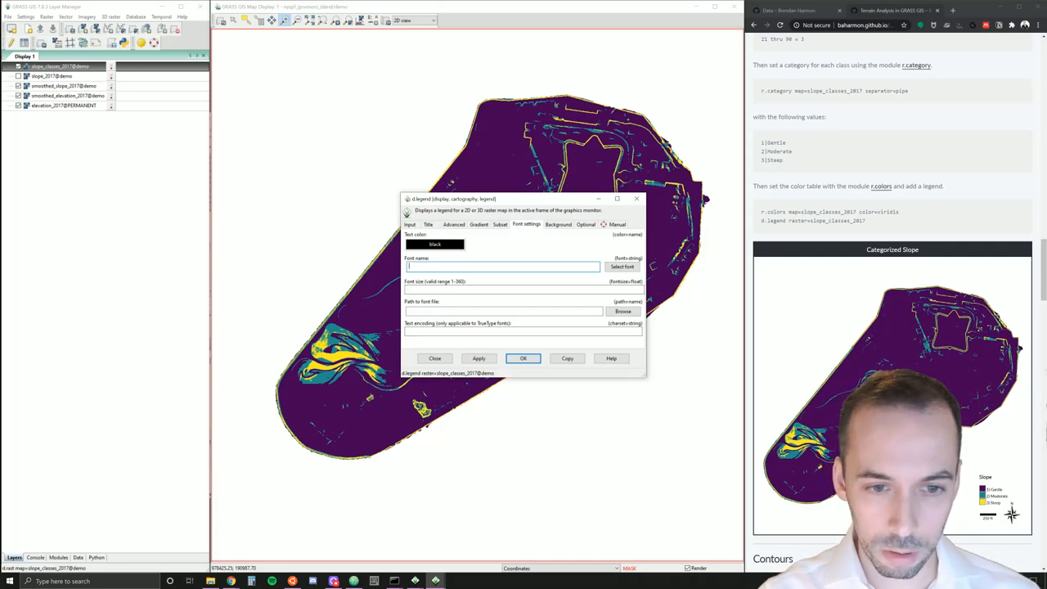
text(Lato)
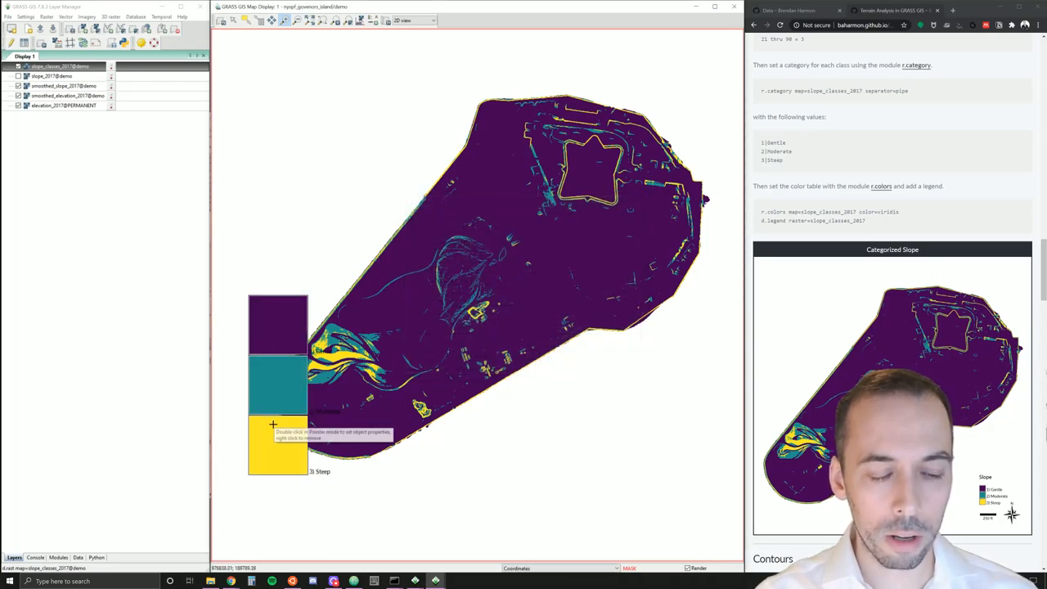
mouse_move(239, 247)
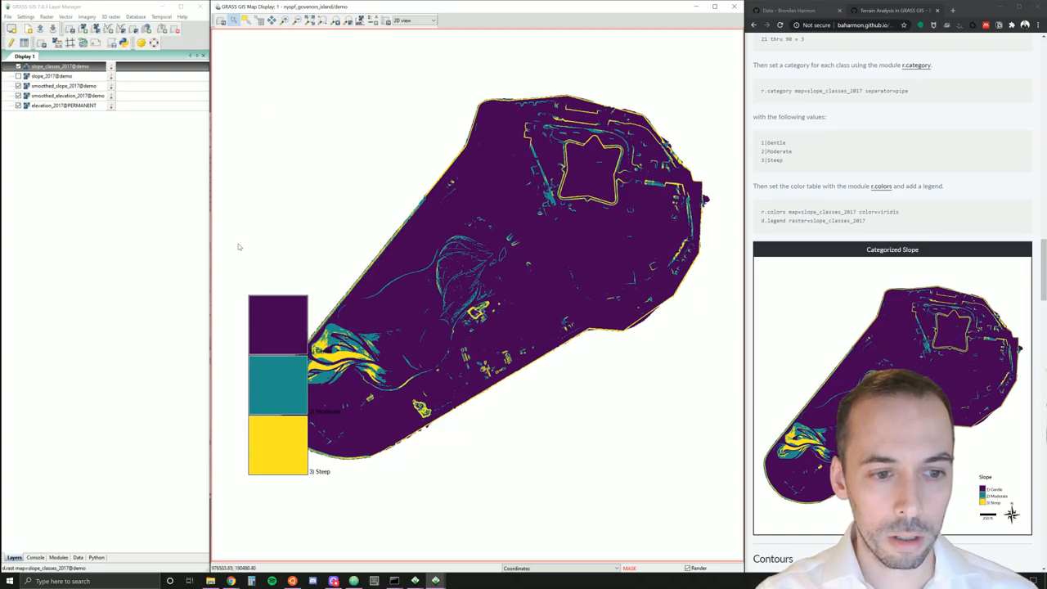
mouse_move(489, 477)
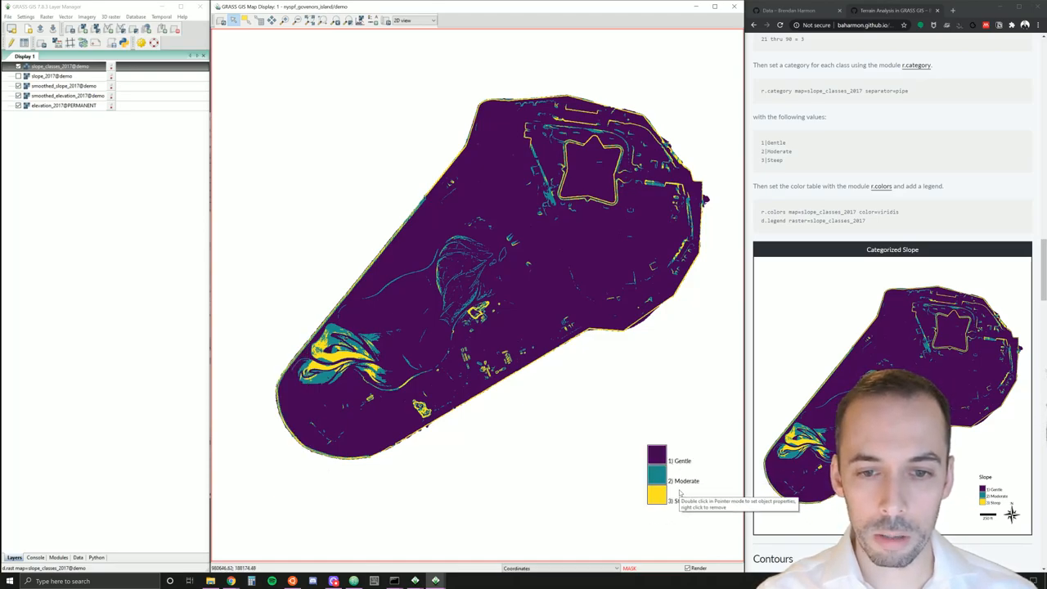
mouse_move(435, 324)
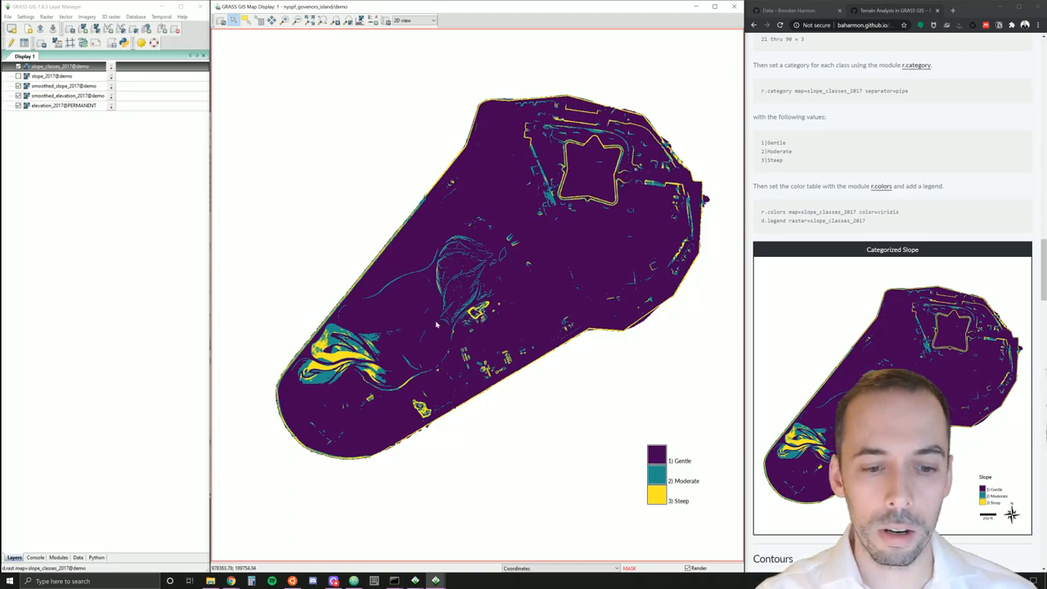
mouse_move(549, 206)
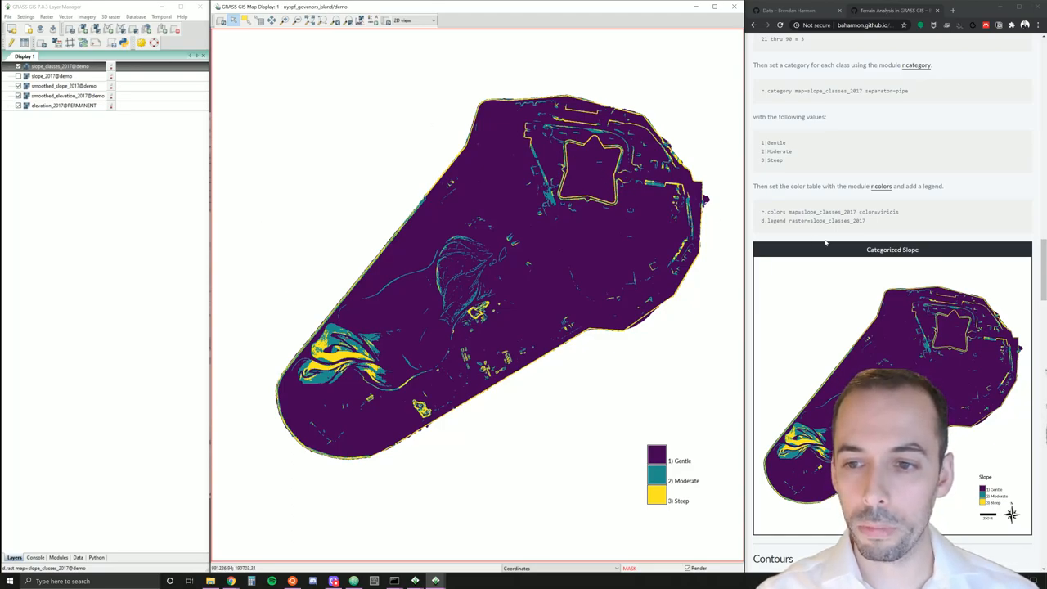
scroll(down, 3)
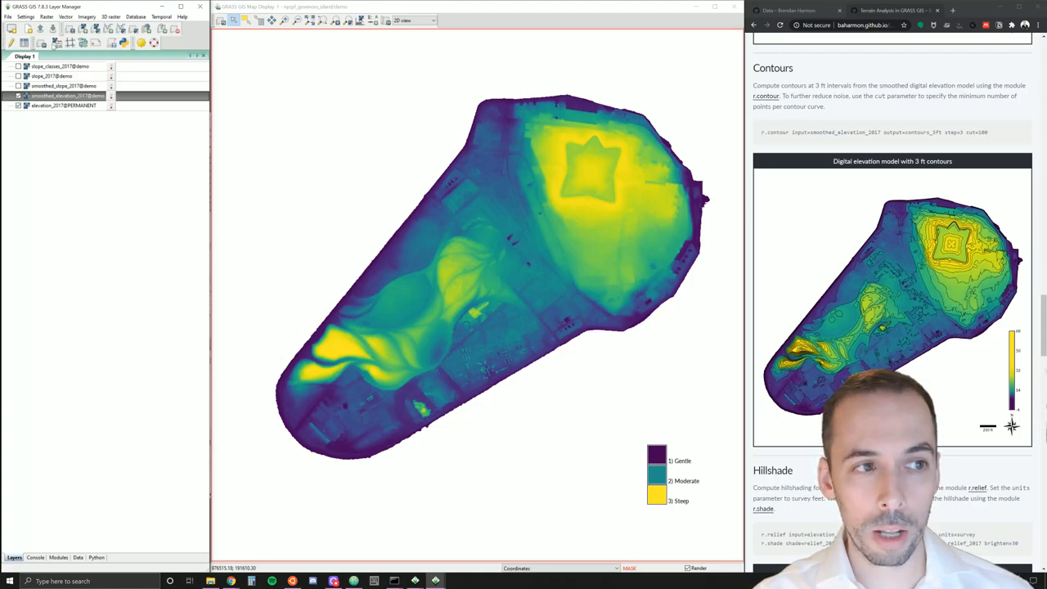
- Open the Raster menu to reach the contour line generation tool
click(62, 18)
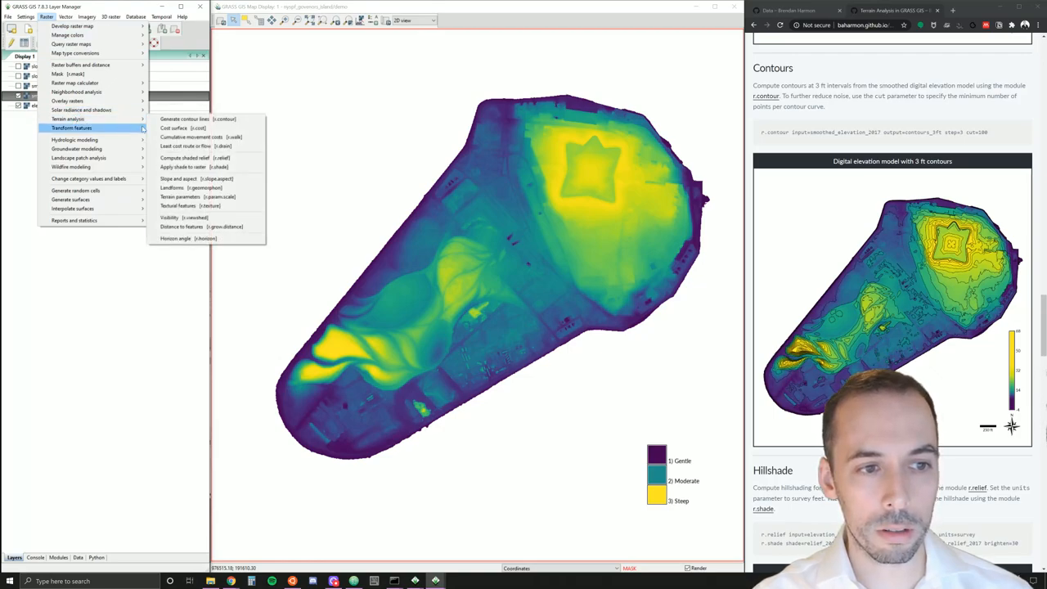
mouse_move(78, 118)
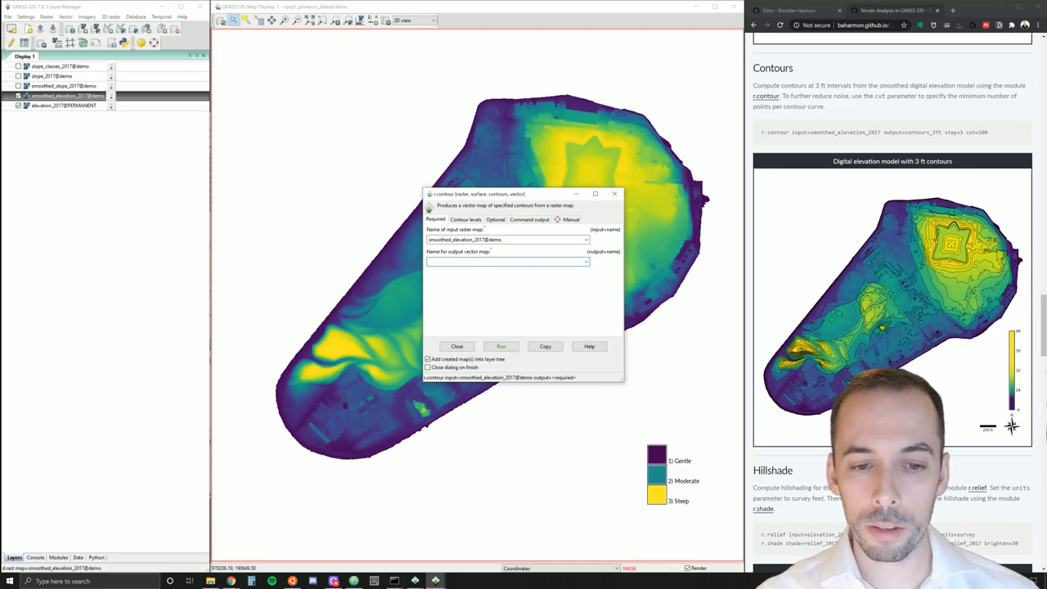
- Run r.contour on the smoothed elevation with a 3 ft step, output contours_3ft
text(conto)
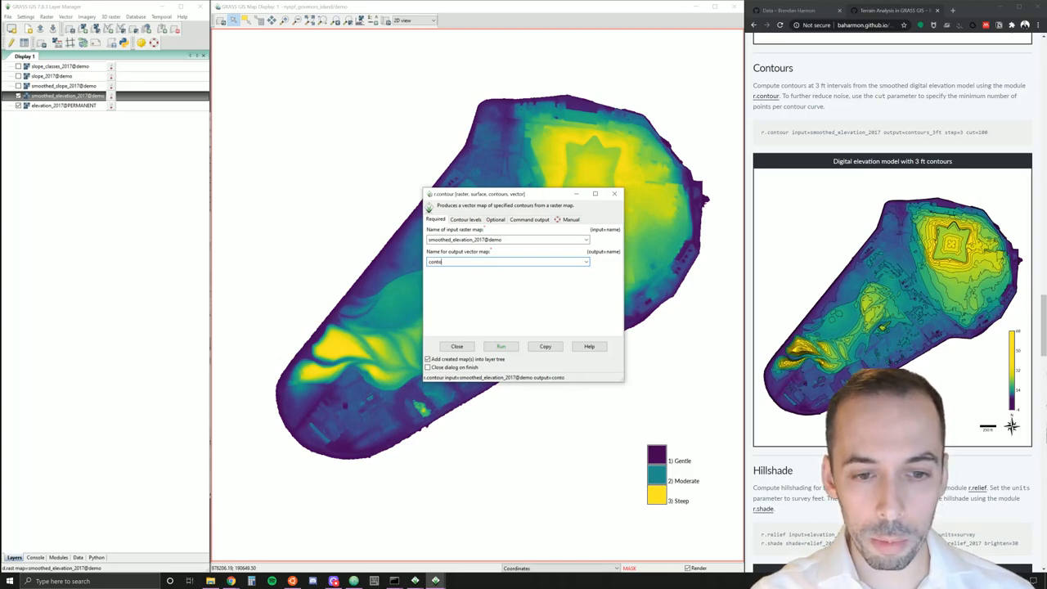
text(urs_3ft)
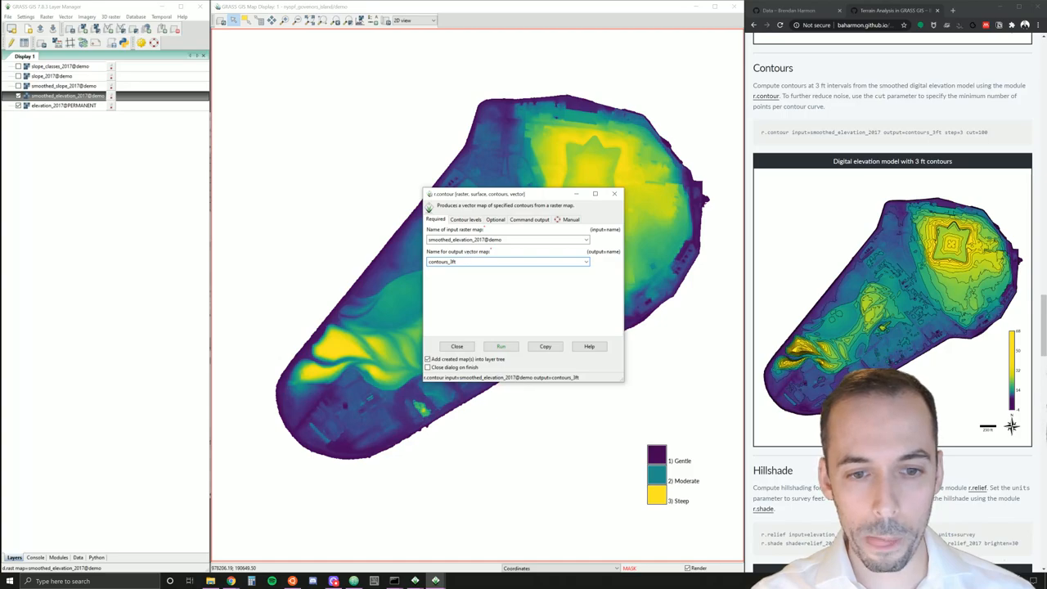
click(466, 219)
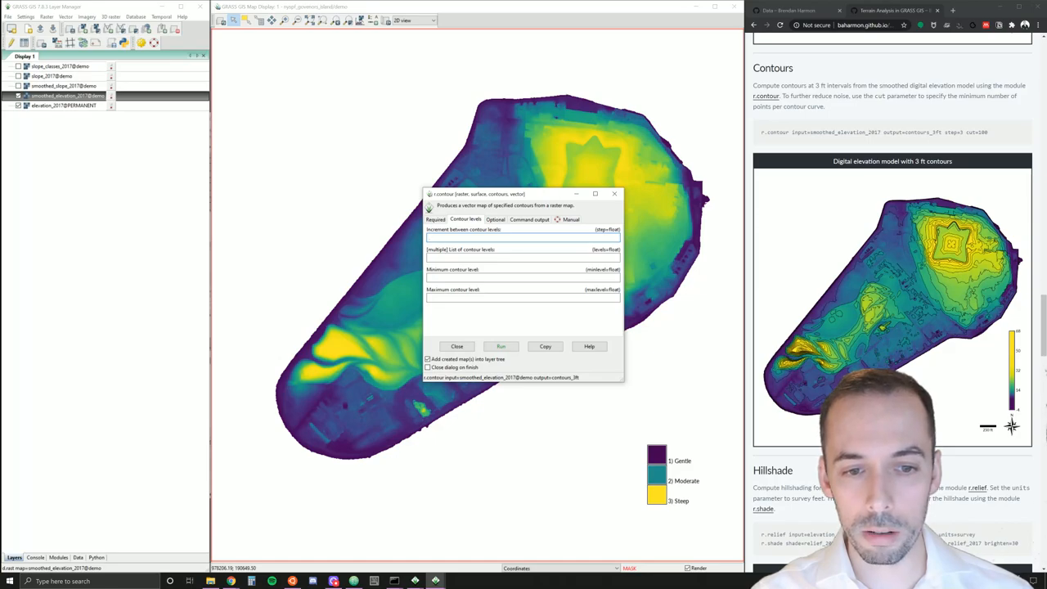
text(3)
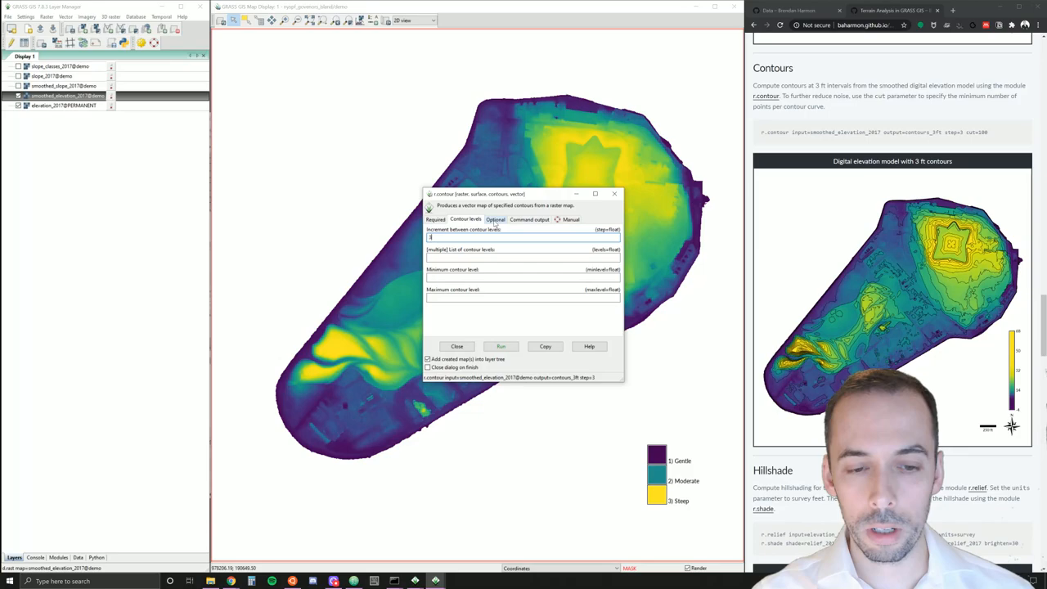
click(496, 219)
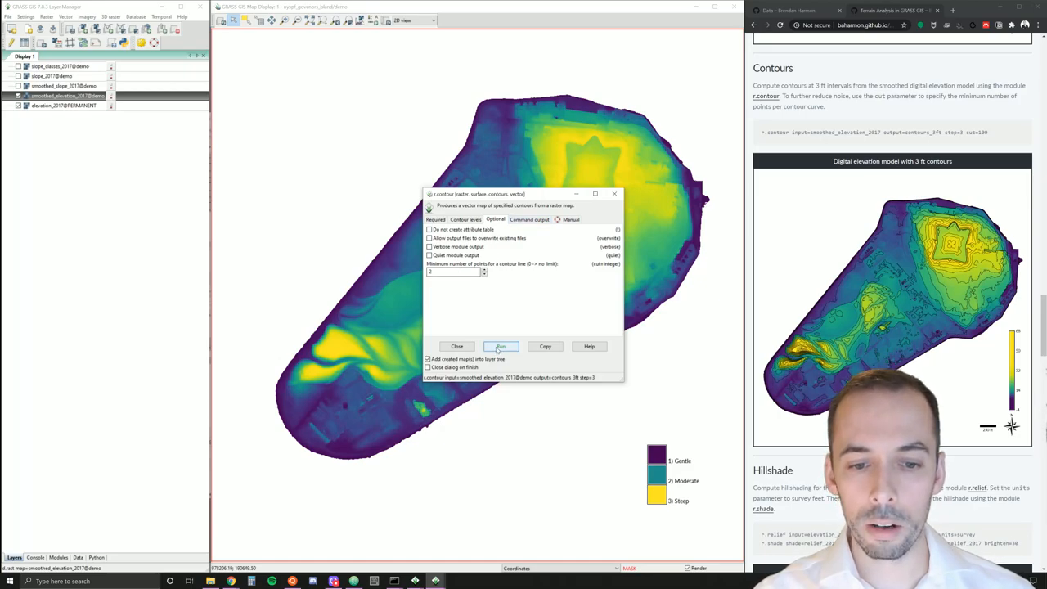
click(501, 347)
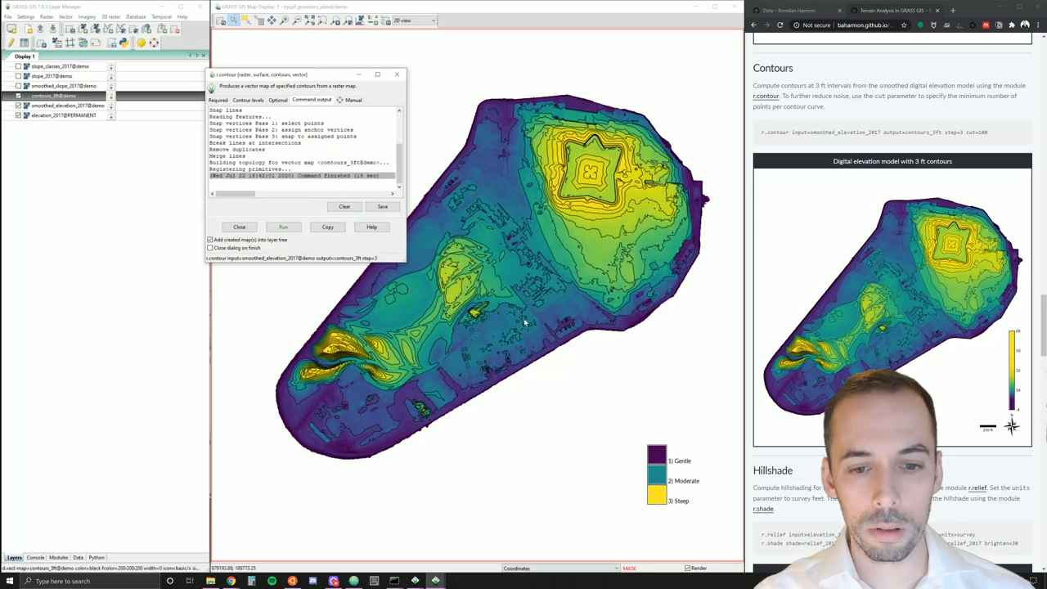
mouse_move(517, 344)
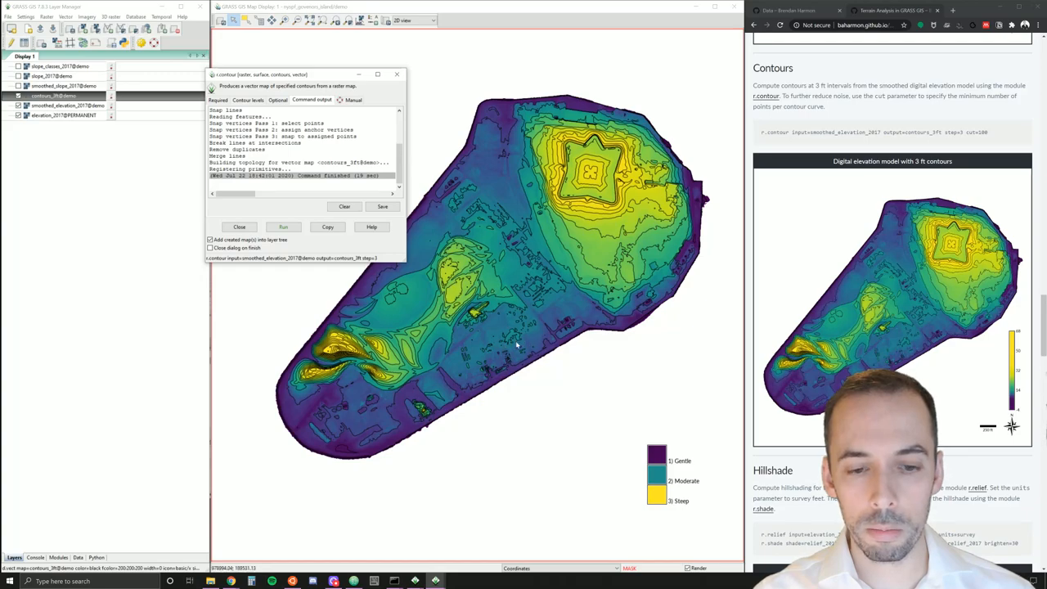
mouse_move(539, 301)
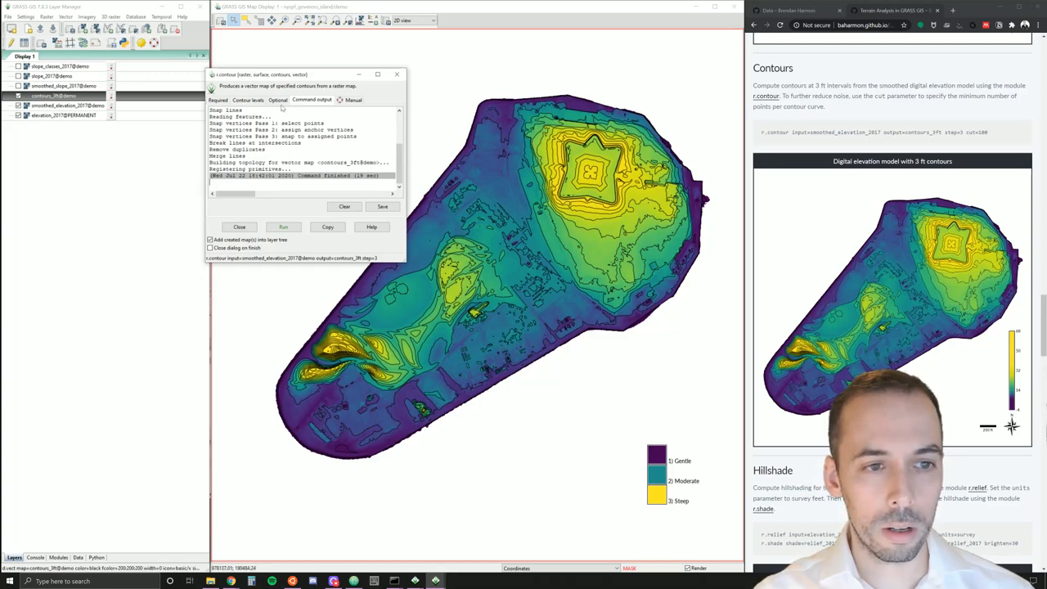
- Rerun r.contour with a 100-point minimum per contour line, then close the tool
click(278, 100)
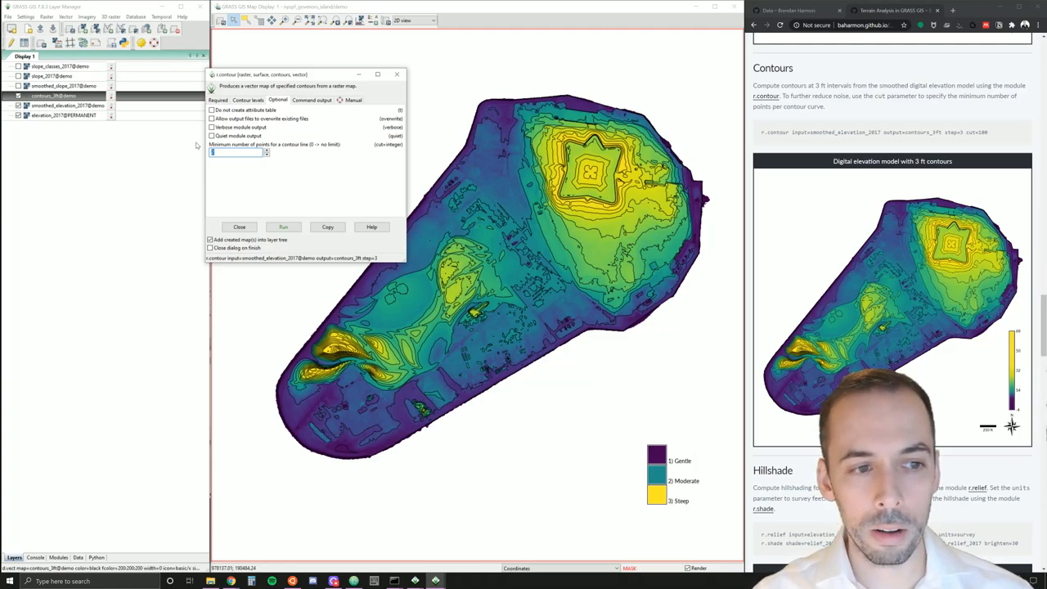
text(25)
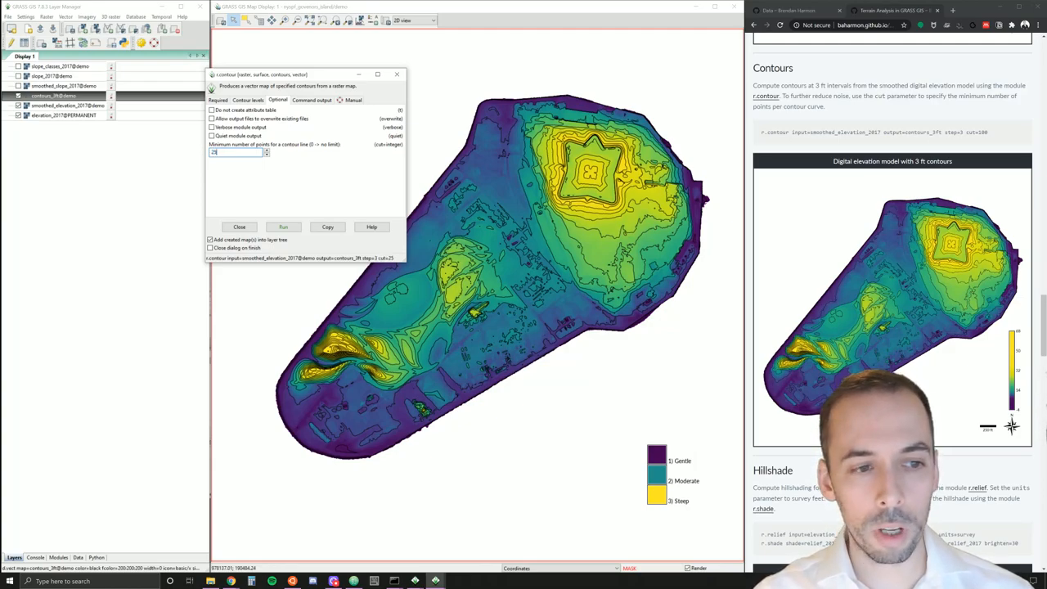
text(250)
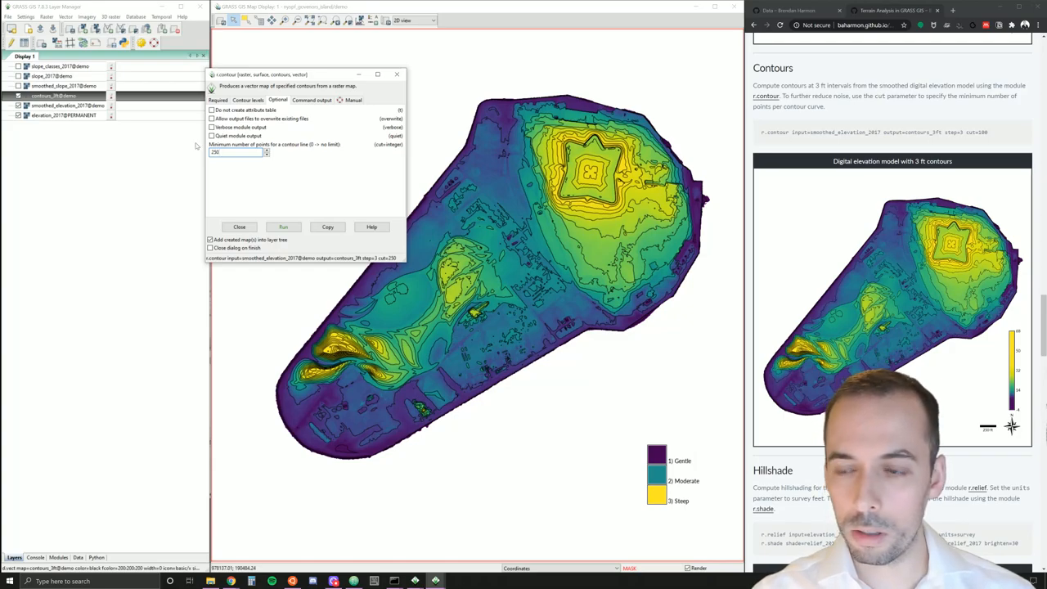
text(100)
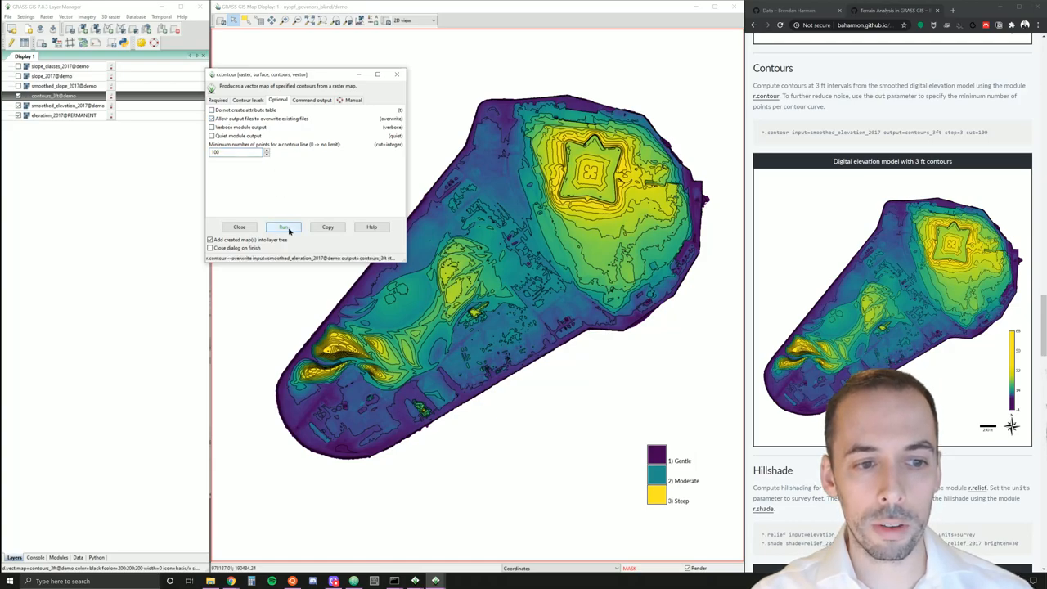
click(283, 225)
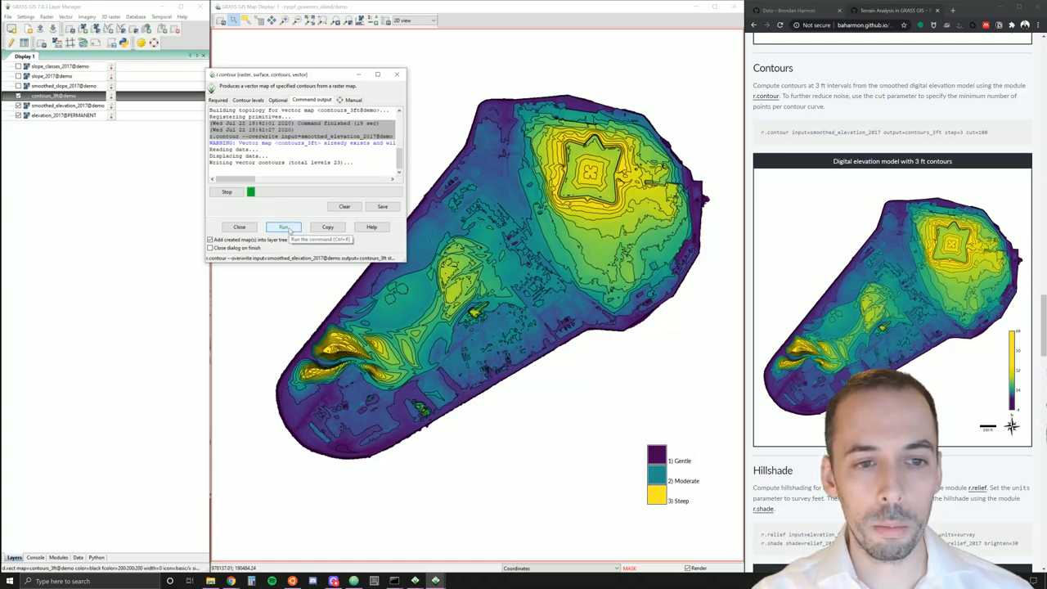
click(283, 226)
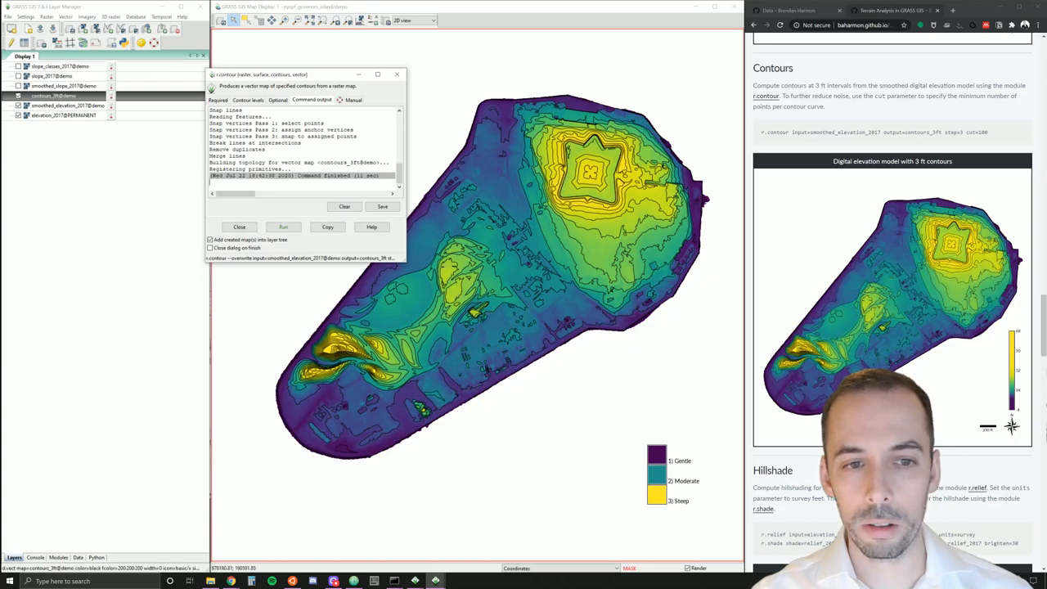
click(239, 226)
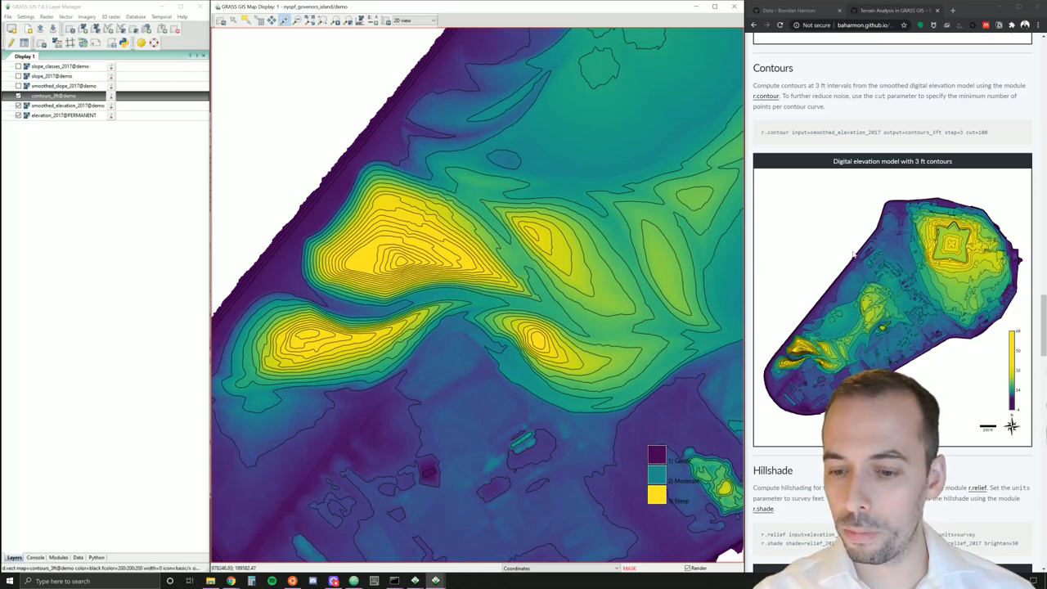
- Display the elevation_2017 raster in the Map Display from the Layer Manager
scroll(down, 3)
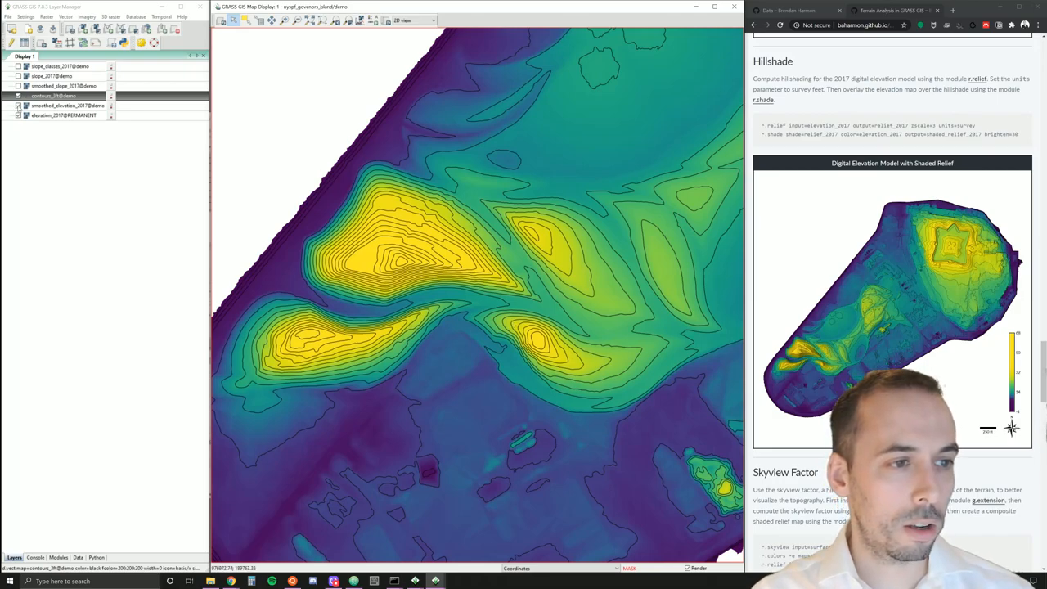
right_click(62, 116)
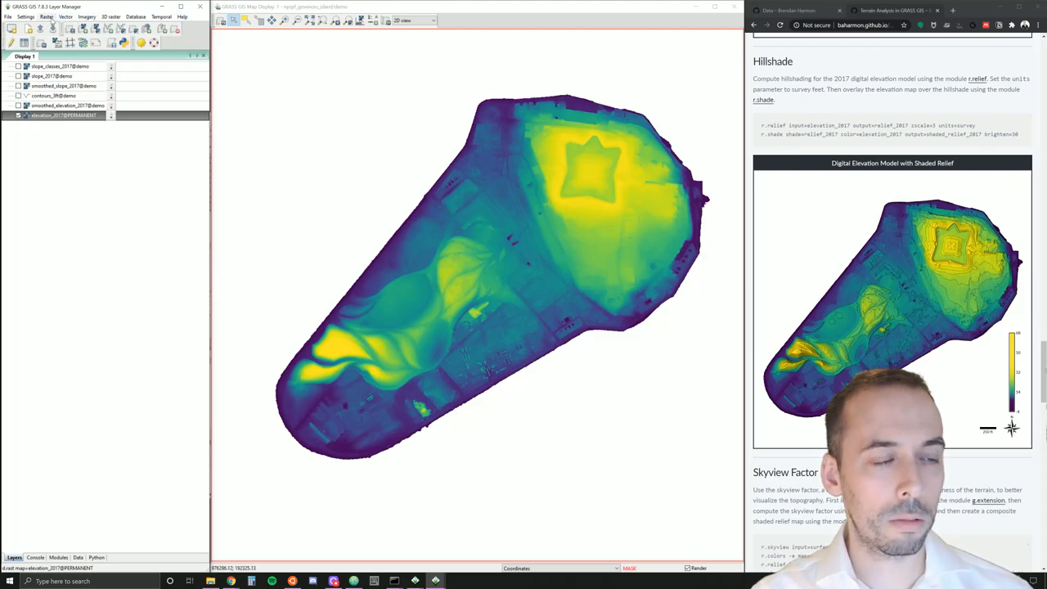
- Run r.relief on elevation_2017 with output relief_2017 and survey-foot units
click(54, 16)
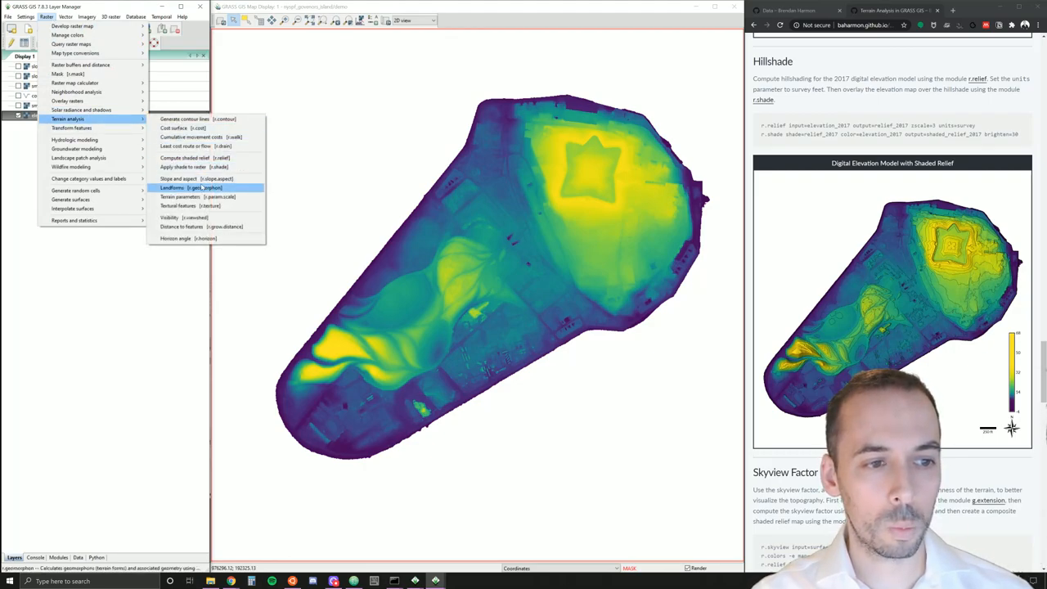
mouse_move(193, 157)
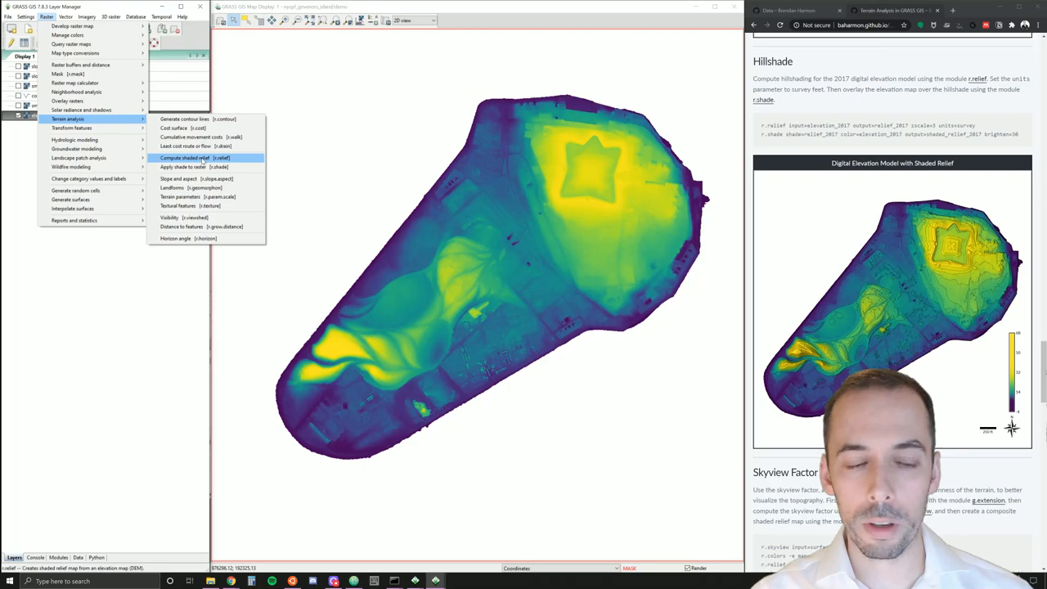
click(191, 154)
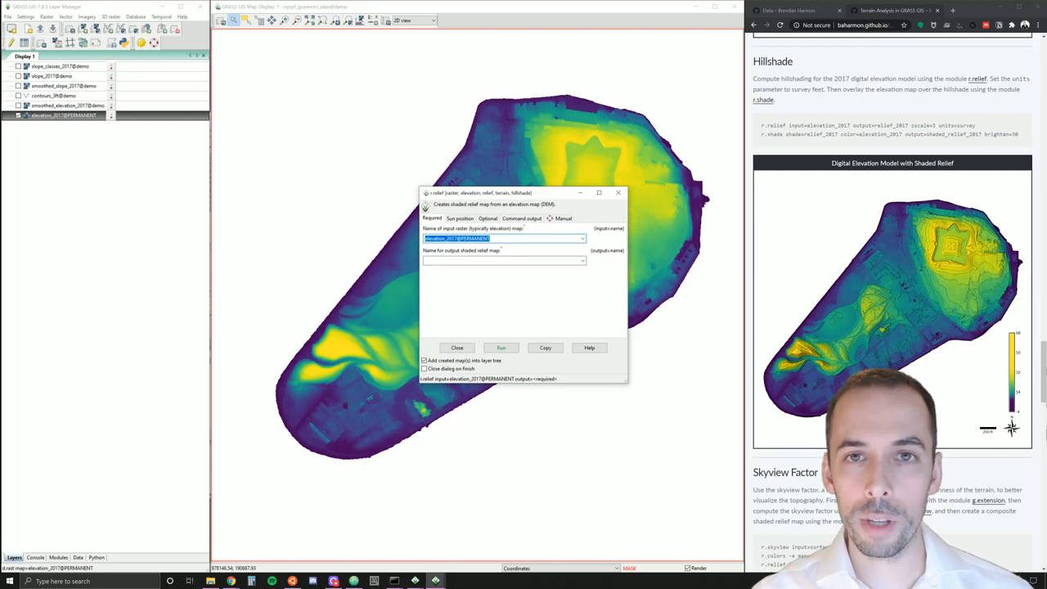
click(501, 260)
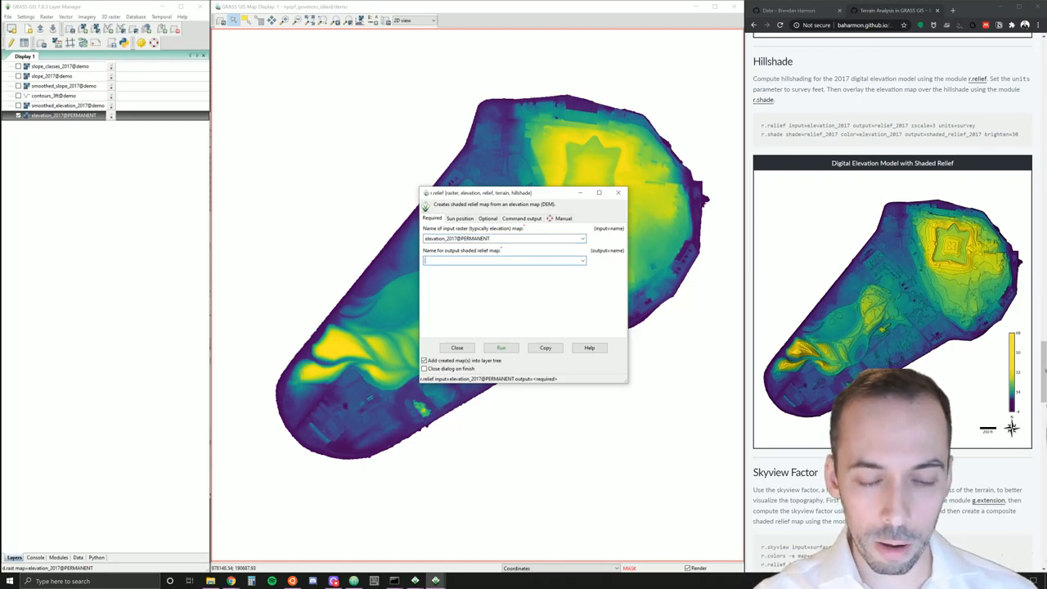
text(relief_2017)
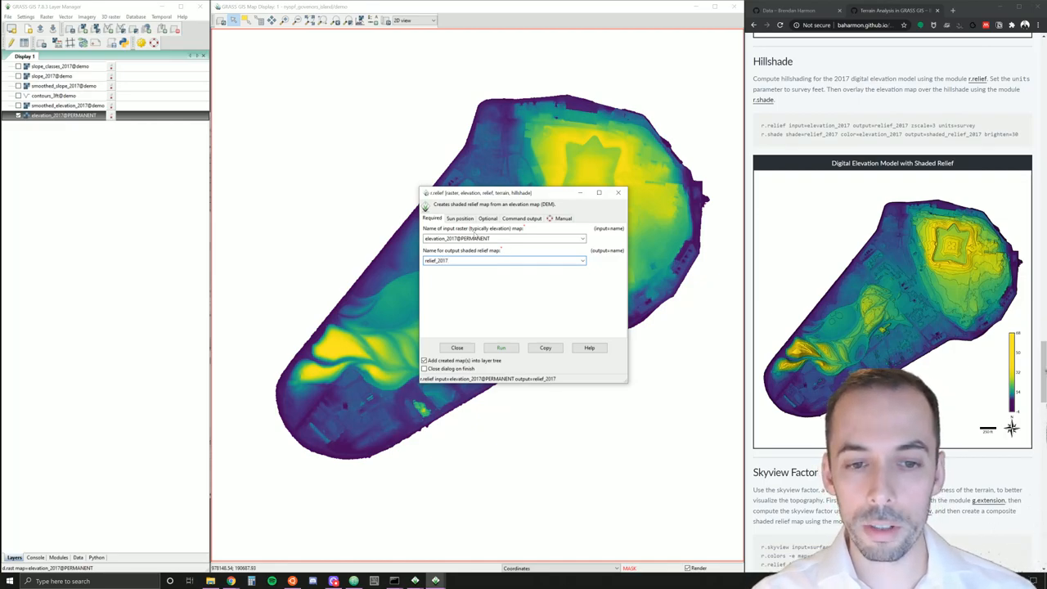
click(461, 218)
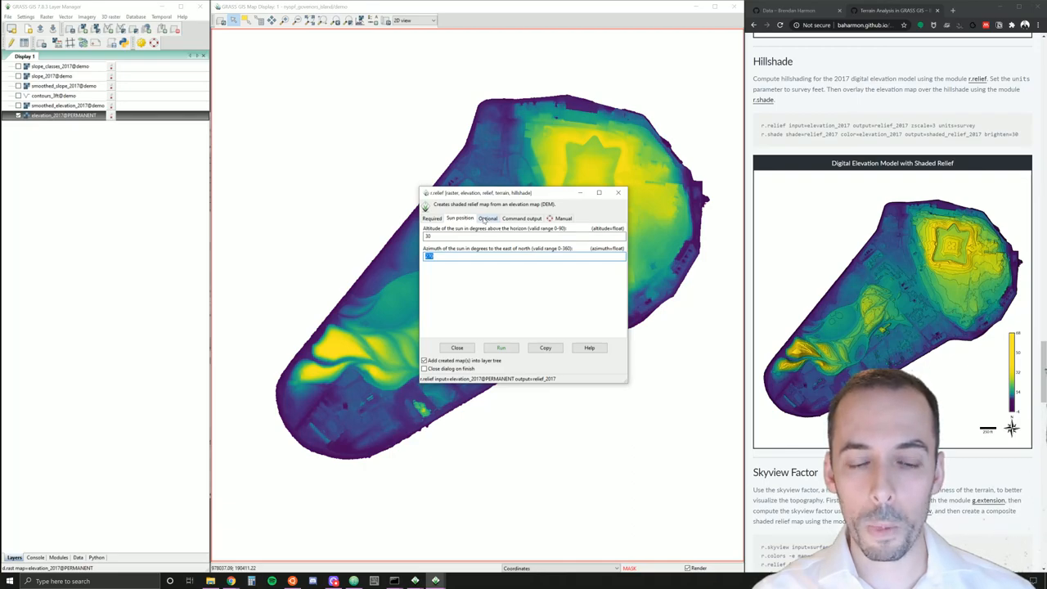
click(491, 218)
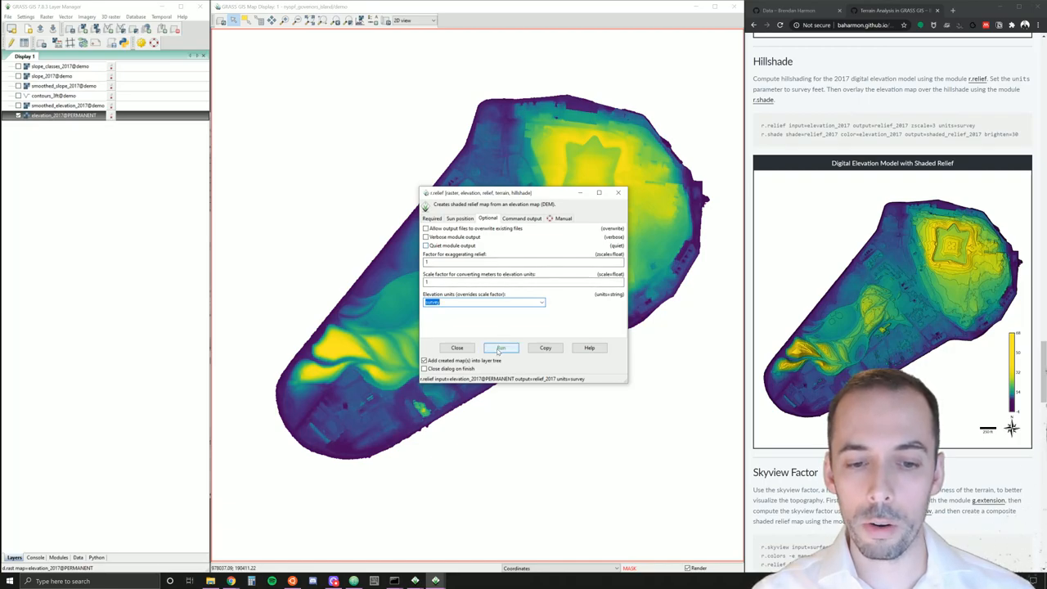
click(501, 347)
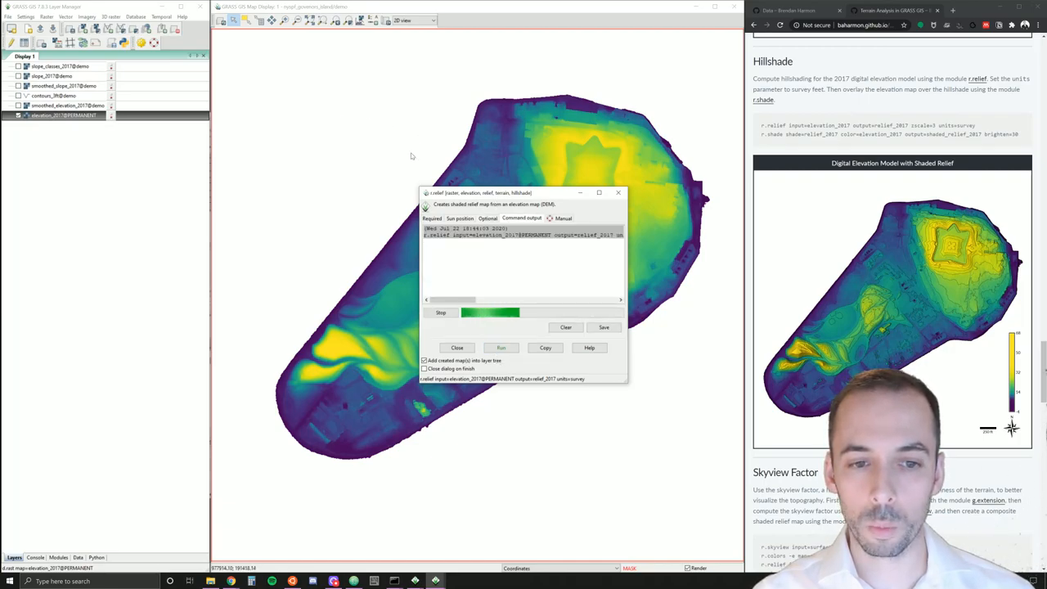
click(501, 347)
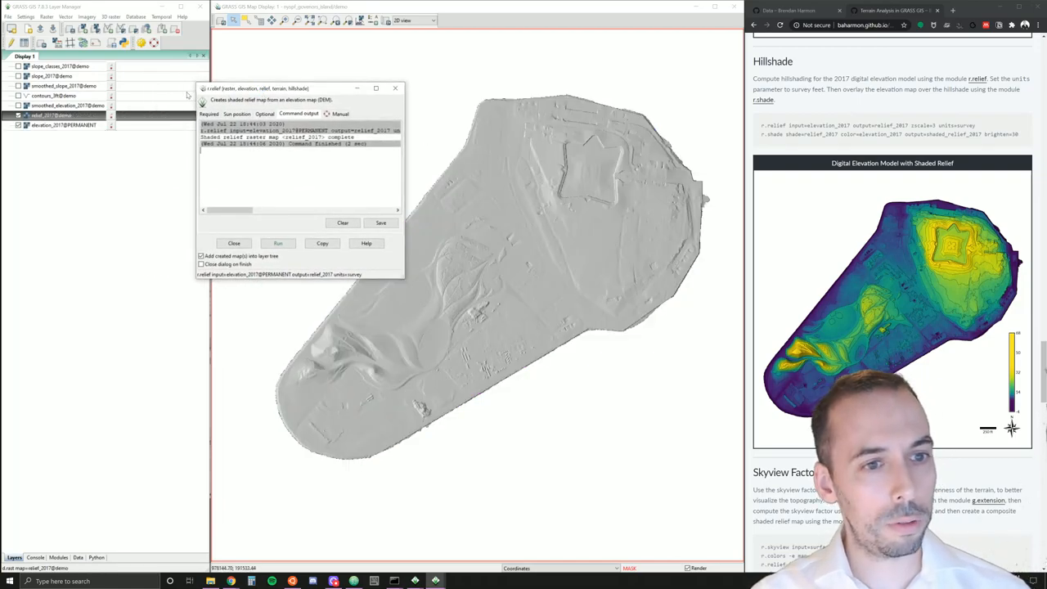
- Allow overwrite, rerun the relief computation, and close the r.relief tool
click(266, 114)
text(3)
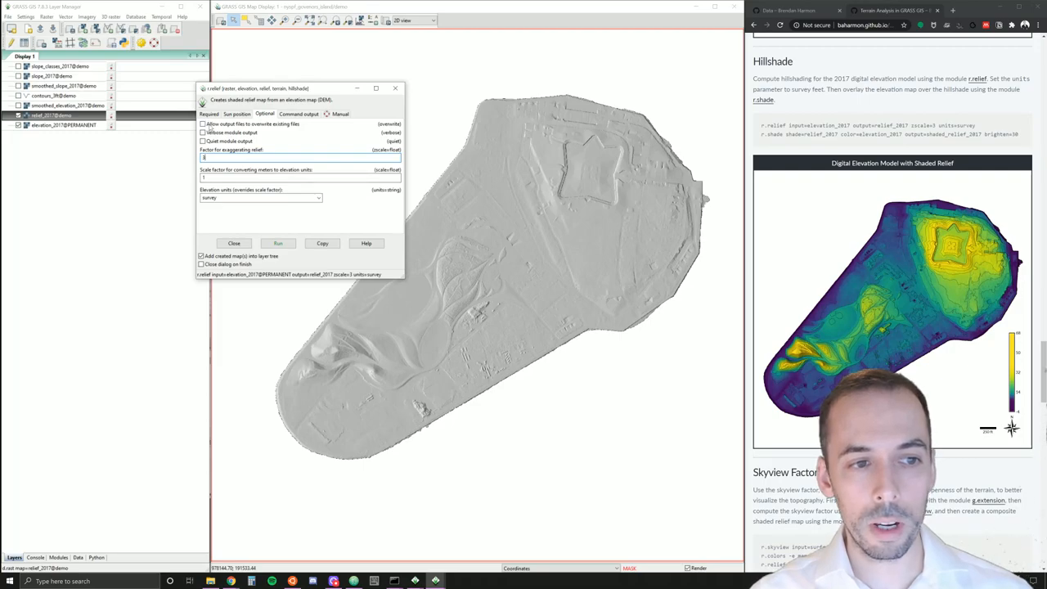
click(199, 124)
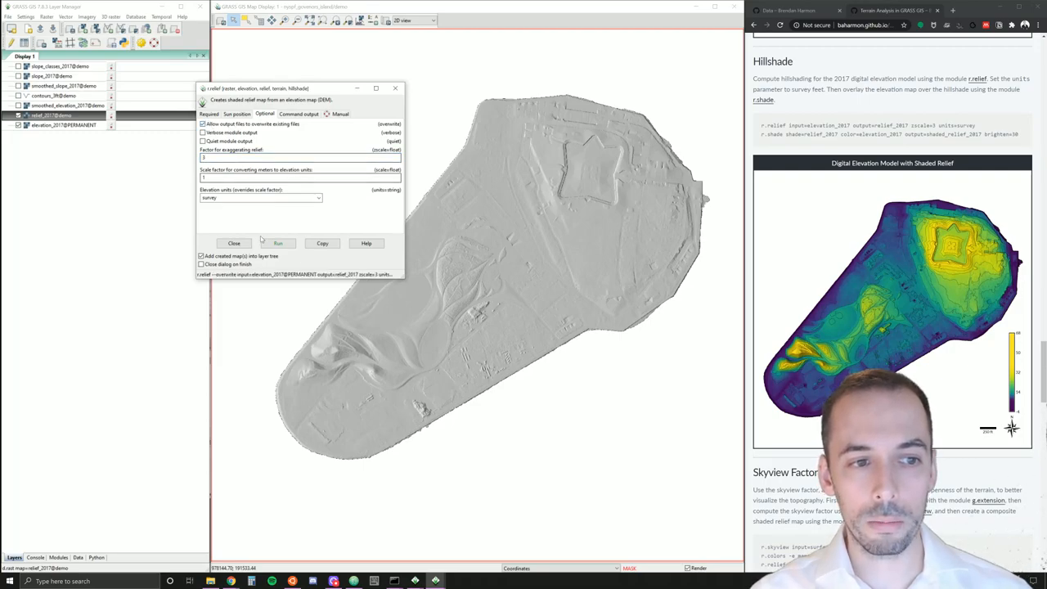
click(278, 242)
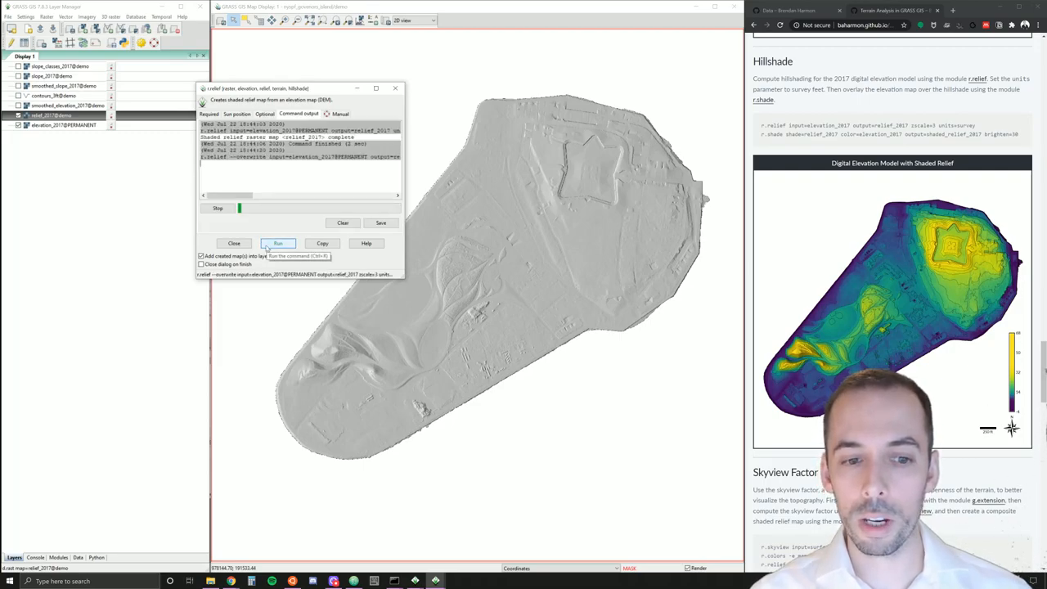
click(278, 243)
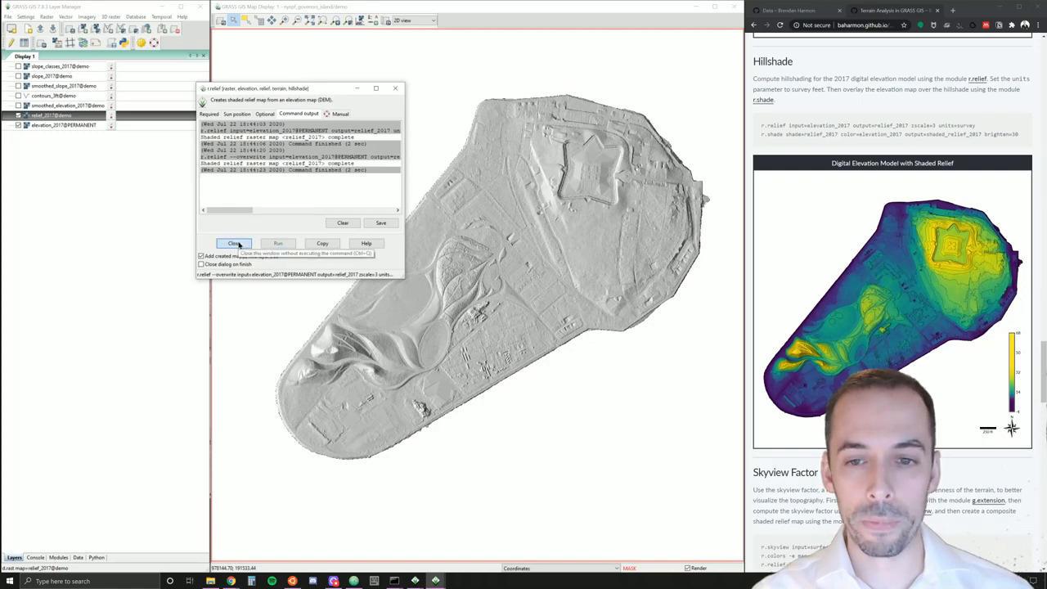
click(236, 242)
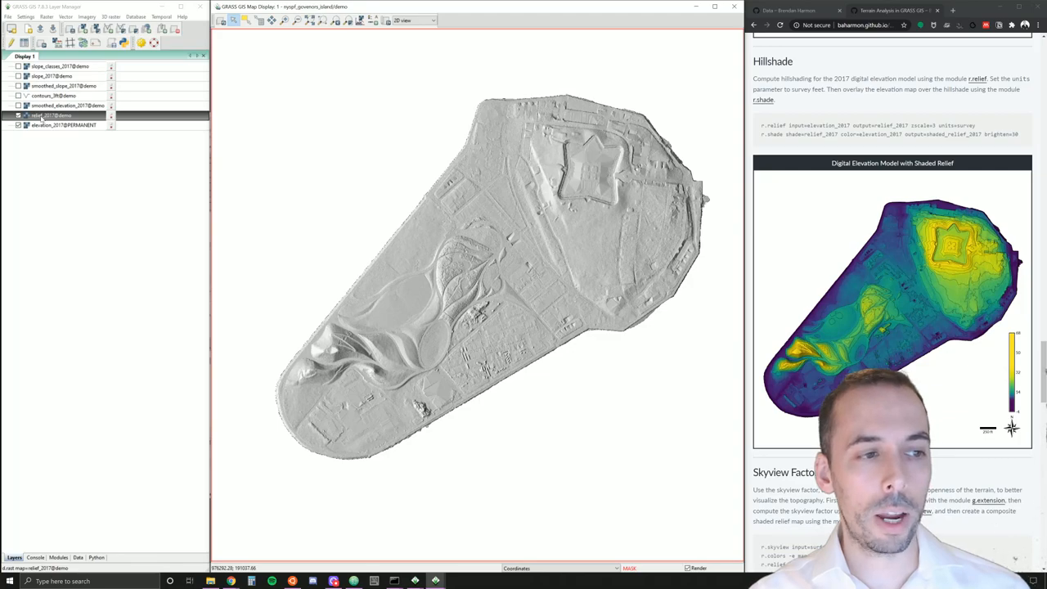
click(62, 126)
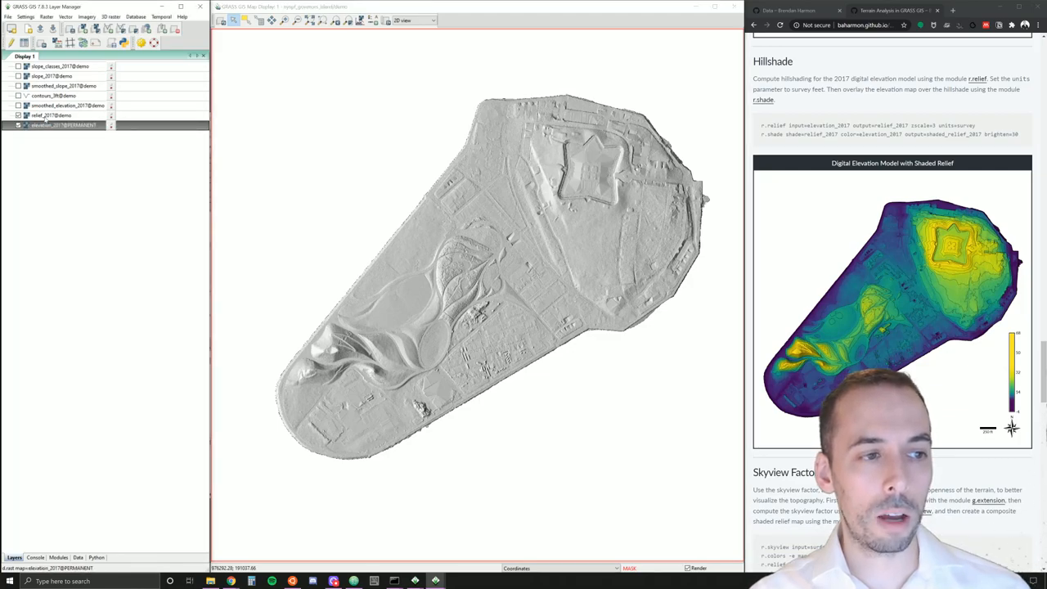
right_click(53, 115)
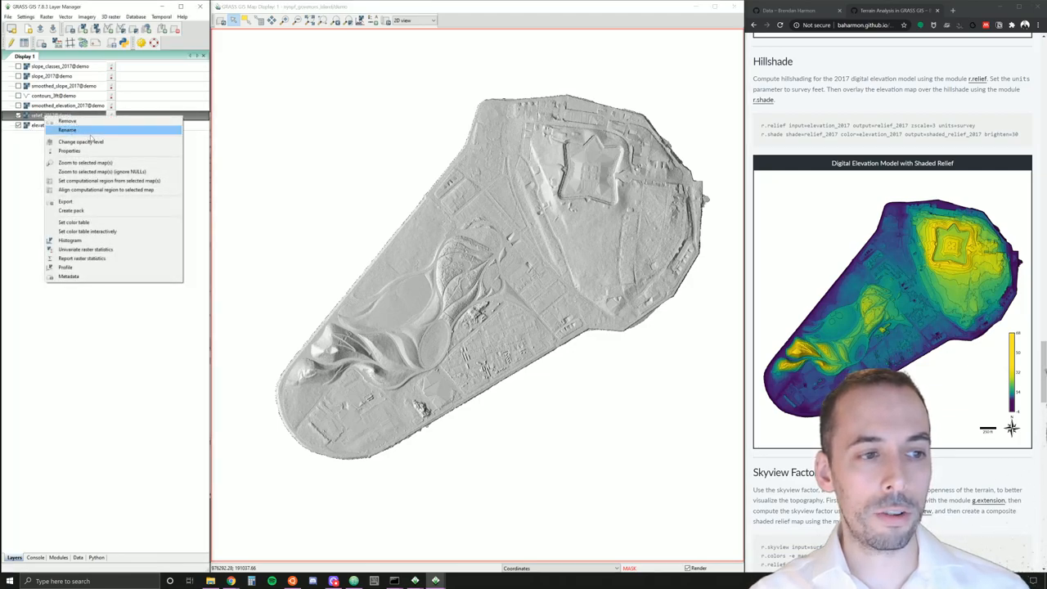
mouse_move(85, 140)
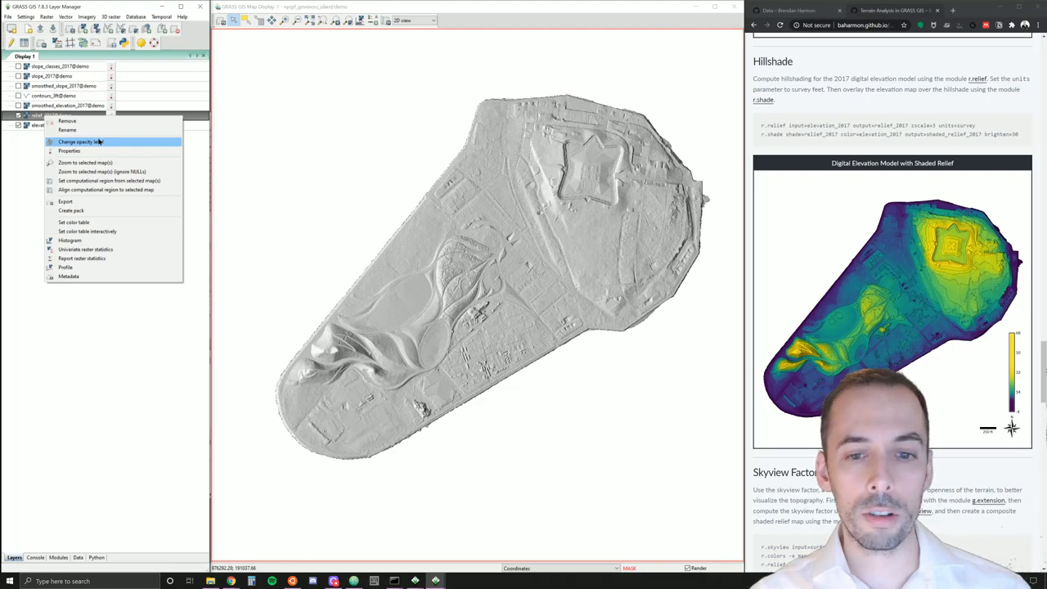
click(85, 141)
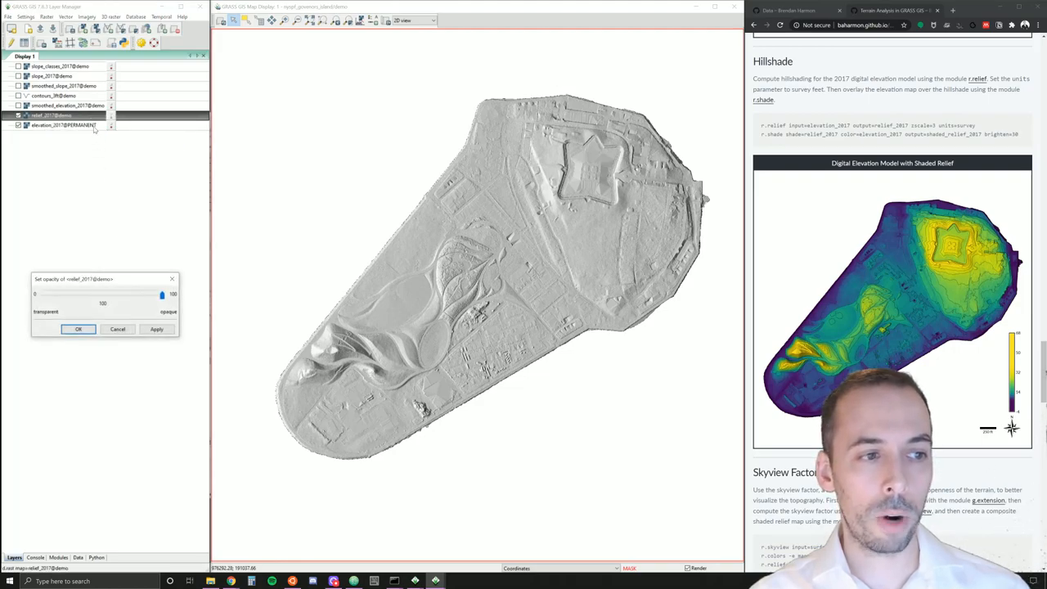
drag(161, 295, 79, 295)
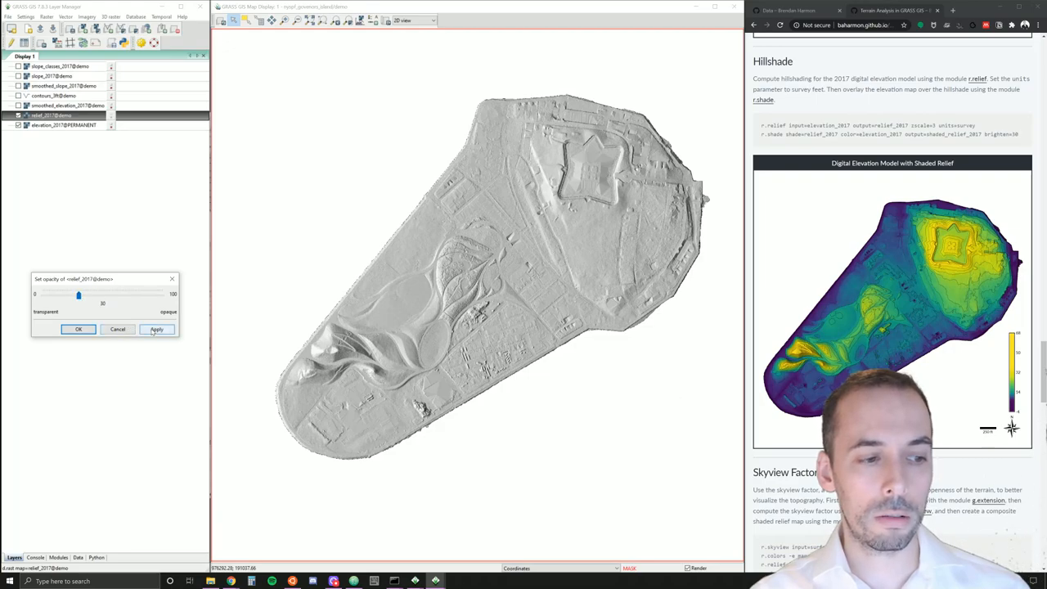
click(157, 329)
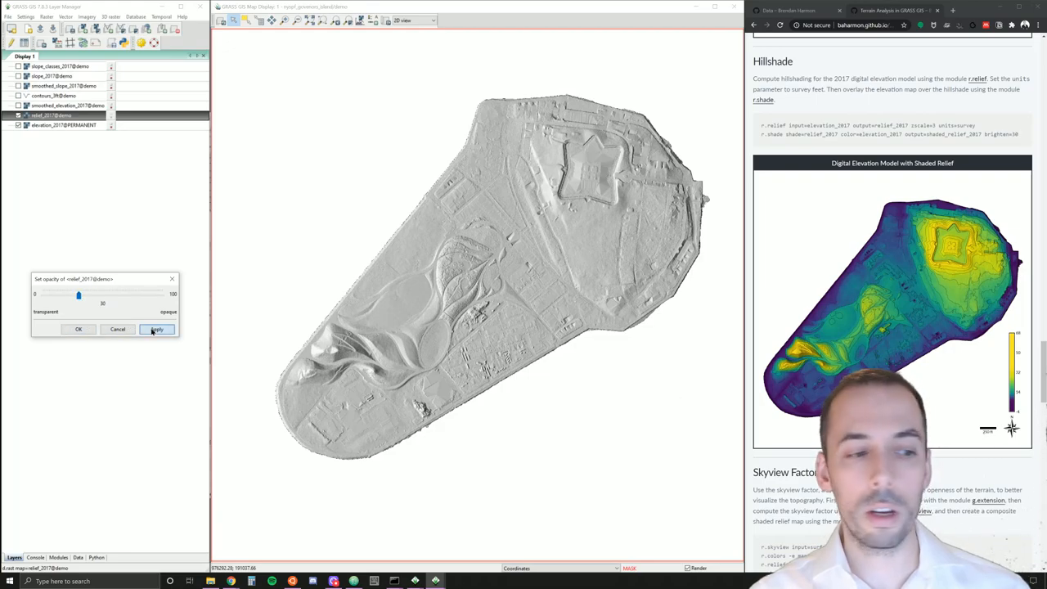
click(158, 329)
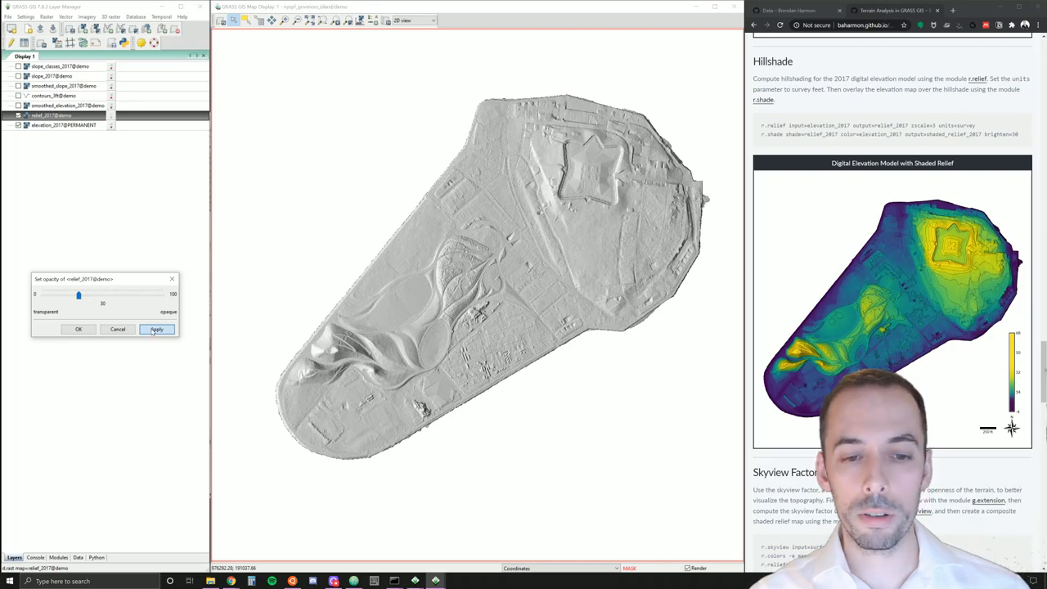
click(157, 329)
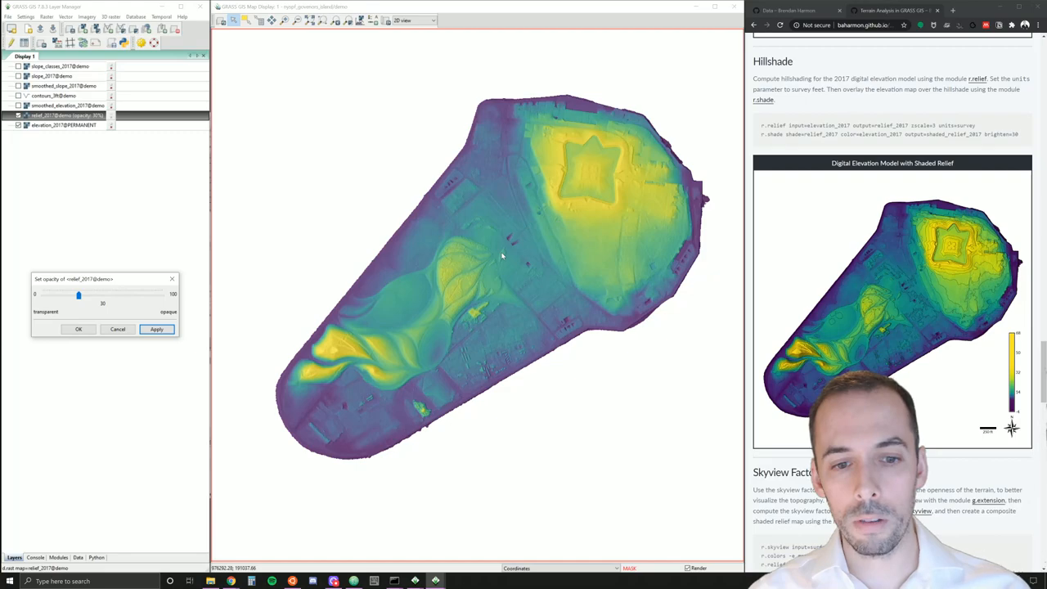
mouse_move(373, 293)
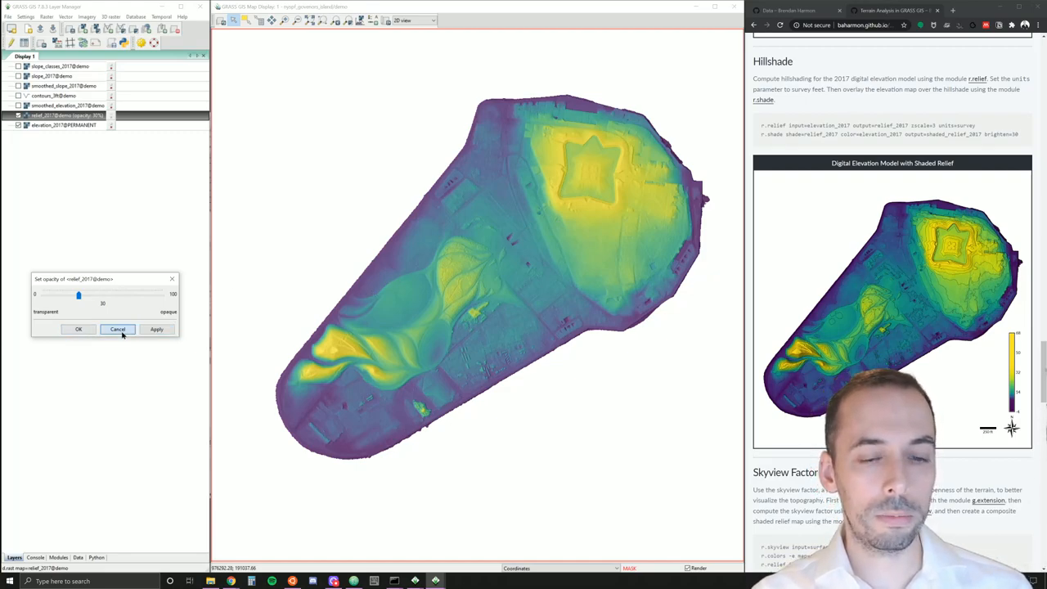
drag(79, 295, 162, 295)
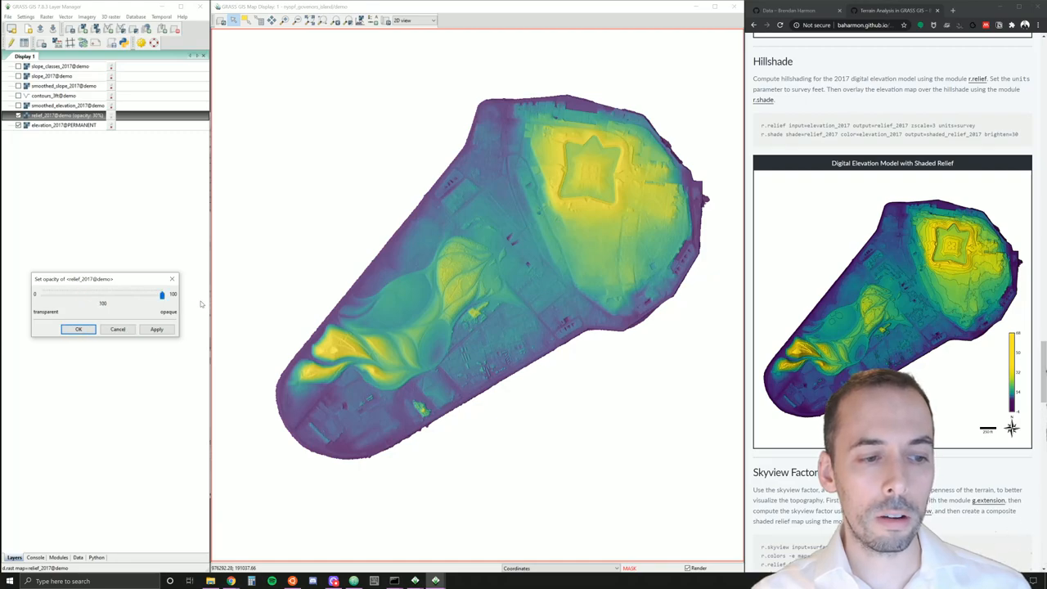
click(78, 329)
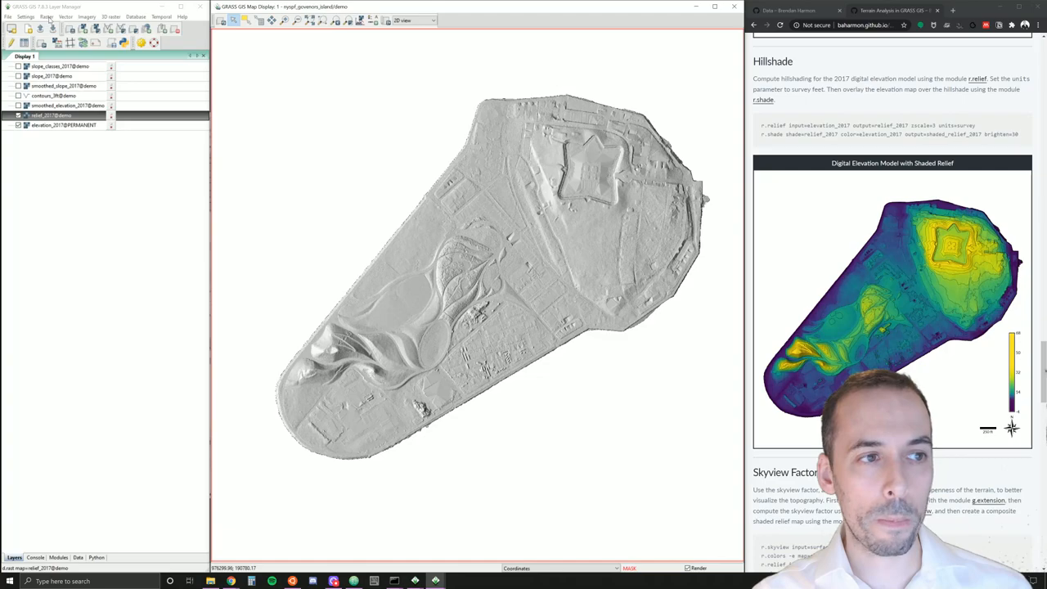
- Run r.shade with shade map relief_2017, colour map elevation_2017, output shaded_relief_2017
click(55, 18)
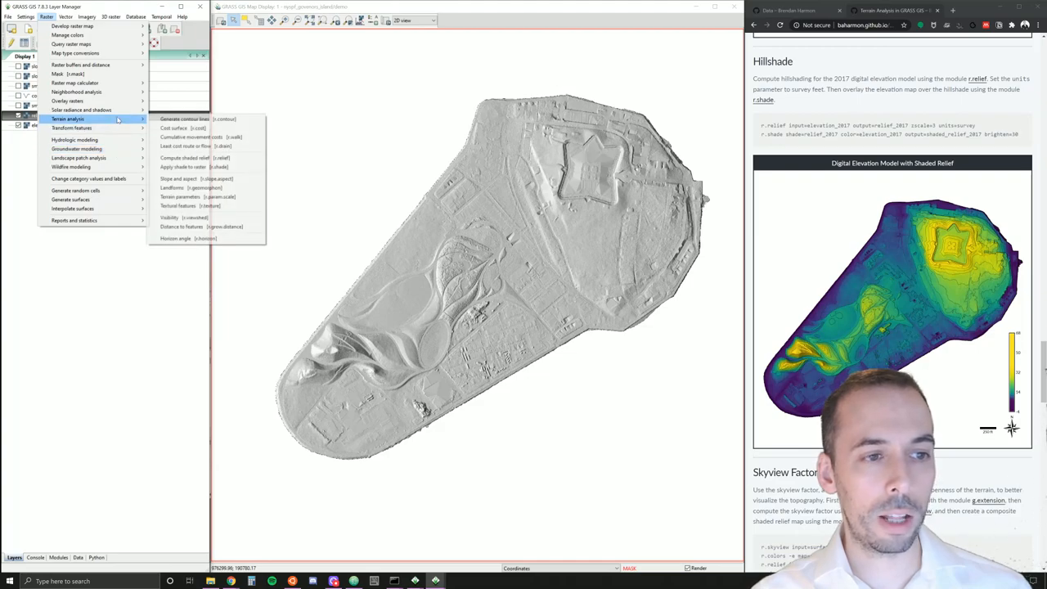
mouse_move(197, 167)
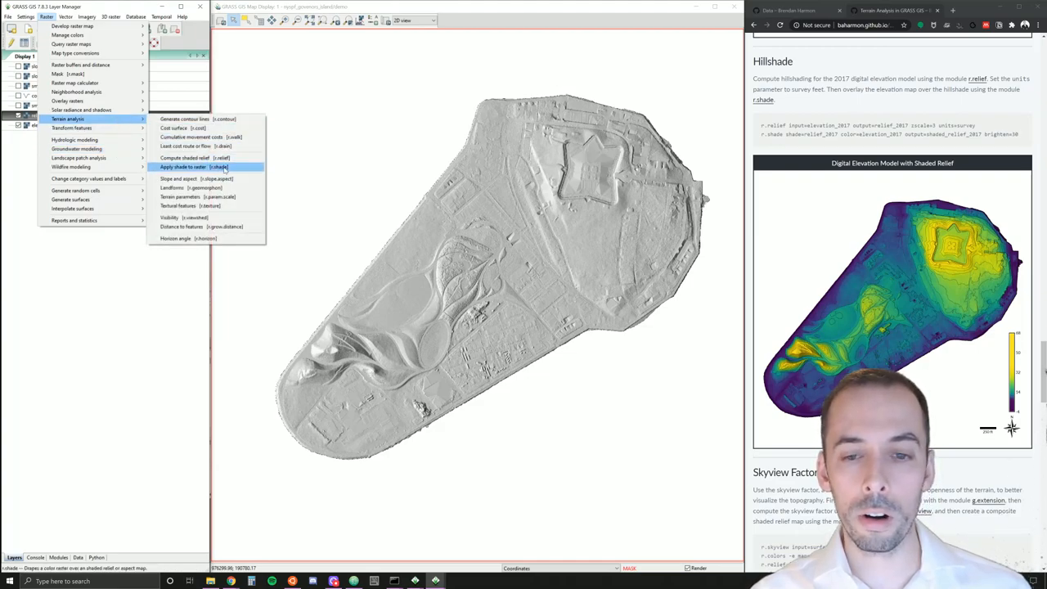
click(196, 167)
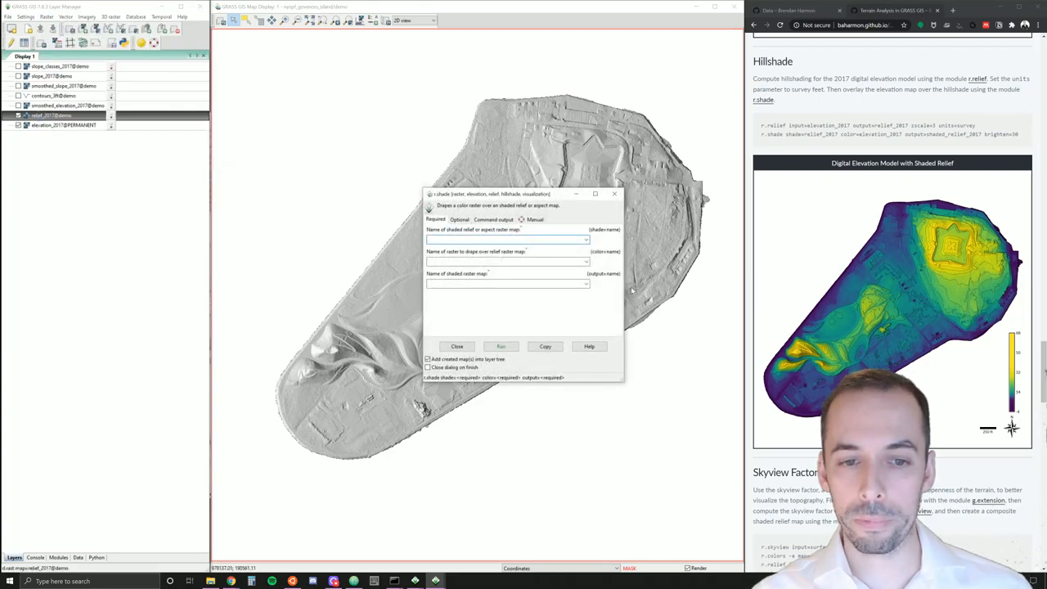
click(583, 239)
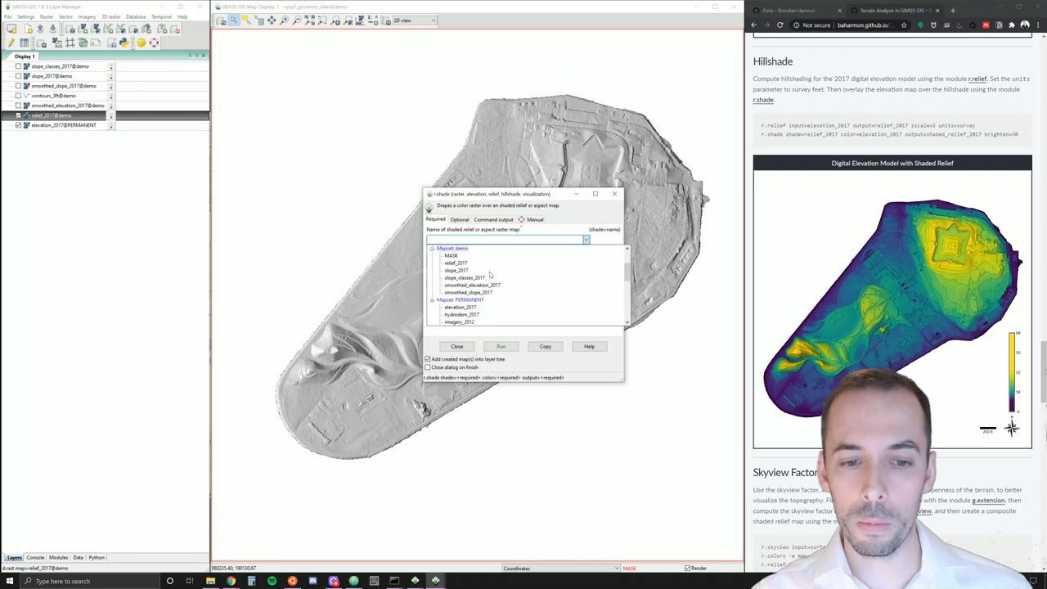
click(454, 265)
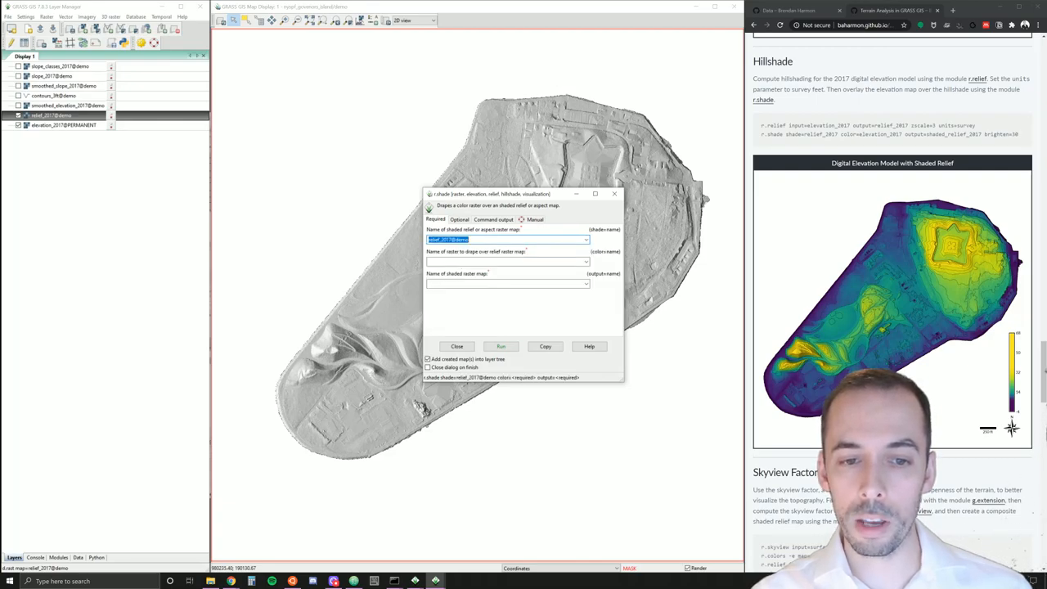
click(585, 261)
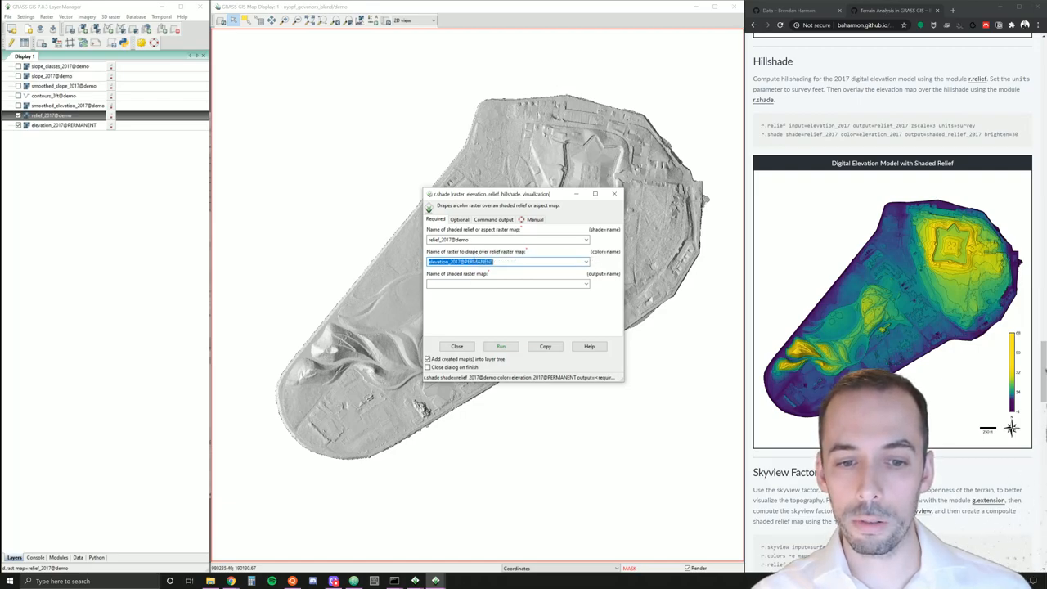
text(shaded_relief_2017)
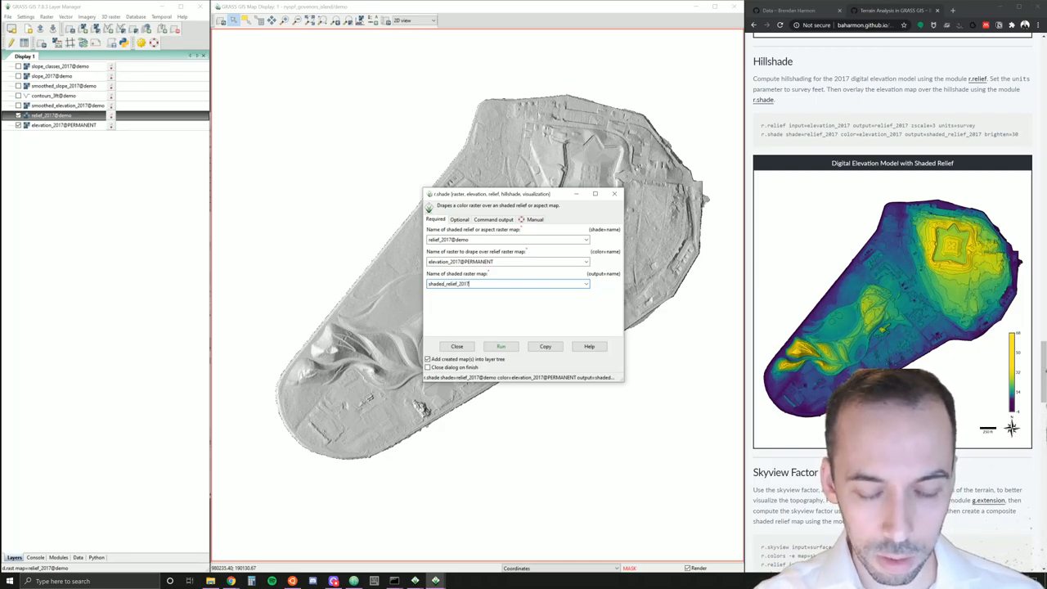
click(455, 219)
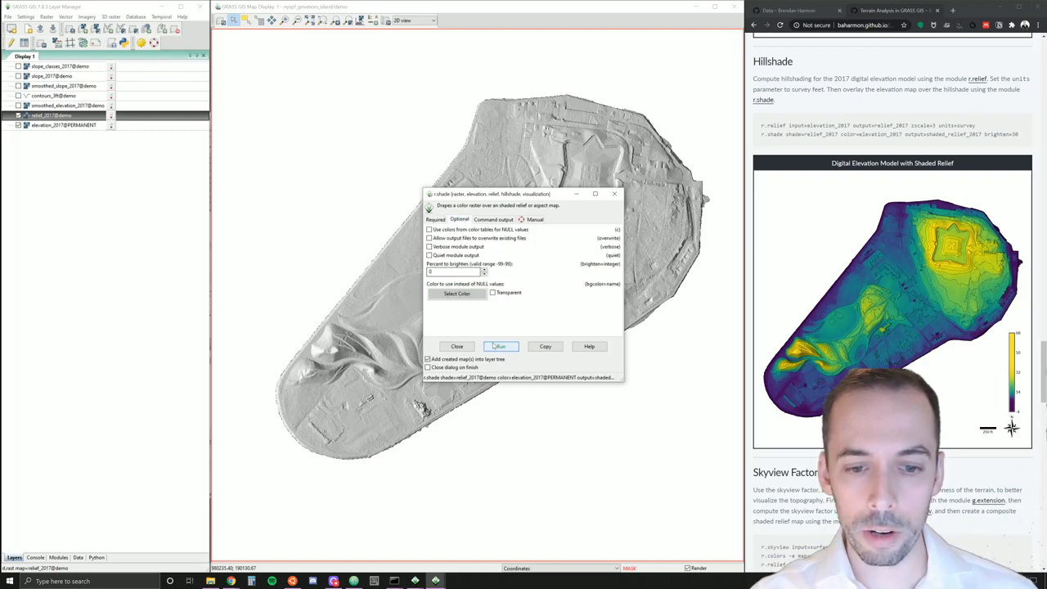
click(500, 347)
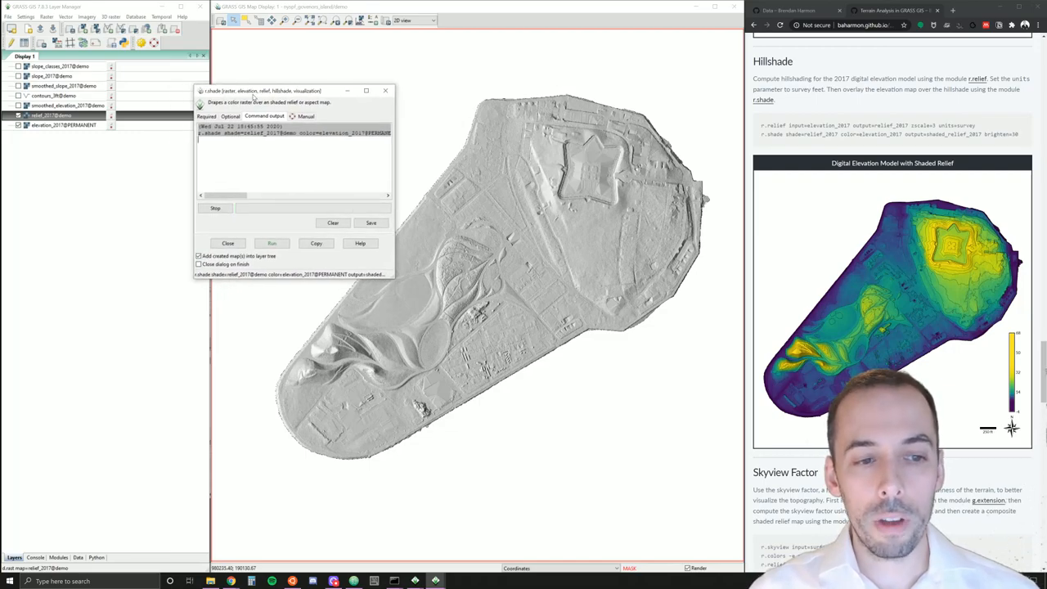
- Rerun r.shade with adjusted Optional settings and close the tool
click(272, 242)
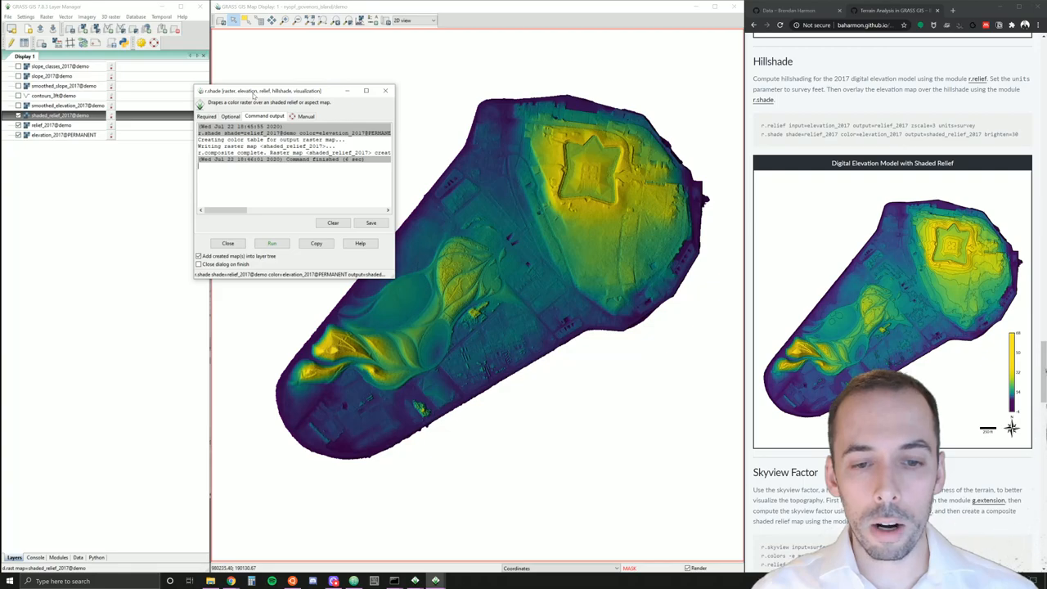
click(233, 116)
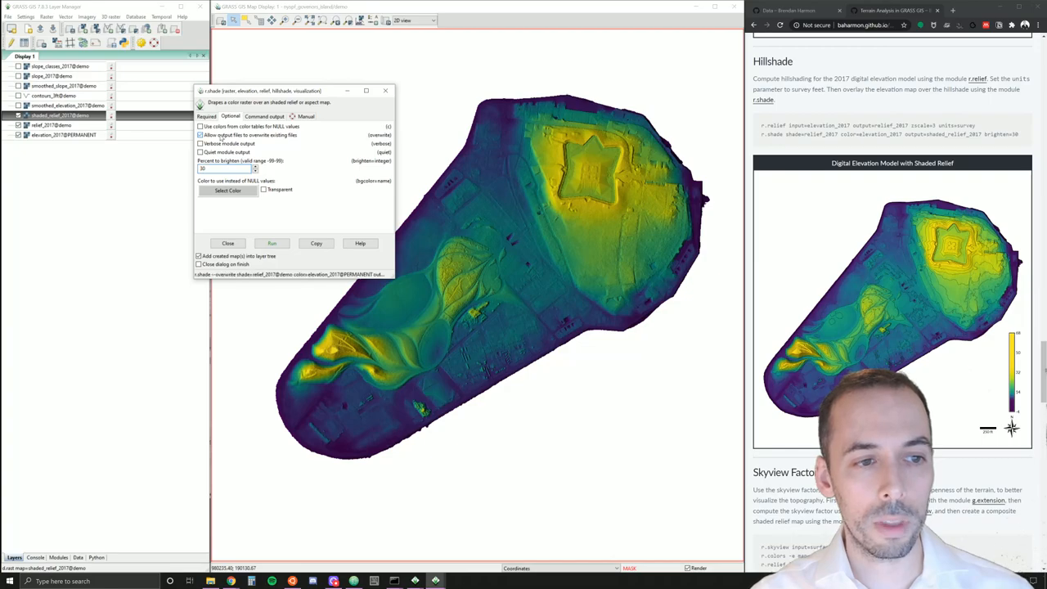
click(271, 242)
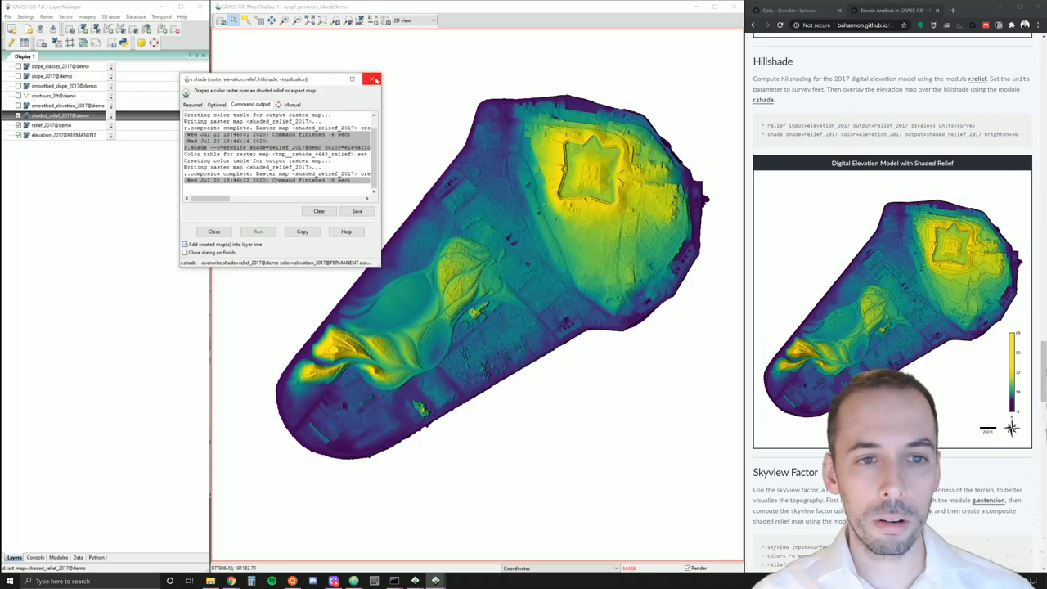
click(371, 78)
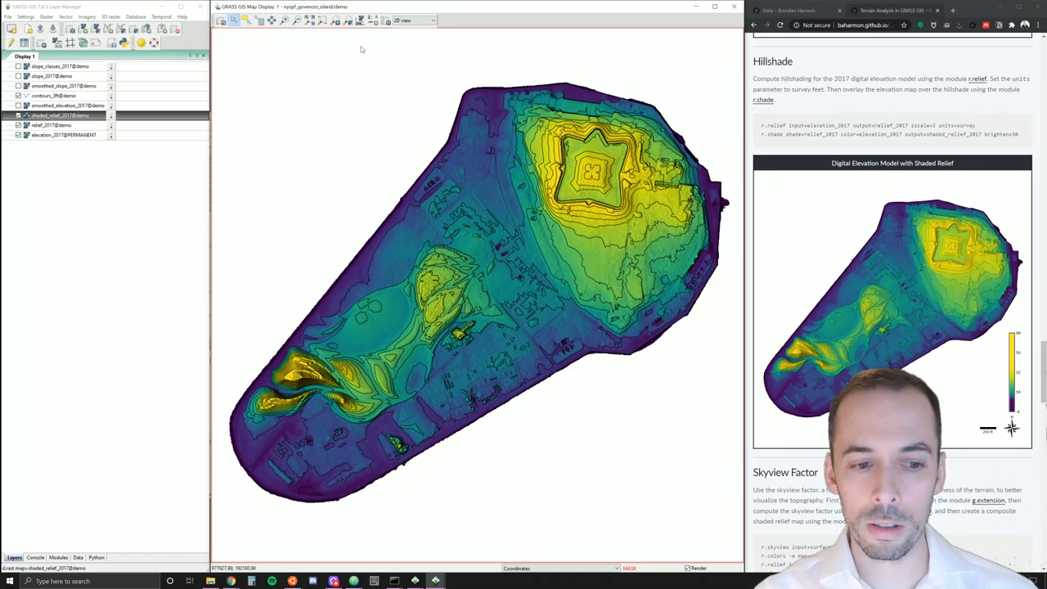
mouse_move(370, 24)
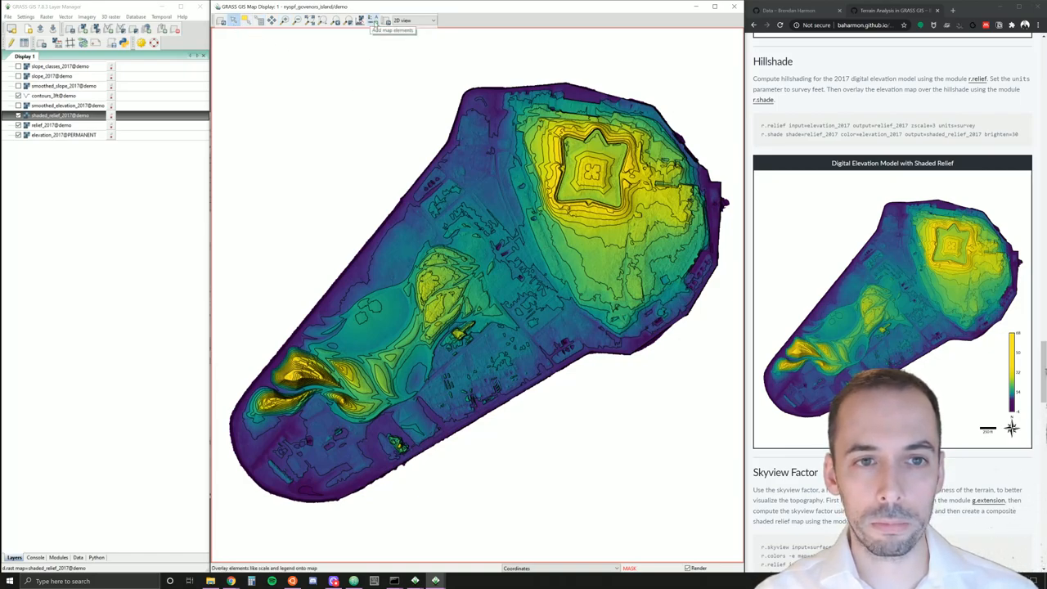
- Add an elevation_2017 raster legend with Lato-Regular size 10 labels and resize it smaller
click(373, 19)
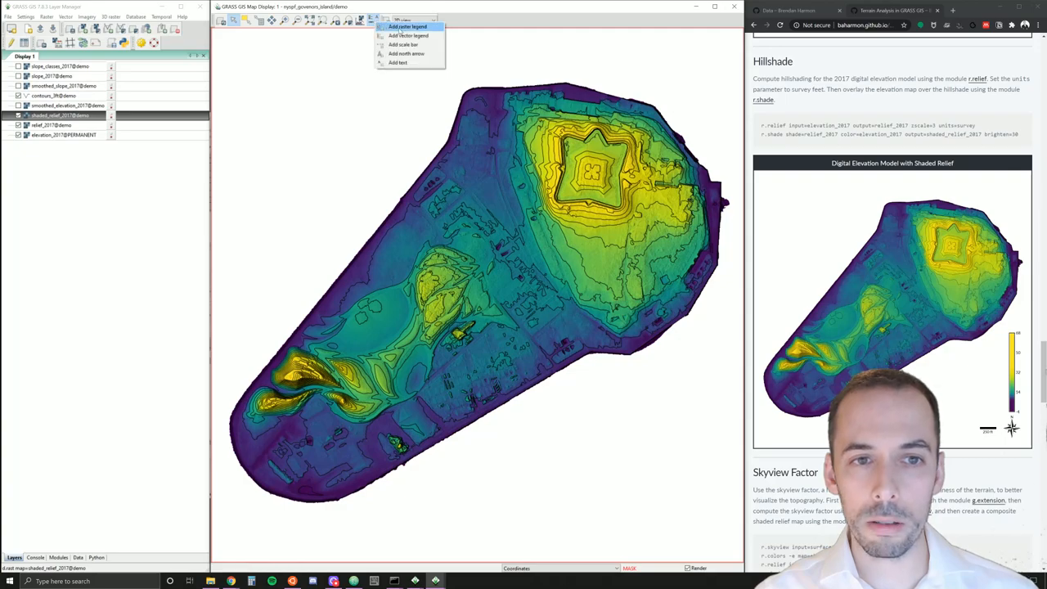
click(402, 34)
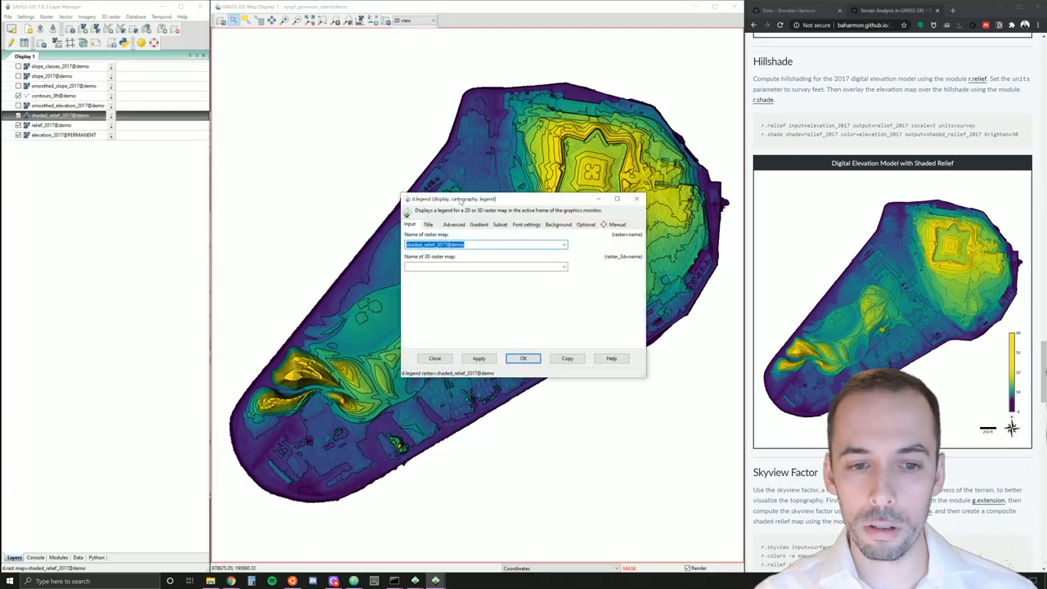
click(563, 245)
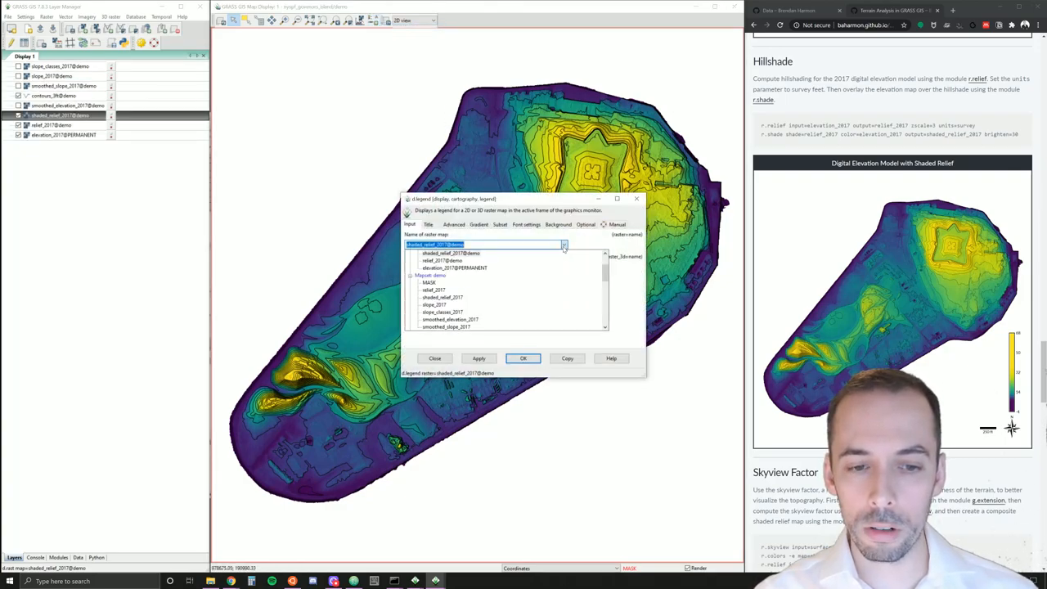
click(476, 268)
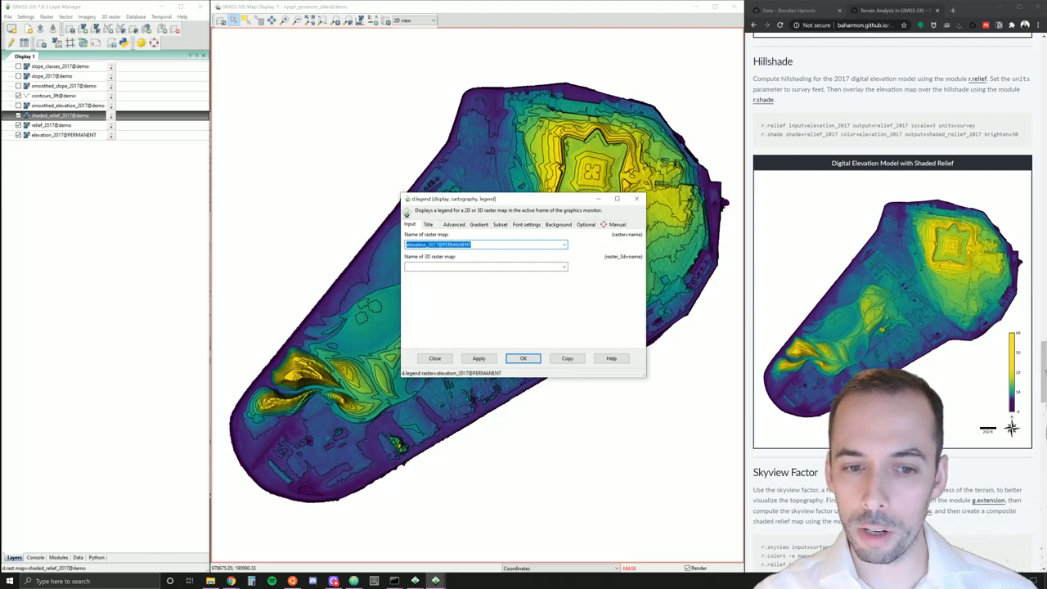
click(526, 224)
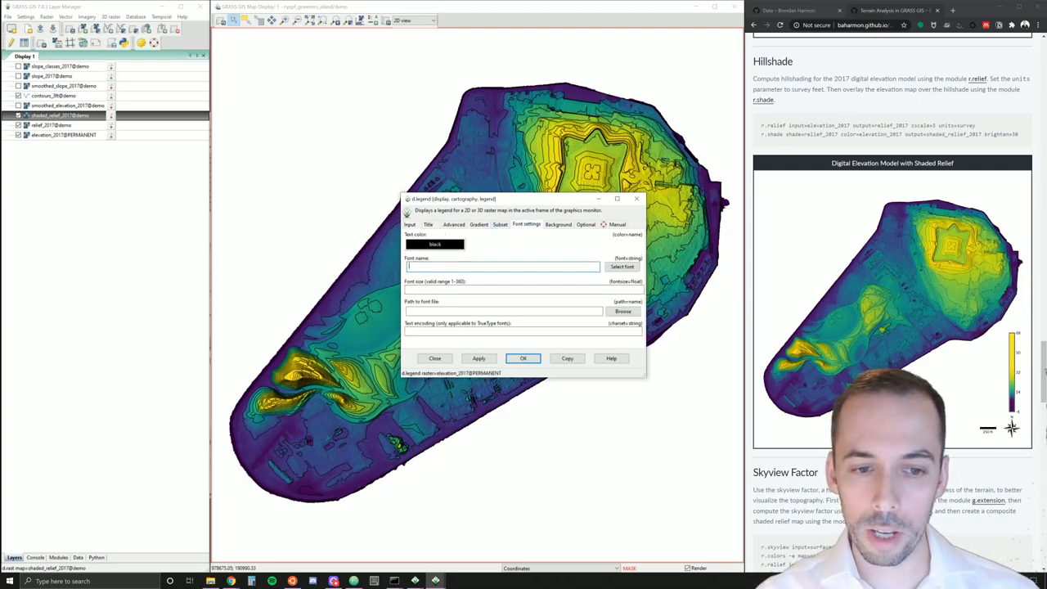
text(Lato-Regular)
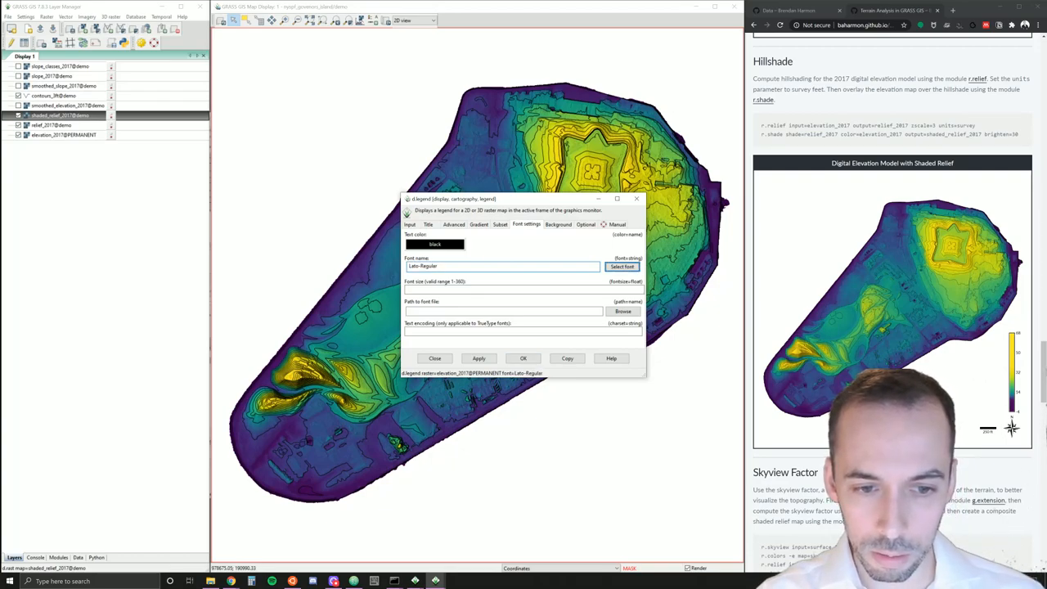
text(10)
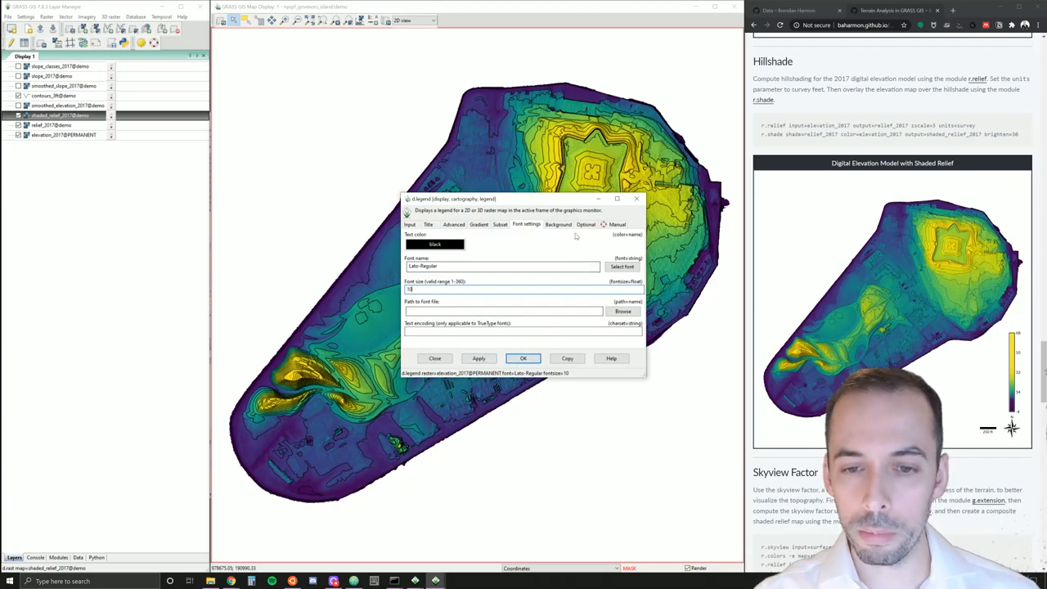
click(586, 224)
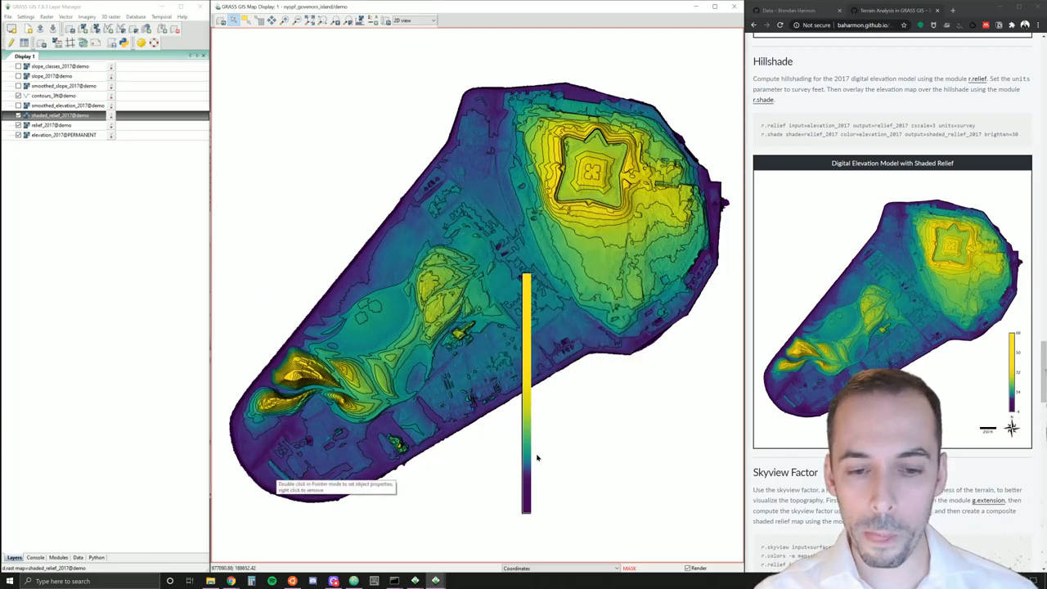
right_click(527, 458)
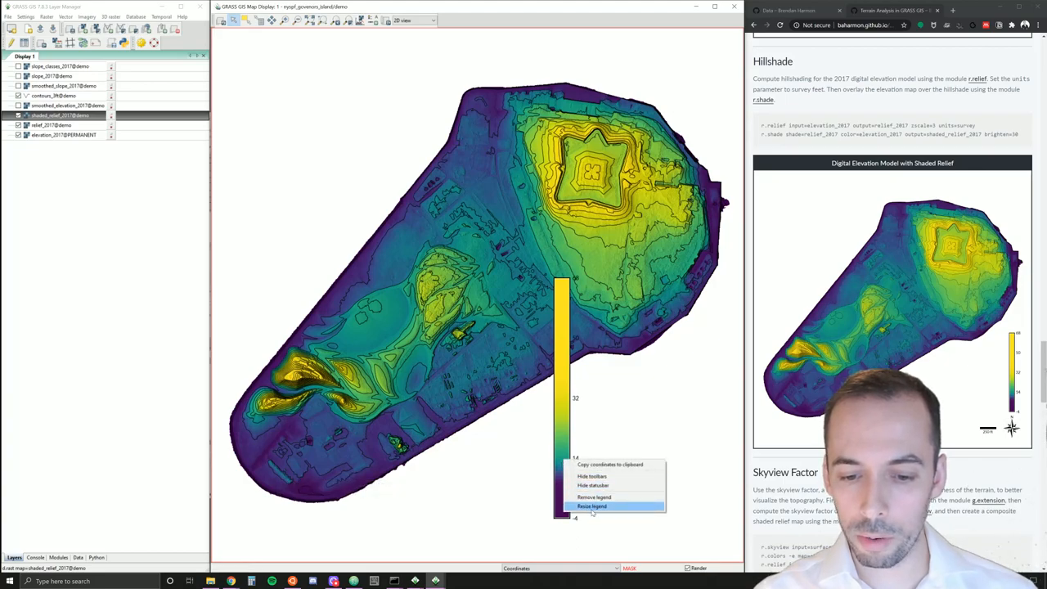
click(594, 506)
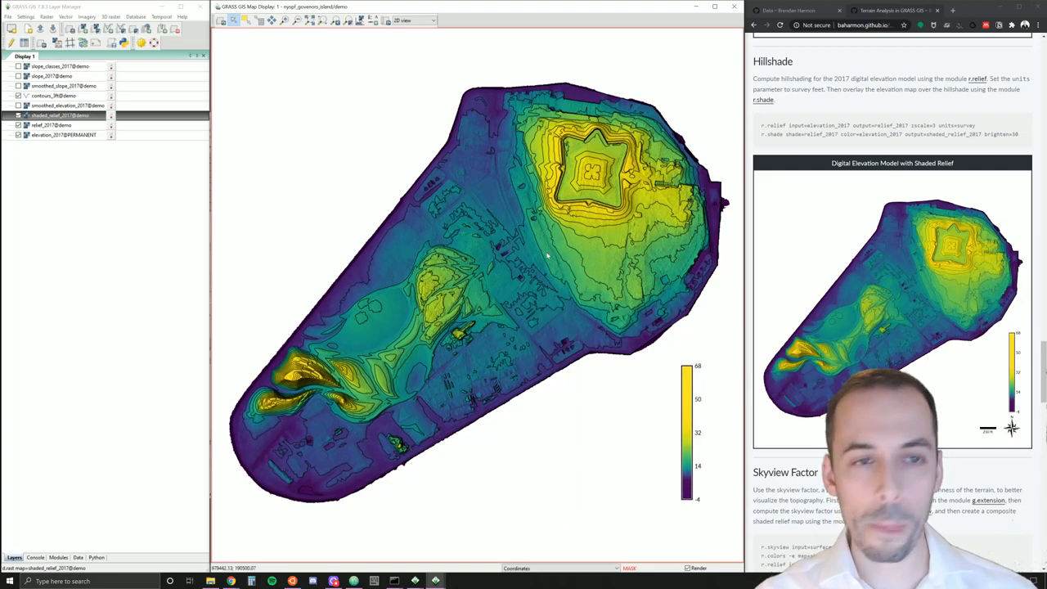
- Add a fancy_compass north arrow with Lato-Regular text to the map
click(373, 24)
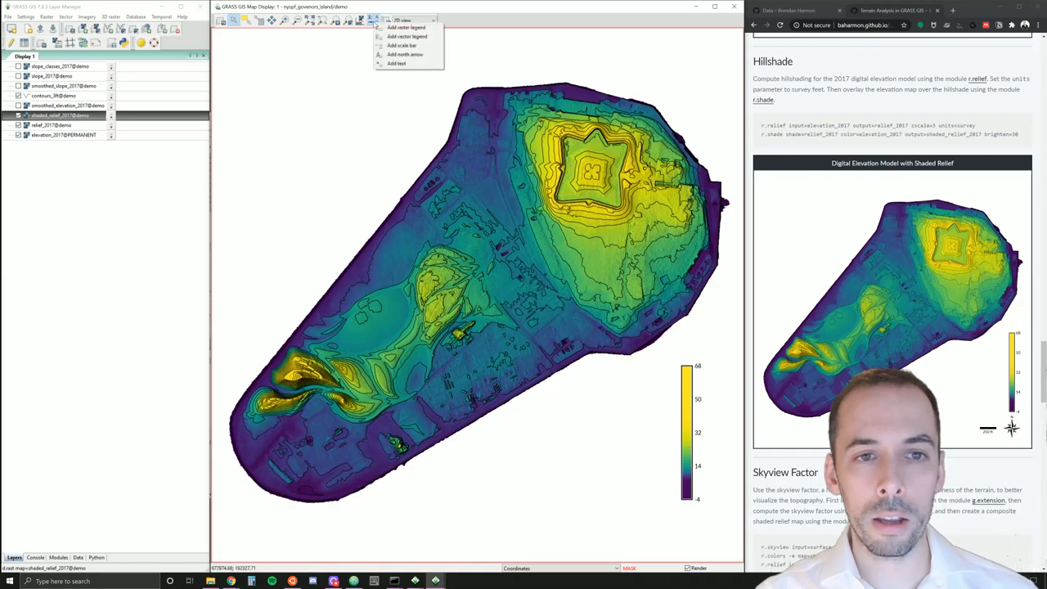
mouse_move(405, 56)
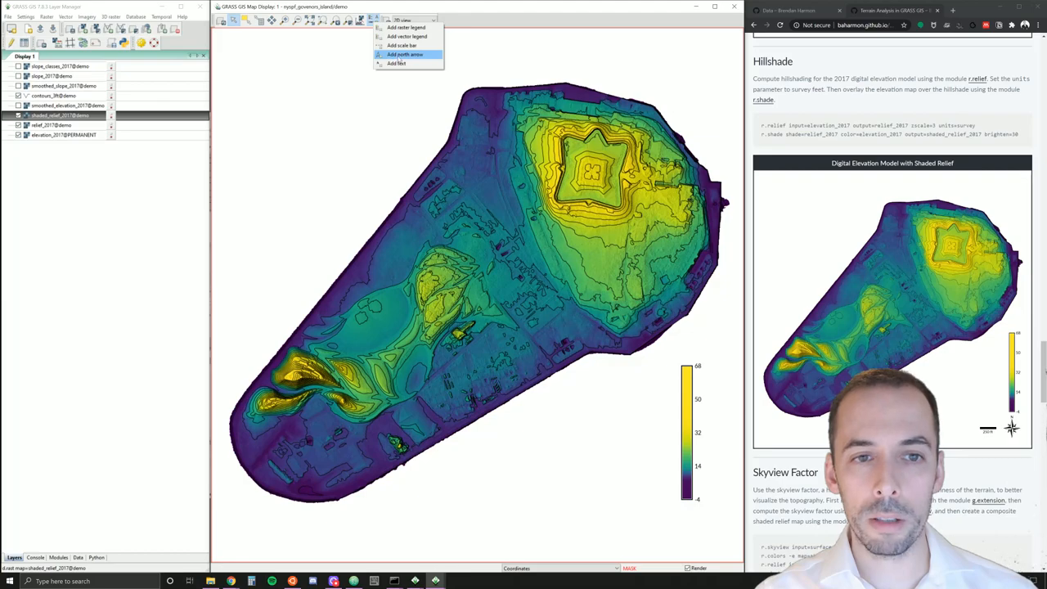
click(409, 52)
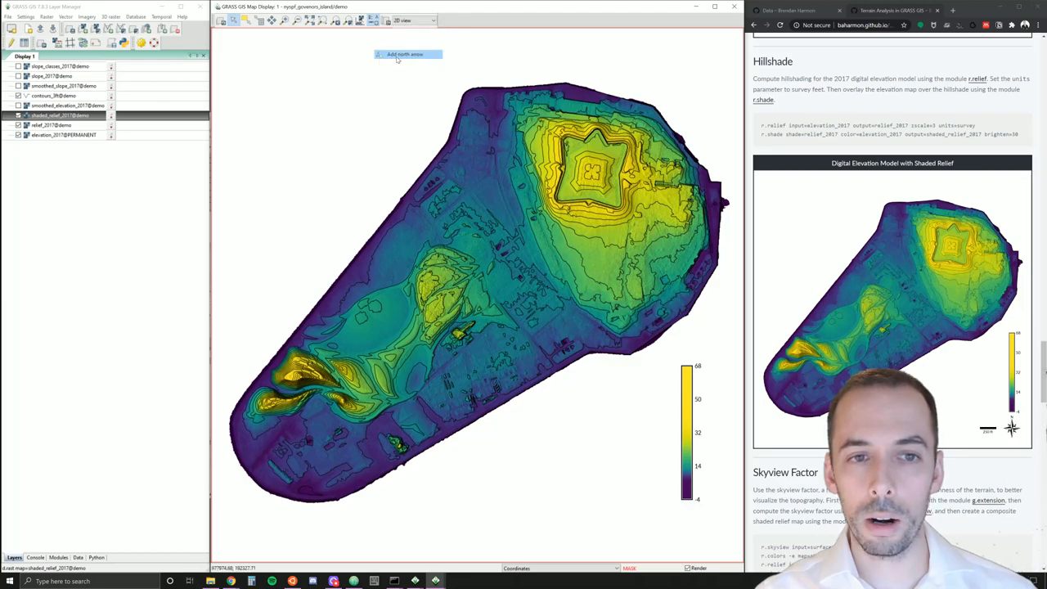
click(406, 54)
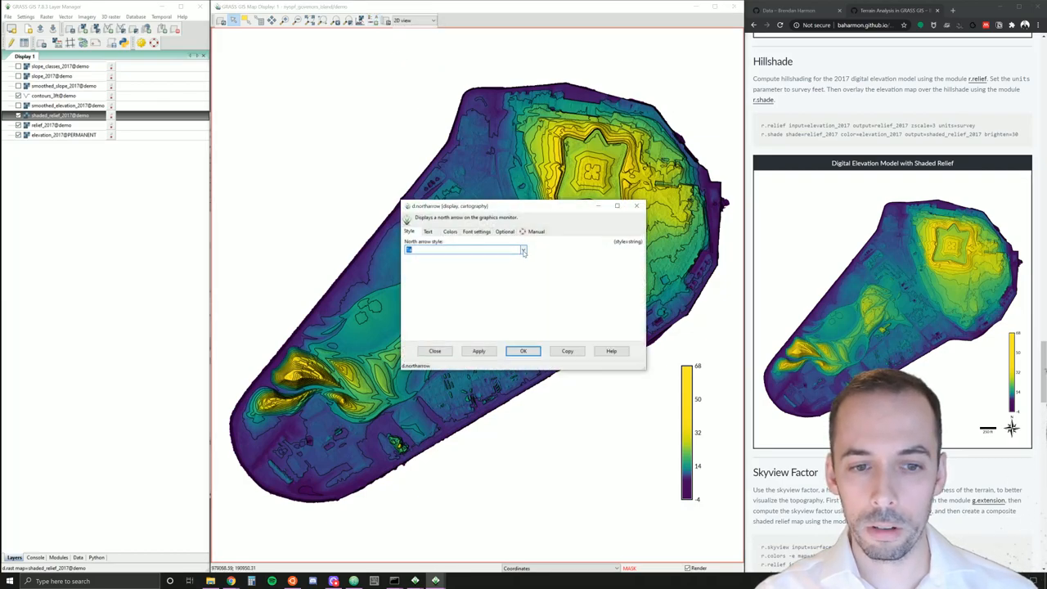
click(520, 251)
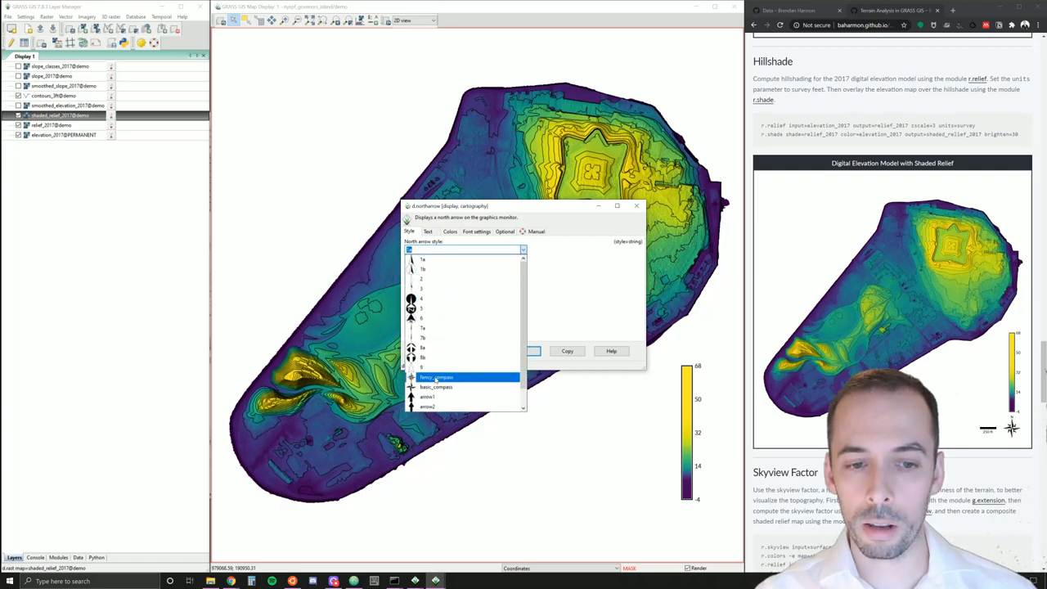
click(439, 377)
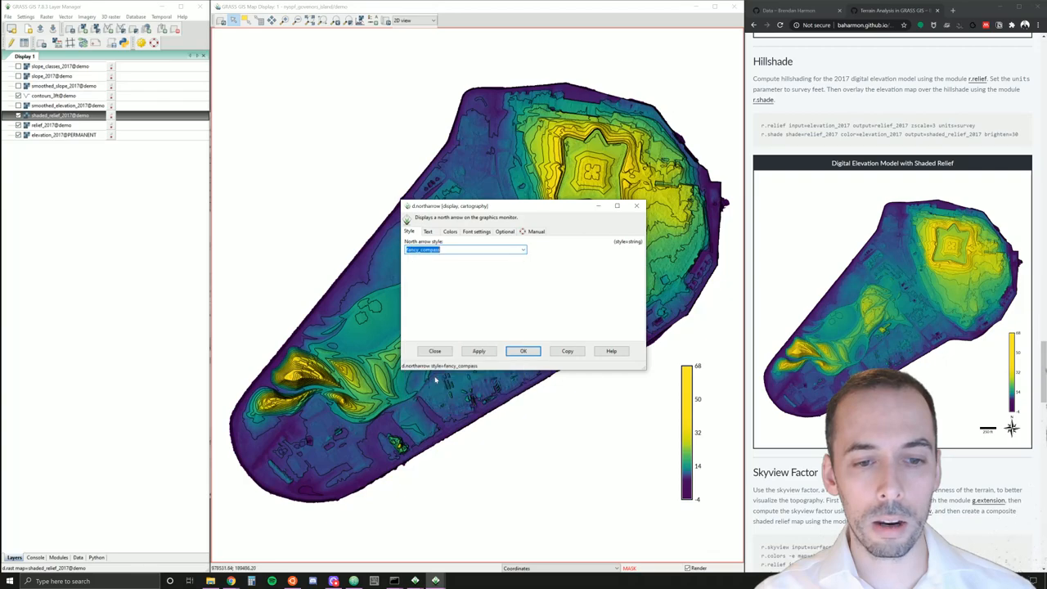
click(478, 233)
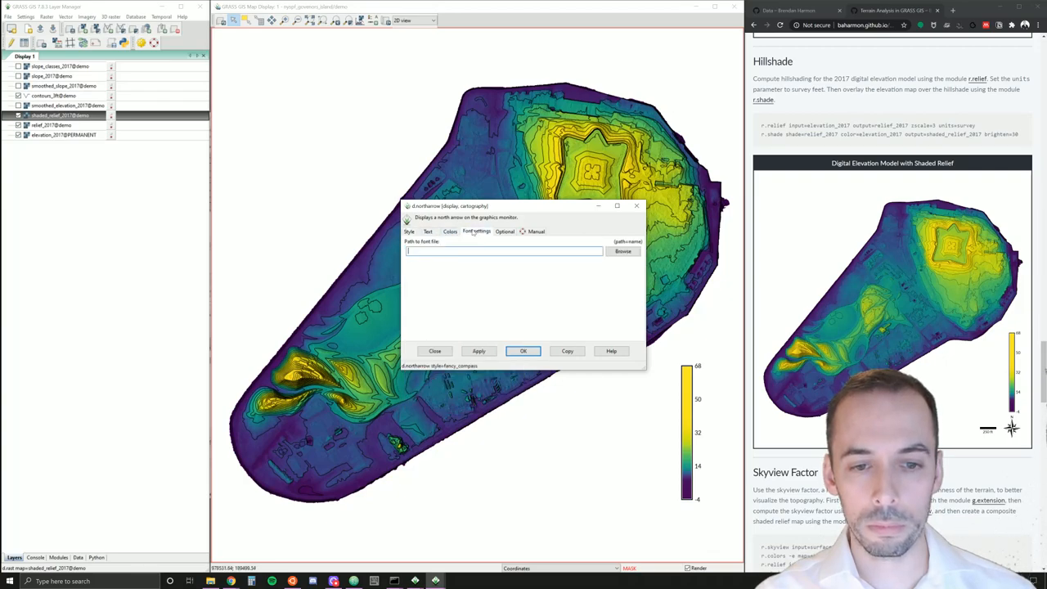
click(427, 233)
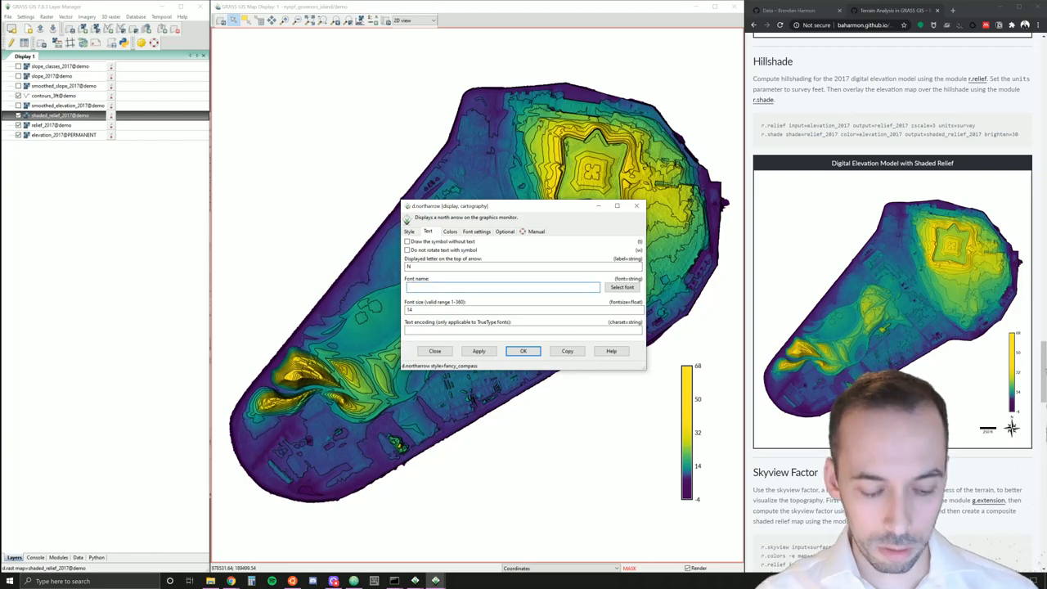
text(Lato-Regular)
click(523, 309)
text(10)
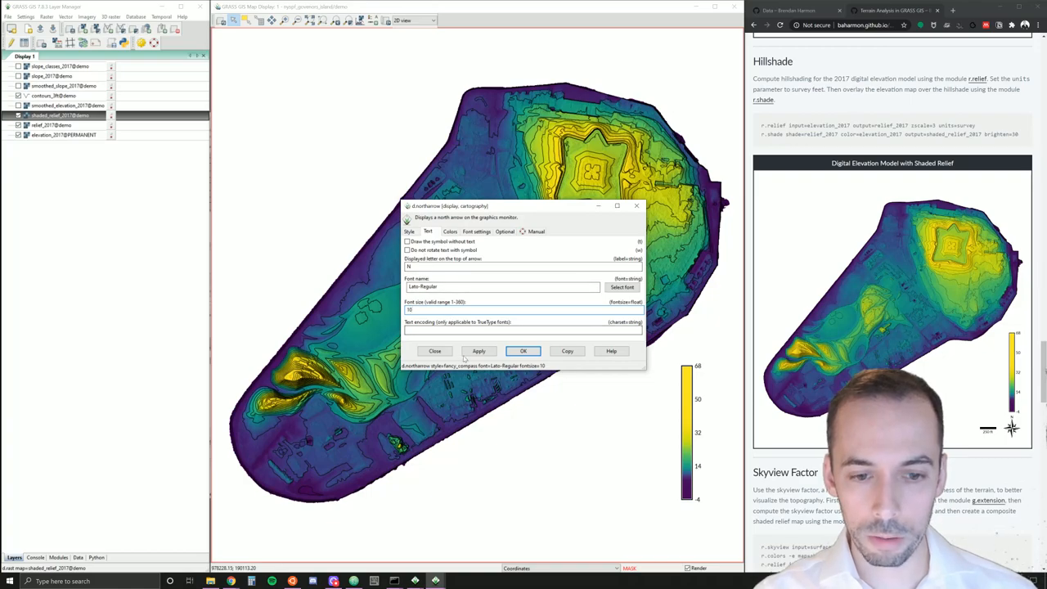
click(478, 351)
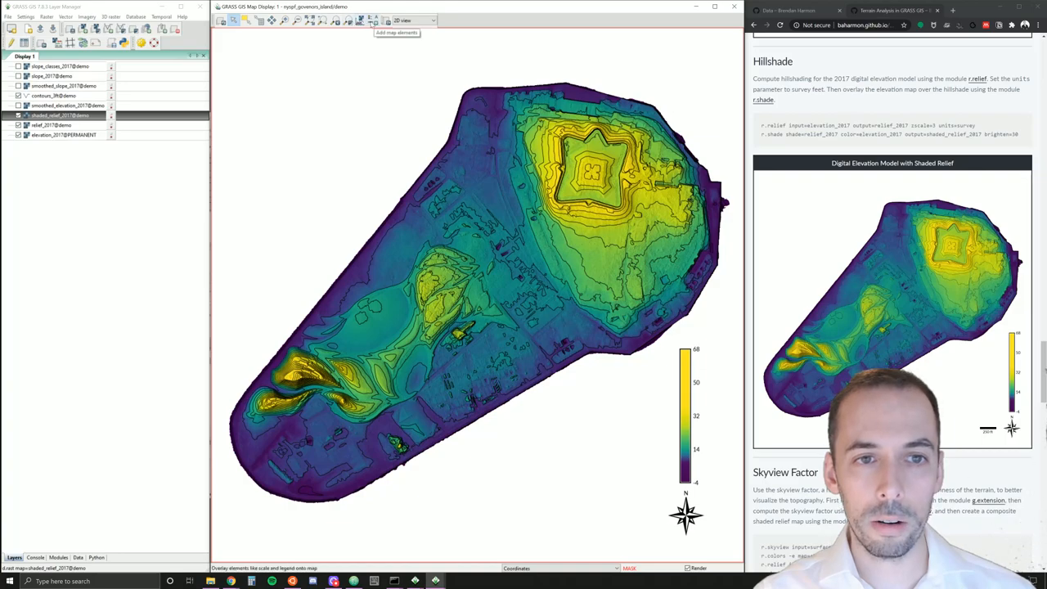
- Start a solid-style scale bar in d.barscale with Lato Regular label font and text position set
click(368, 23)
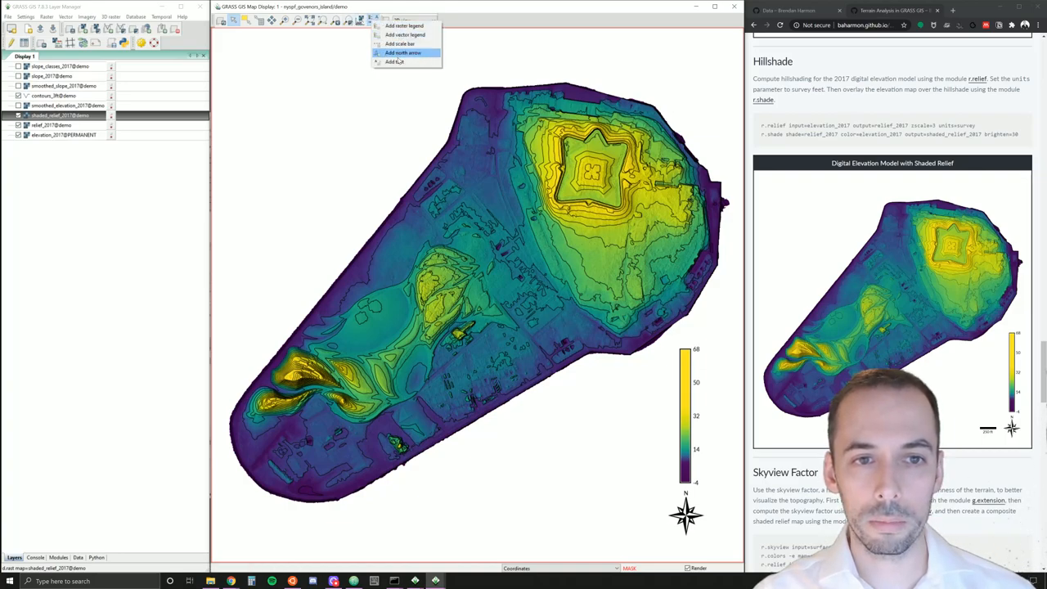
click(399, 44)
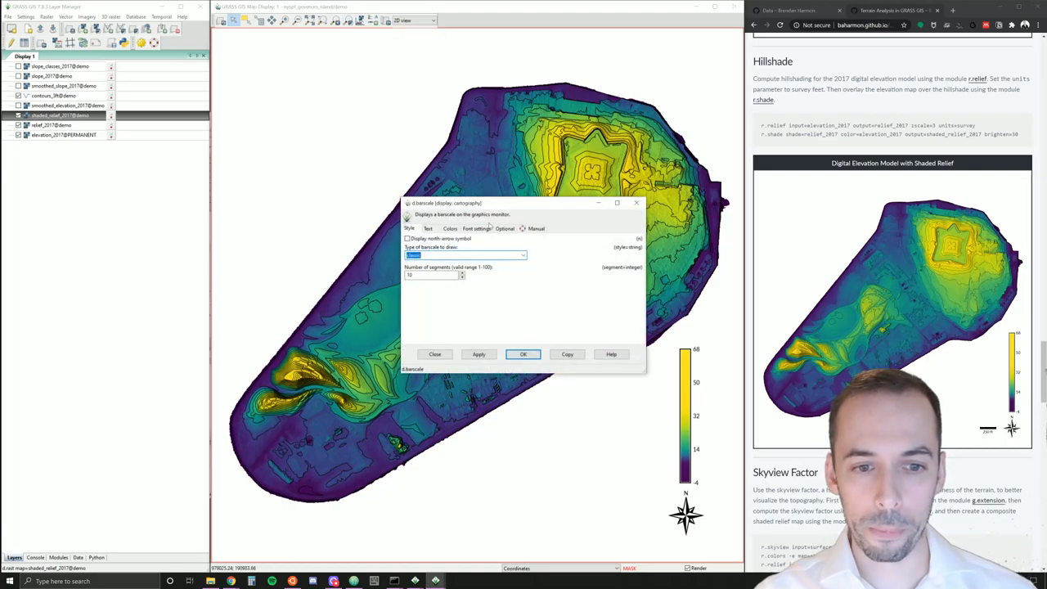
click(520, 255)
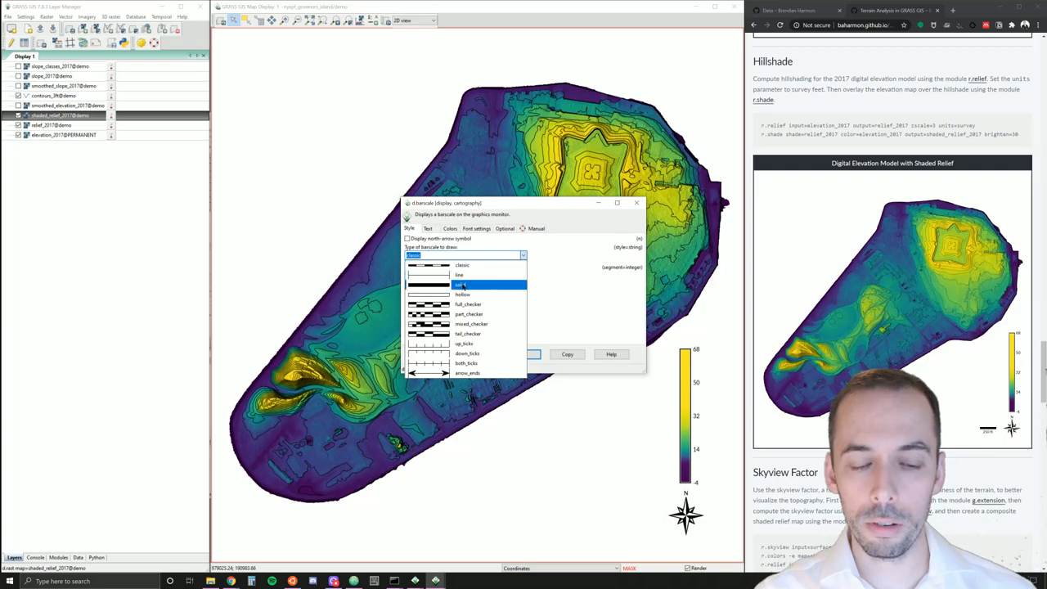
click(462, 284)
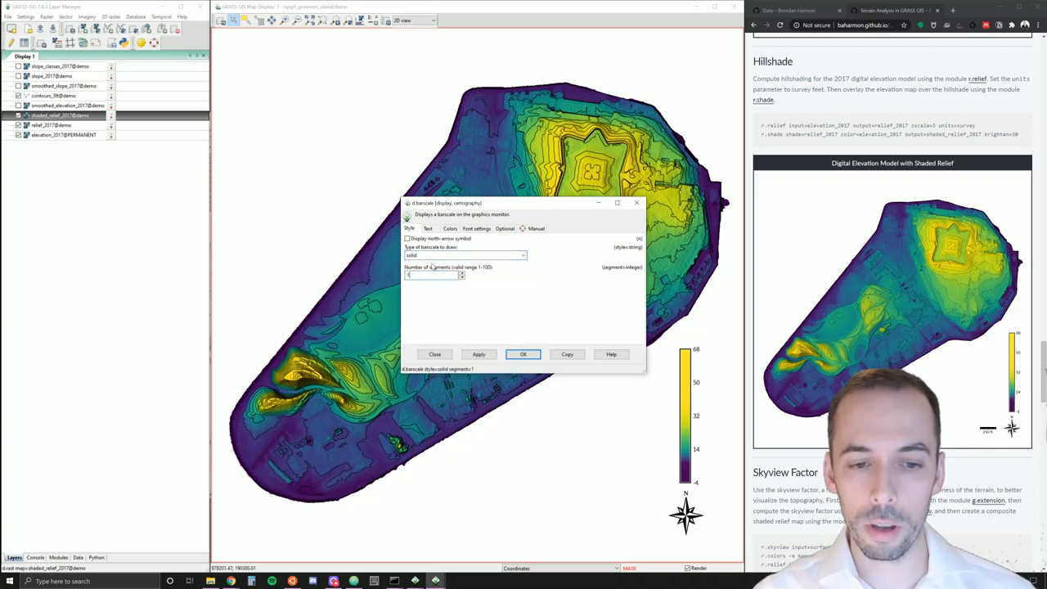
click(429, 230)
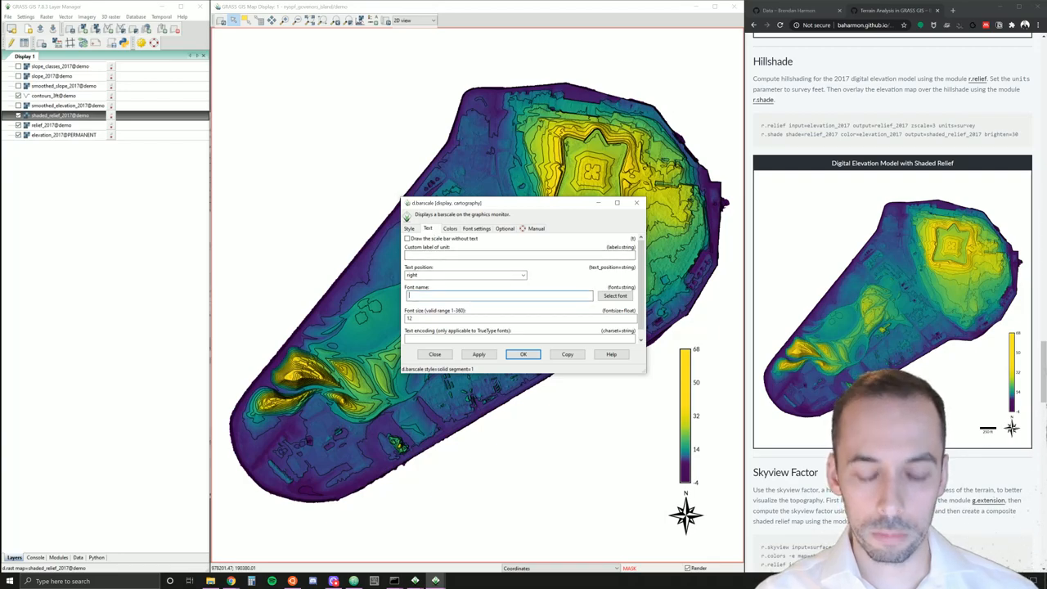
text(Lato-Regular)
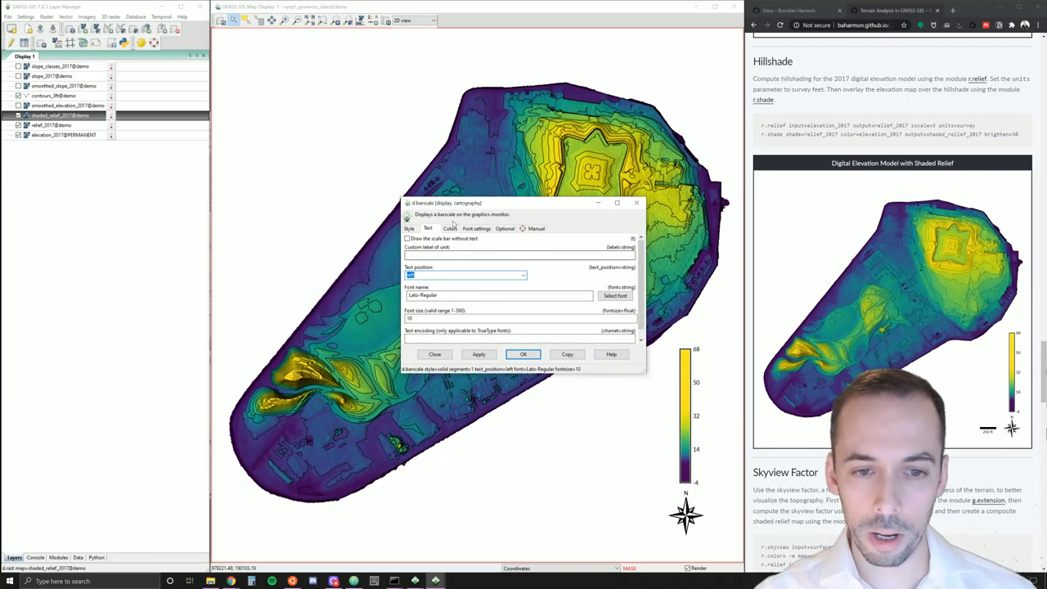
click(477, 229)
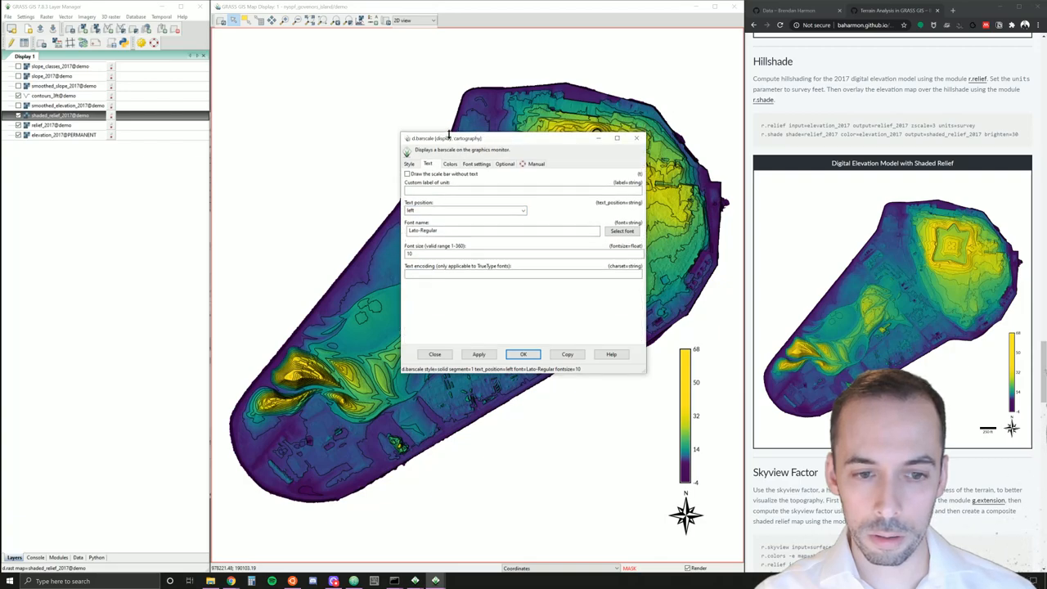
click(409, 164)
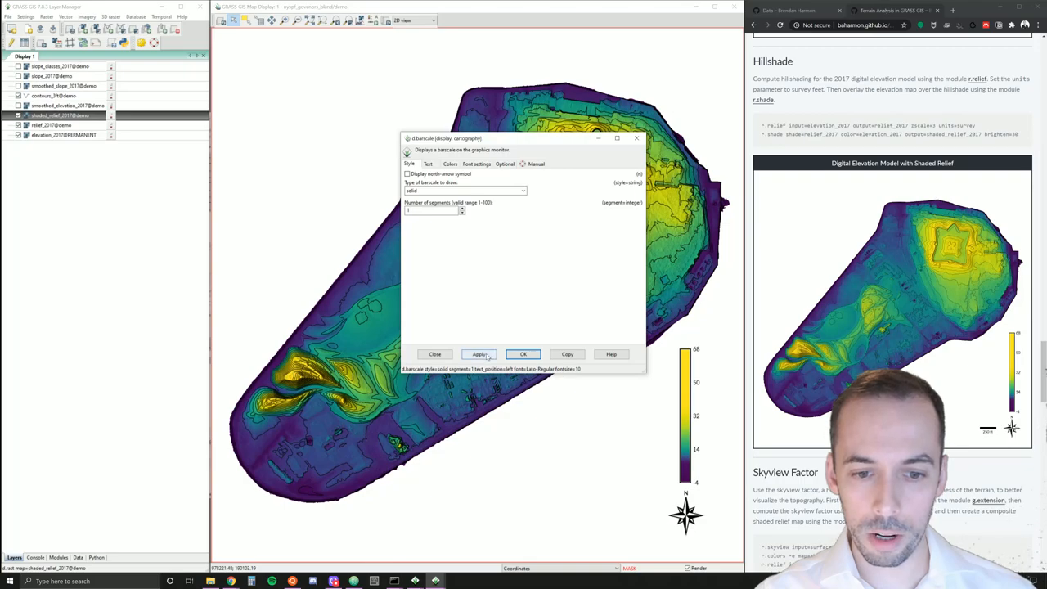
- Draw the scale bar at 250 feet and confirm the d.barscale settings
click(478, 354)
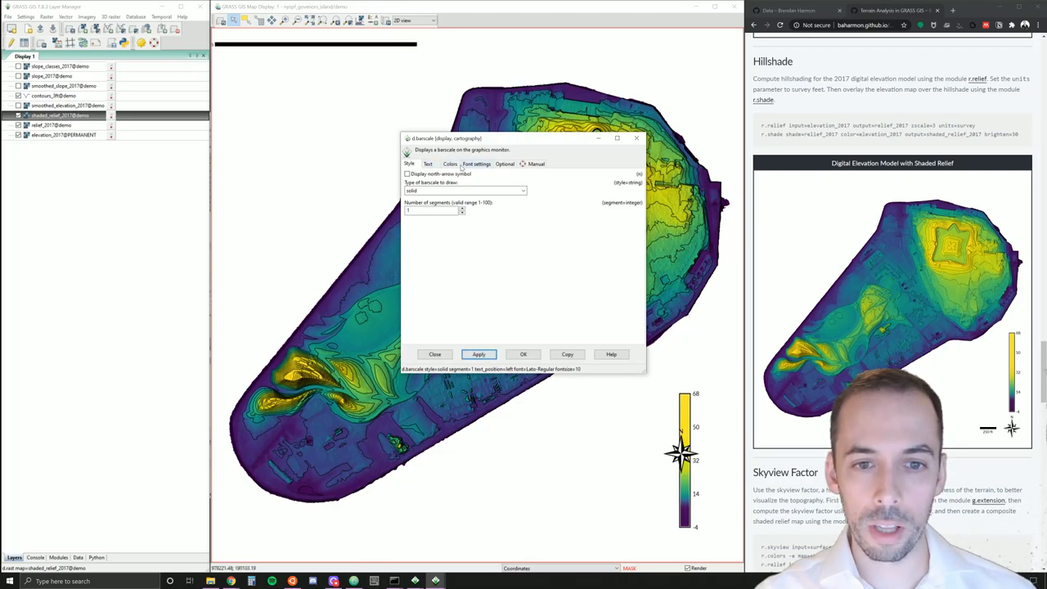
click(504, 163)
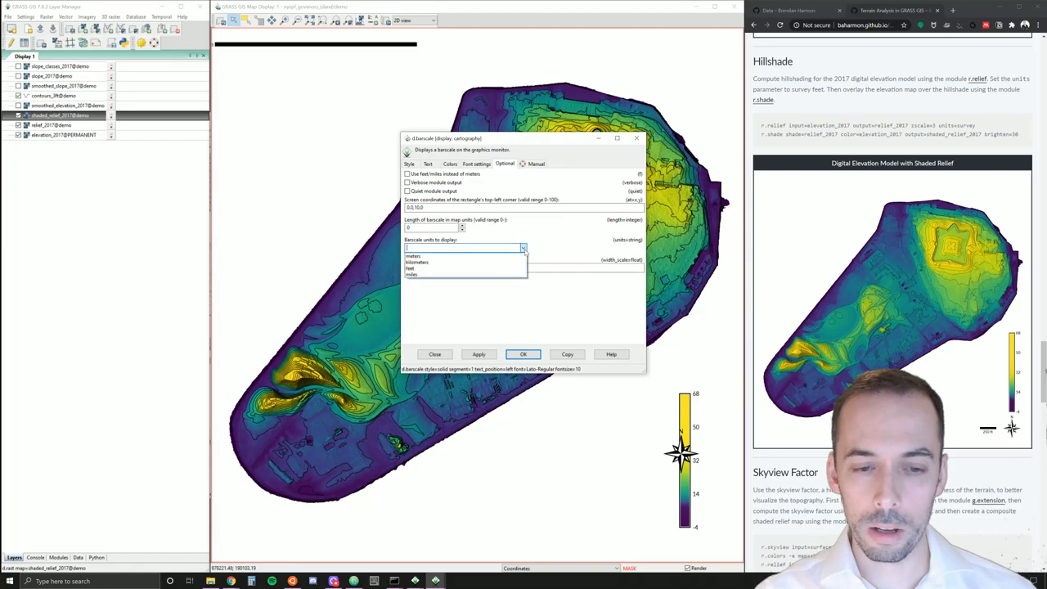
click(411, 269)
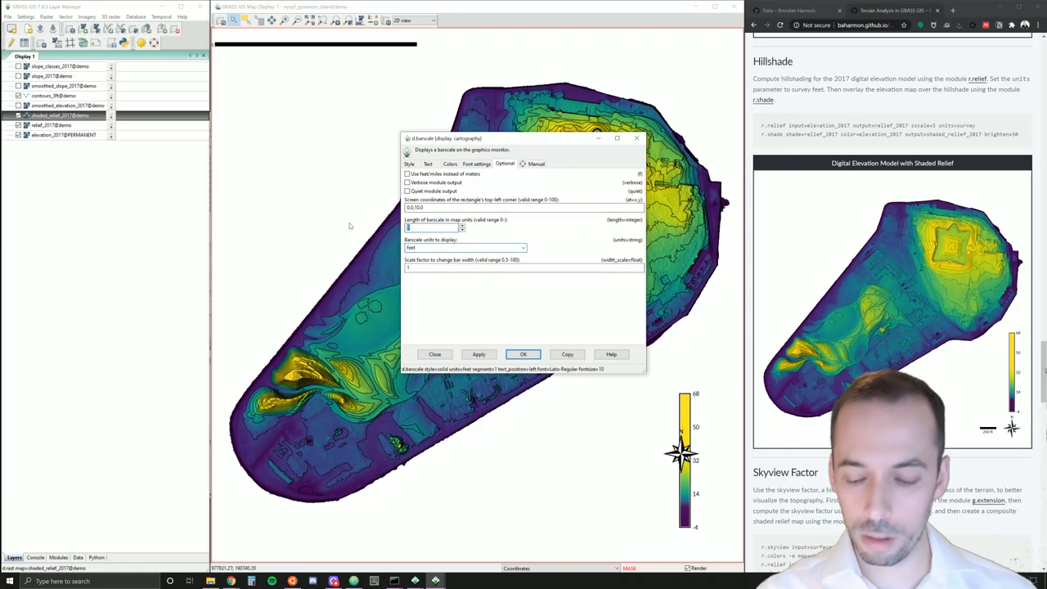
text(250)
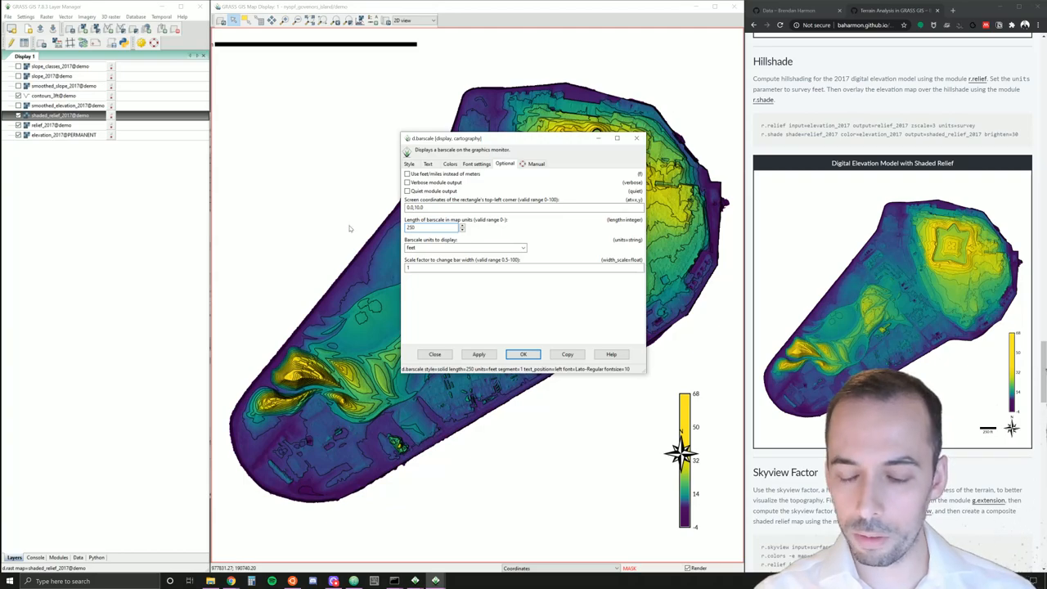
click(478, 354)
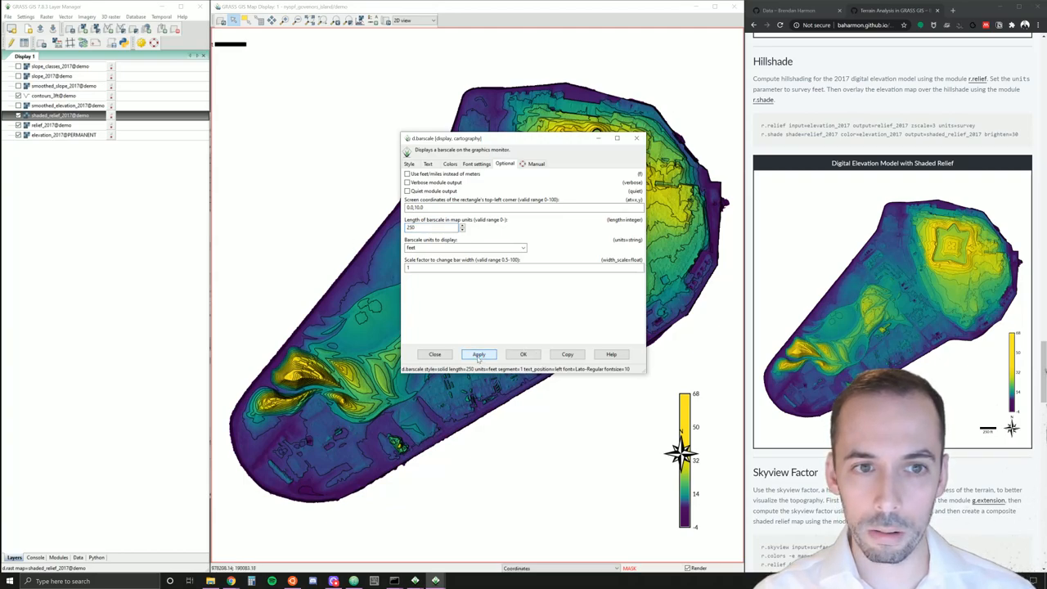
click(435, 353)
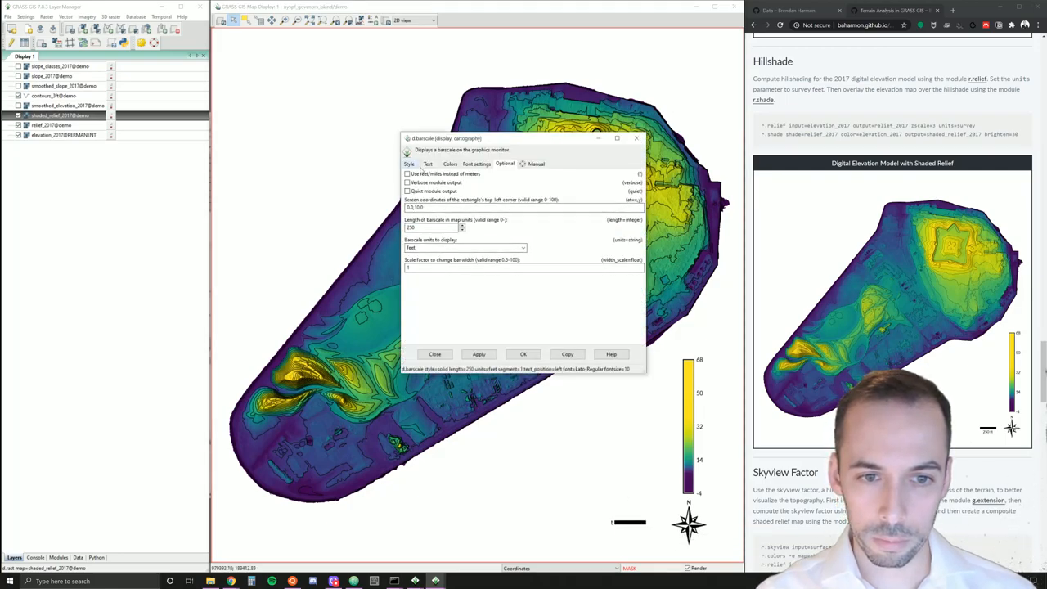
click(429, 164)
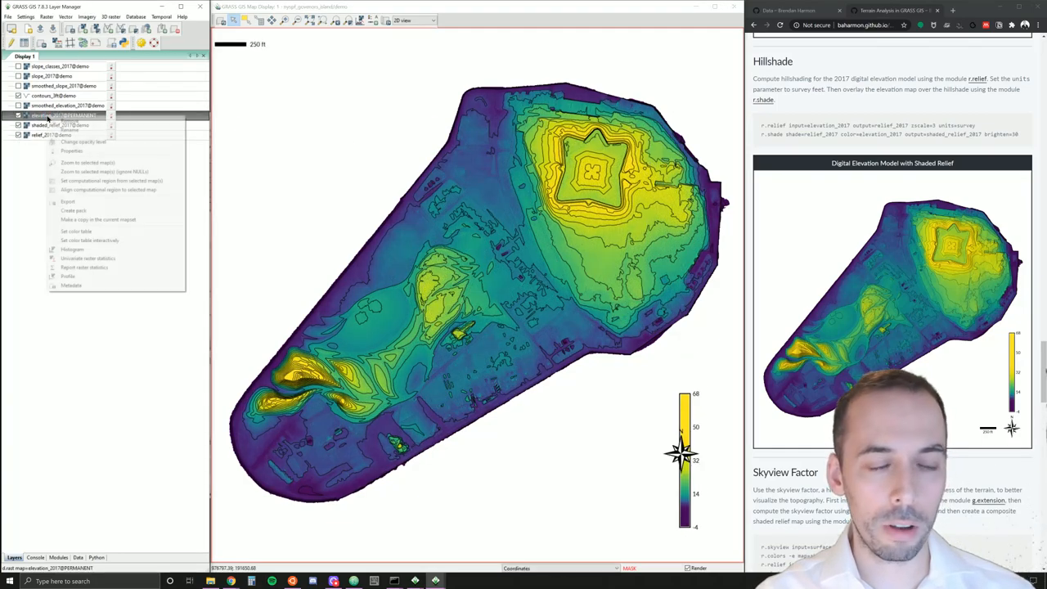
- Lower the 2017 elevation layer's opacity so the shaded relief shows through, and apply it
click(72, 144)
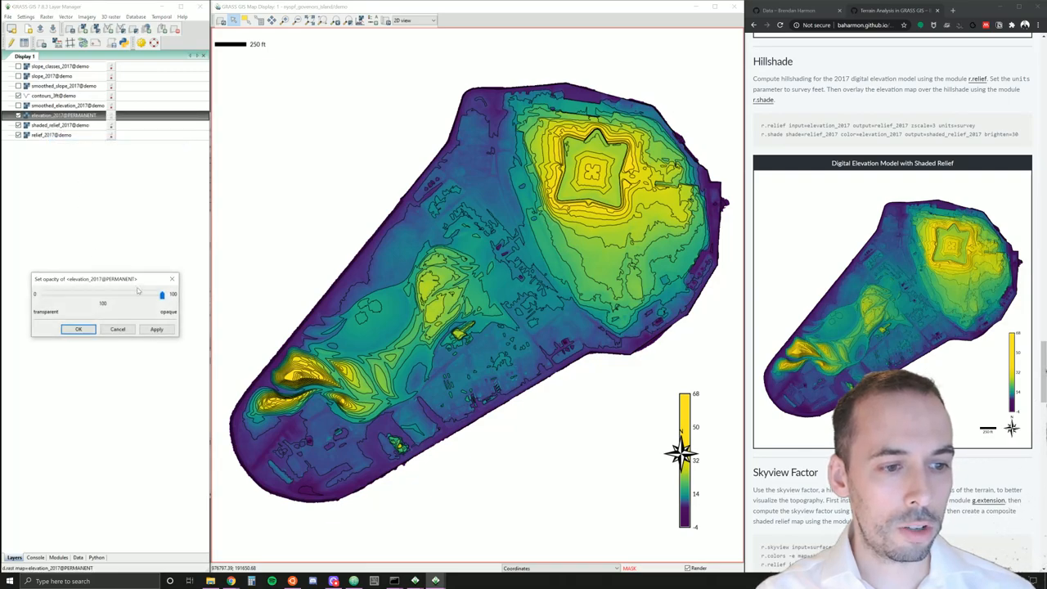
drag(161, 295, 40, 294)
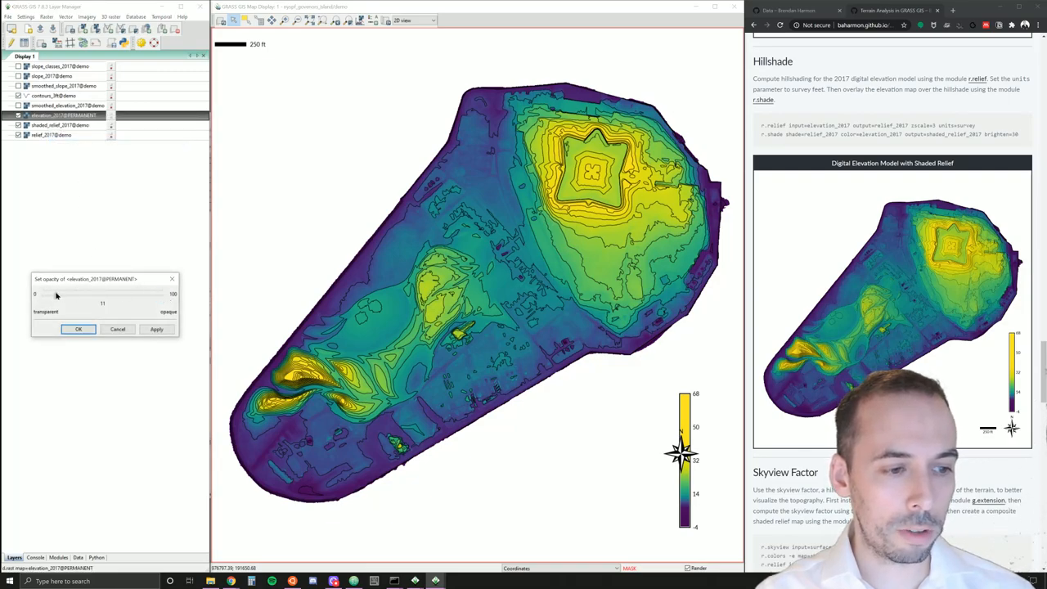
drag(56, 295, 65, 295)
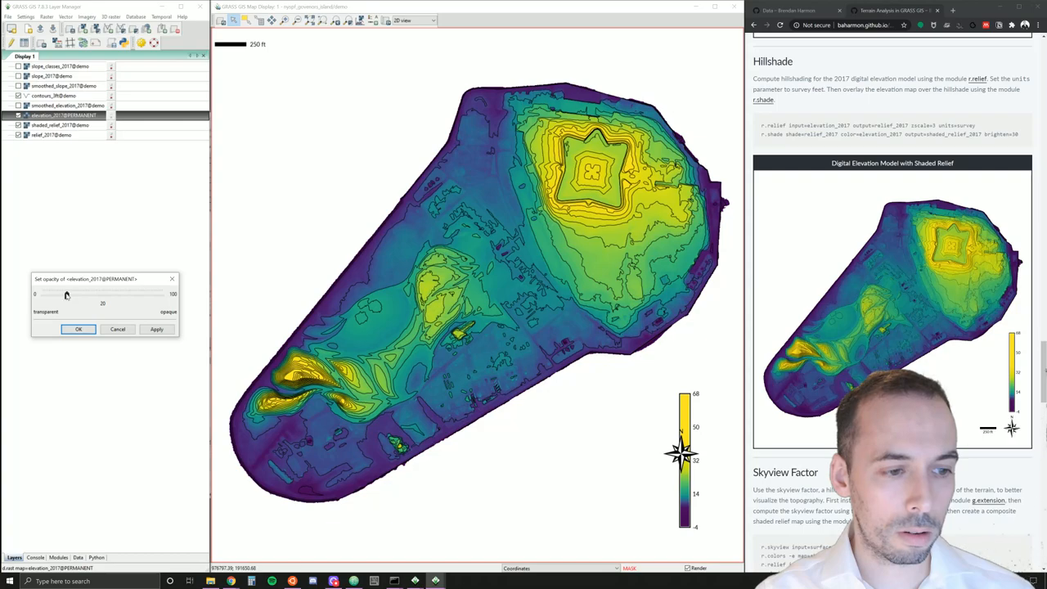
click(157, 329)
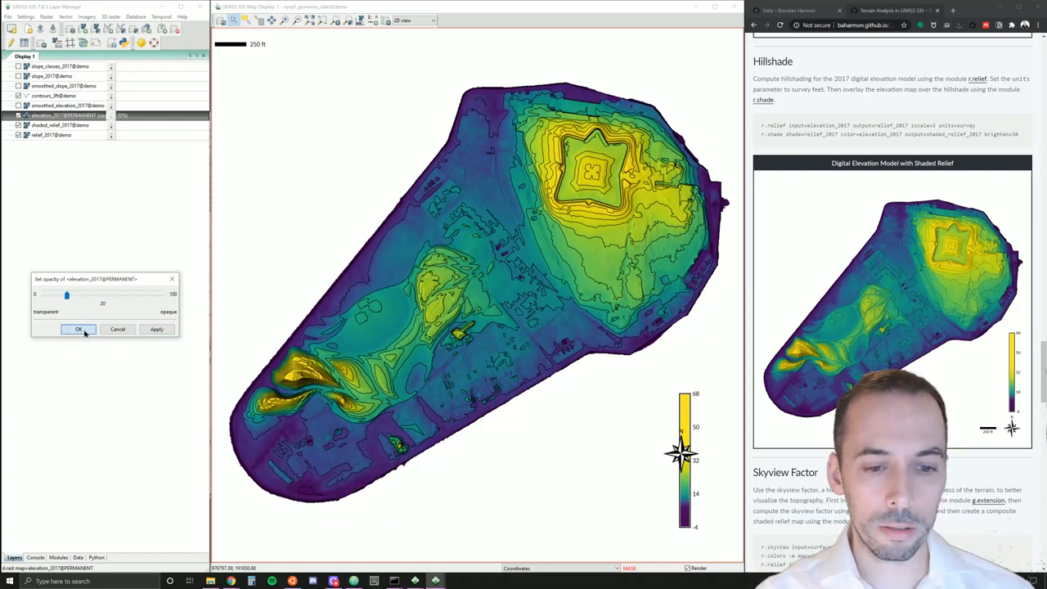
click(78, 329)
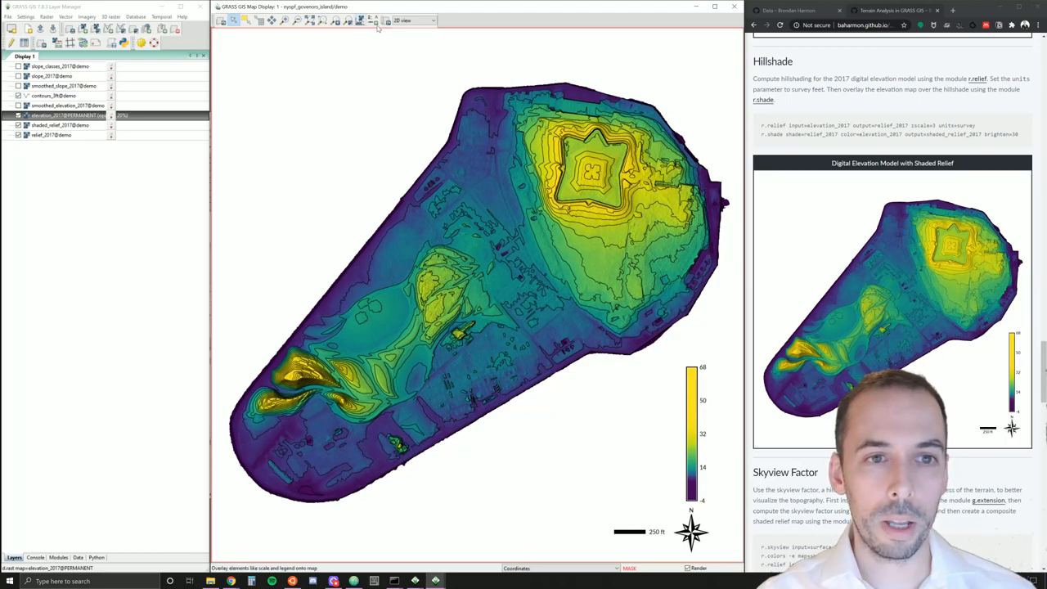
mouse_move(378, 23)
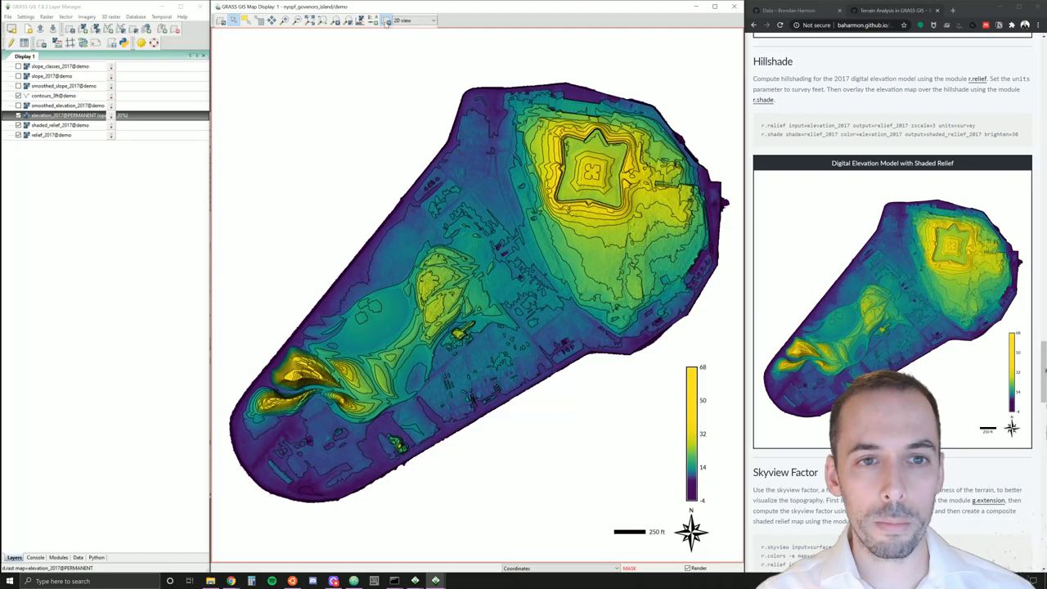
click(368, 23)
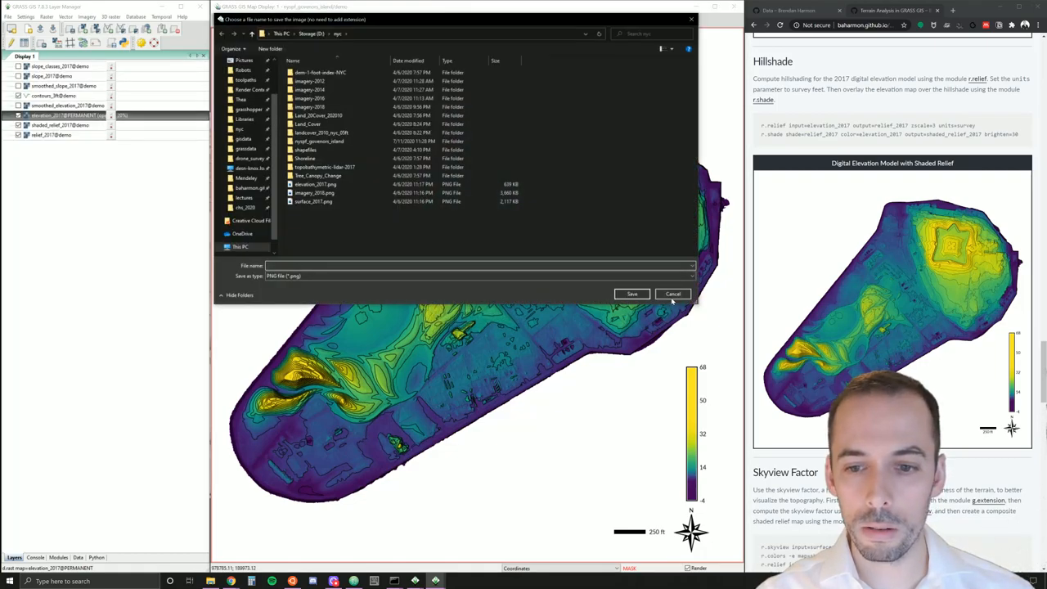
click(672, 294)
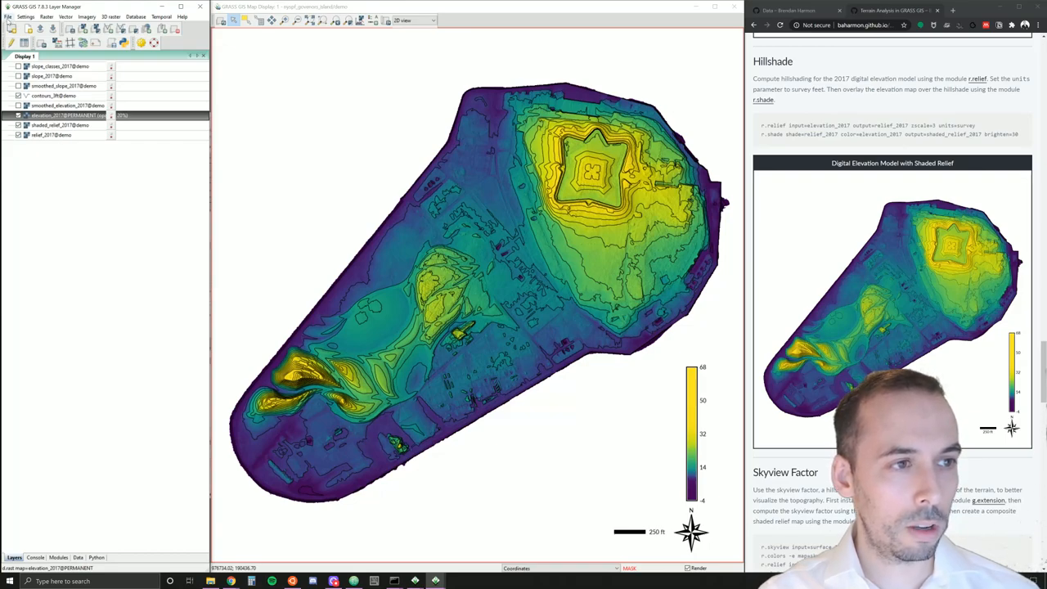
- Save the workspace as 'terrain' inside the Governor's Island location folder
click(10, 15)
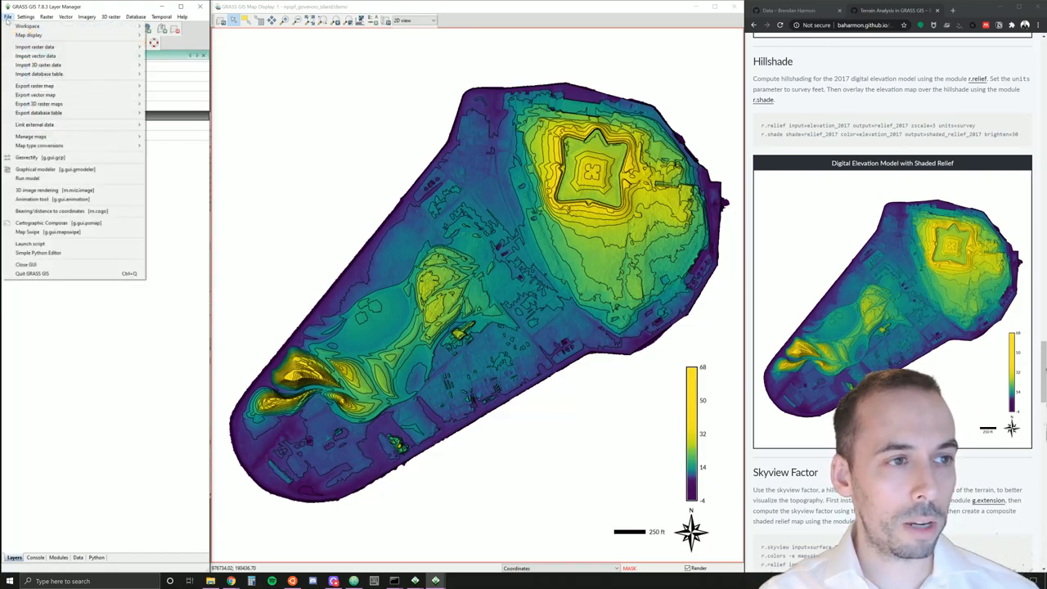
click(24, 26)
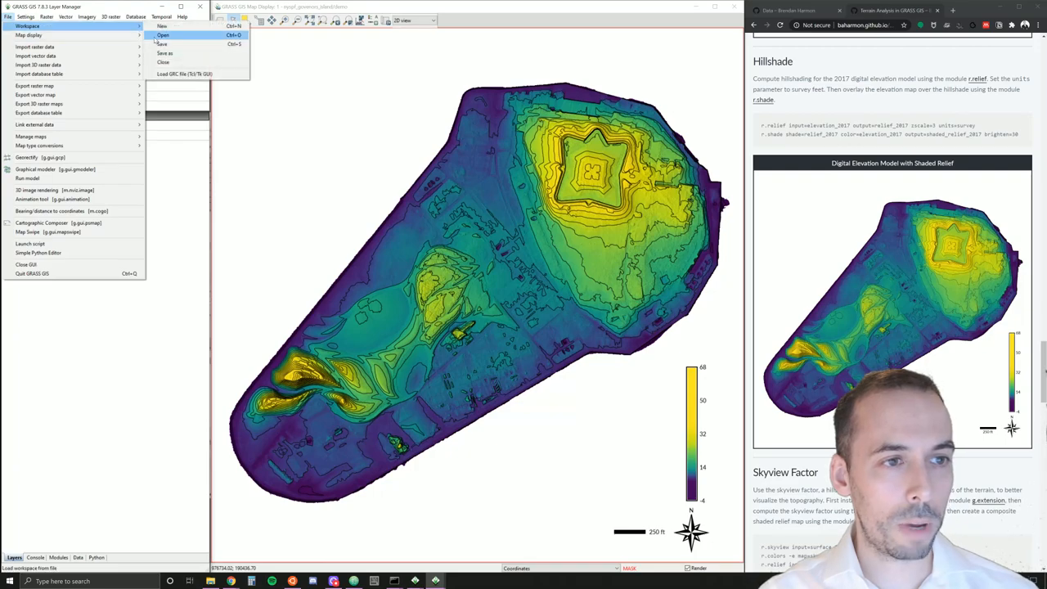
click(167, 45)
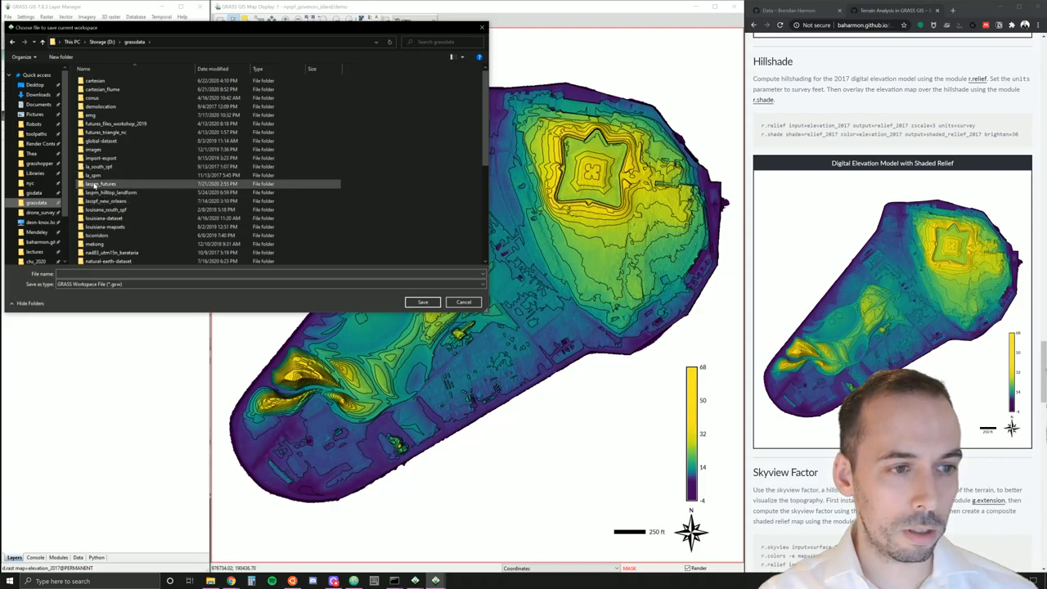
click(114, 193)
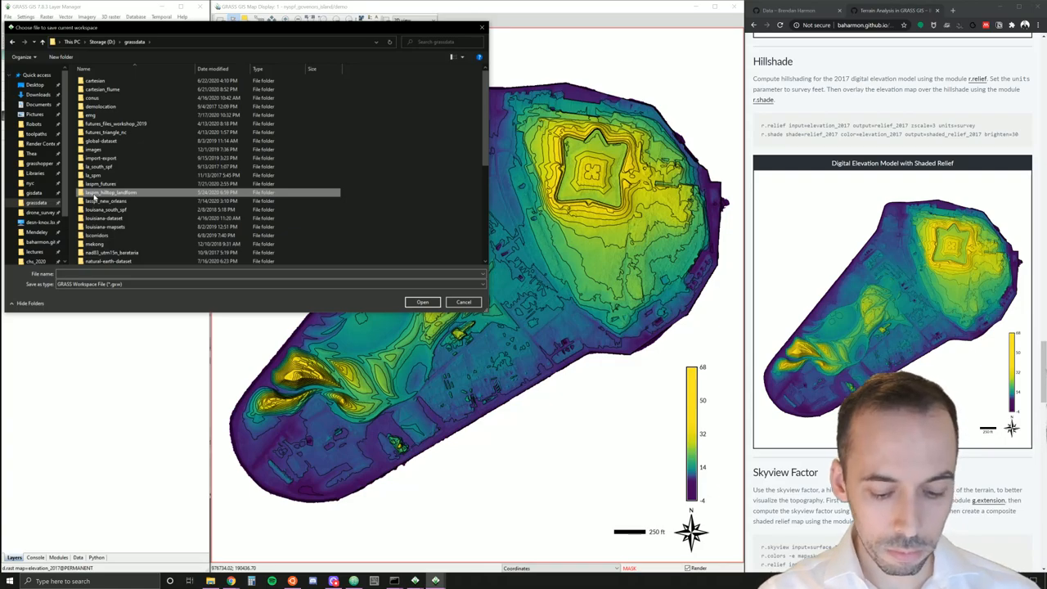
scroll(down, 3)
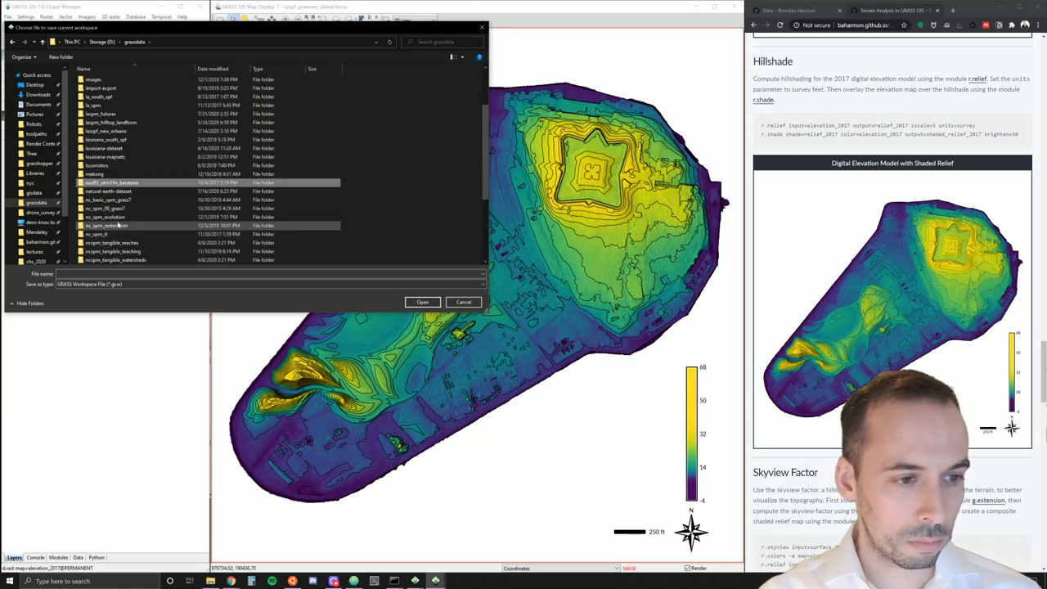
double_click(111, 216)
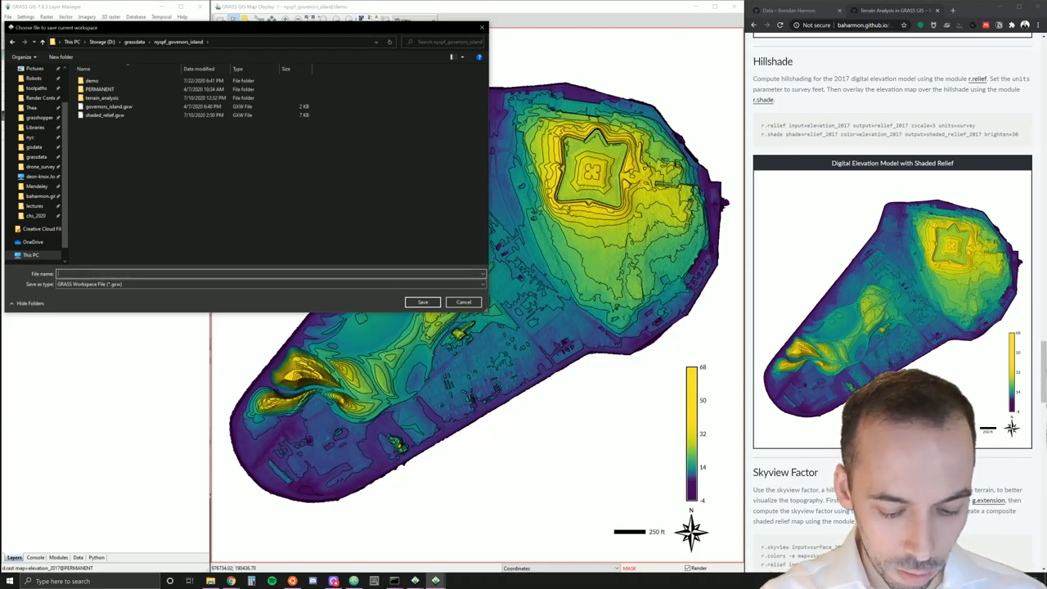
text(terrain.gxw)
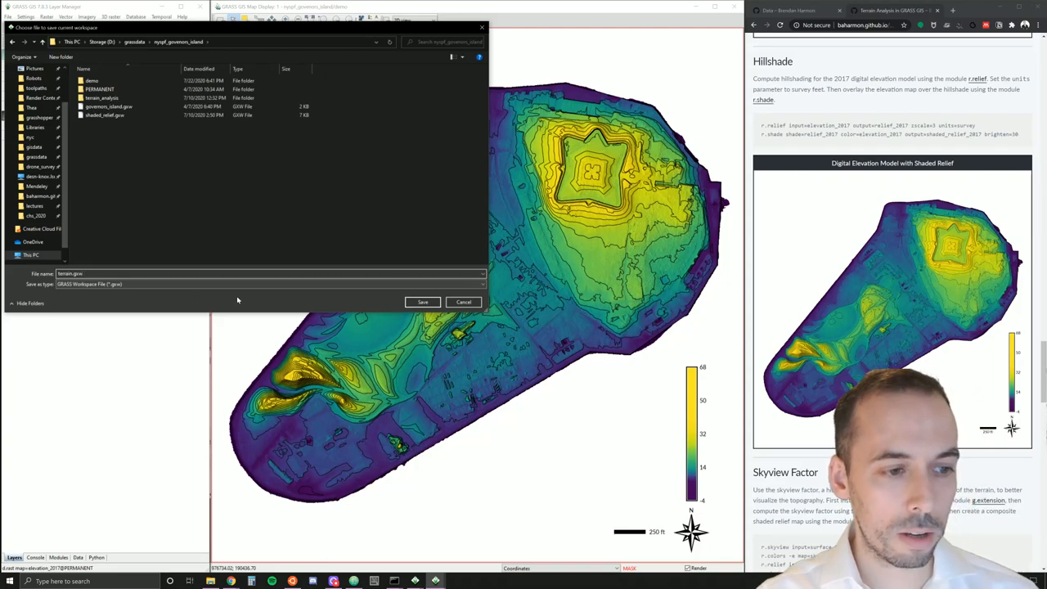
click(422, 301)
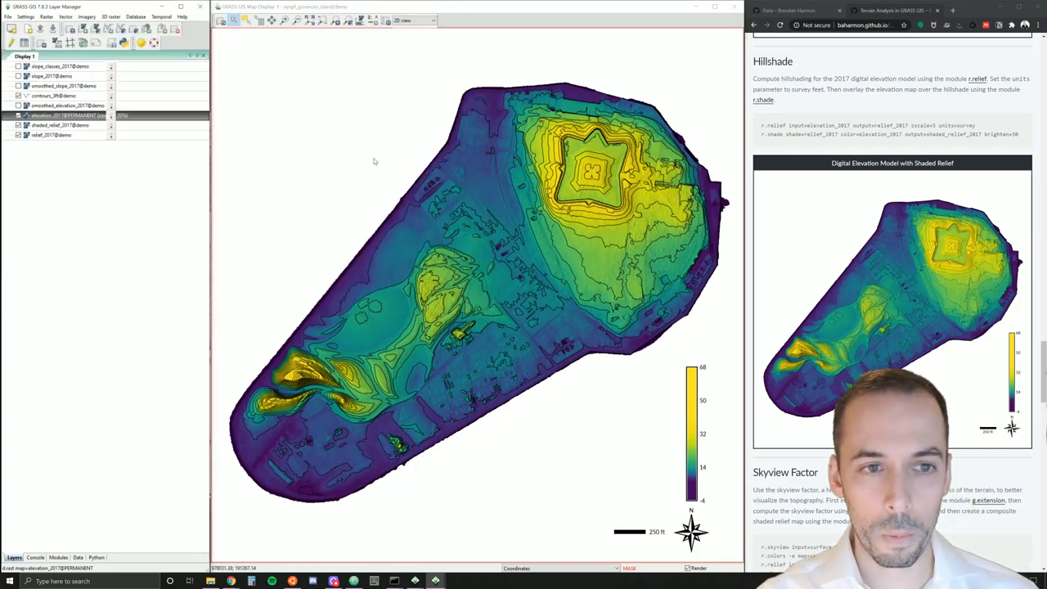